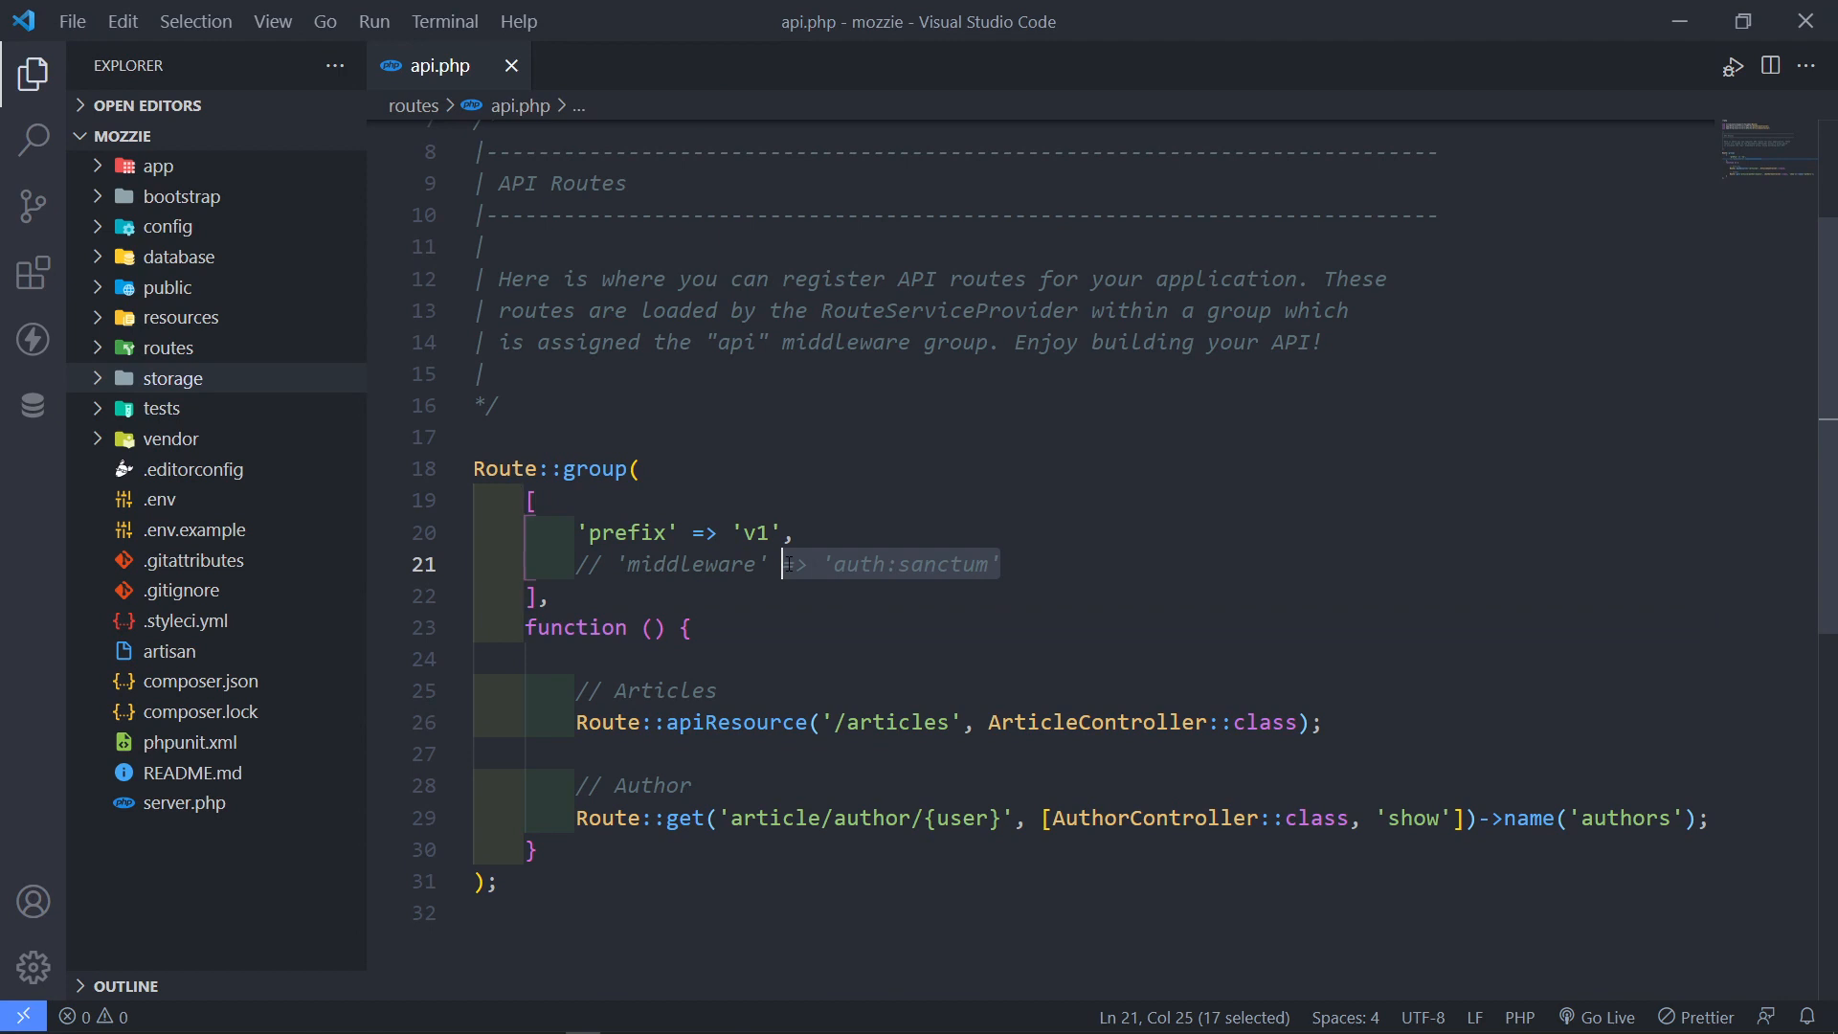
Step: Resend Get all Articles and inspect the 401 Unauthorized response with 'Unauthenticated.' message
{"action": "left_click", "coordinate": [691, 628]}
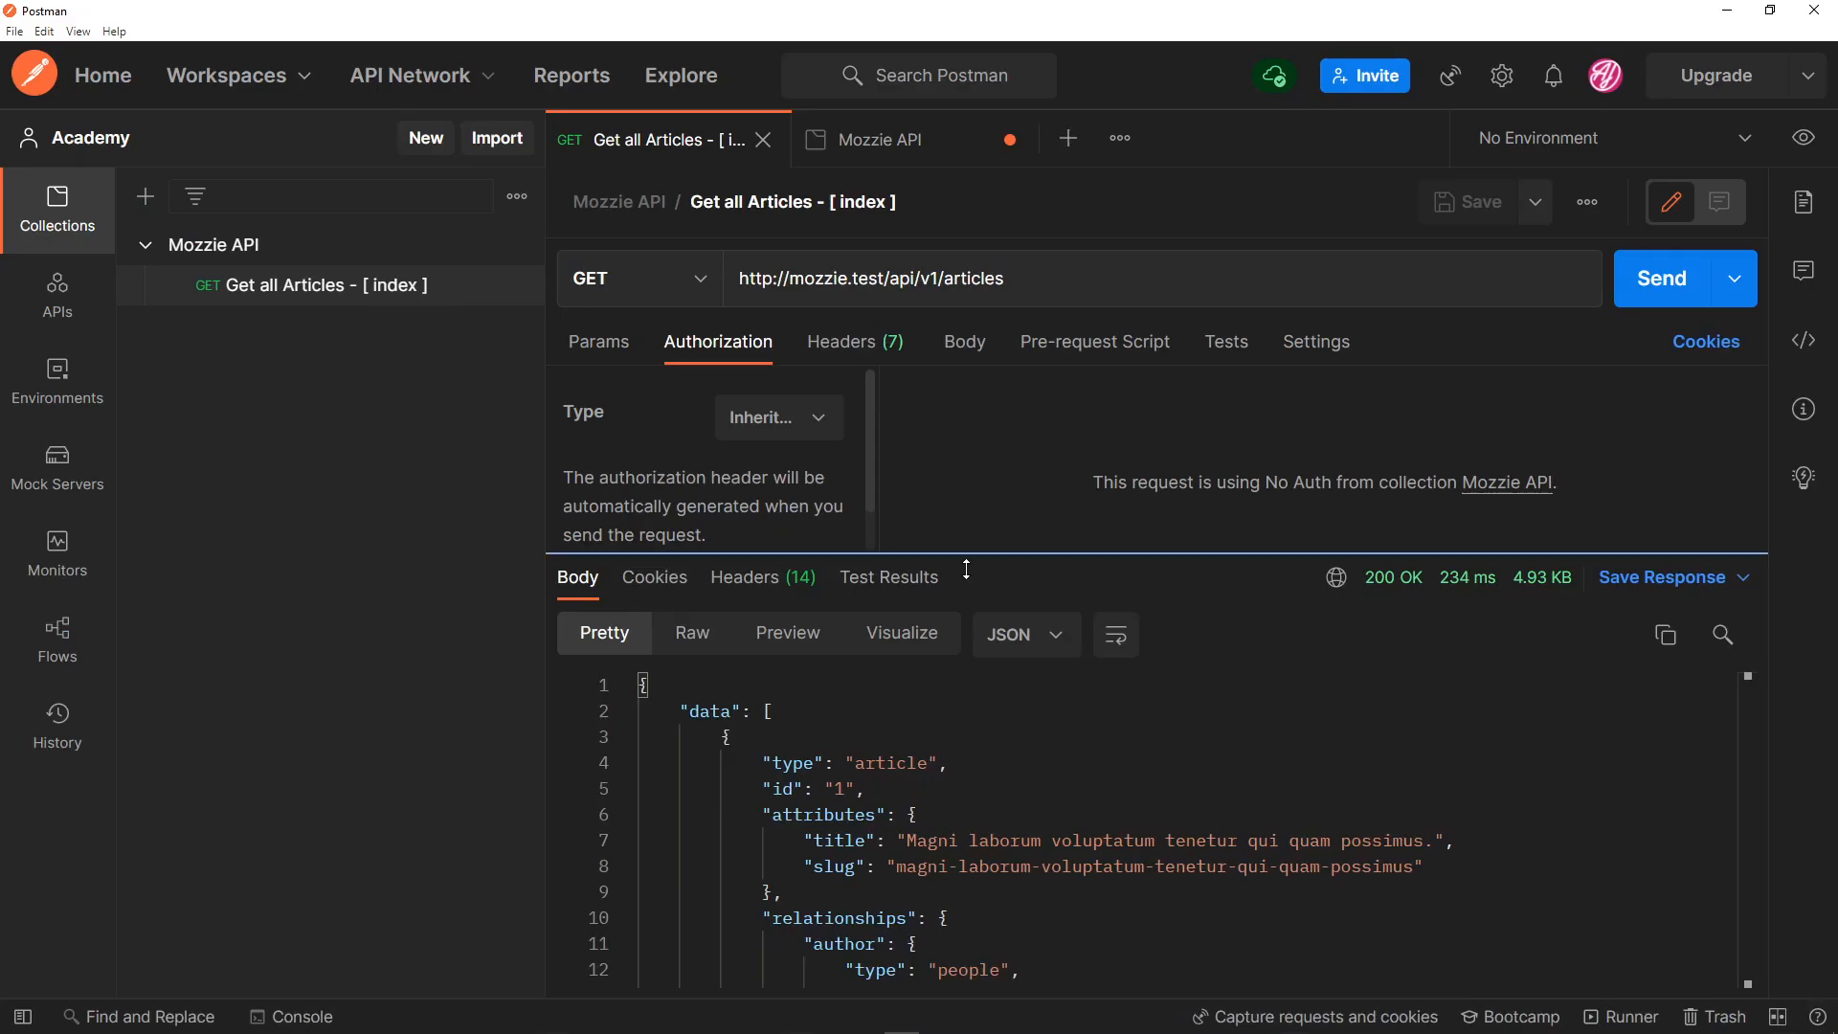
{"action": "scroll", "scroll_direction": "down", "scroll_amount": 3}
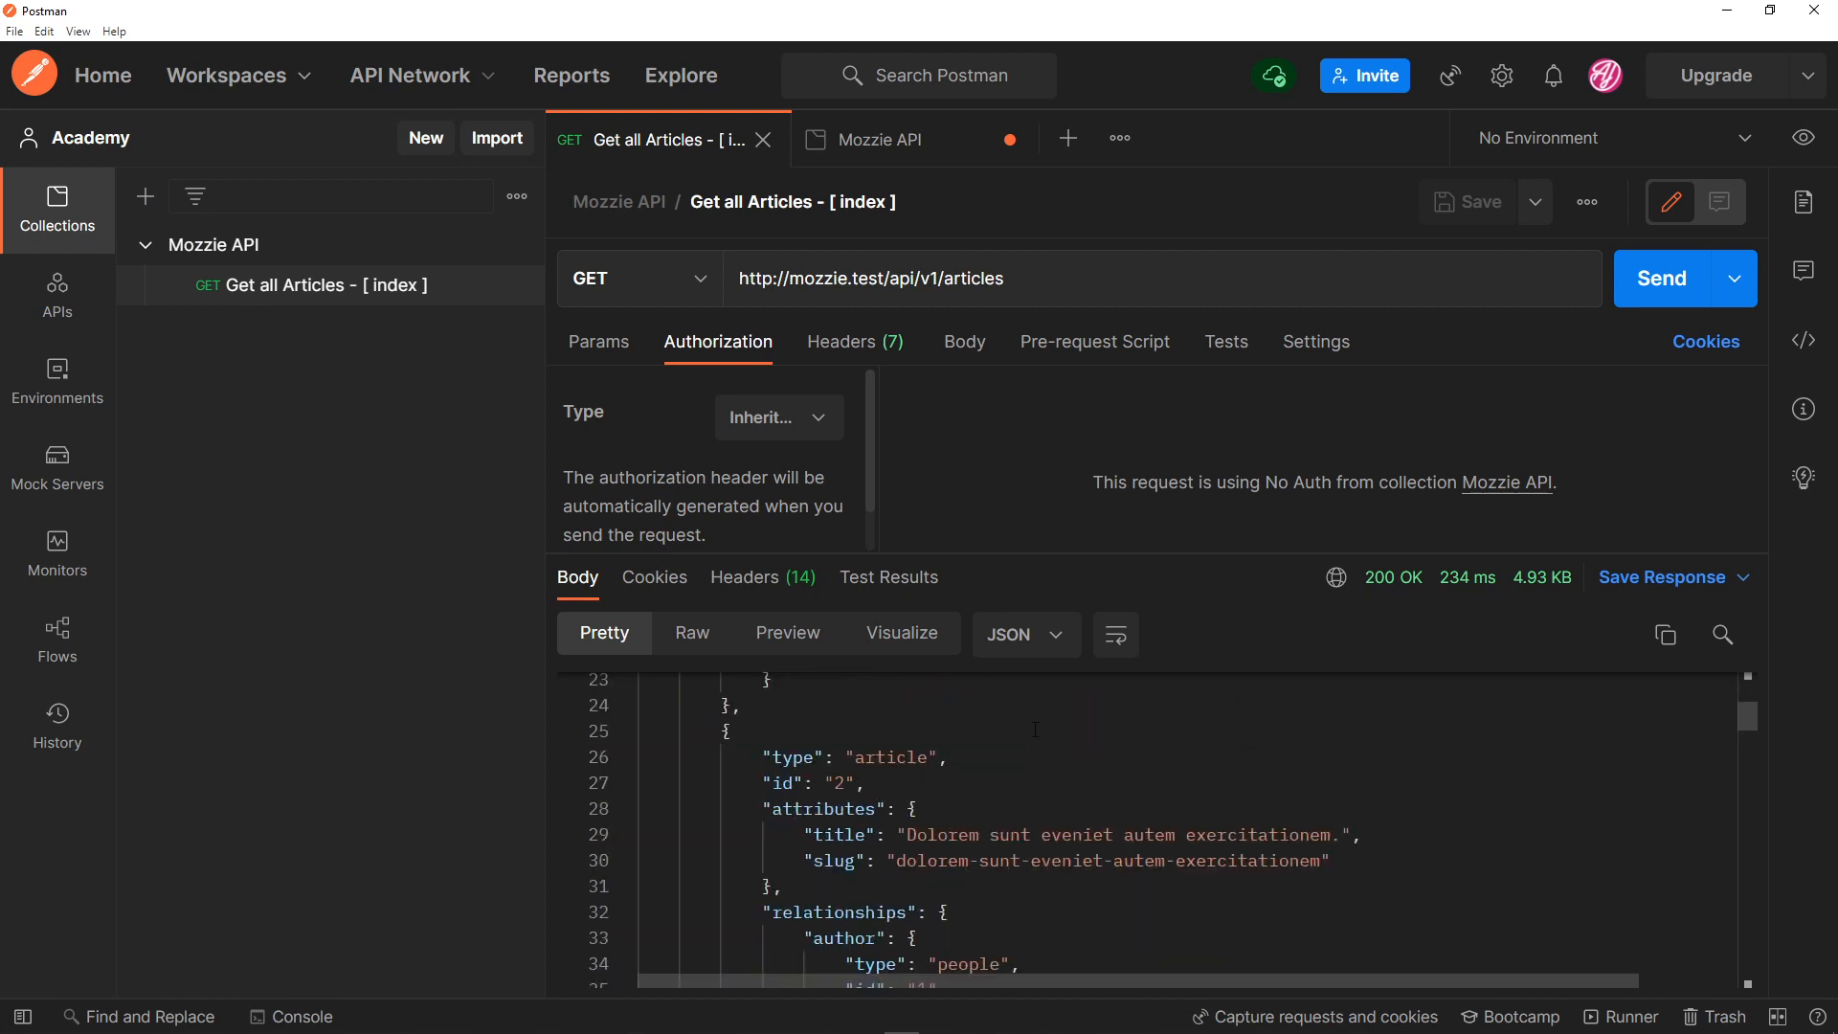
{"action": "scroll", "scroll_direction": "up", "scroll_amount": 3}
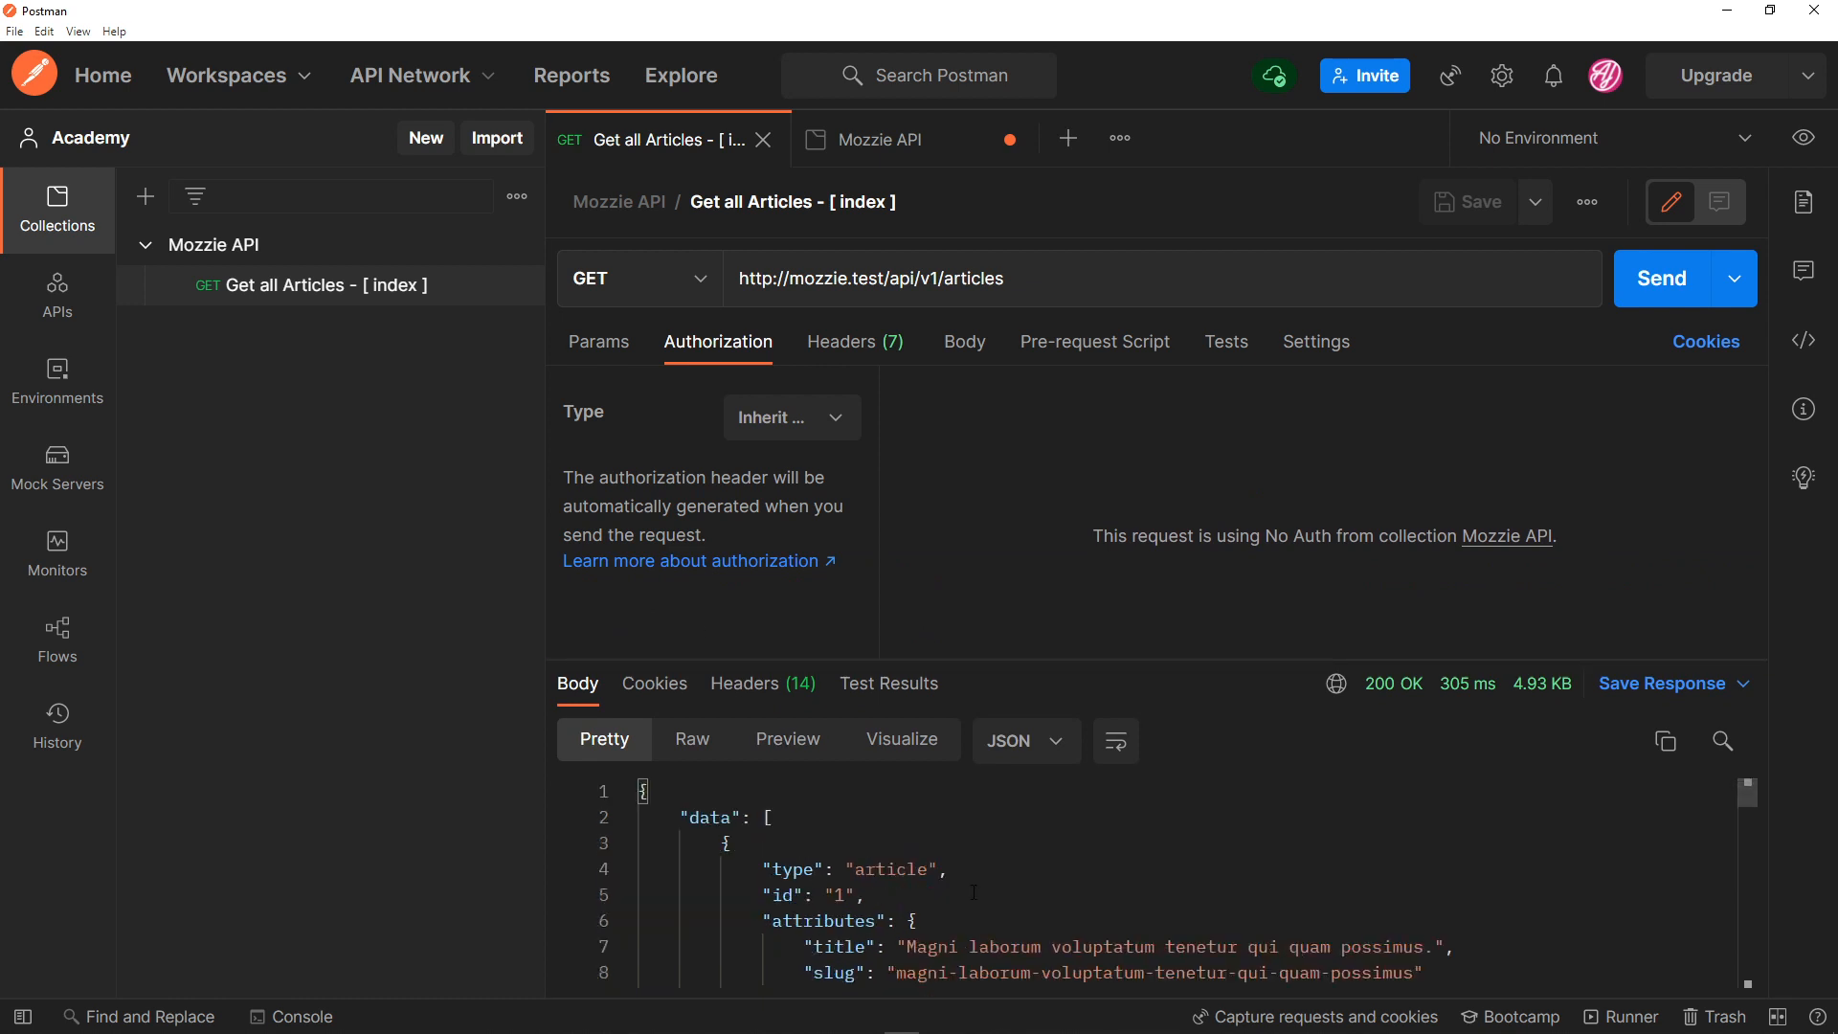
{"action": "mouse_move", "coordinate": [618, 389]}
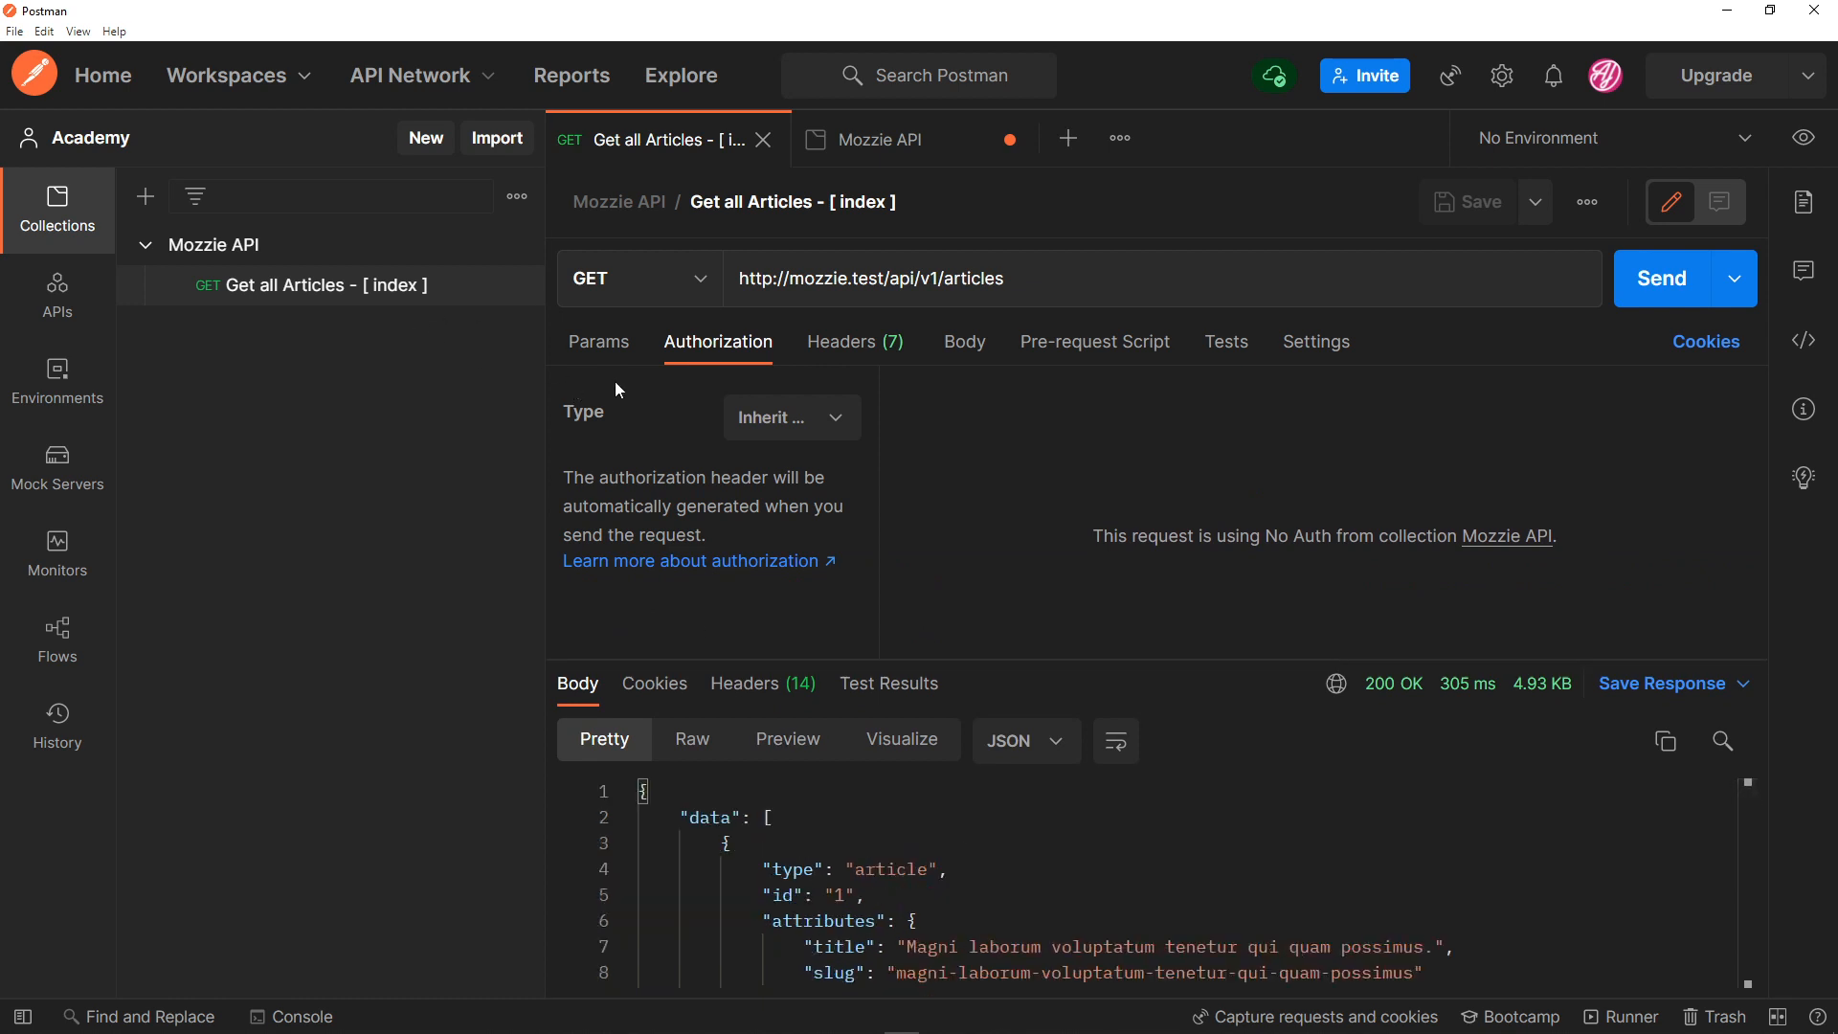
{"action": "mouse_move", "coordinate": [722, 302]}
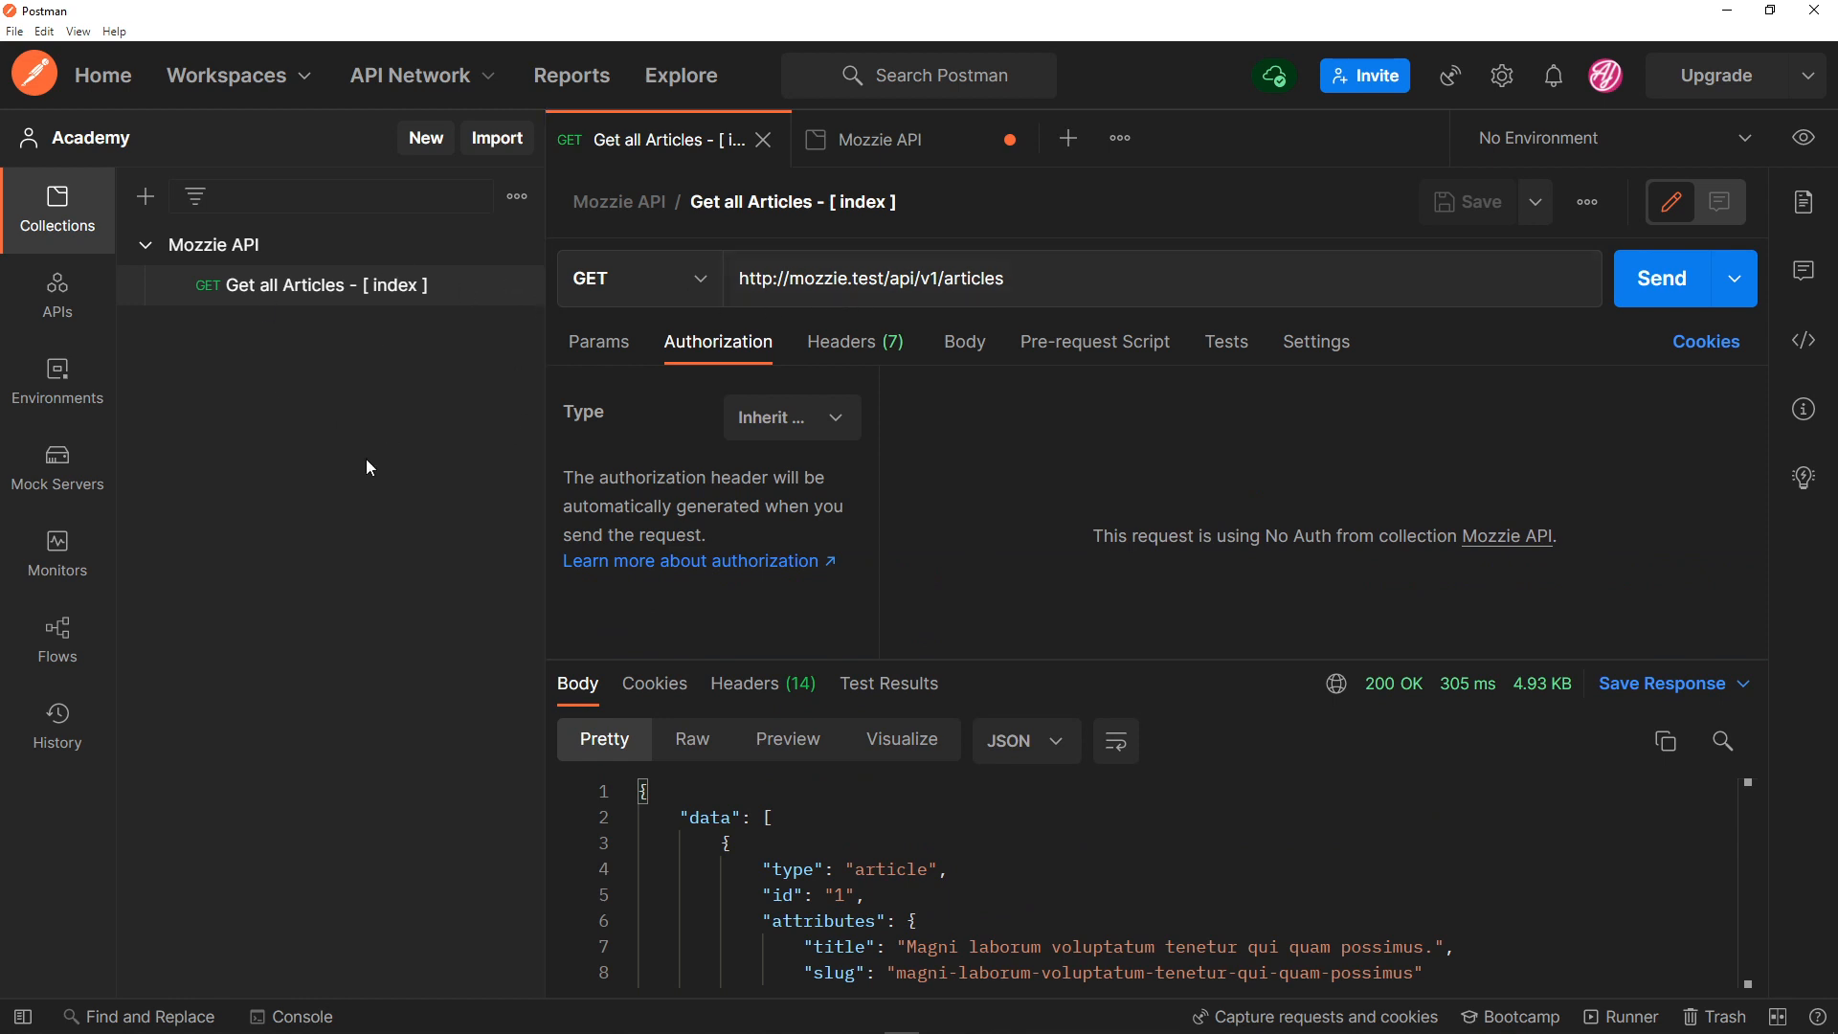
{"action": "mouse_move", "coordinate": [783, 603]}
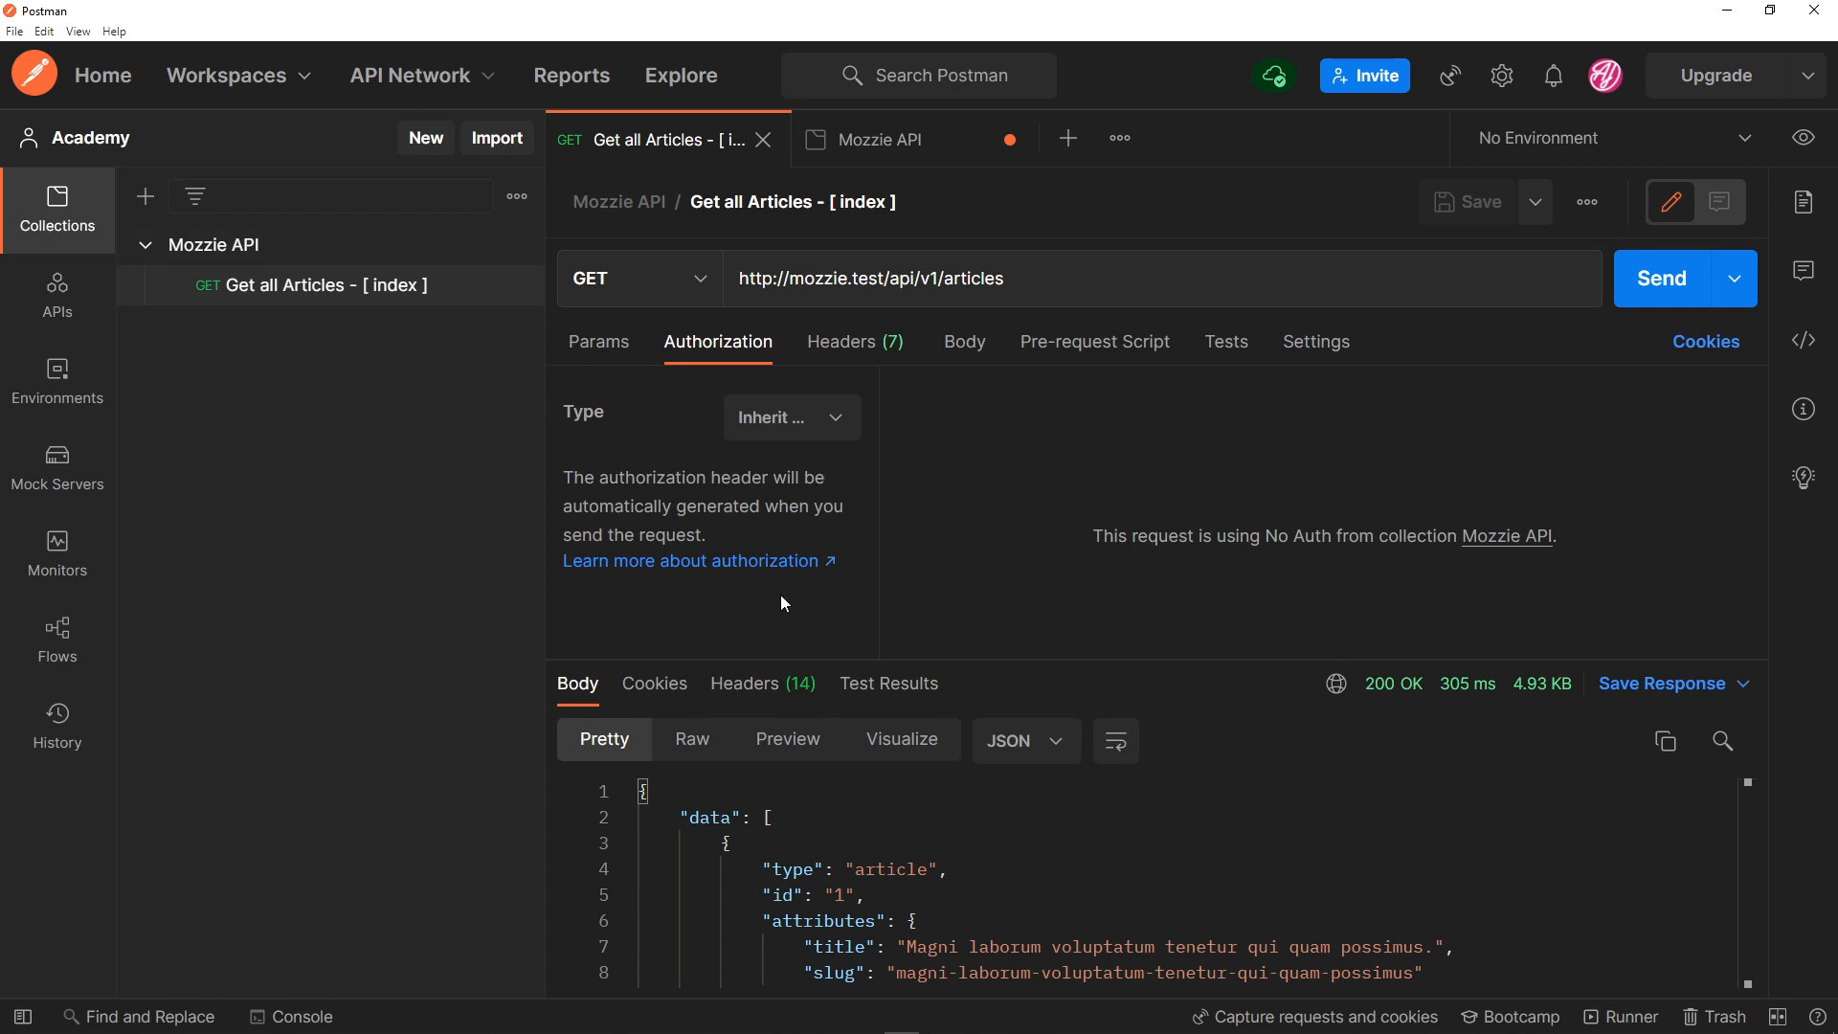
{"action": "mouse_move", "coordinate": [624, 406]}
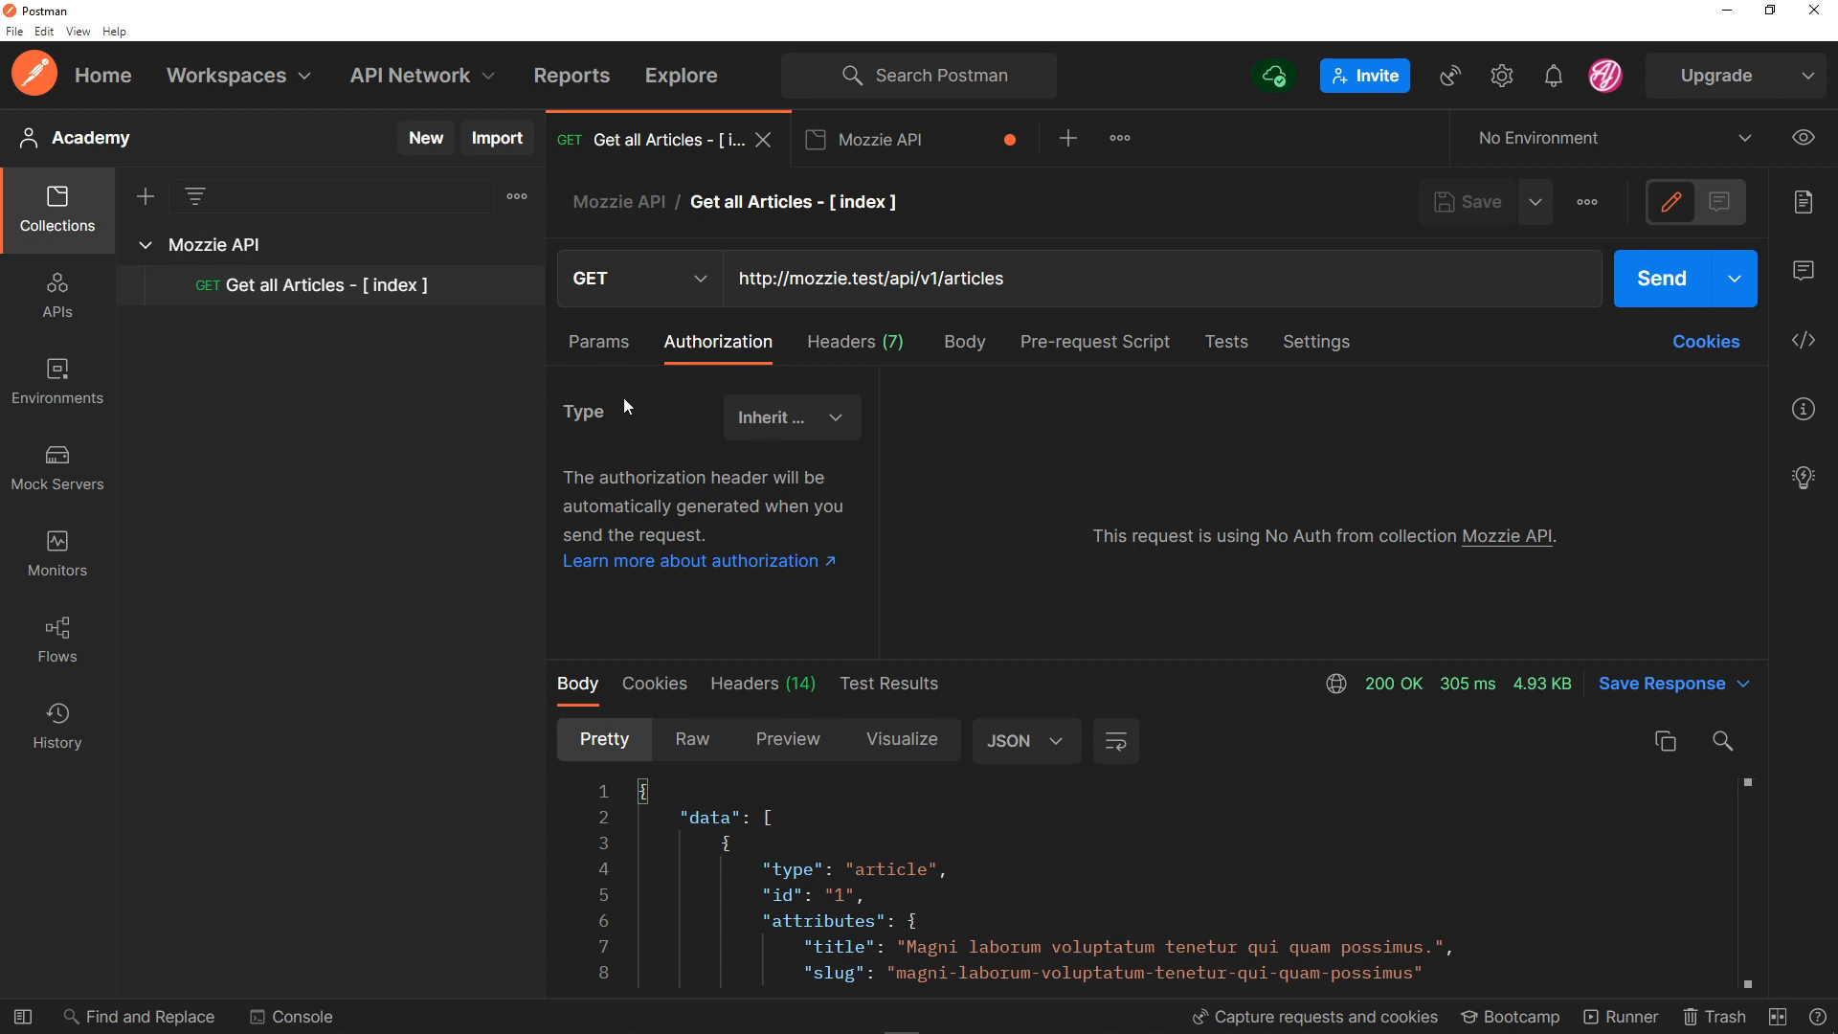
{"action": "mouse_move", "coordinate": [1225, 701]}
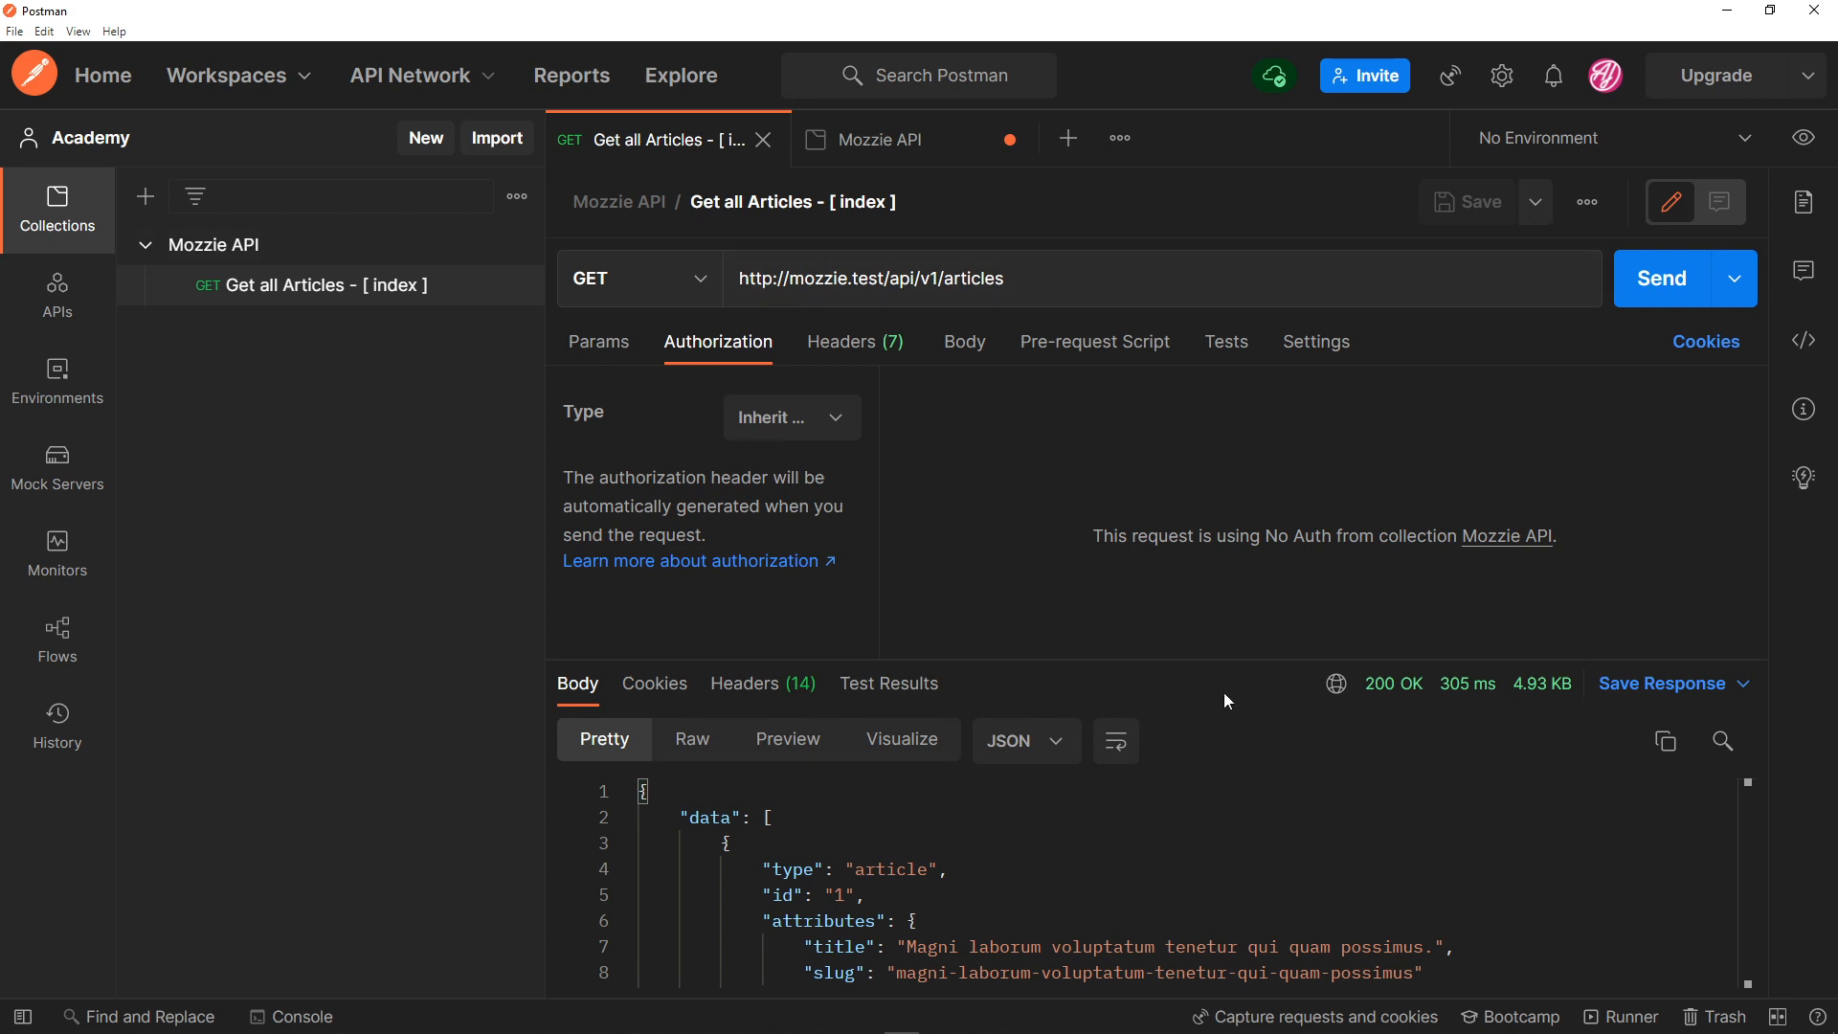
{"action": "scroll", "scroll_direction": "down", "scroll_amount": 3}
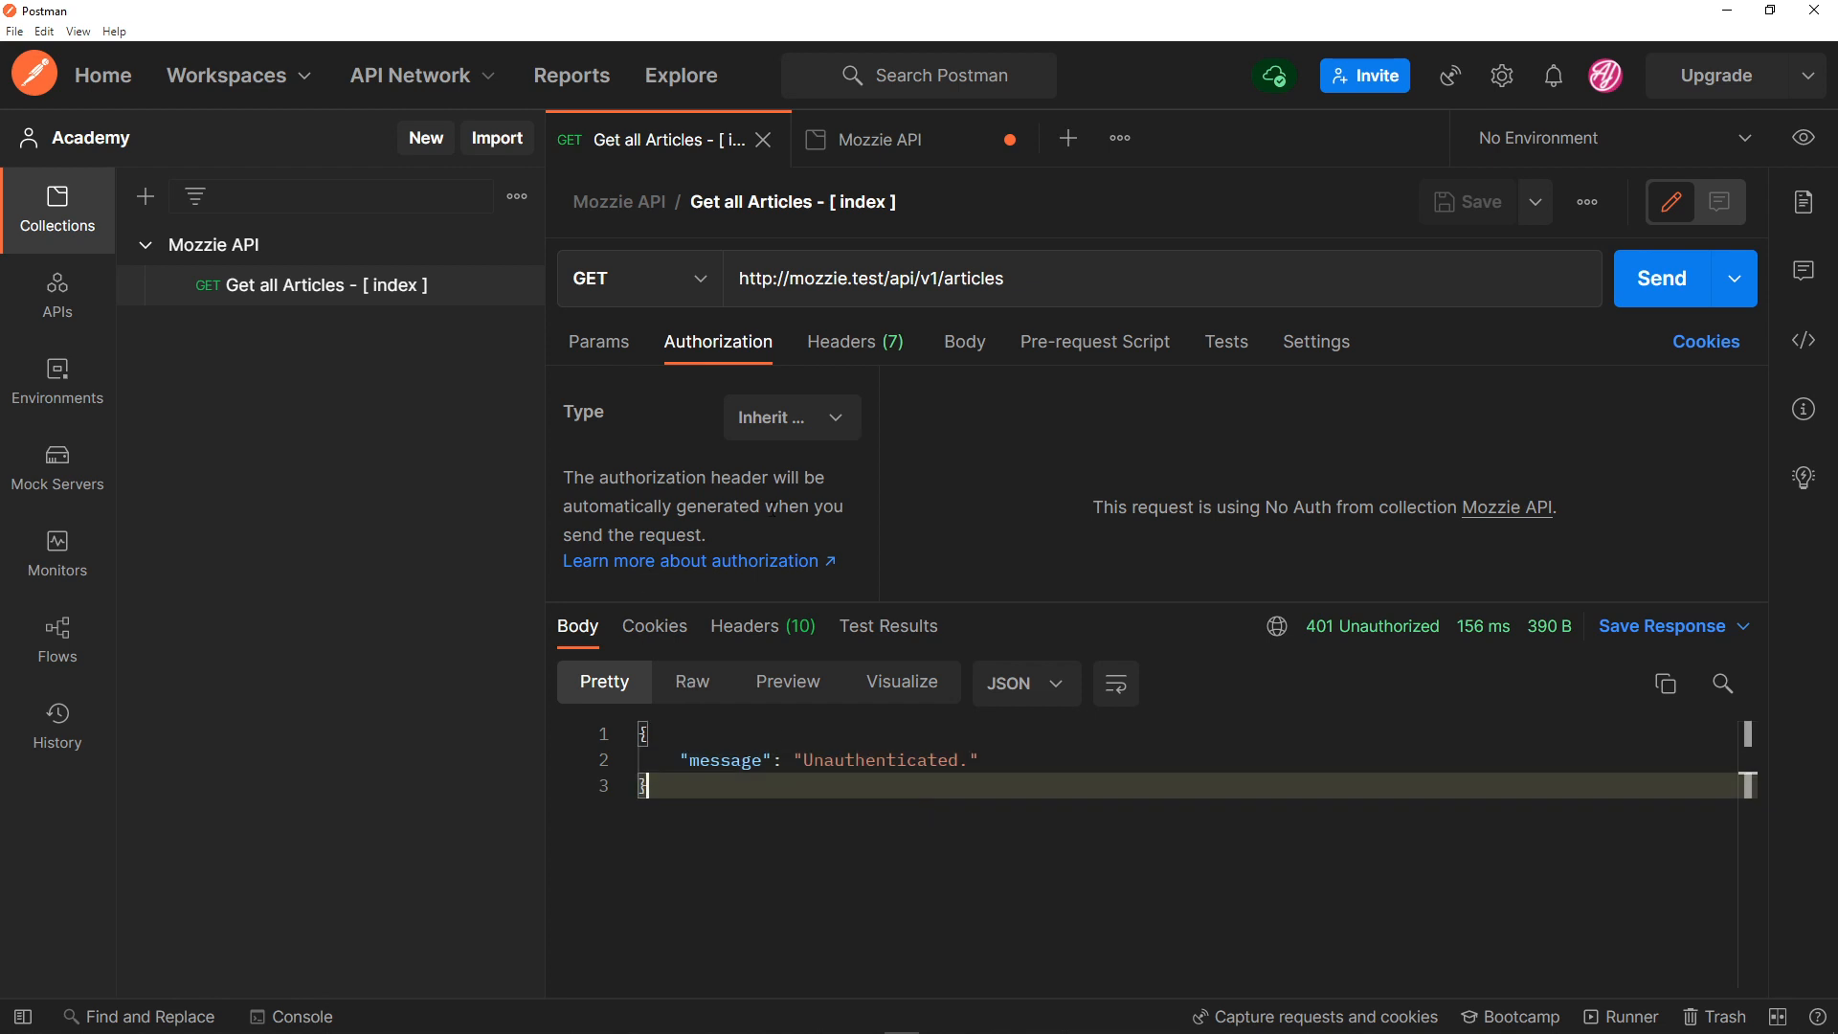
{"action": "mouse_move", "coordinate": [379, 408]}
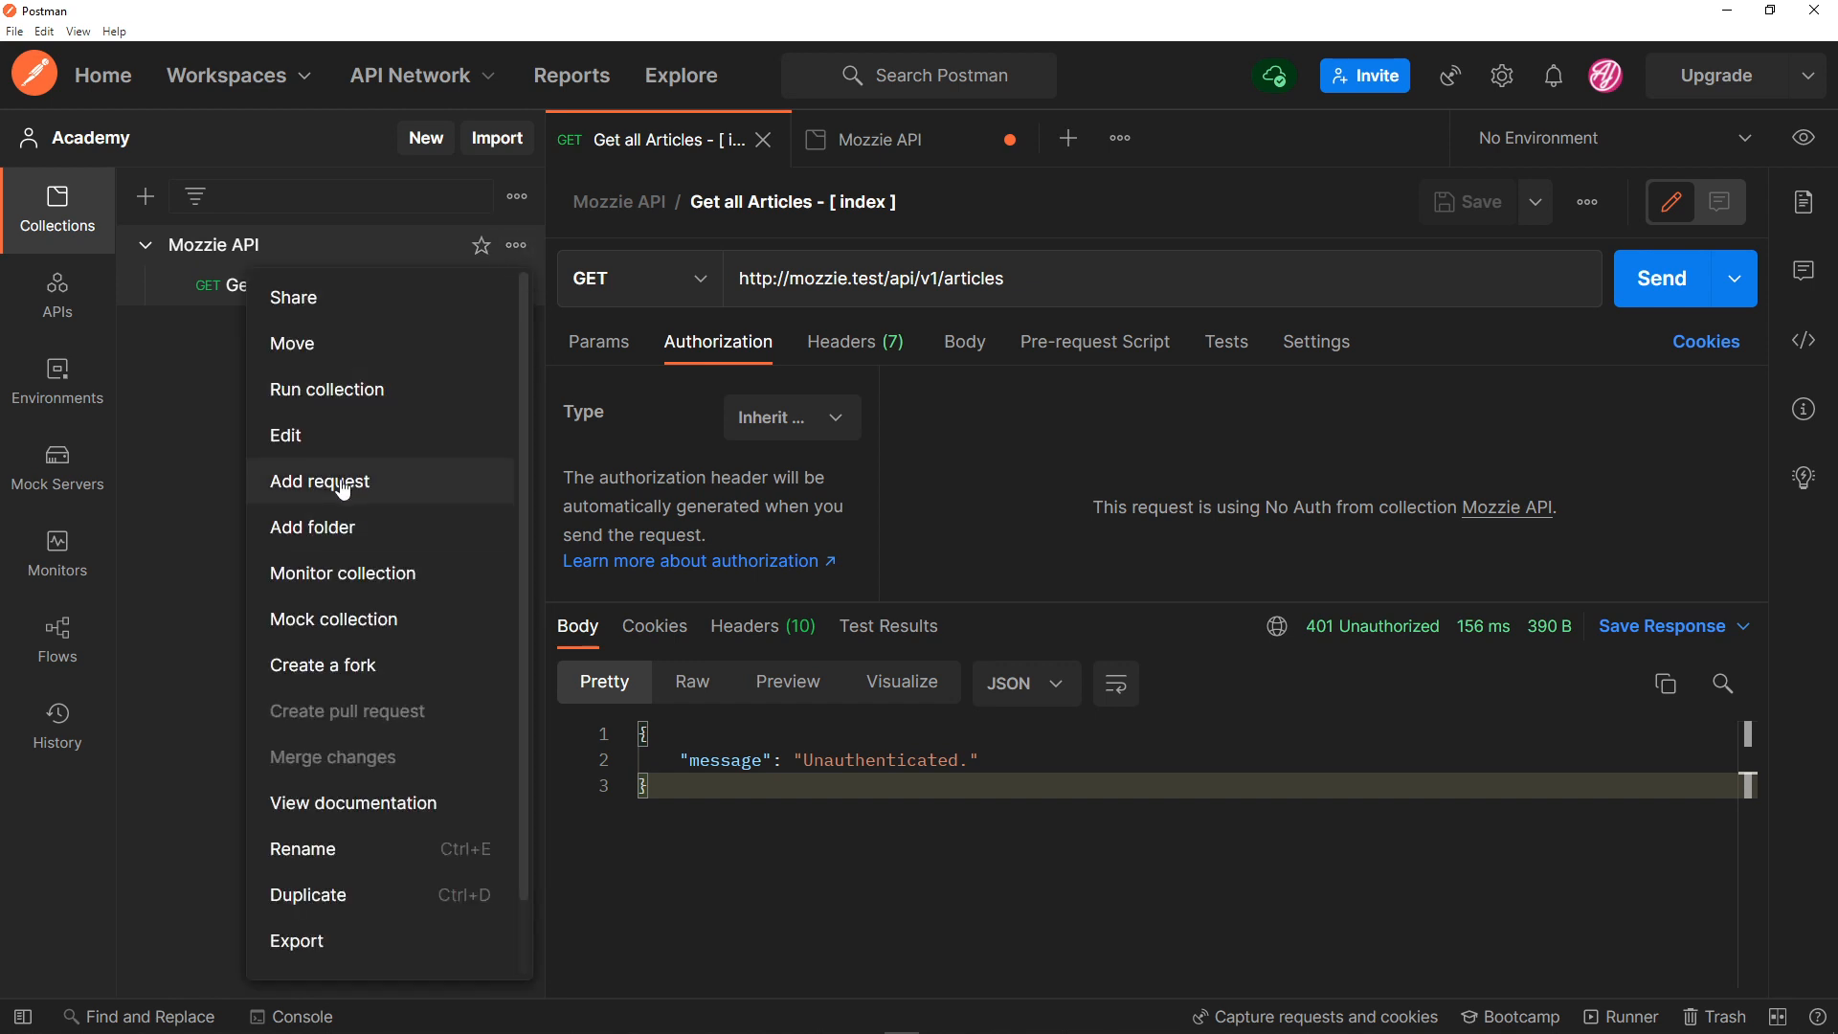
Step: Add a new request to the Mozzie API collection named 'Auth - [ Login ]'
{"action": "left_click", "coordinate": [317, 480]}
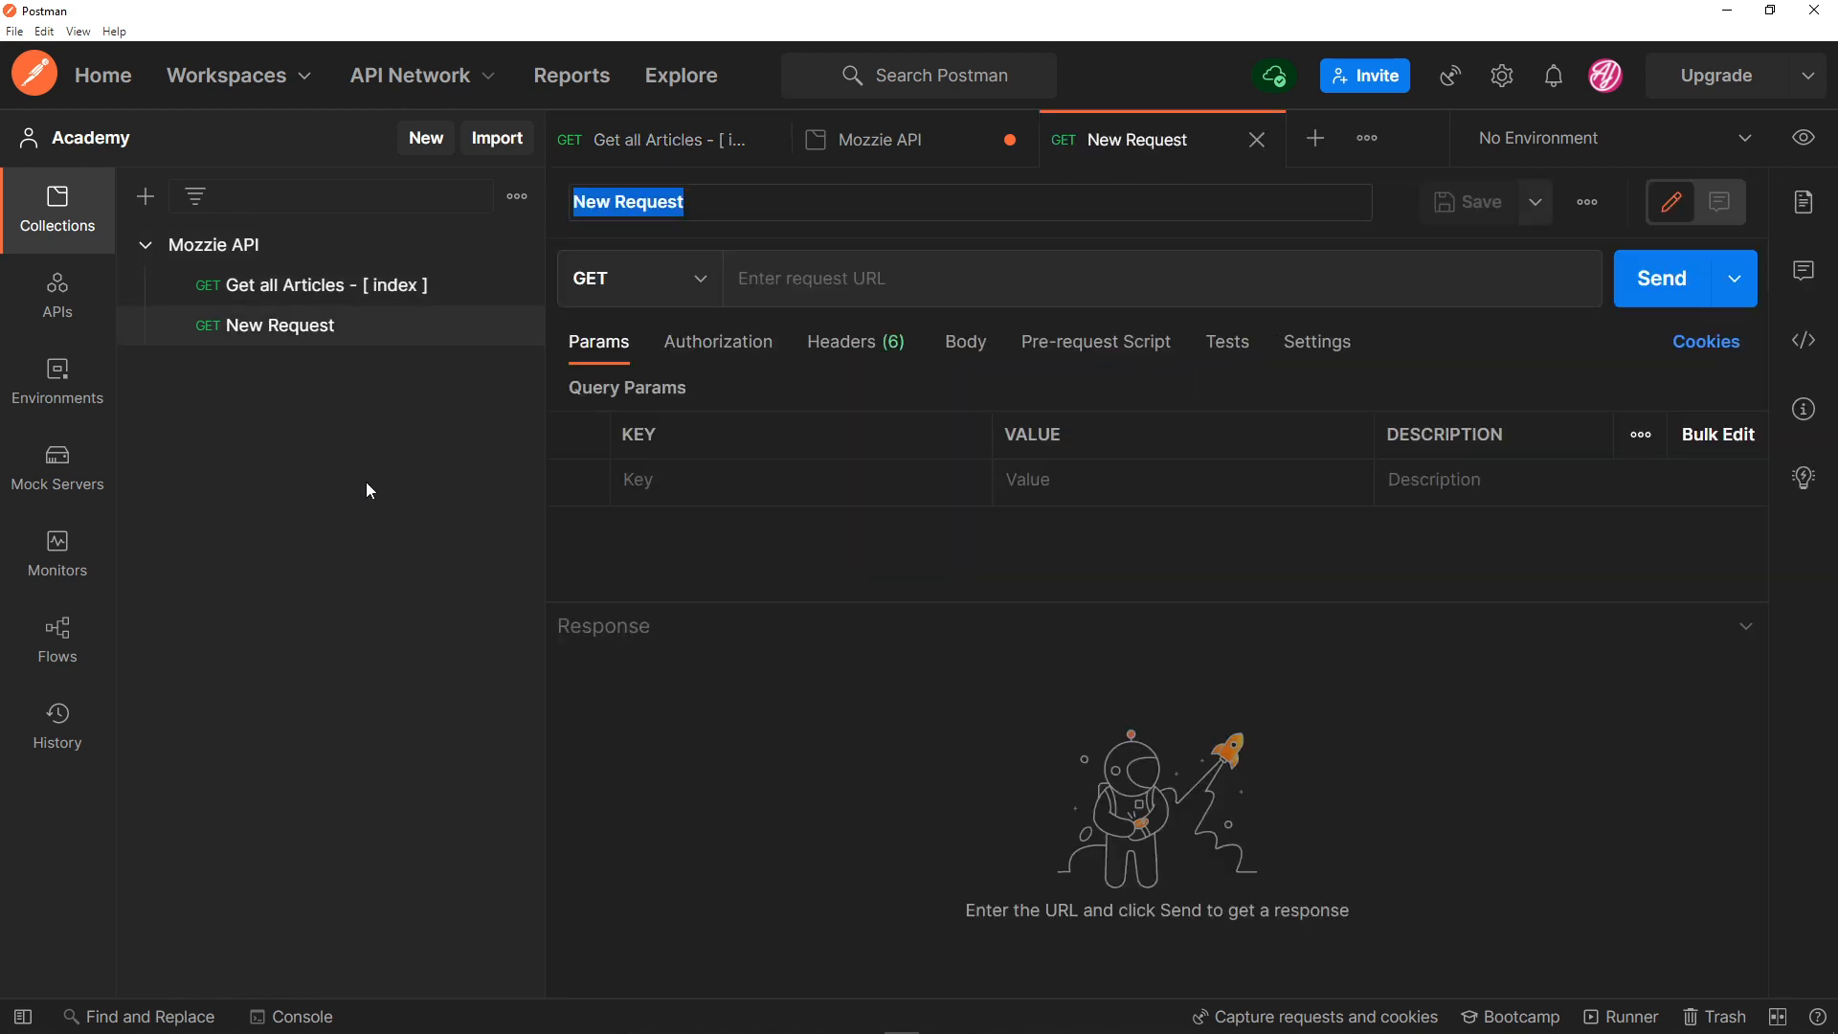
{"action": "type", "text": "Auth -"}
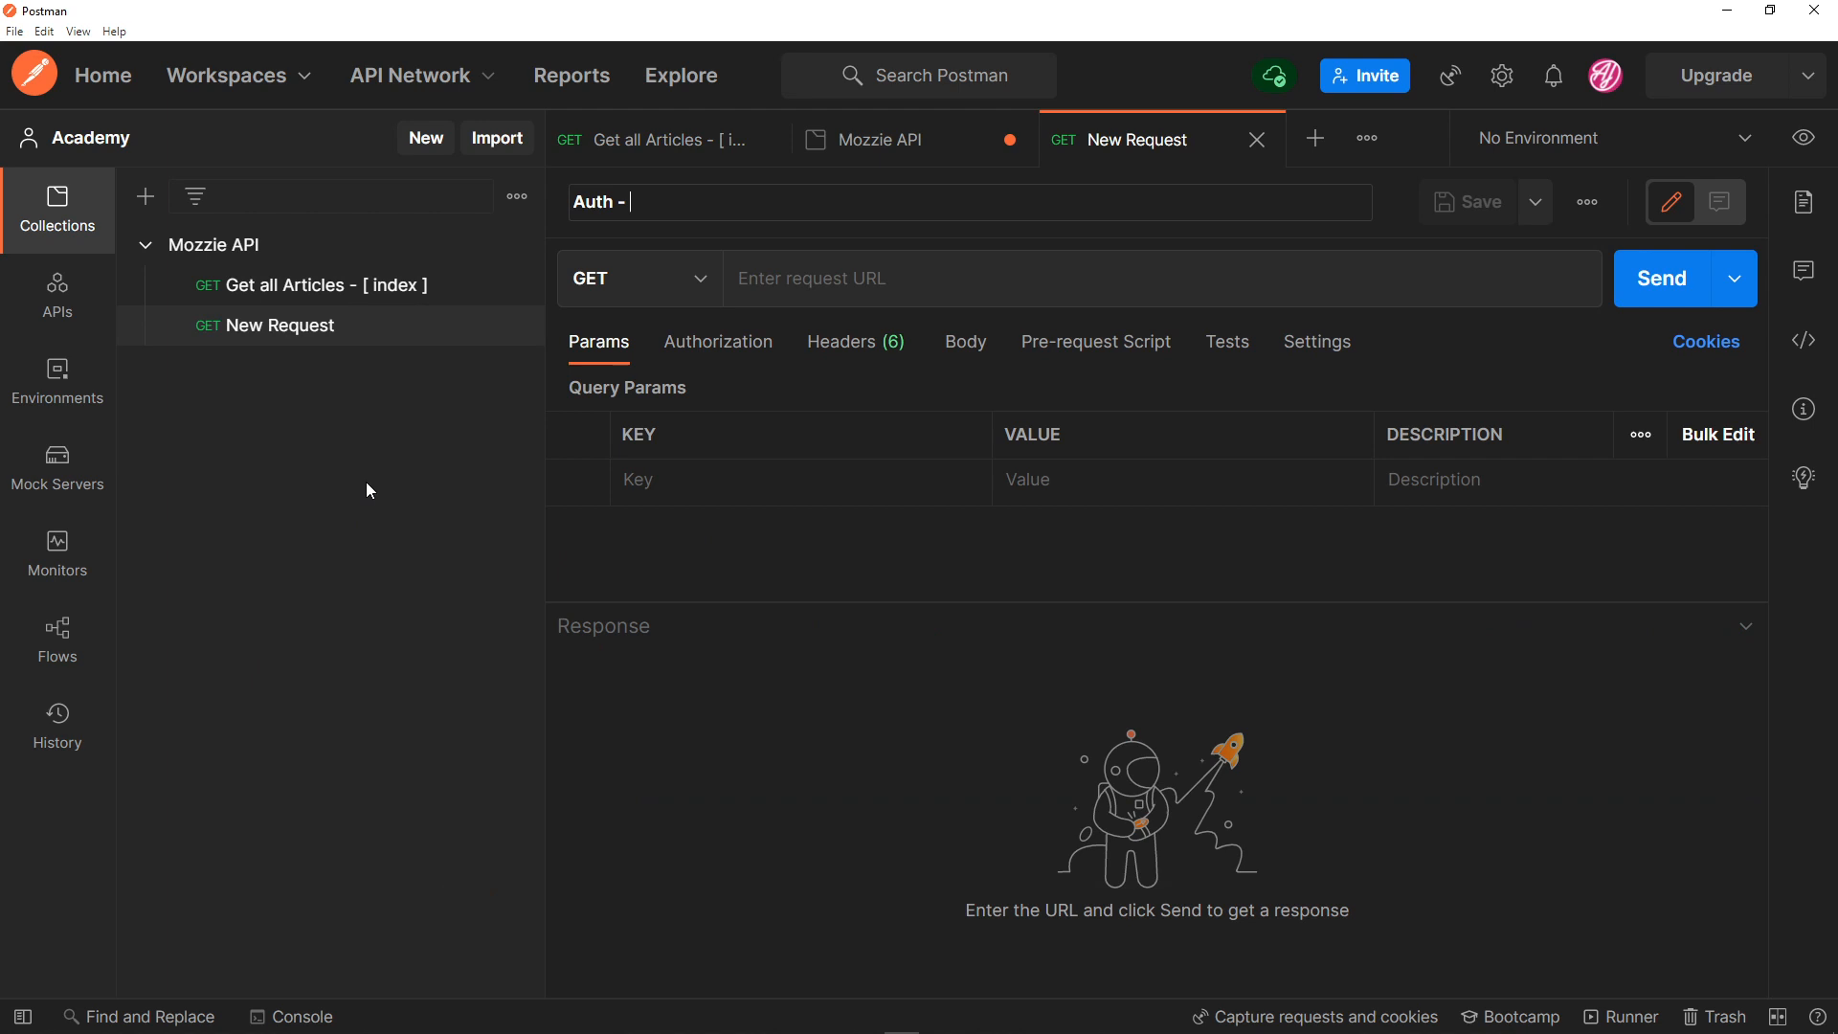
{"action": "type", "text": "[ L"}
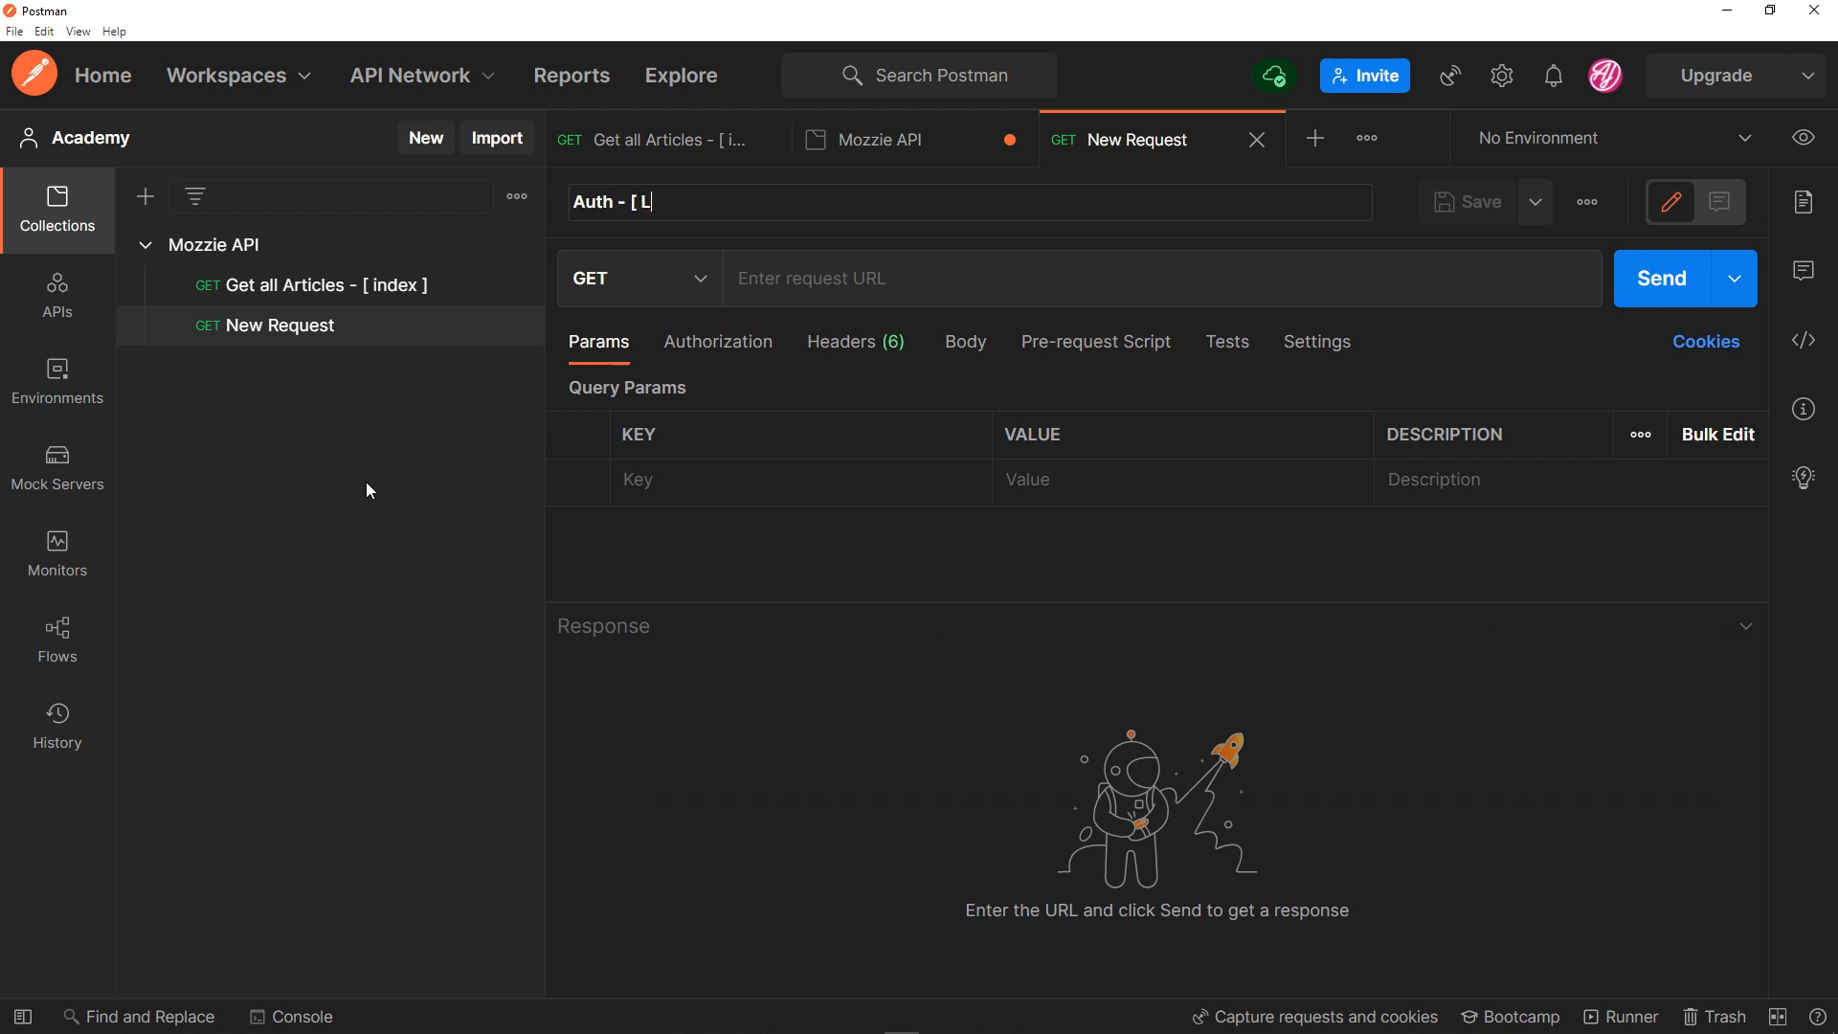
{"action": "type", "text": "ogin"}
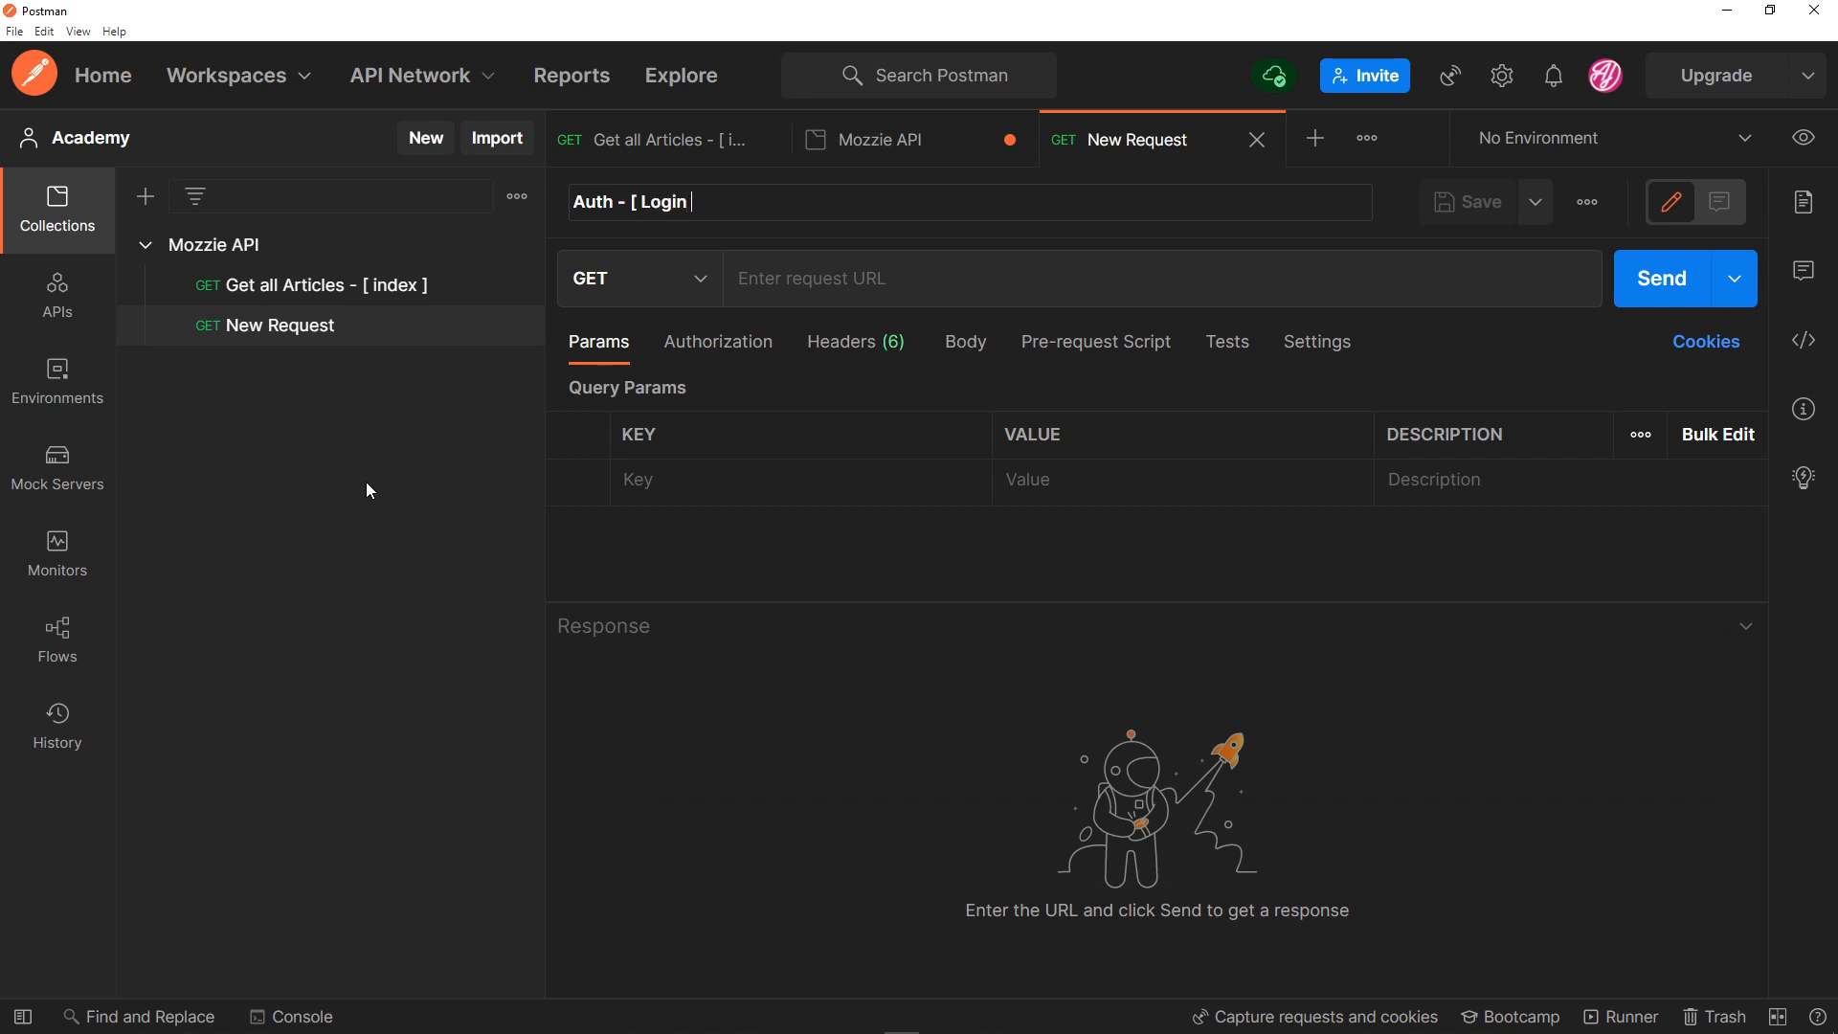
{"action": "key", "text": "Return"}
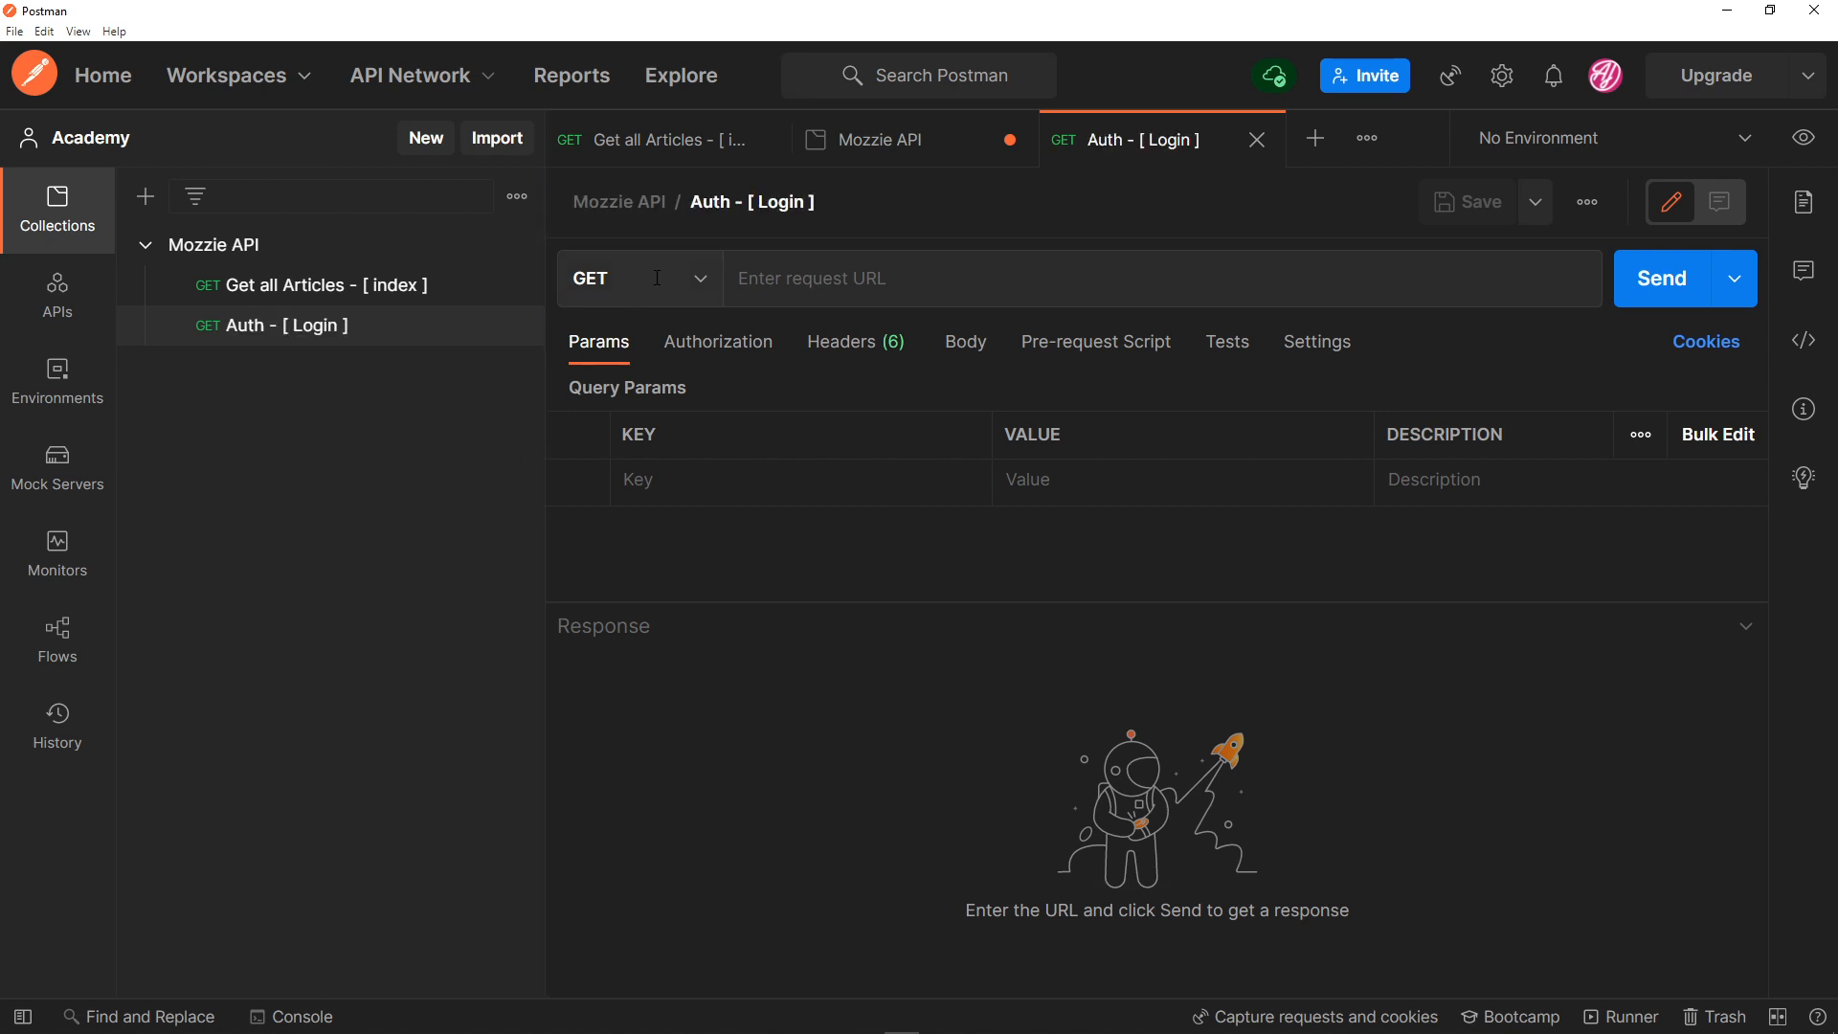
{"action": "left_click", "coordinate": [589, 278]}
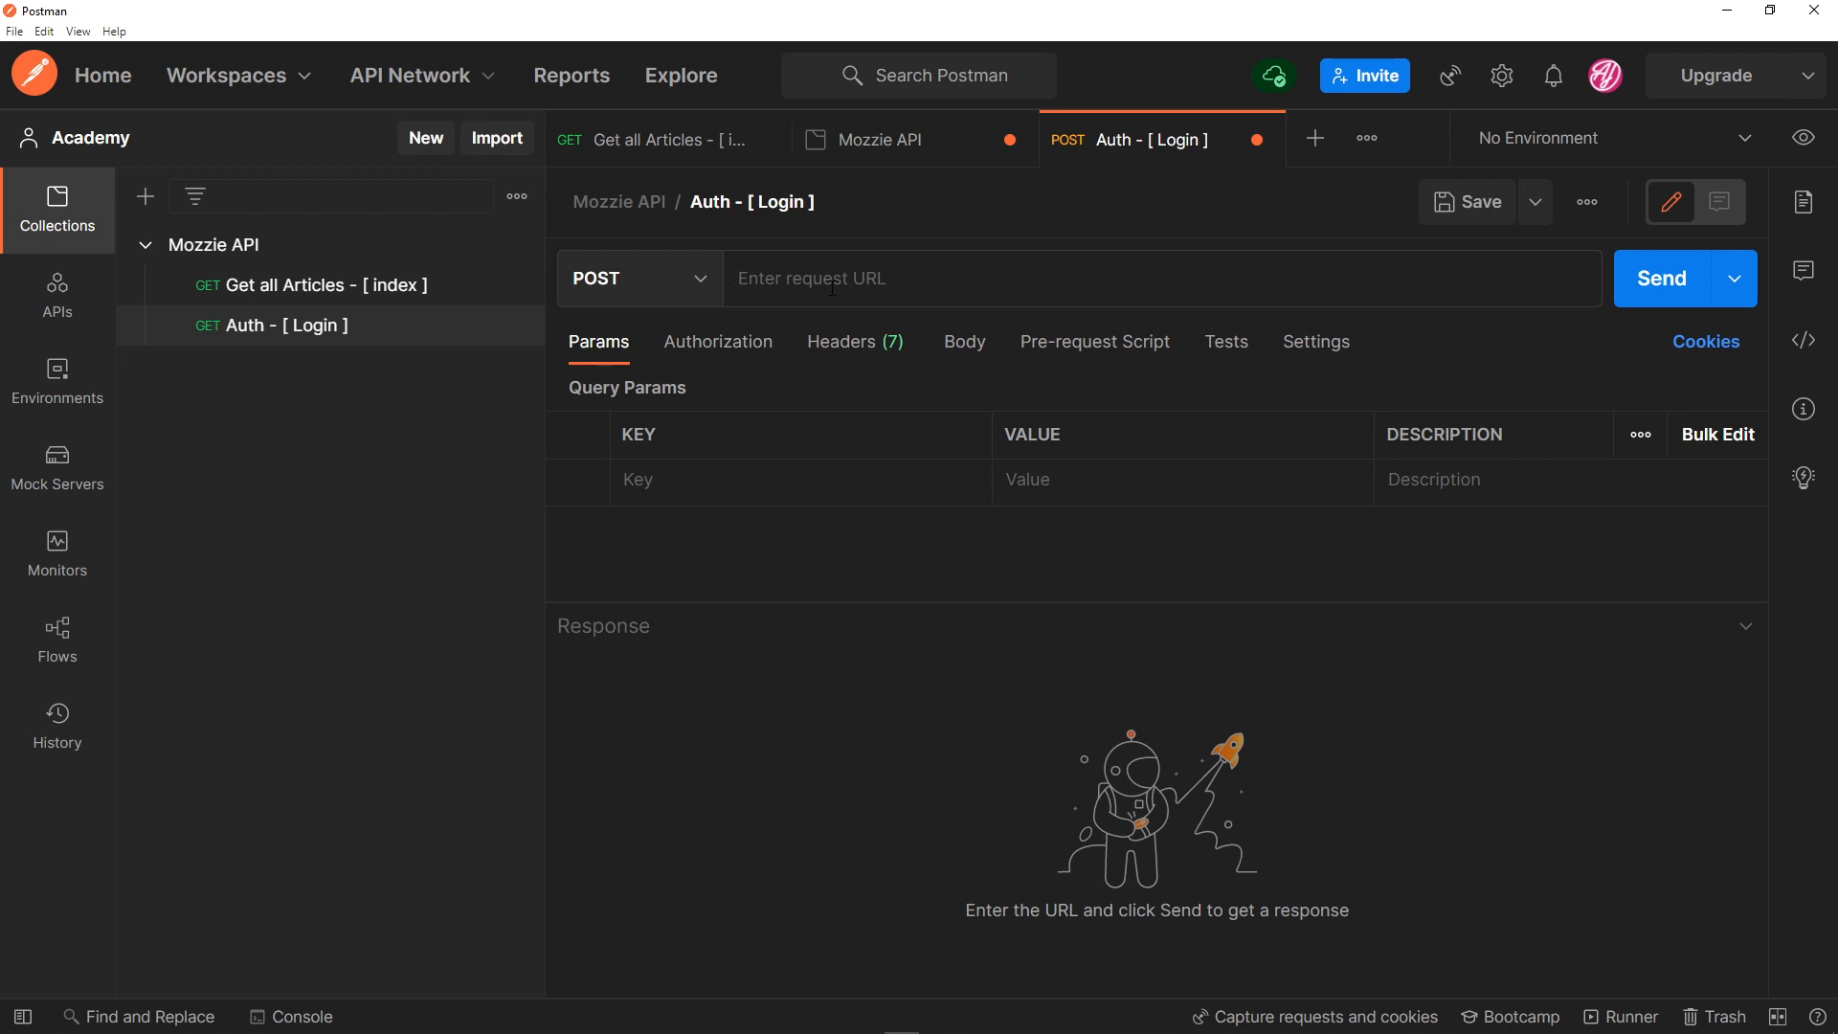
{"action": "type", "text": "moz"}
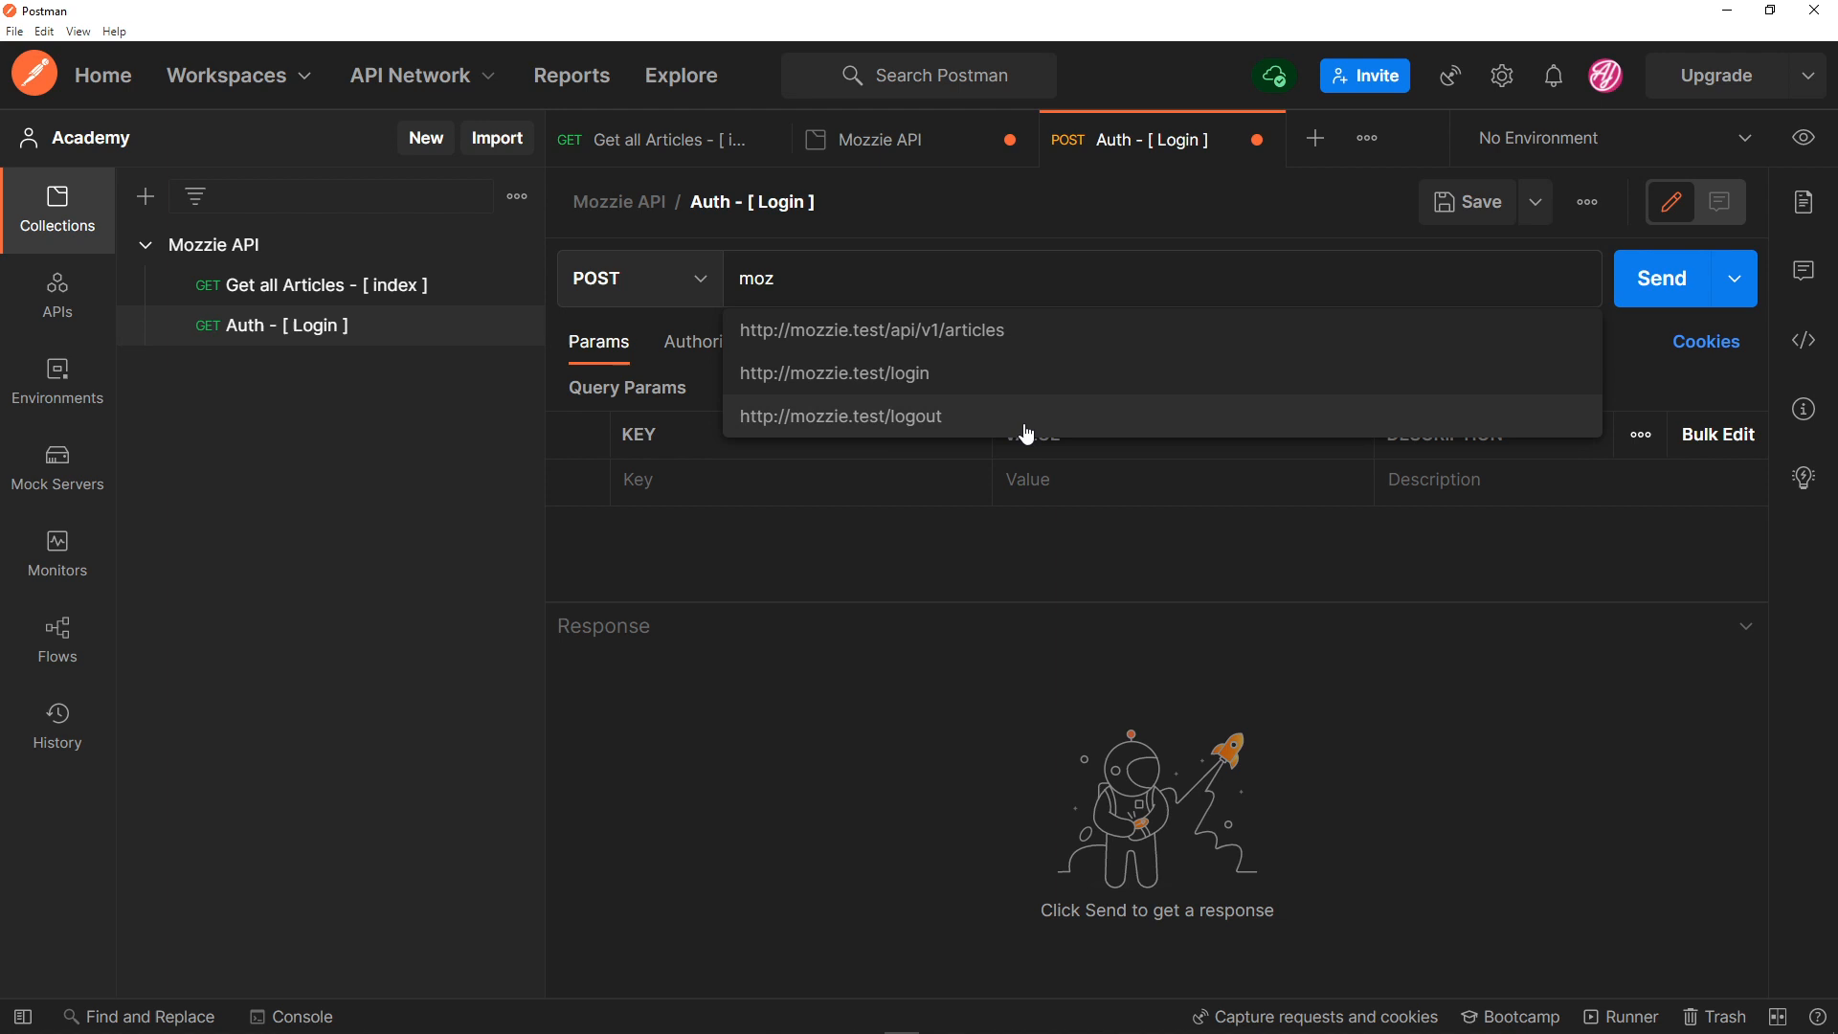
{"action": "left_click", "coordinate": [832, 373]}
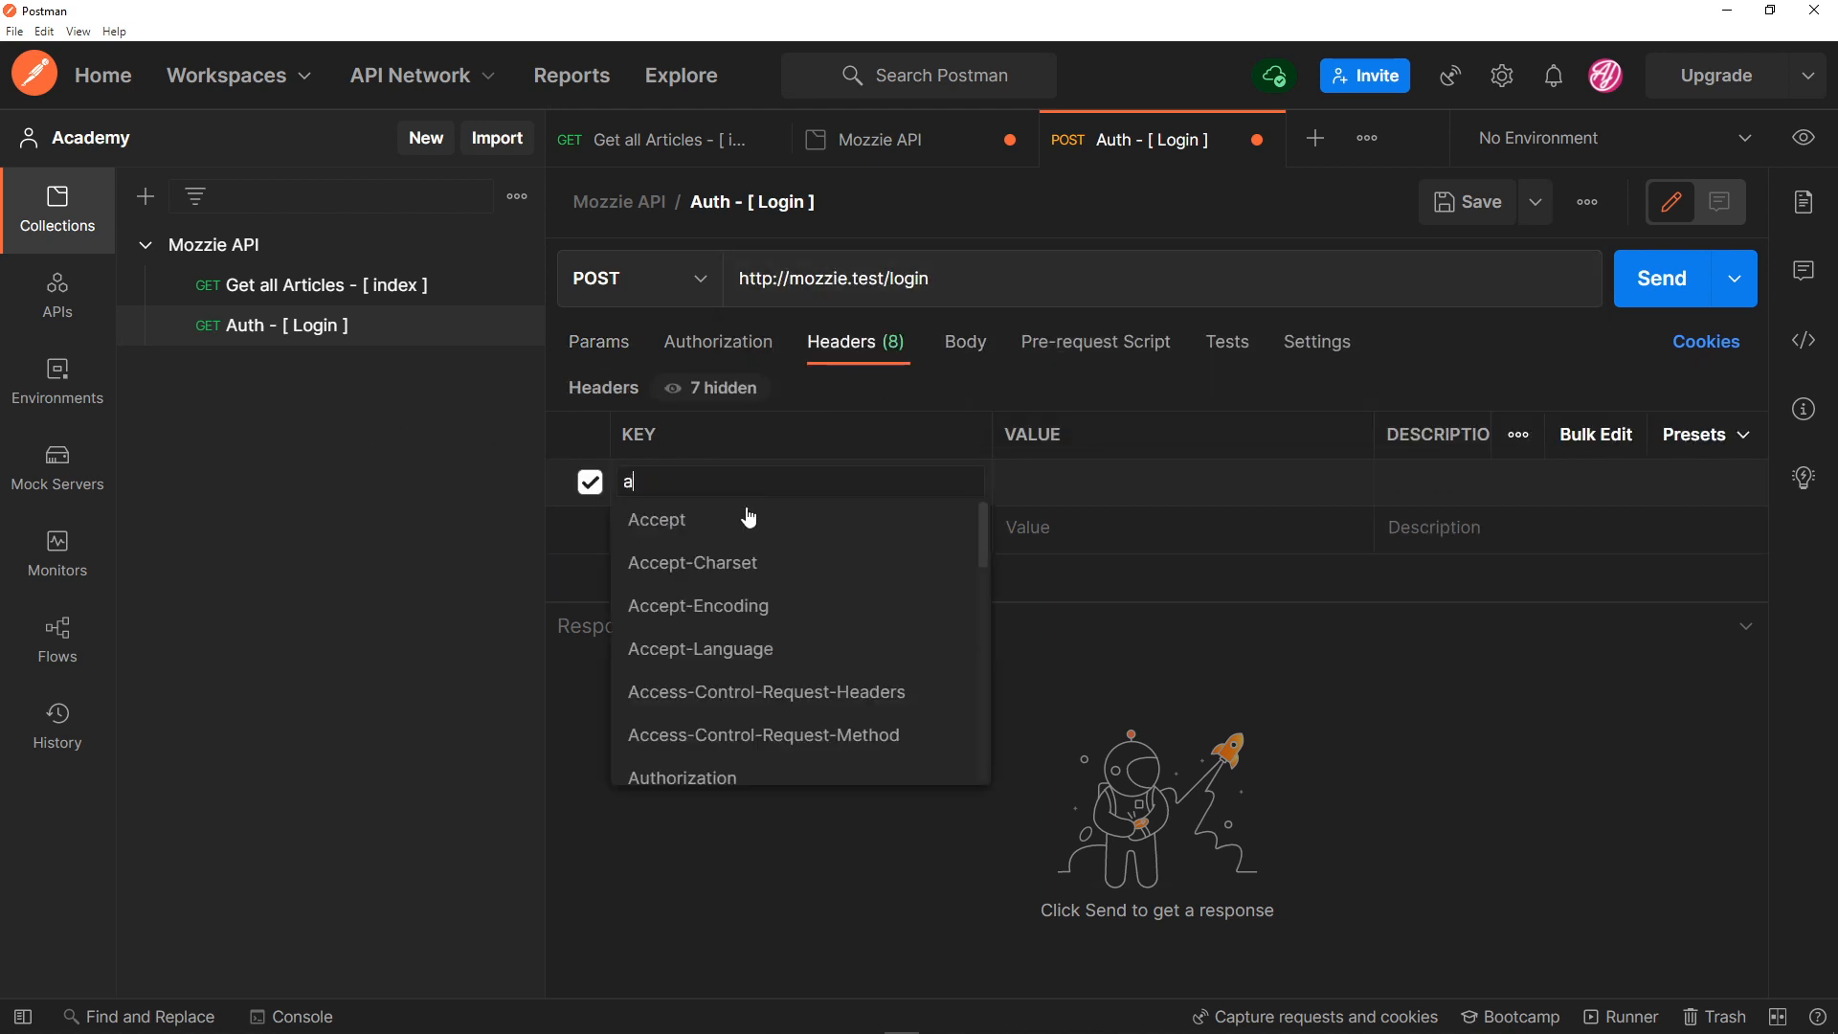
Step: Add an Accept: application/json header and switch the body to form-data
{"action": "left_click", "coordinate": [657, 518]}
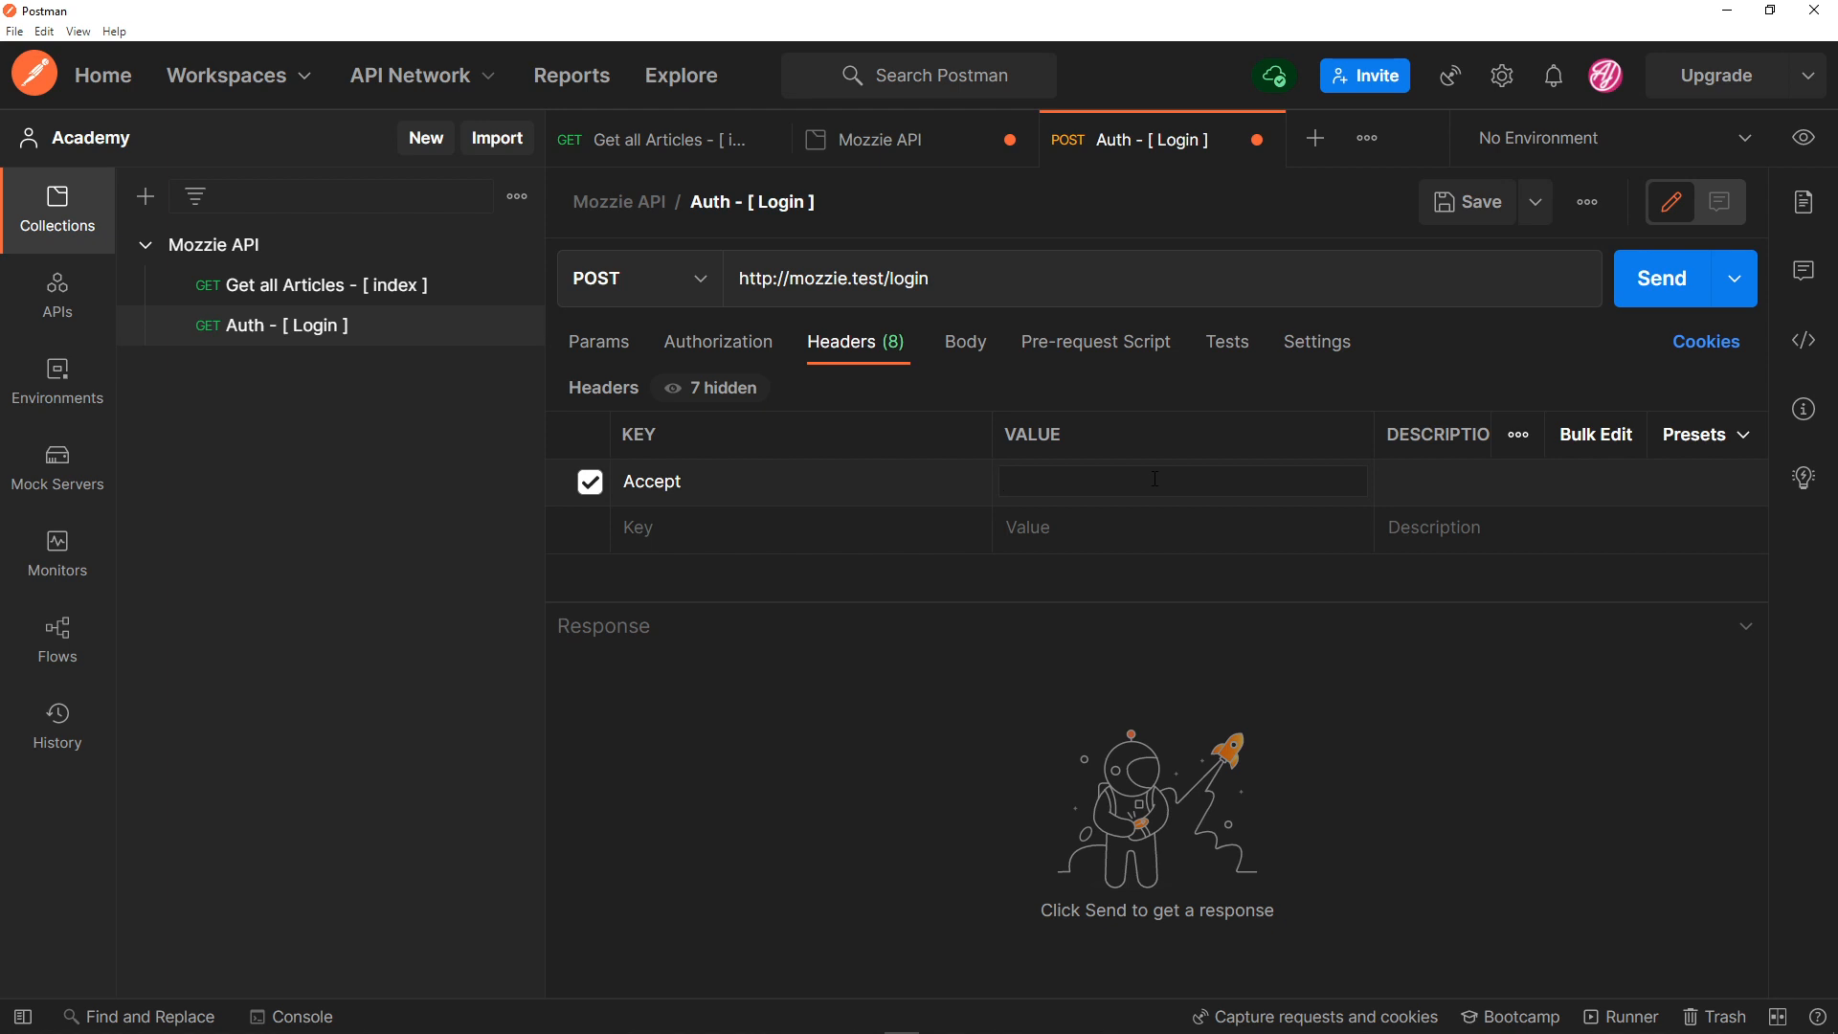
{"action": "type", "text": "application/json"}
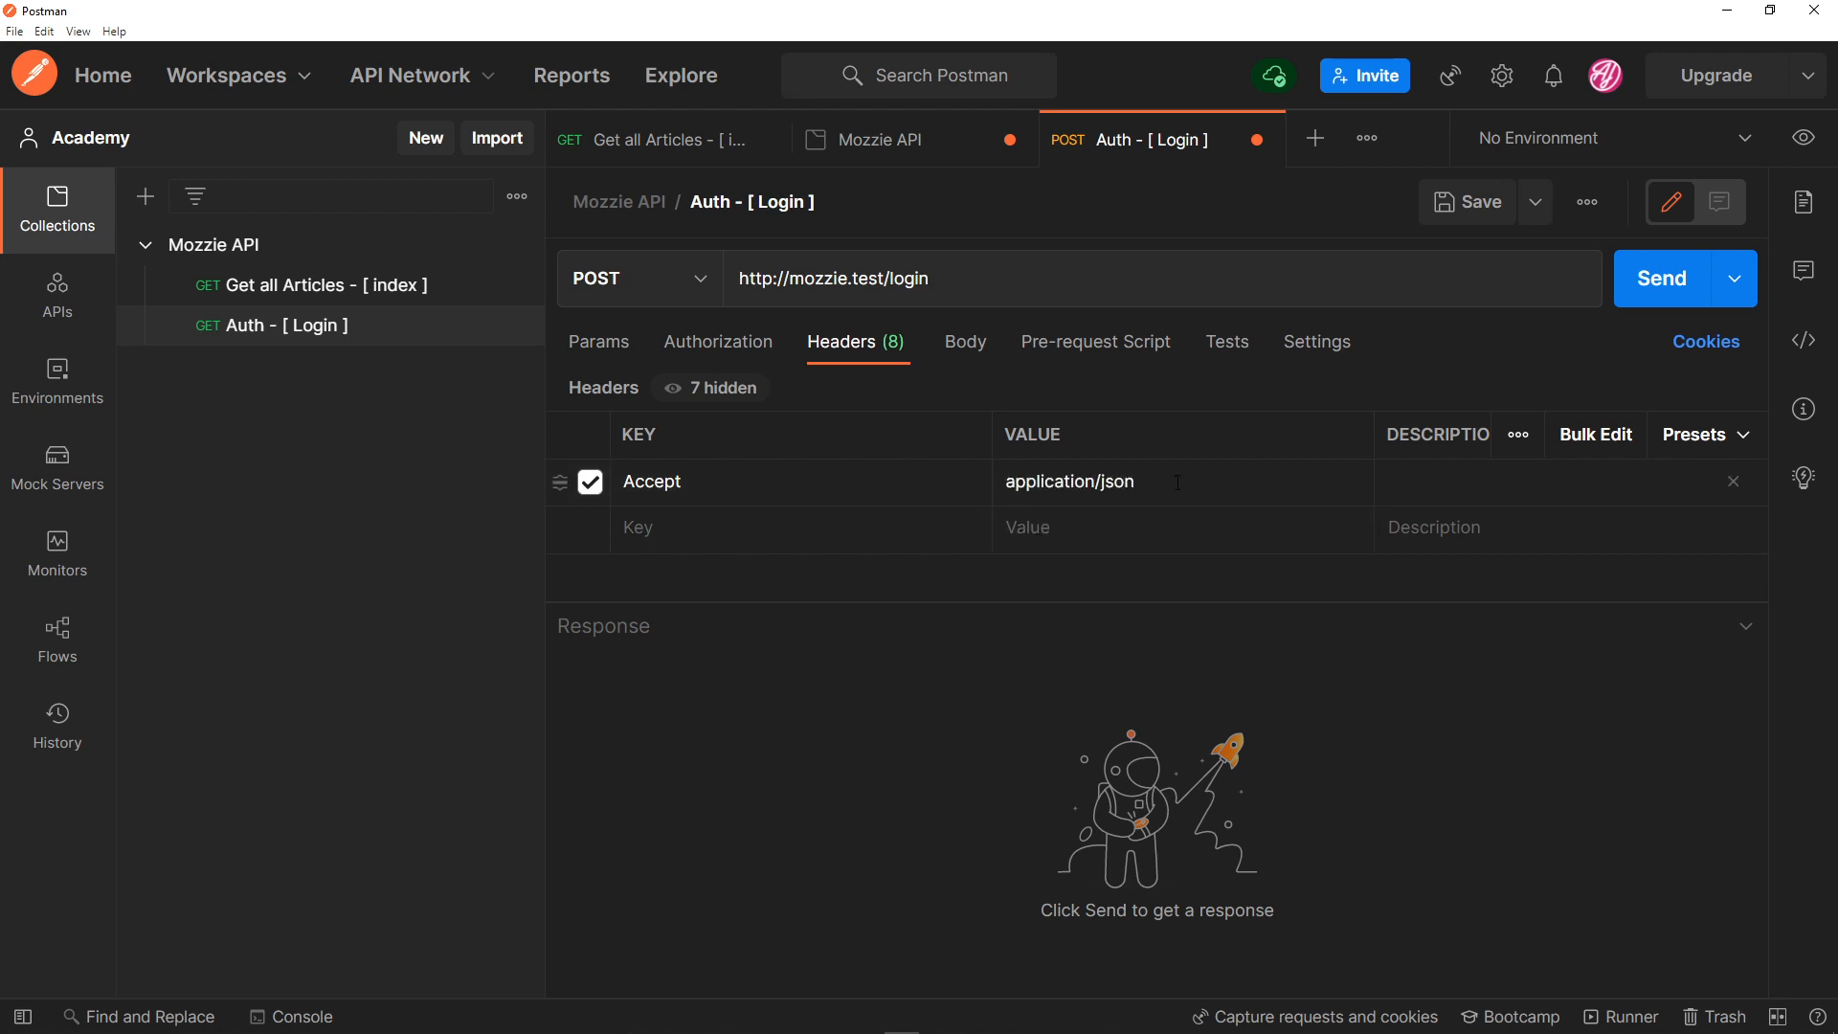
{"action": "left_click", "coordinate": [965, 341]}
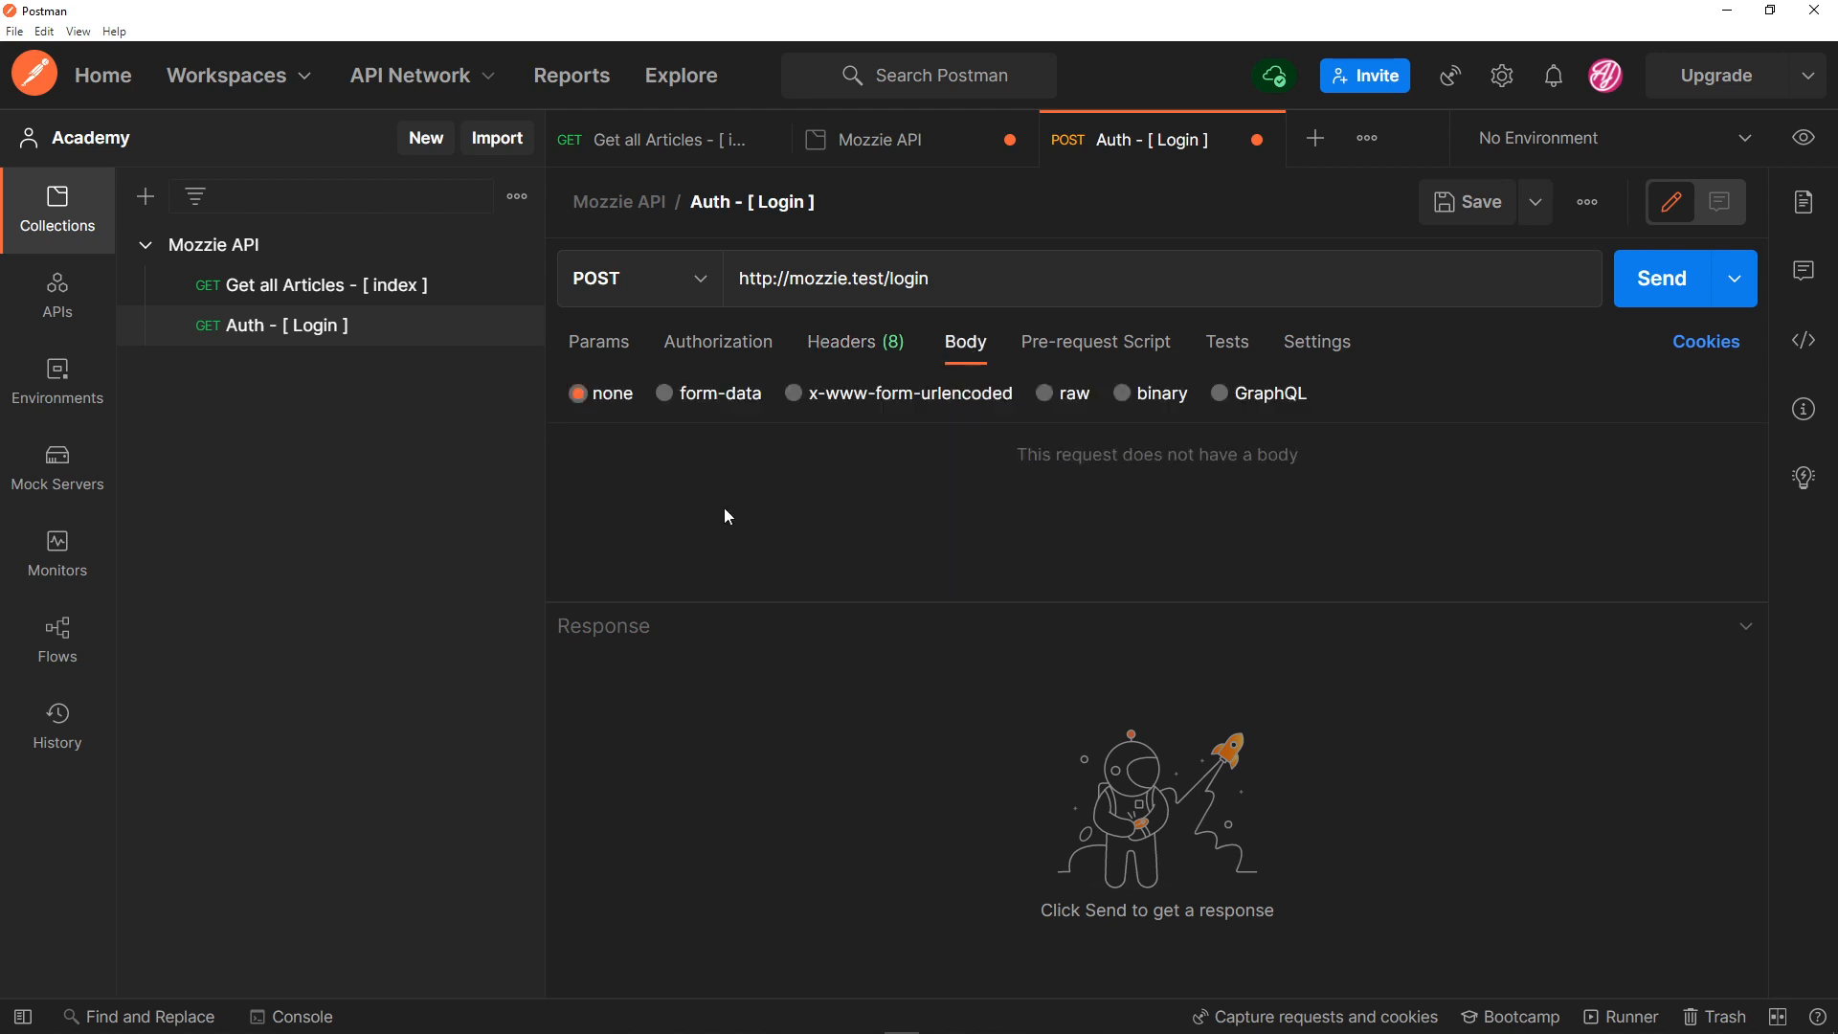
{"action": "left_click", "coordinate": [666, 392]}
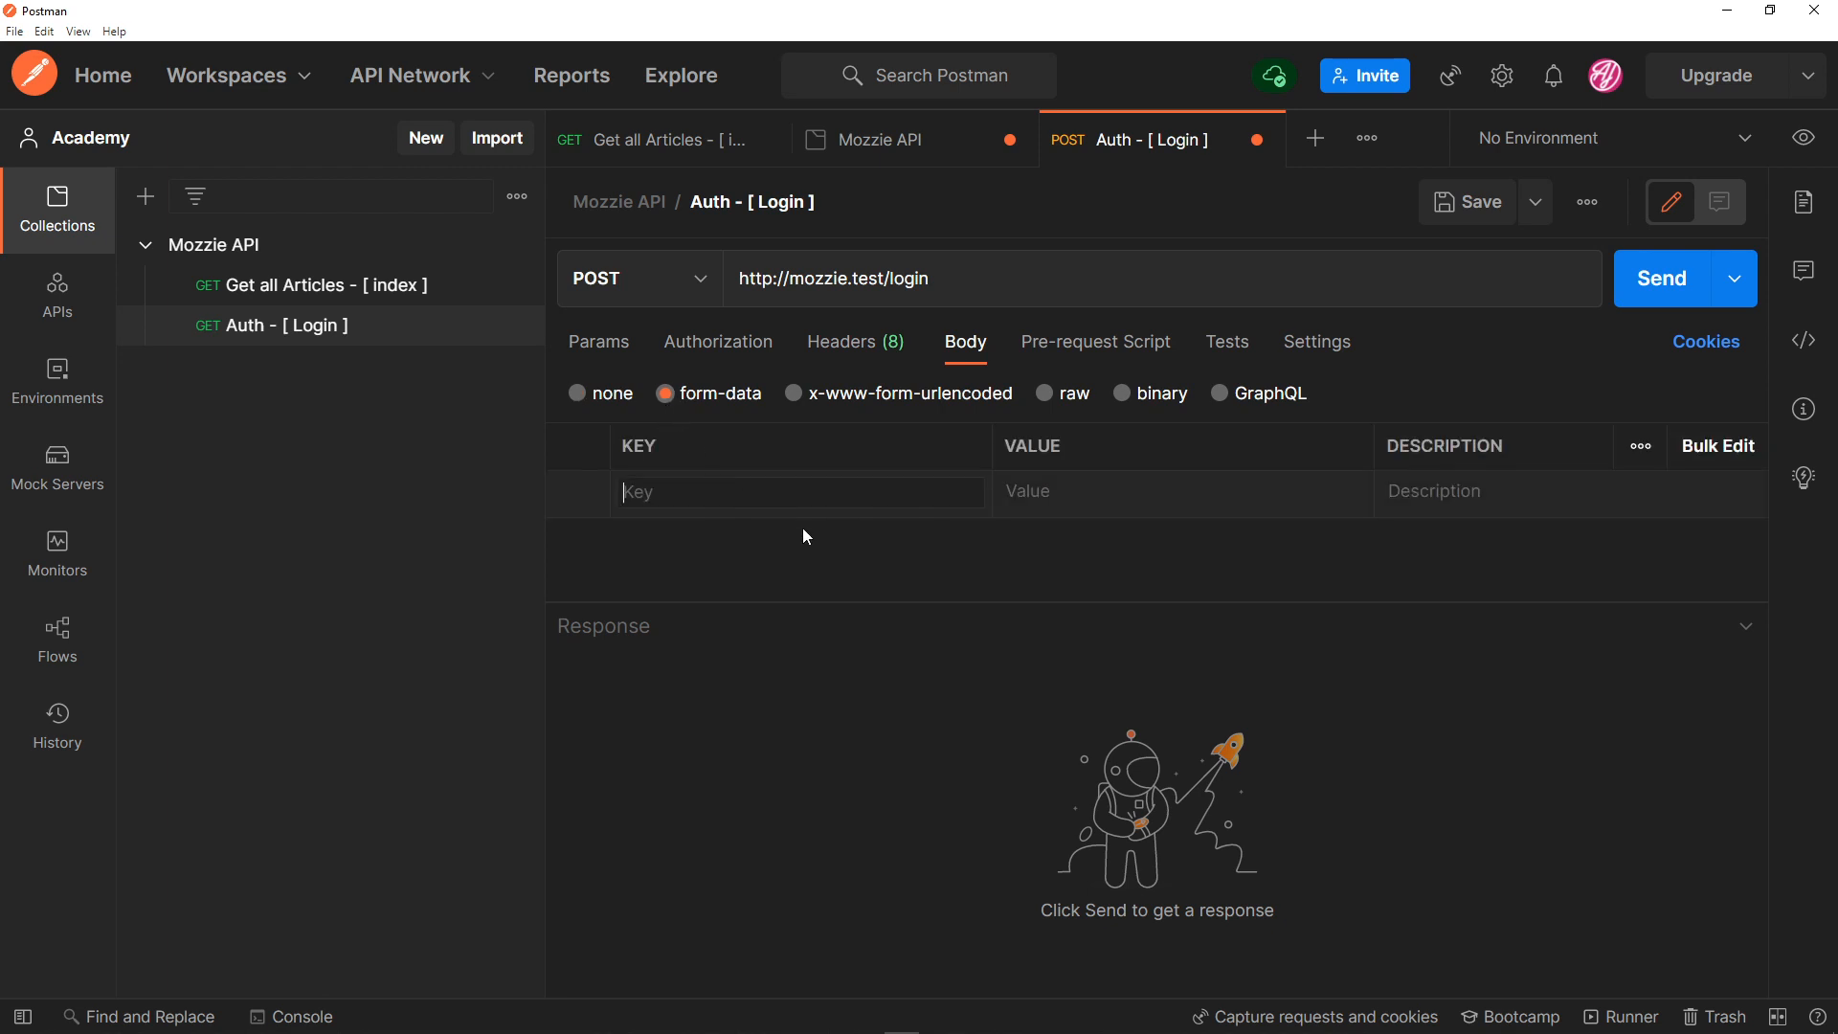
{"action": "type", "text": "email"}
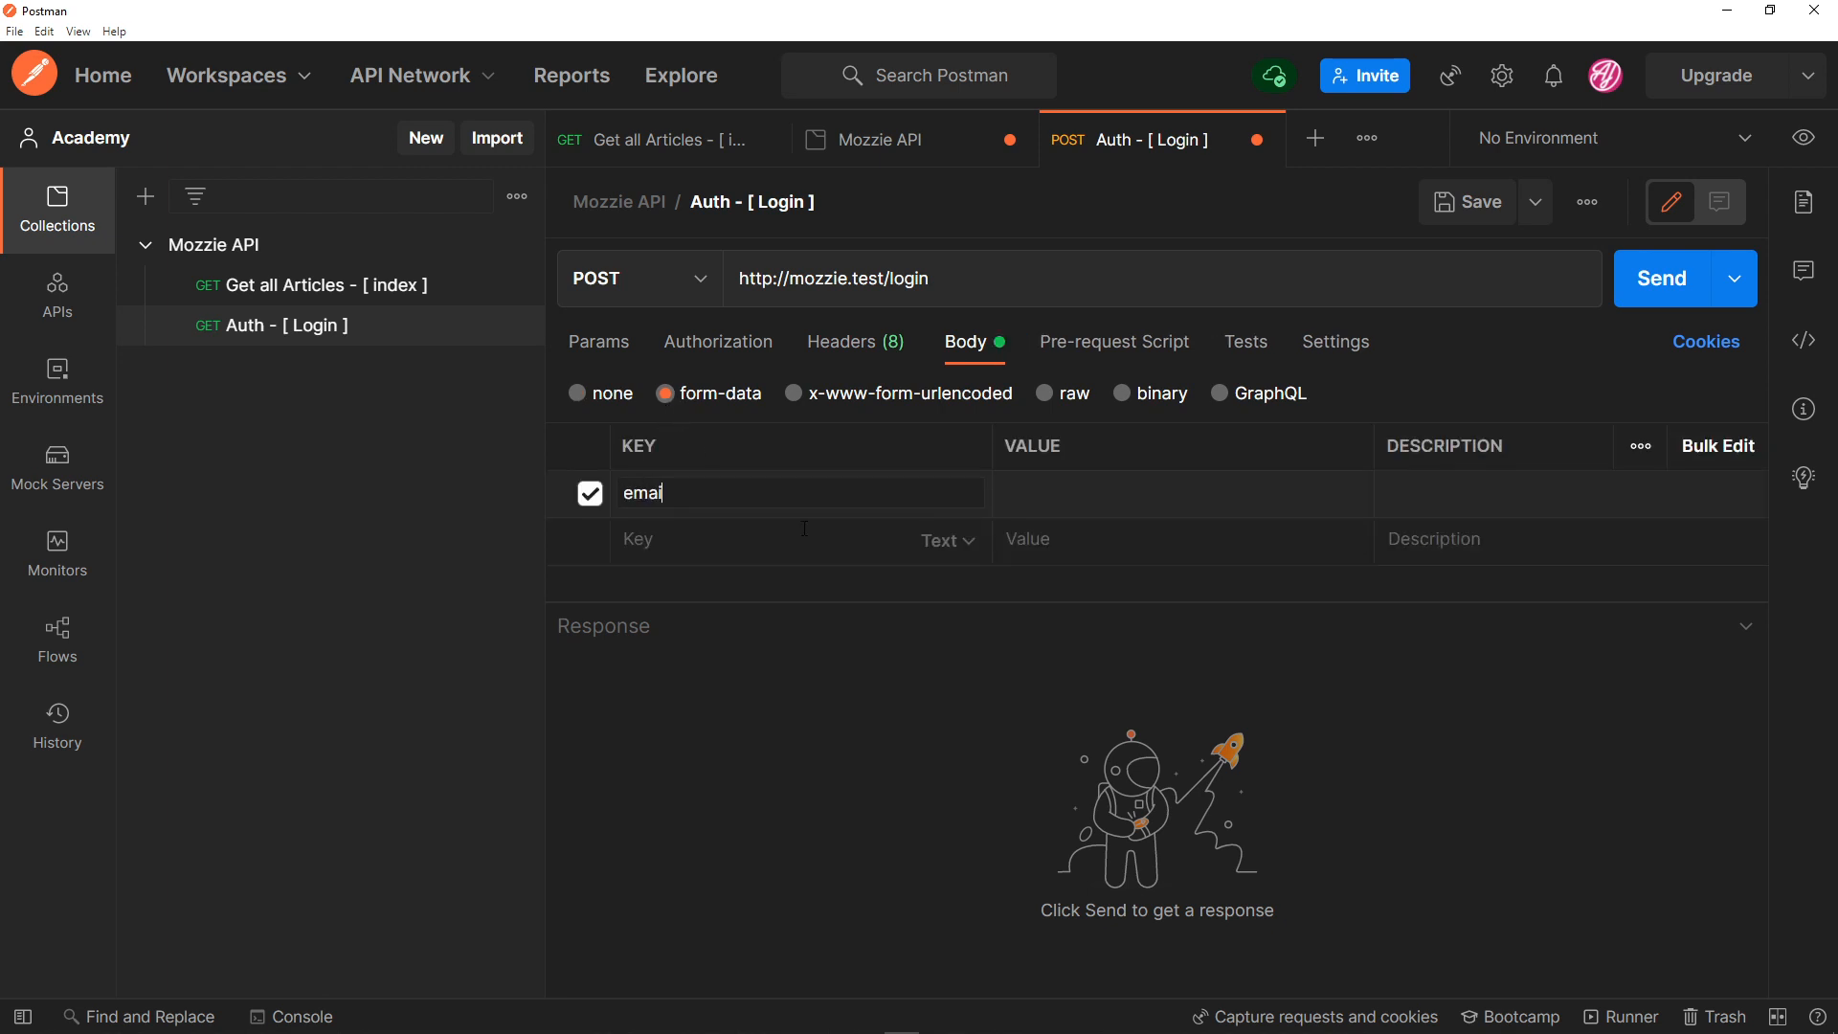
{"action": "type", "text": "j"}
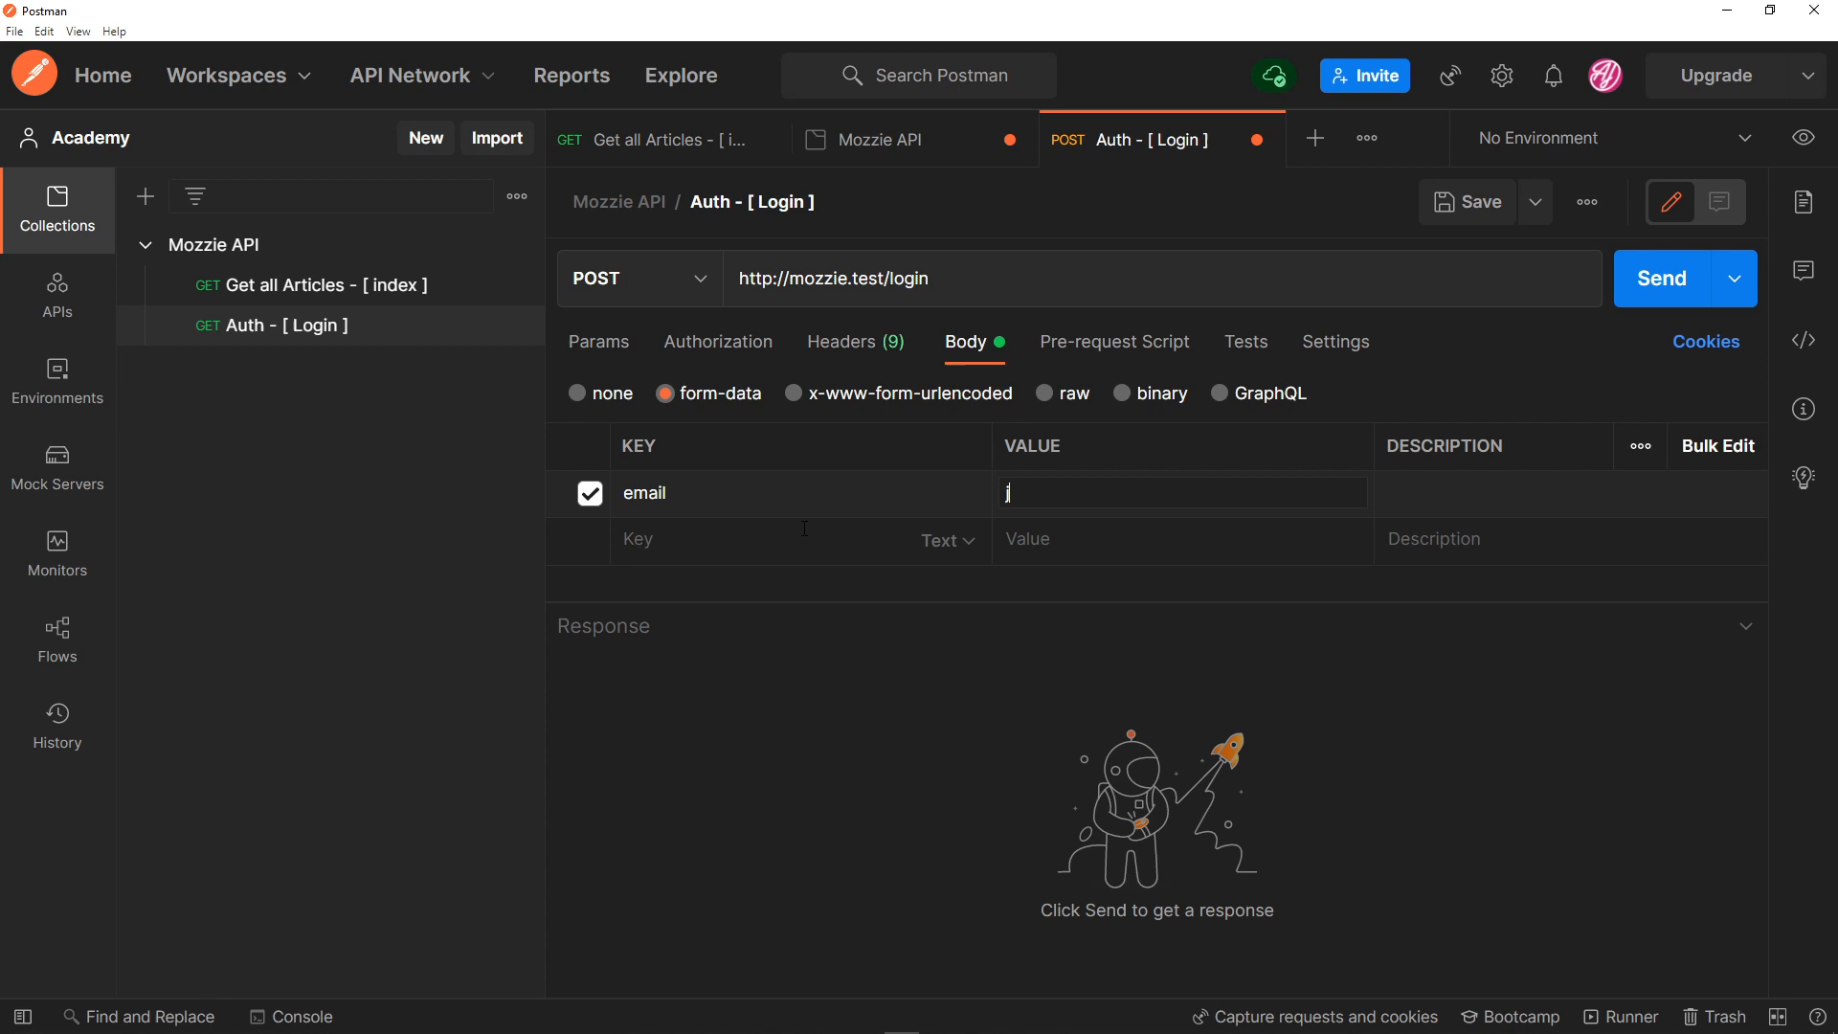
{"action": "type", "text": "ohn@example"}
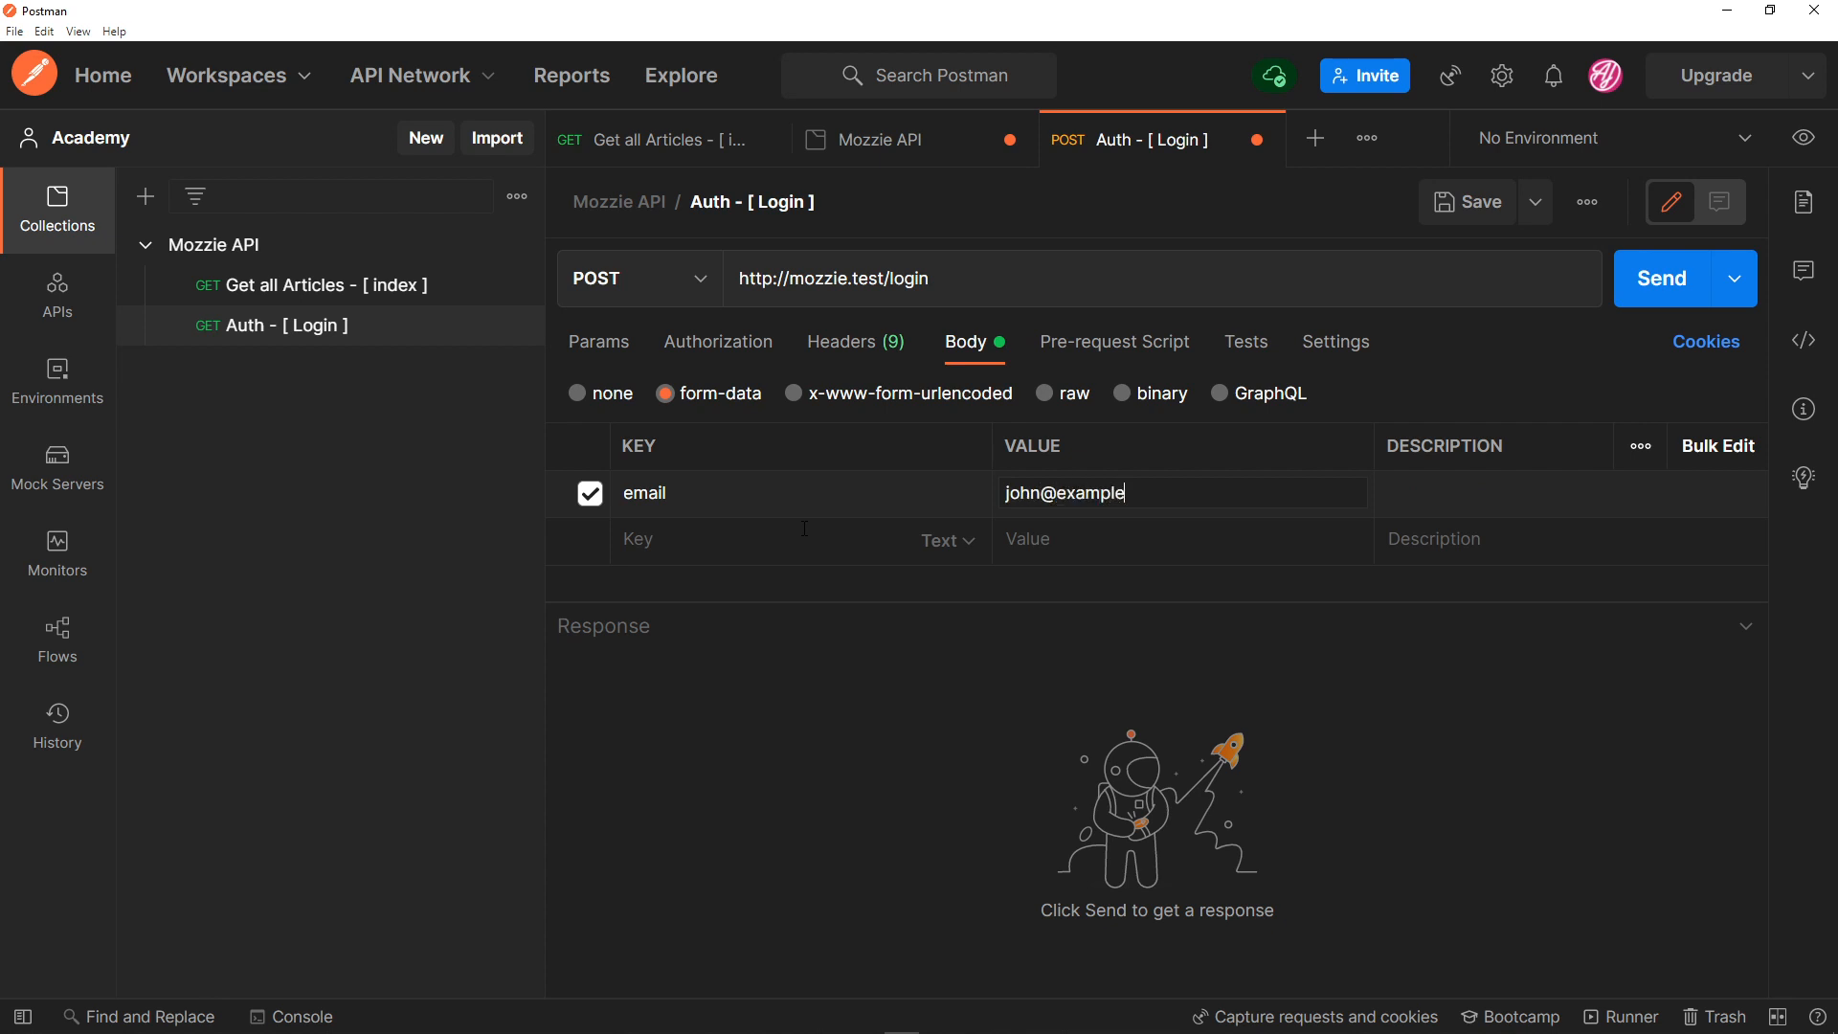
{"action": "type", "text": ".com"}
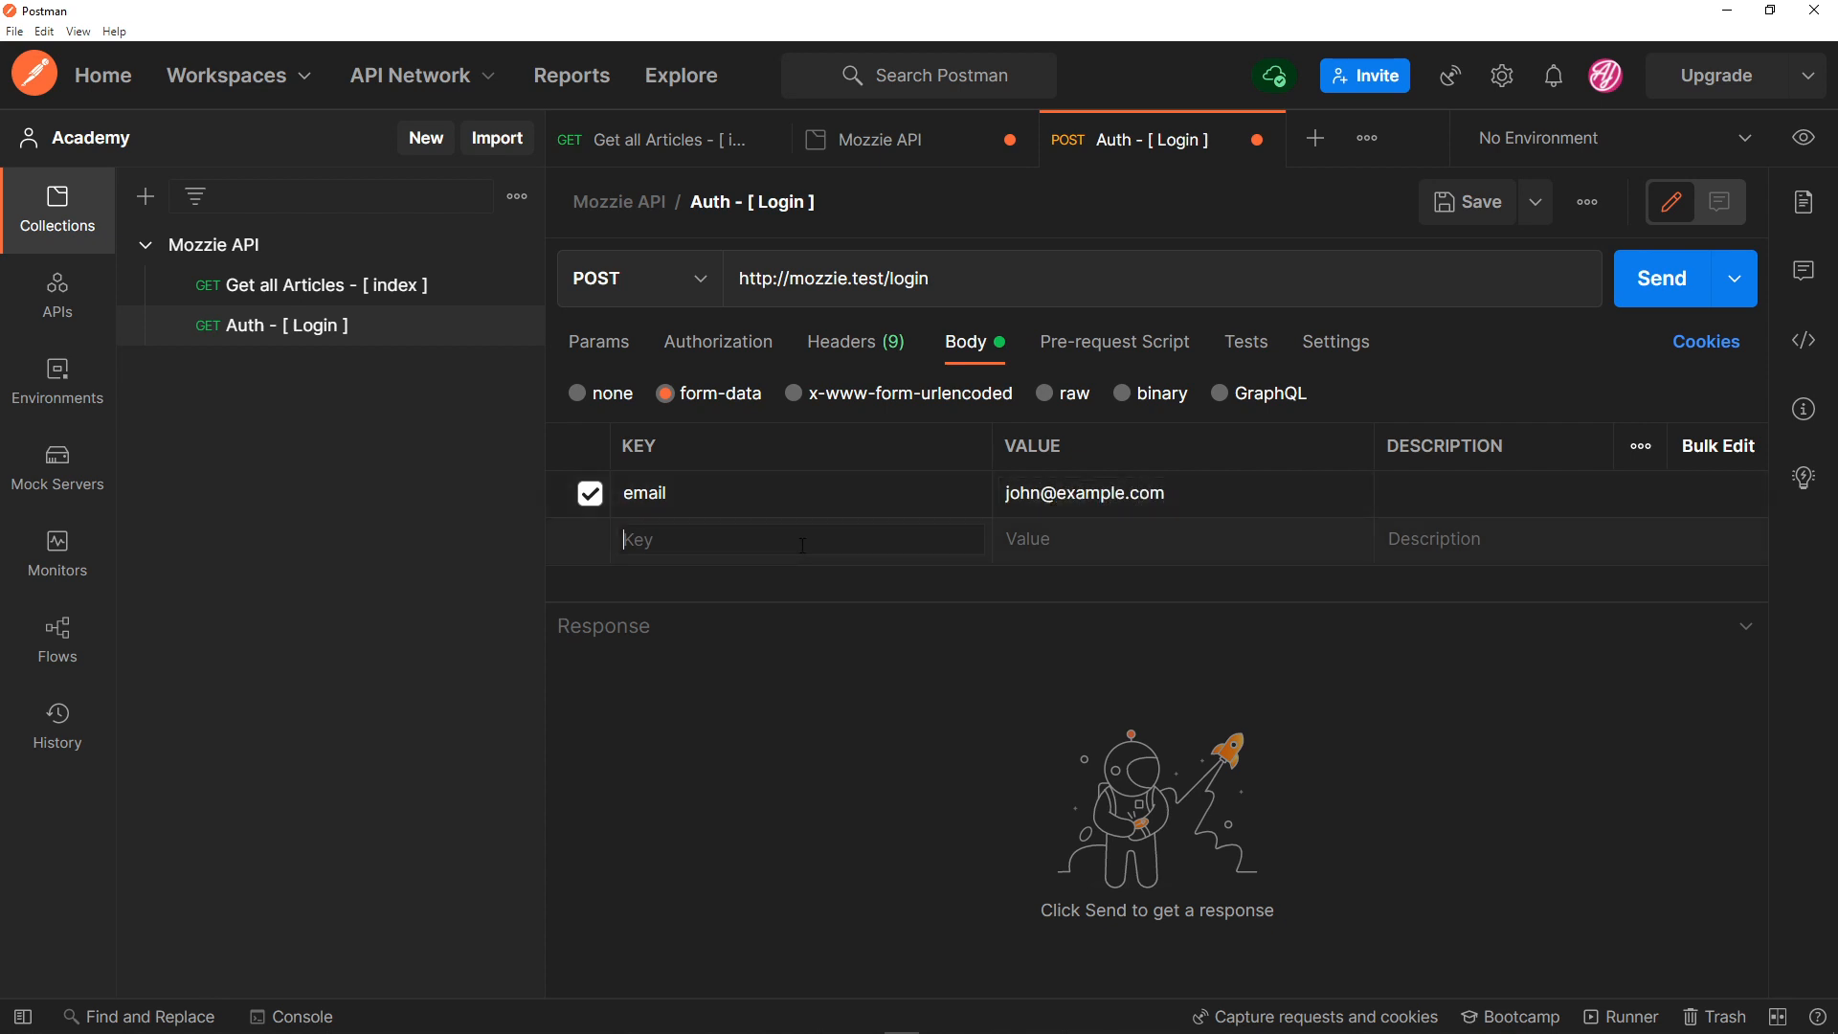
{"action": "type", "text": "password"}
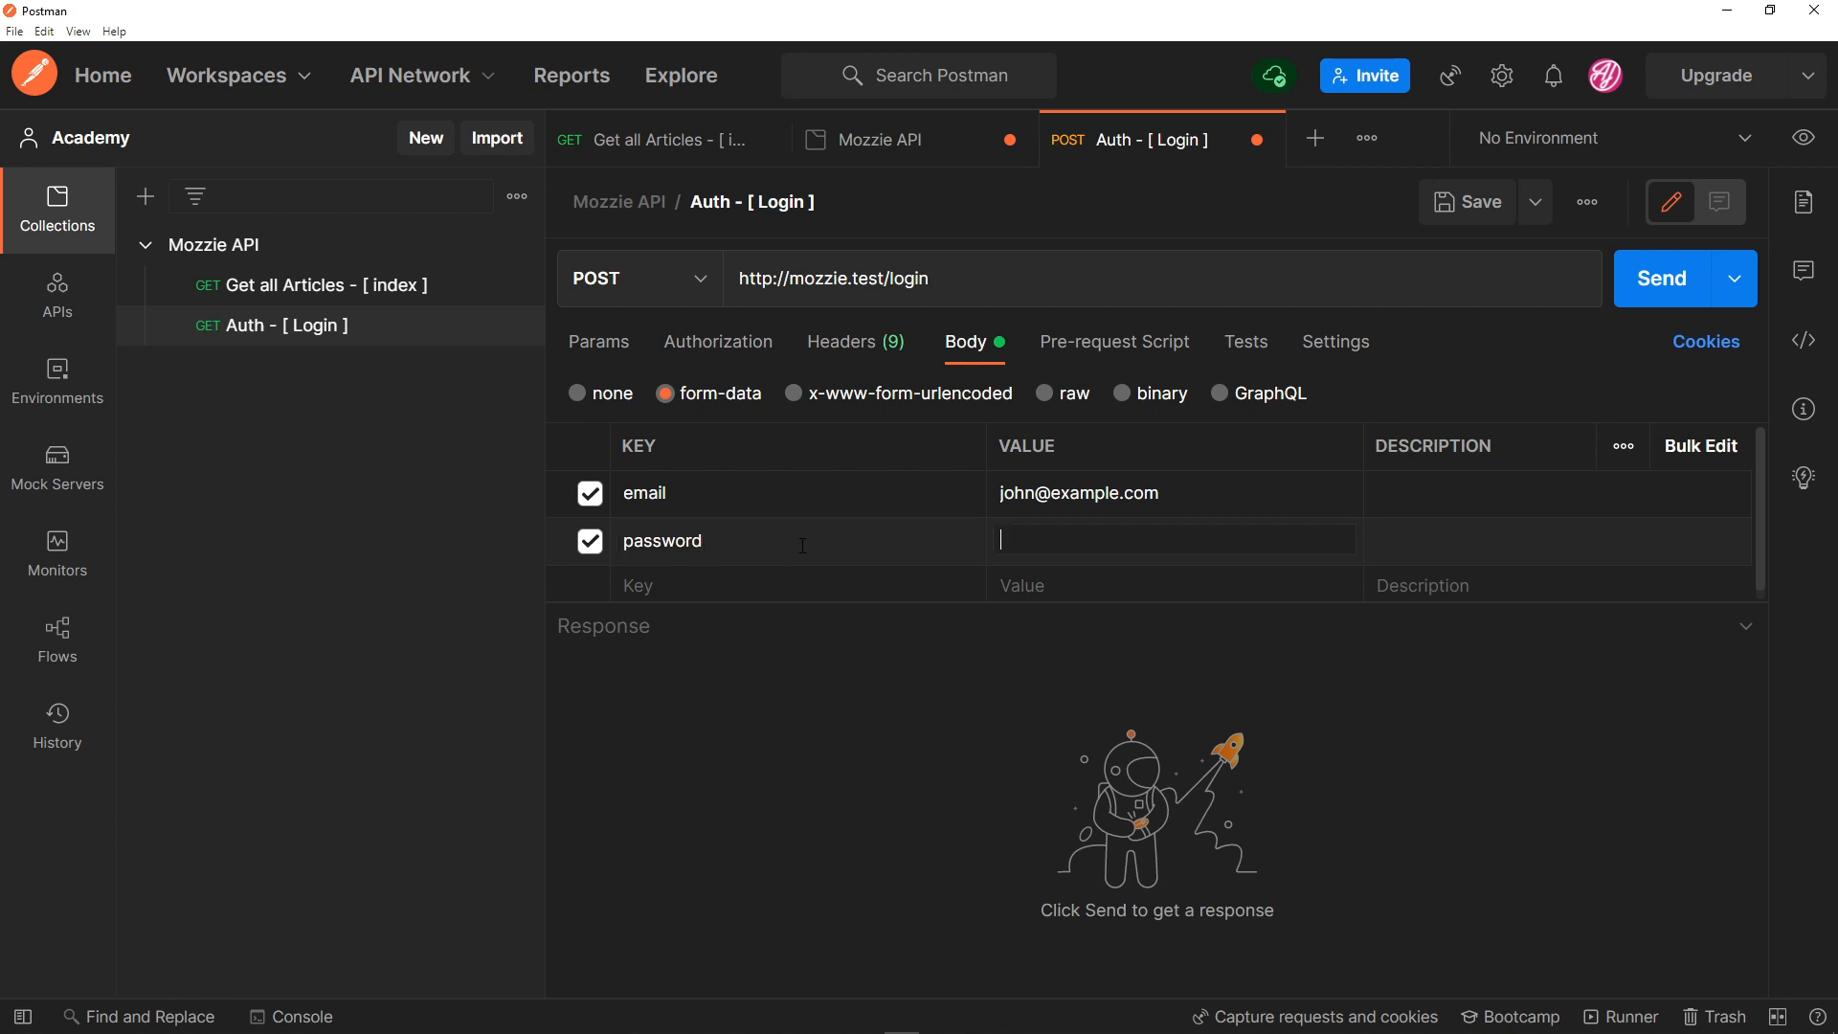
{"action": "type", "text": "password"}
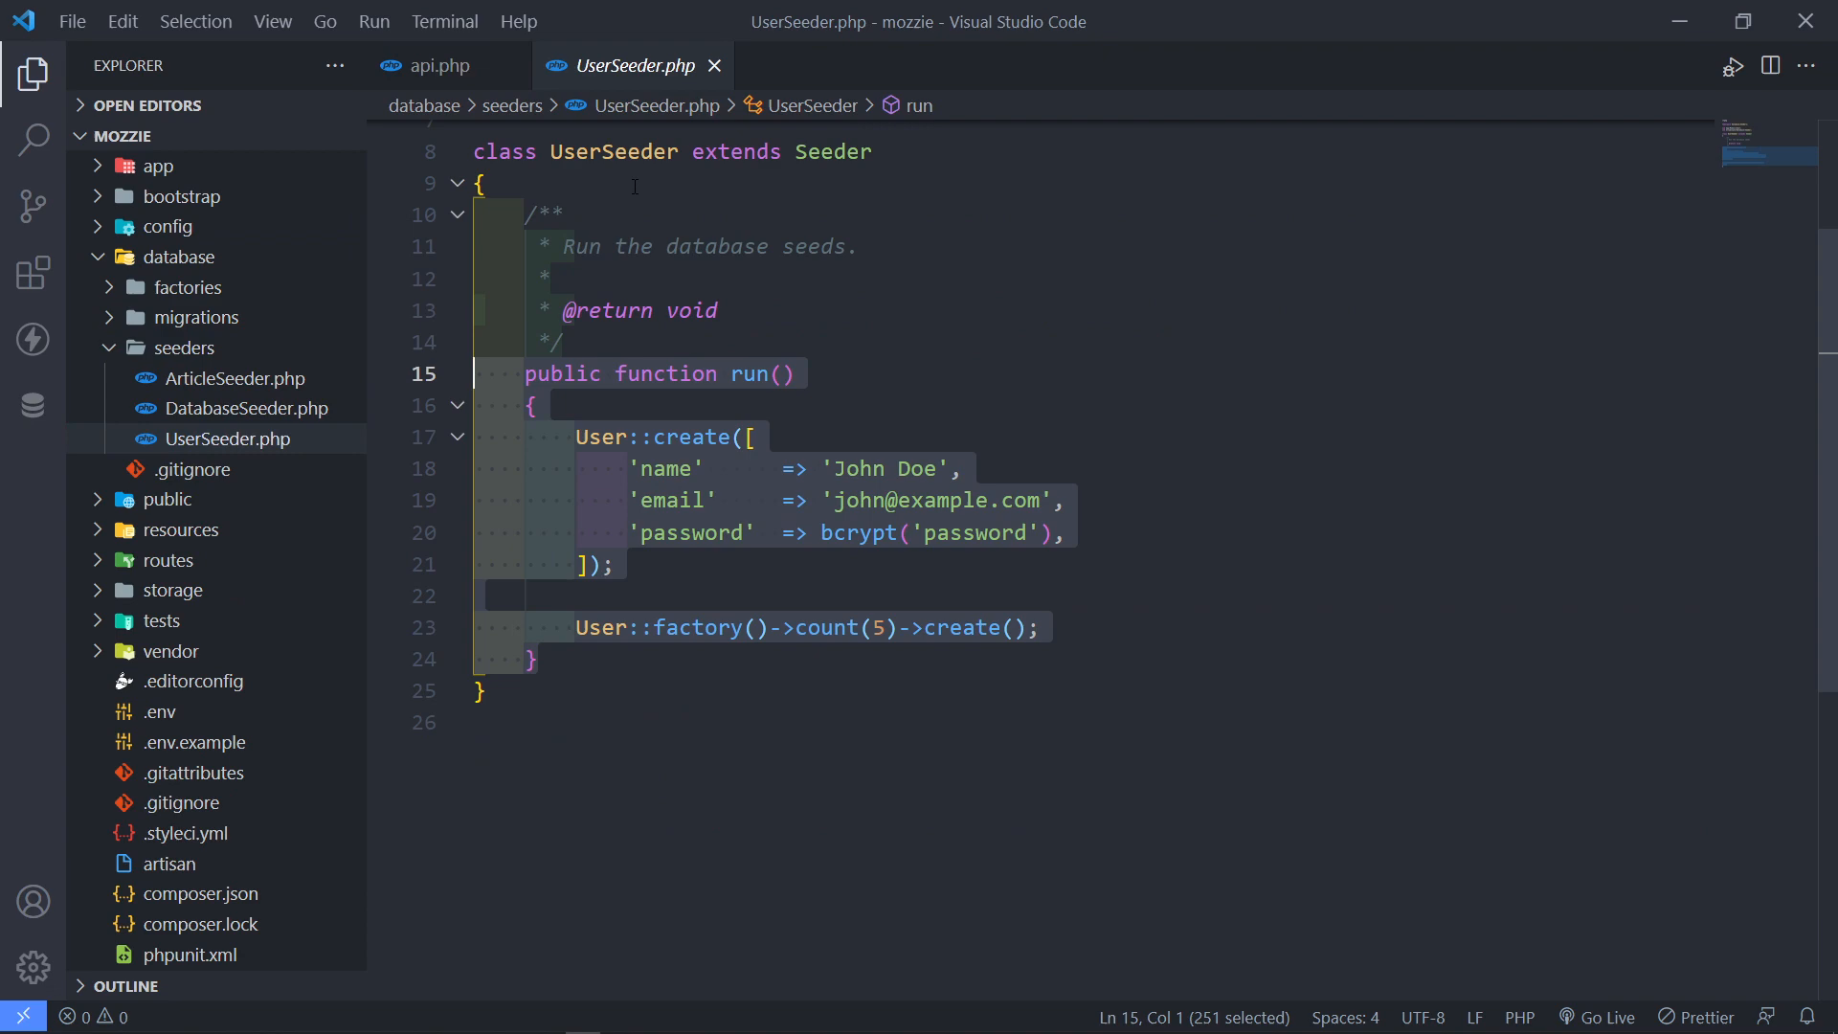
Step: Switch over to check the seeded user's credentials in UserSeeder.php
{"action": "left_click", "coordinate": [441, 65]}
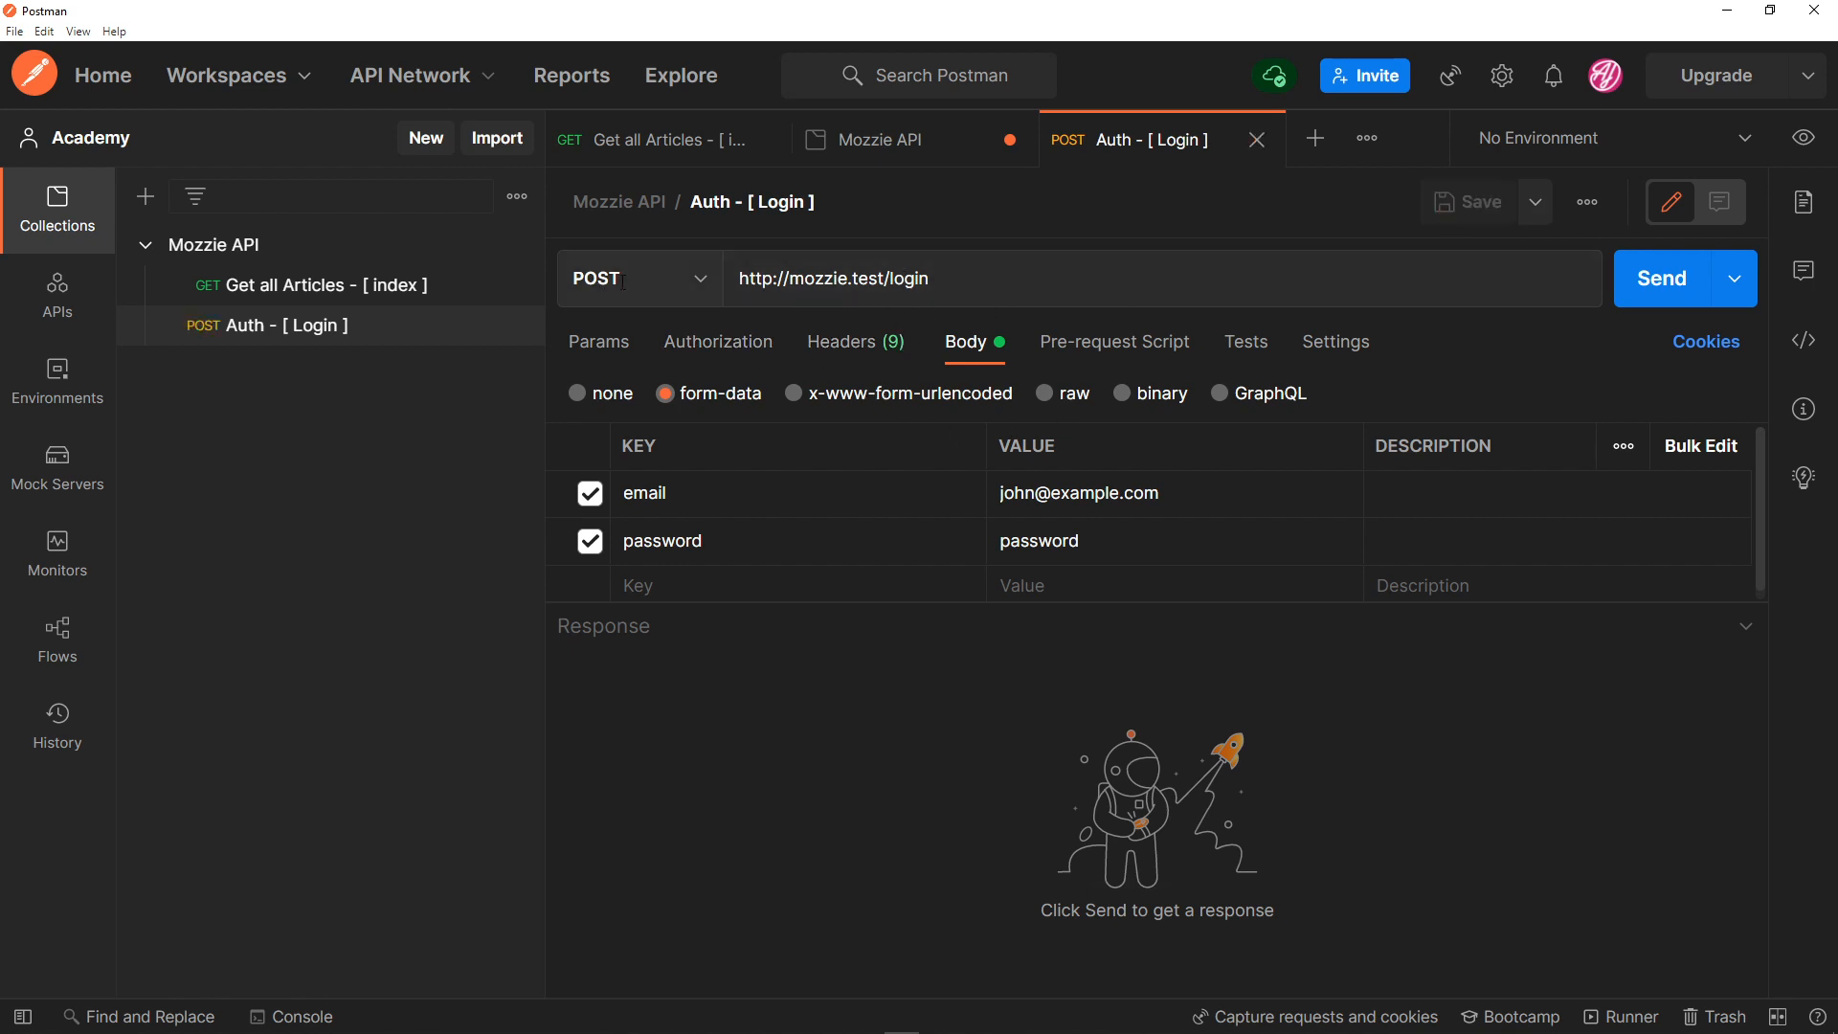
{"action": "mouse_move", "coordinate": [639, 277]}
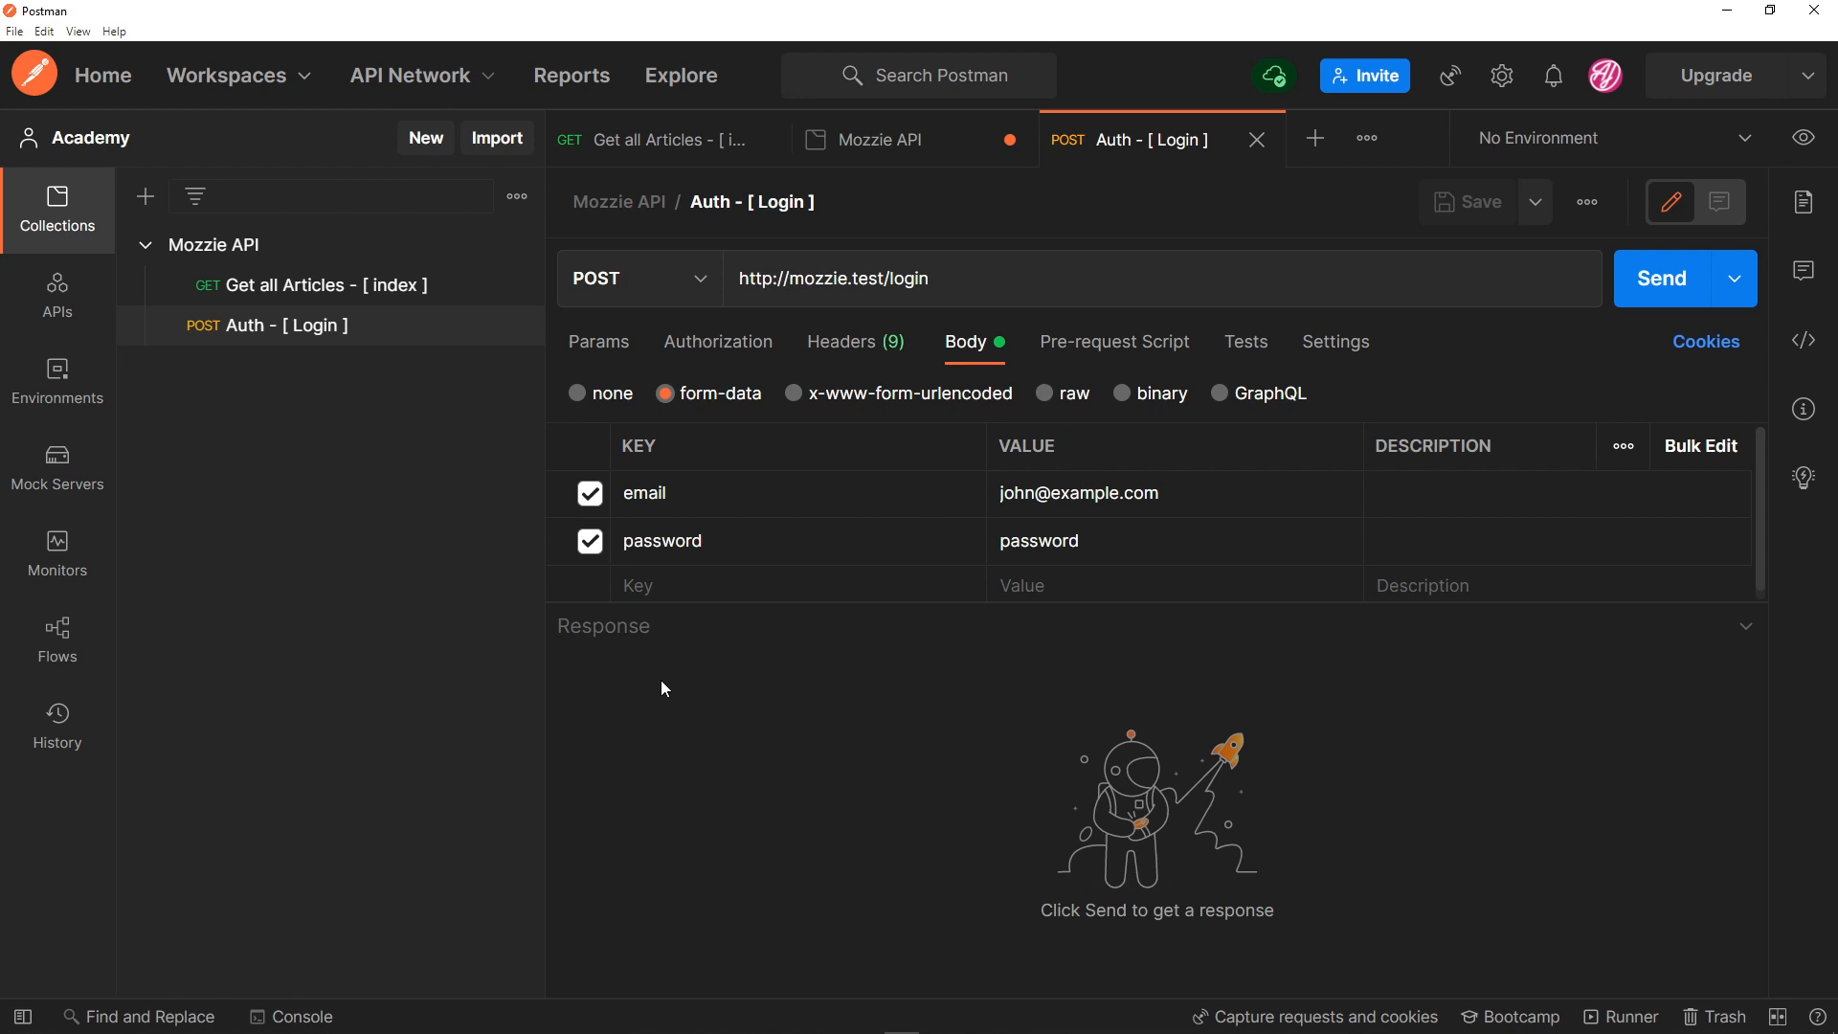
{"action": "mouse_move", "coordinate": [836, 766]}
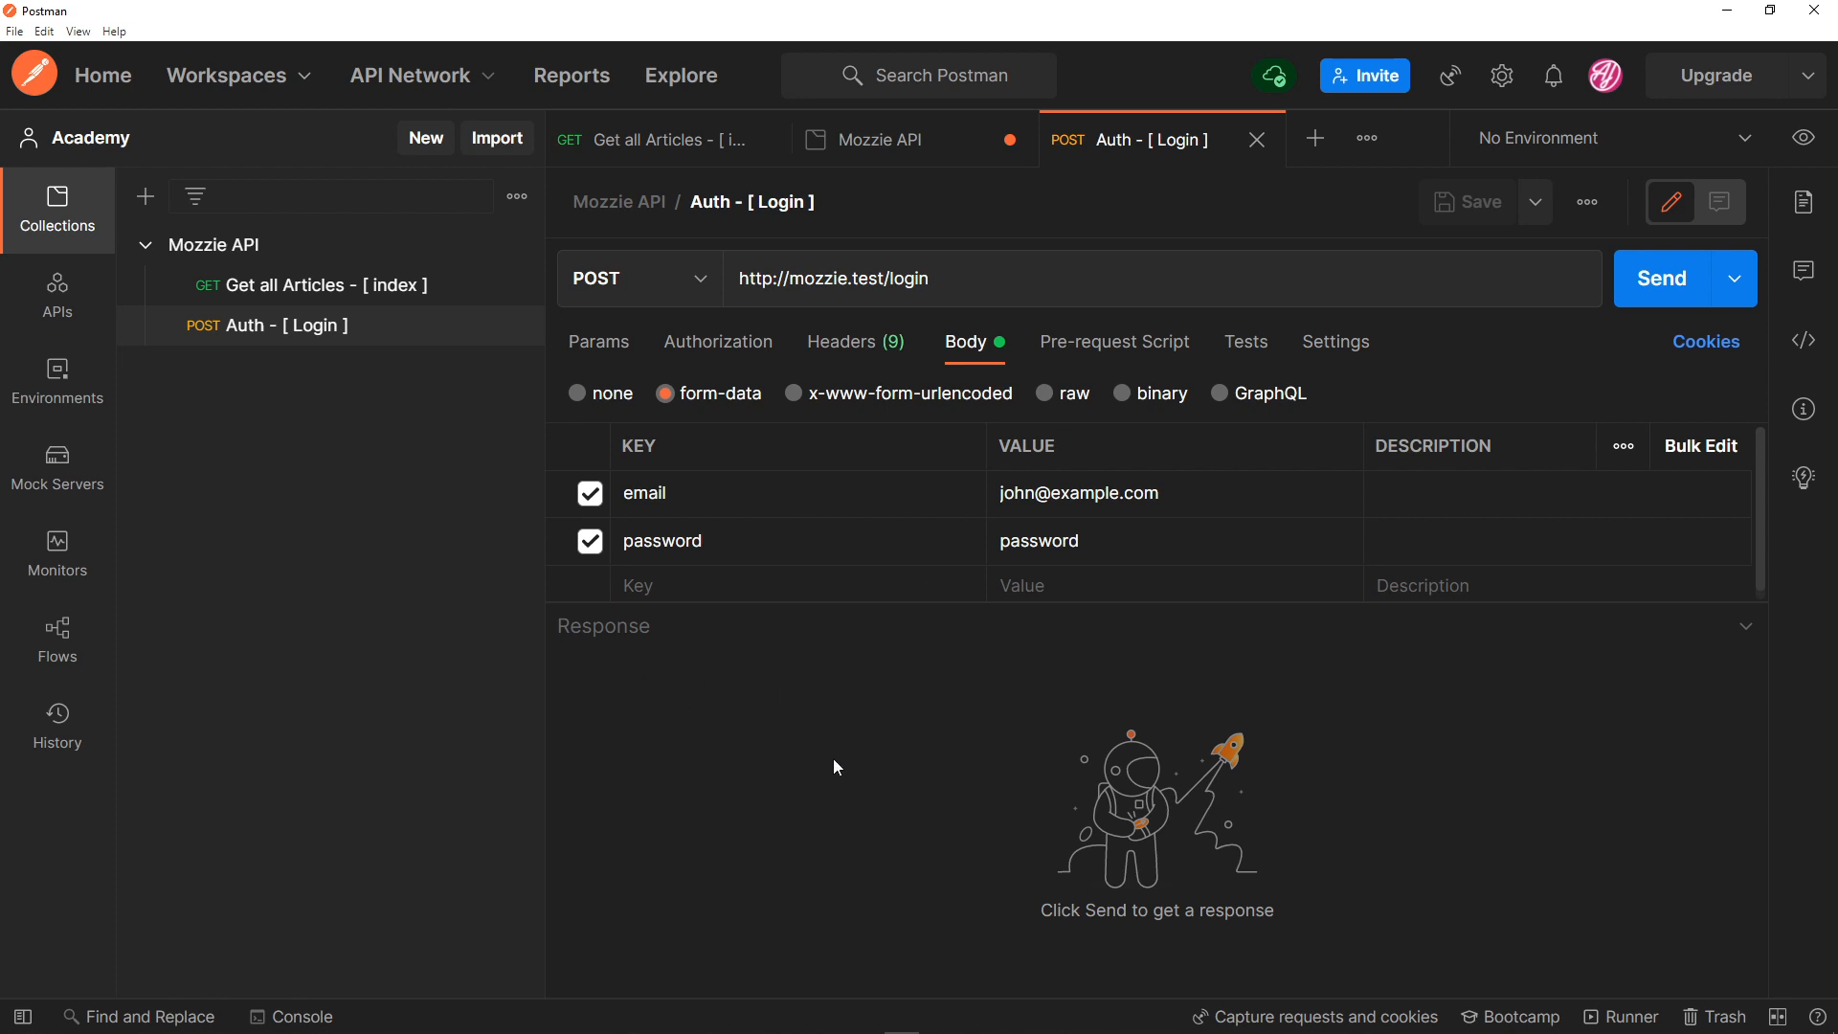
{"action": "mouse_move", "coordinate": [919, 720]}
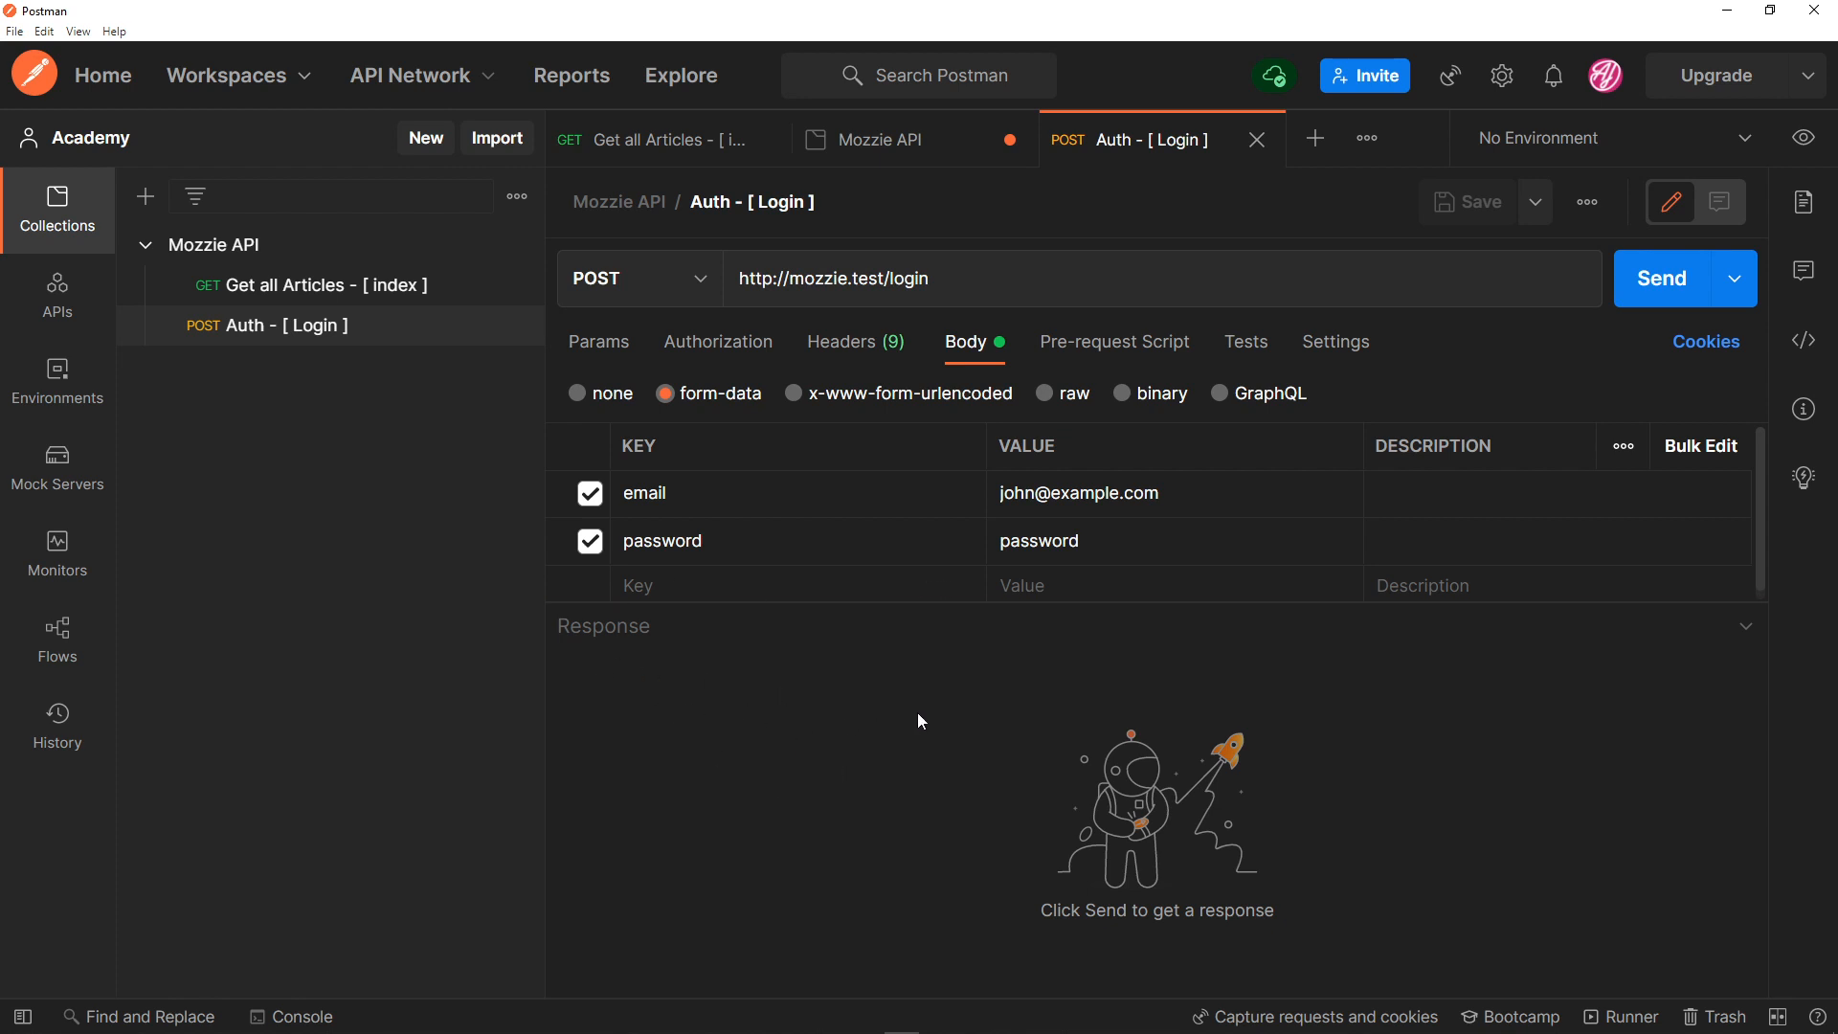
Step: Set the Mozzie API collection's authorization type to Bearer Token, token still empty
{"action": "left_click", "coordinate": [879, 140]}
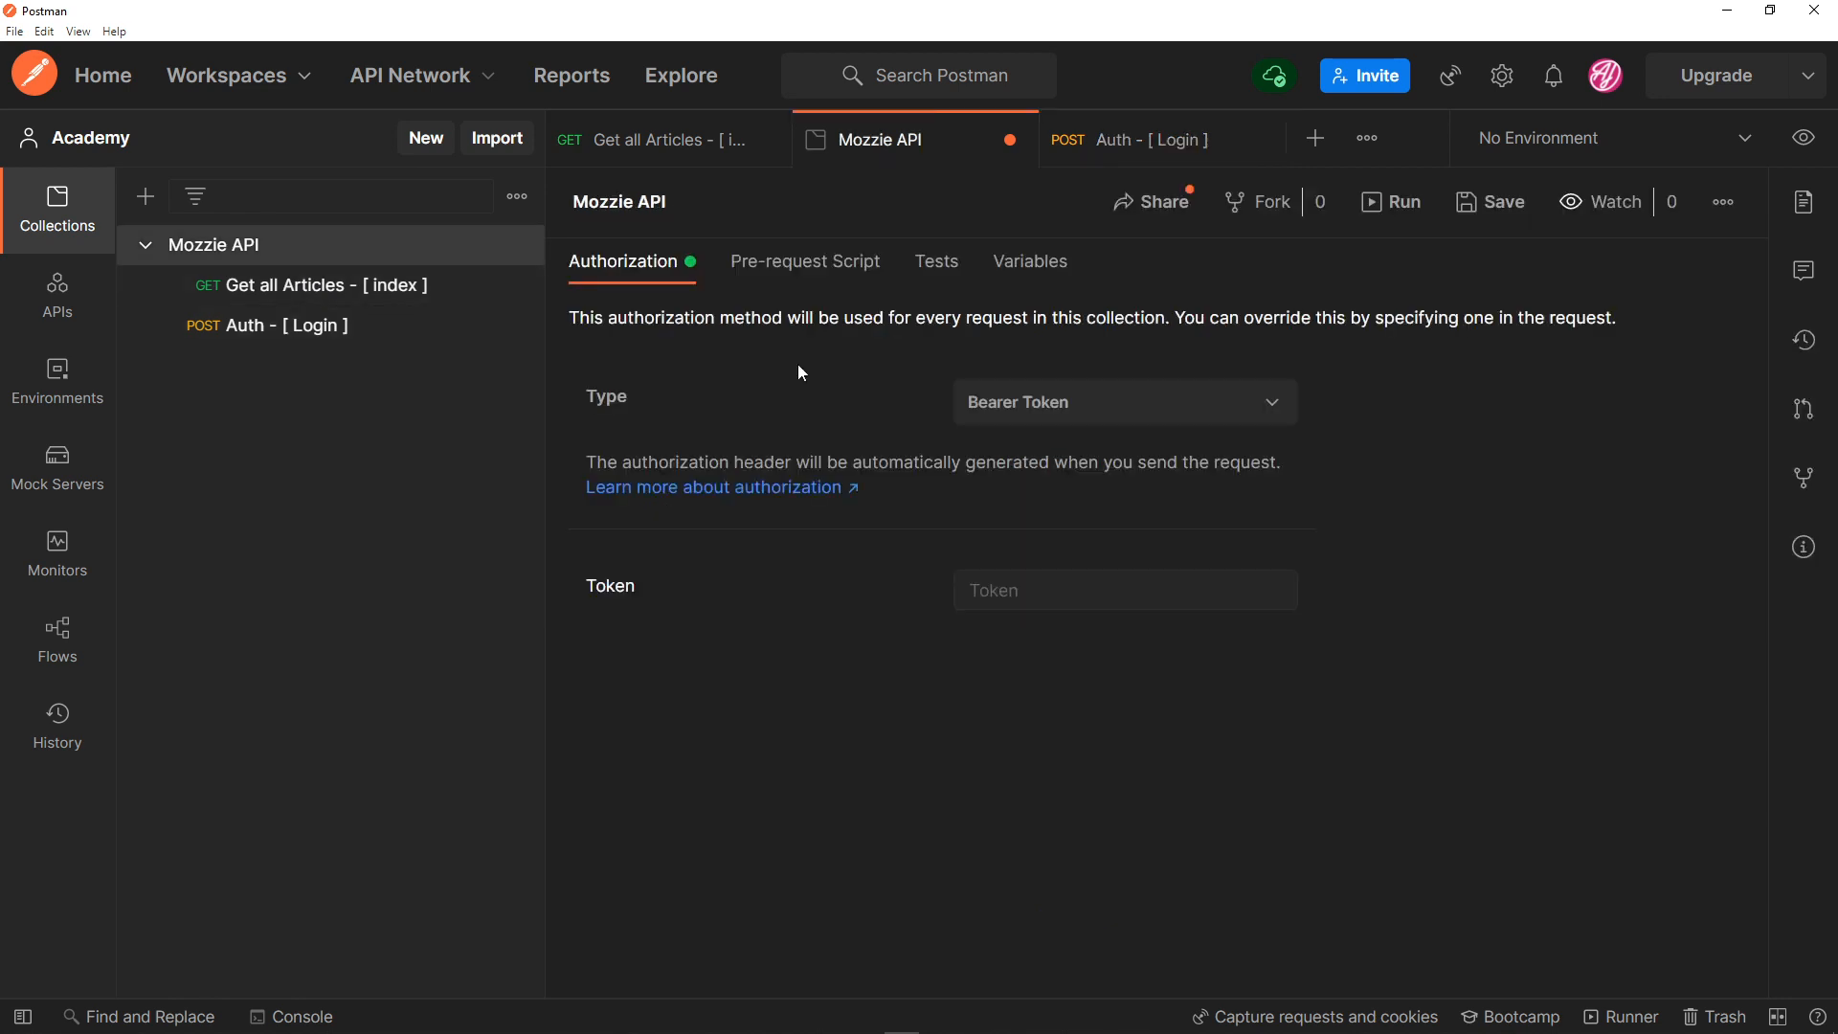
{"action": "left_click", "coordinate": [1122, 400]}
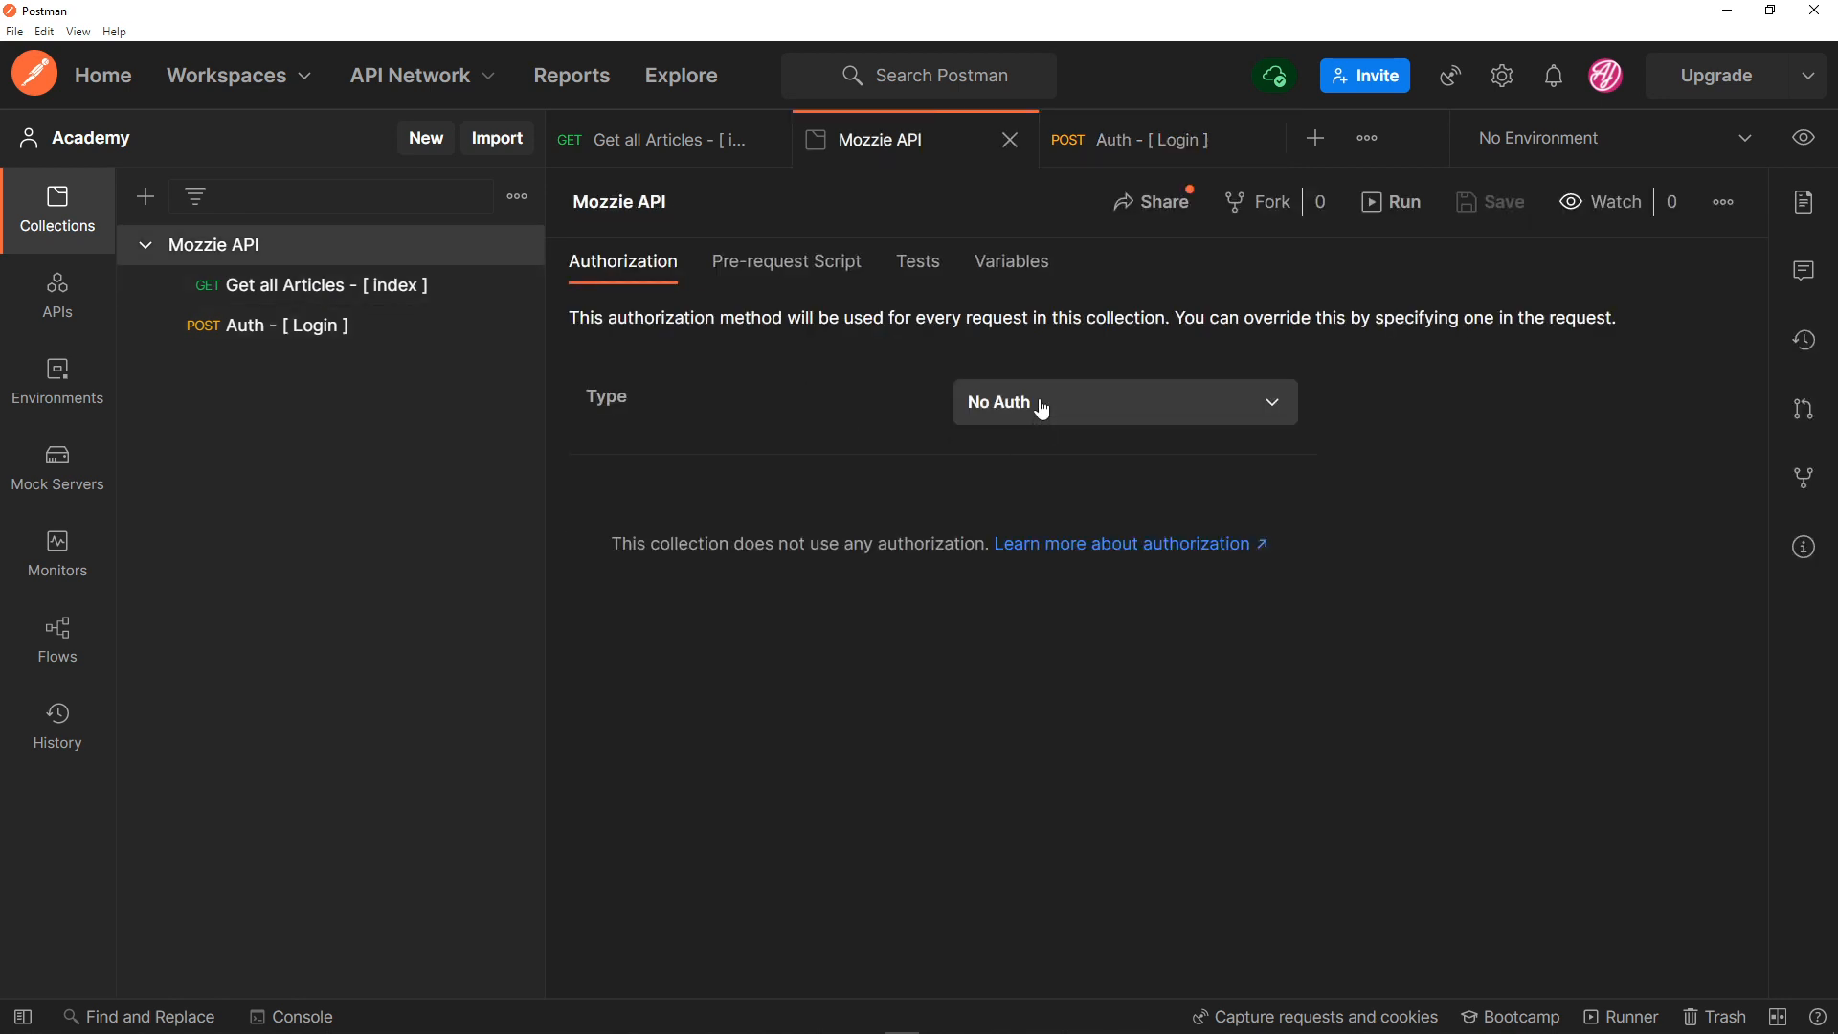
{"action": "mouse_move", "coordinate": [1036, 463]}
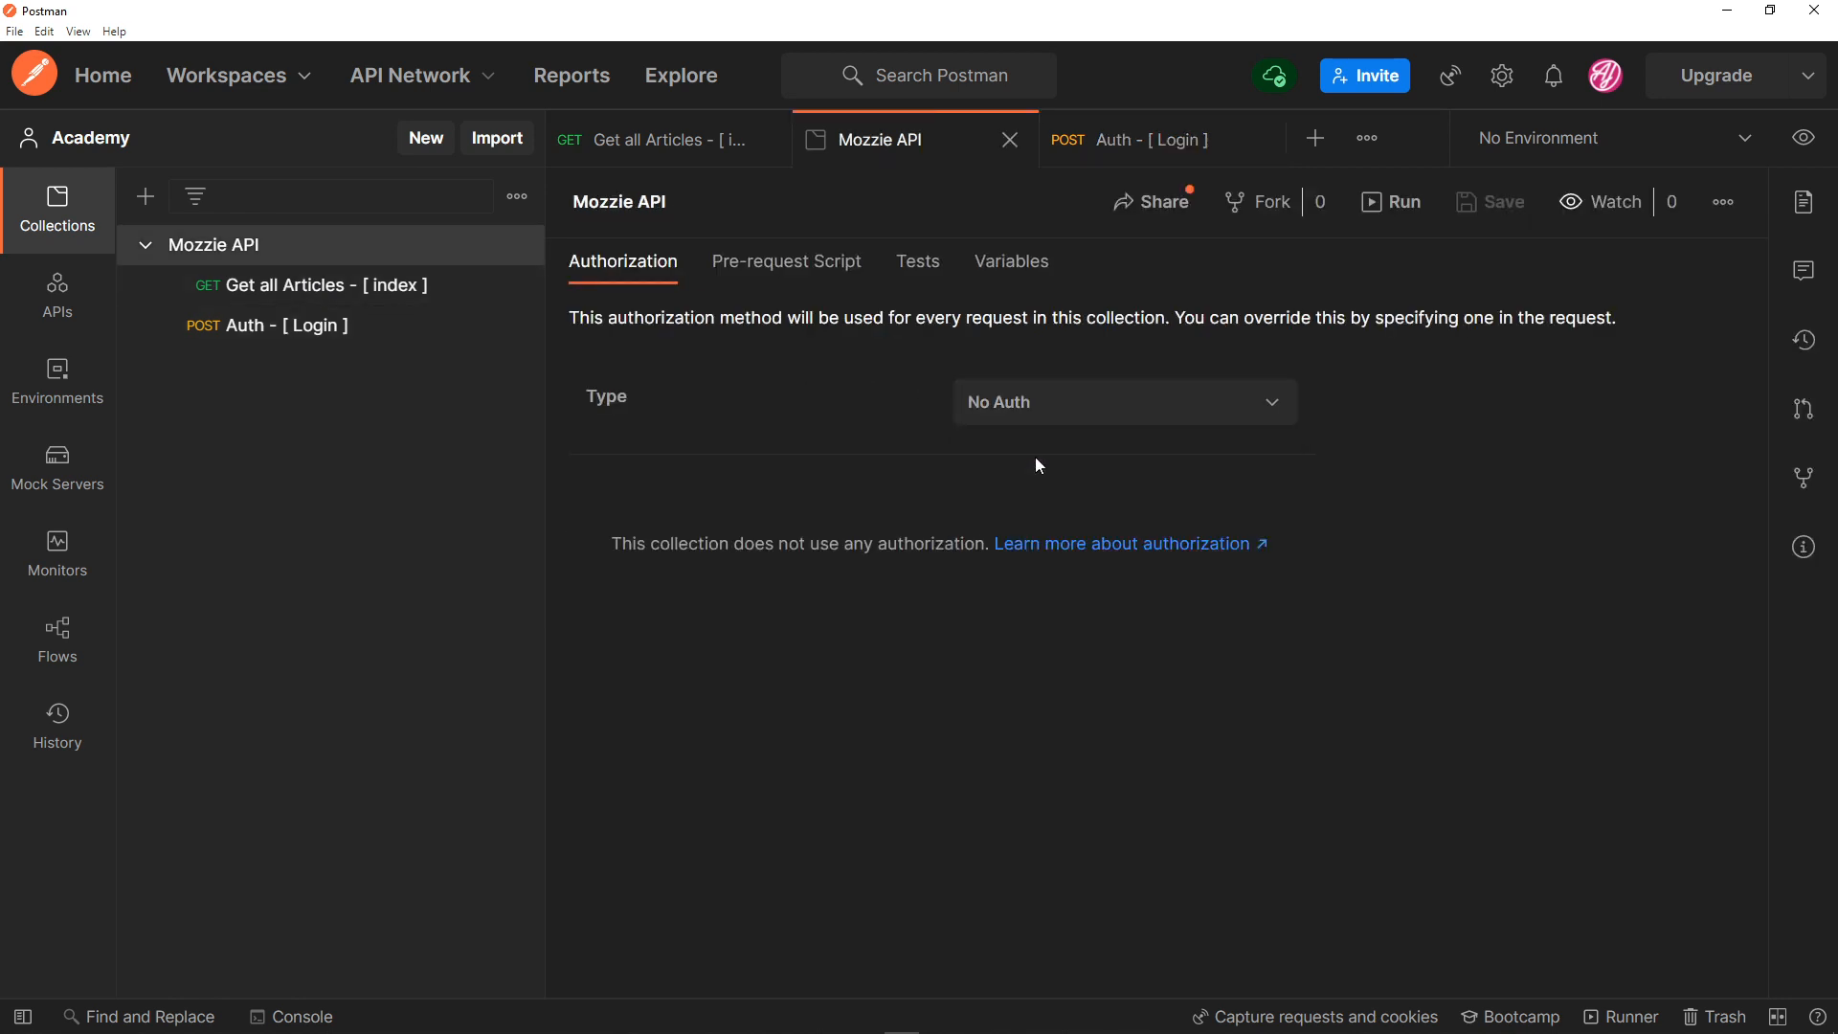
{"action": "left_click", "coordinate": [1122, 400]}
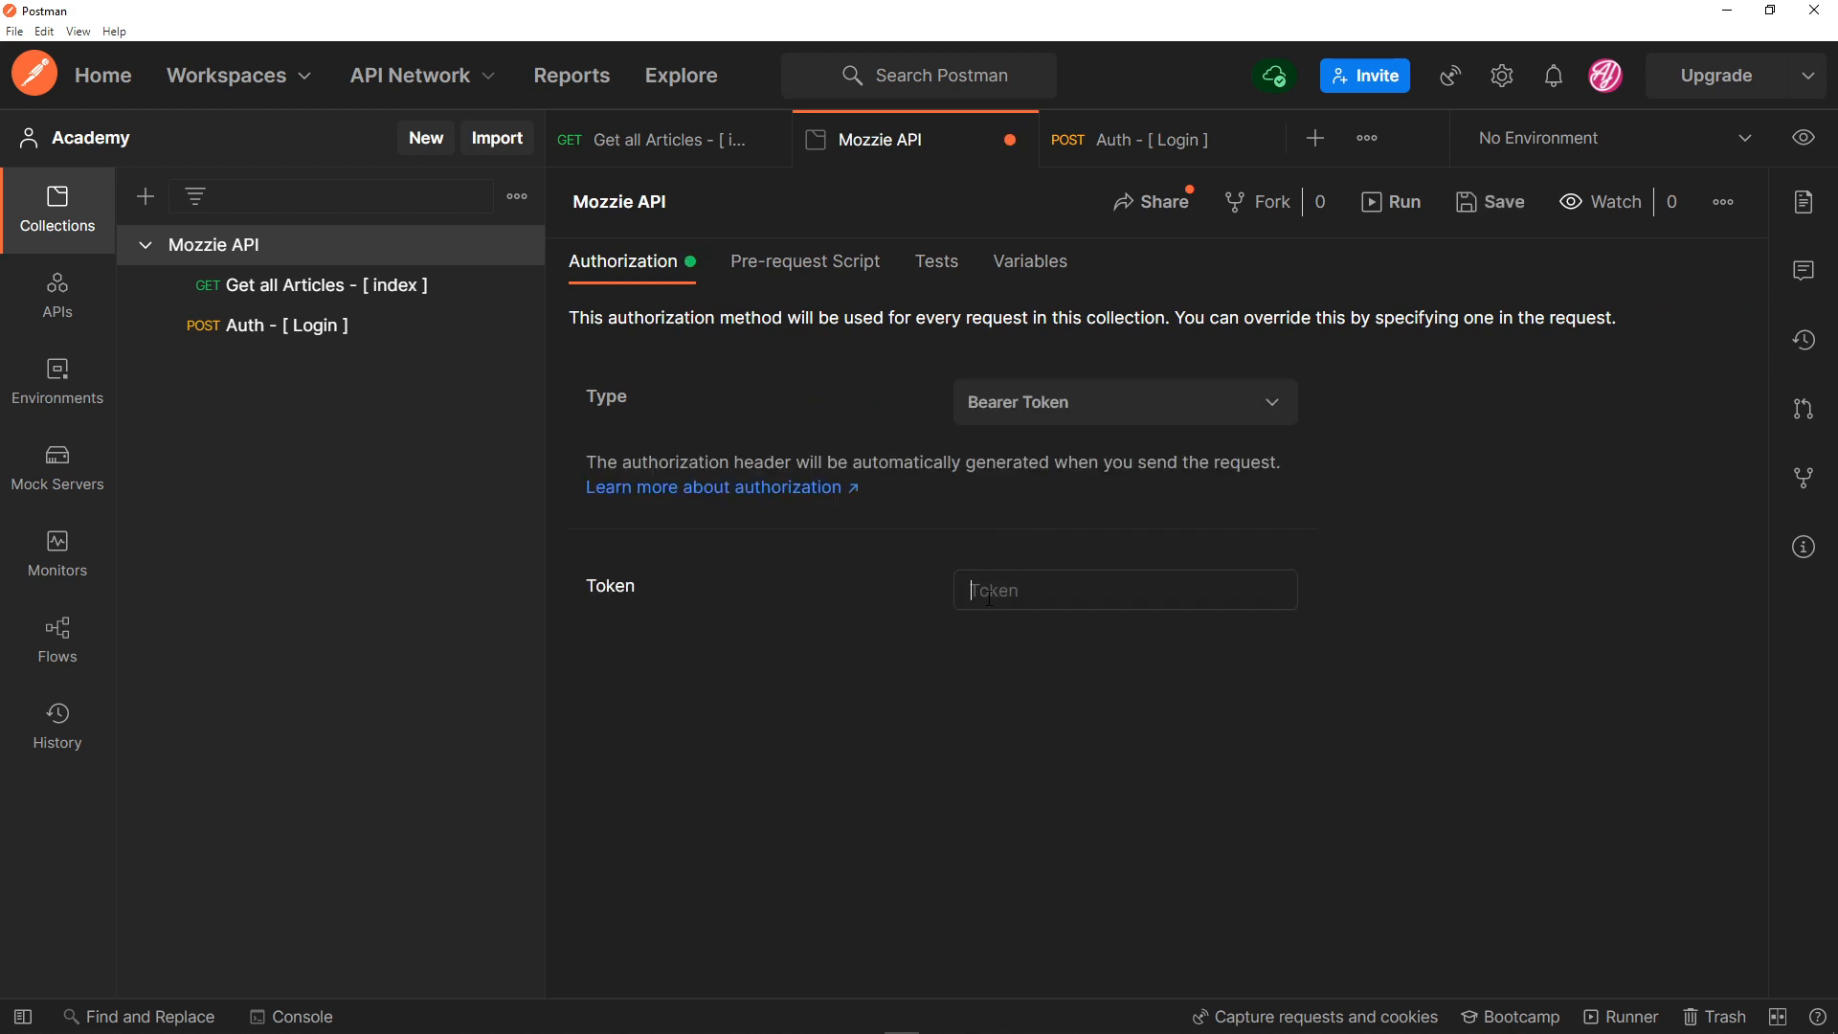
{"action": "mouse_move", "coordinate": [375, 325]}
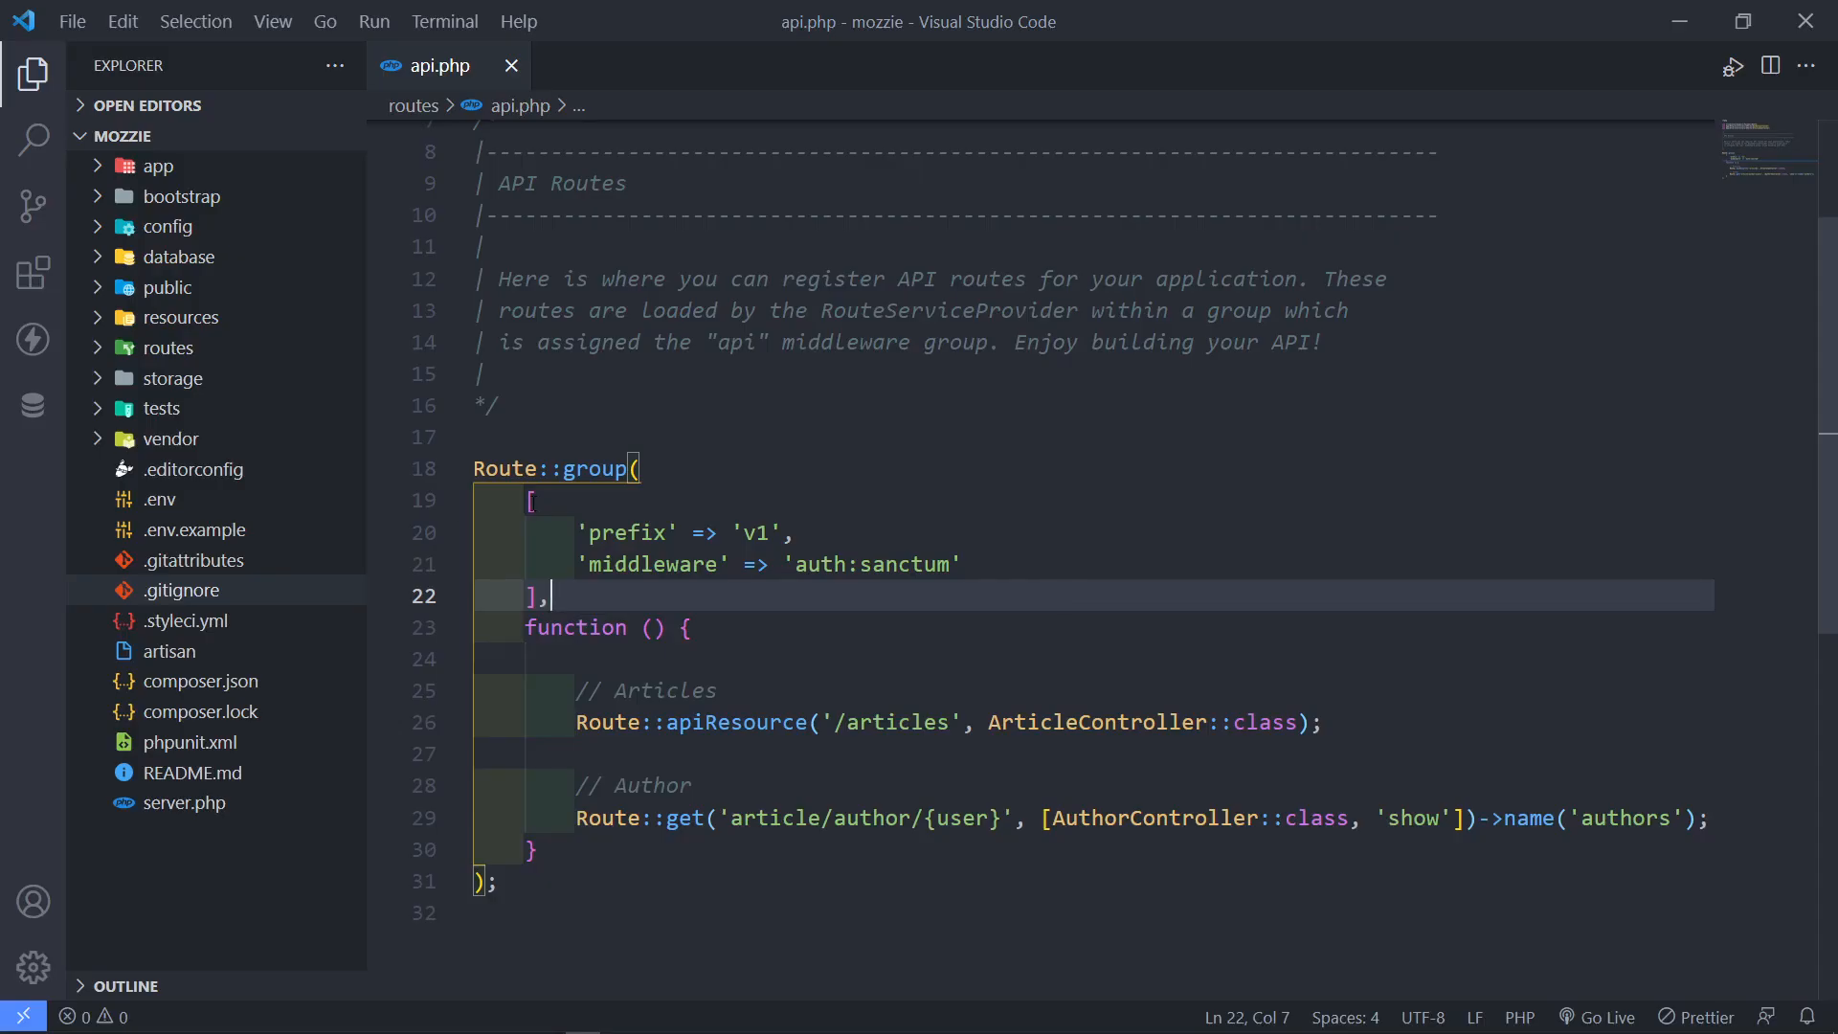
Step: View routes/api.php with the articles and author routes under auth:sanctum middleware
{"action": "left_click", "coordinate": [175, 377]}
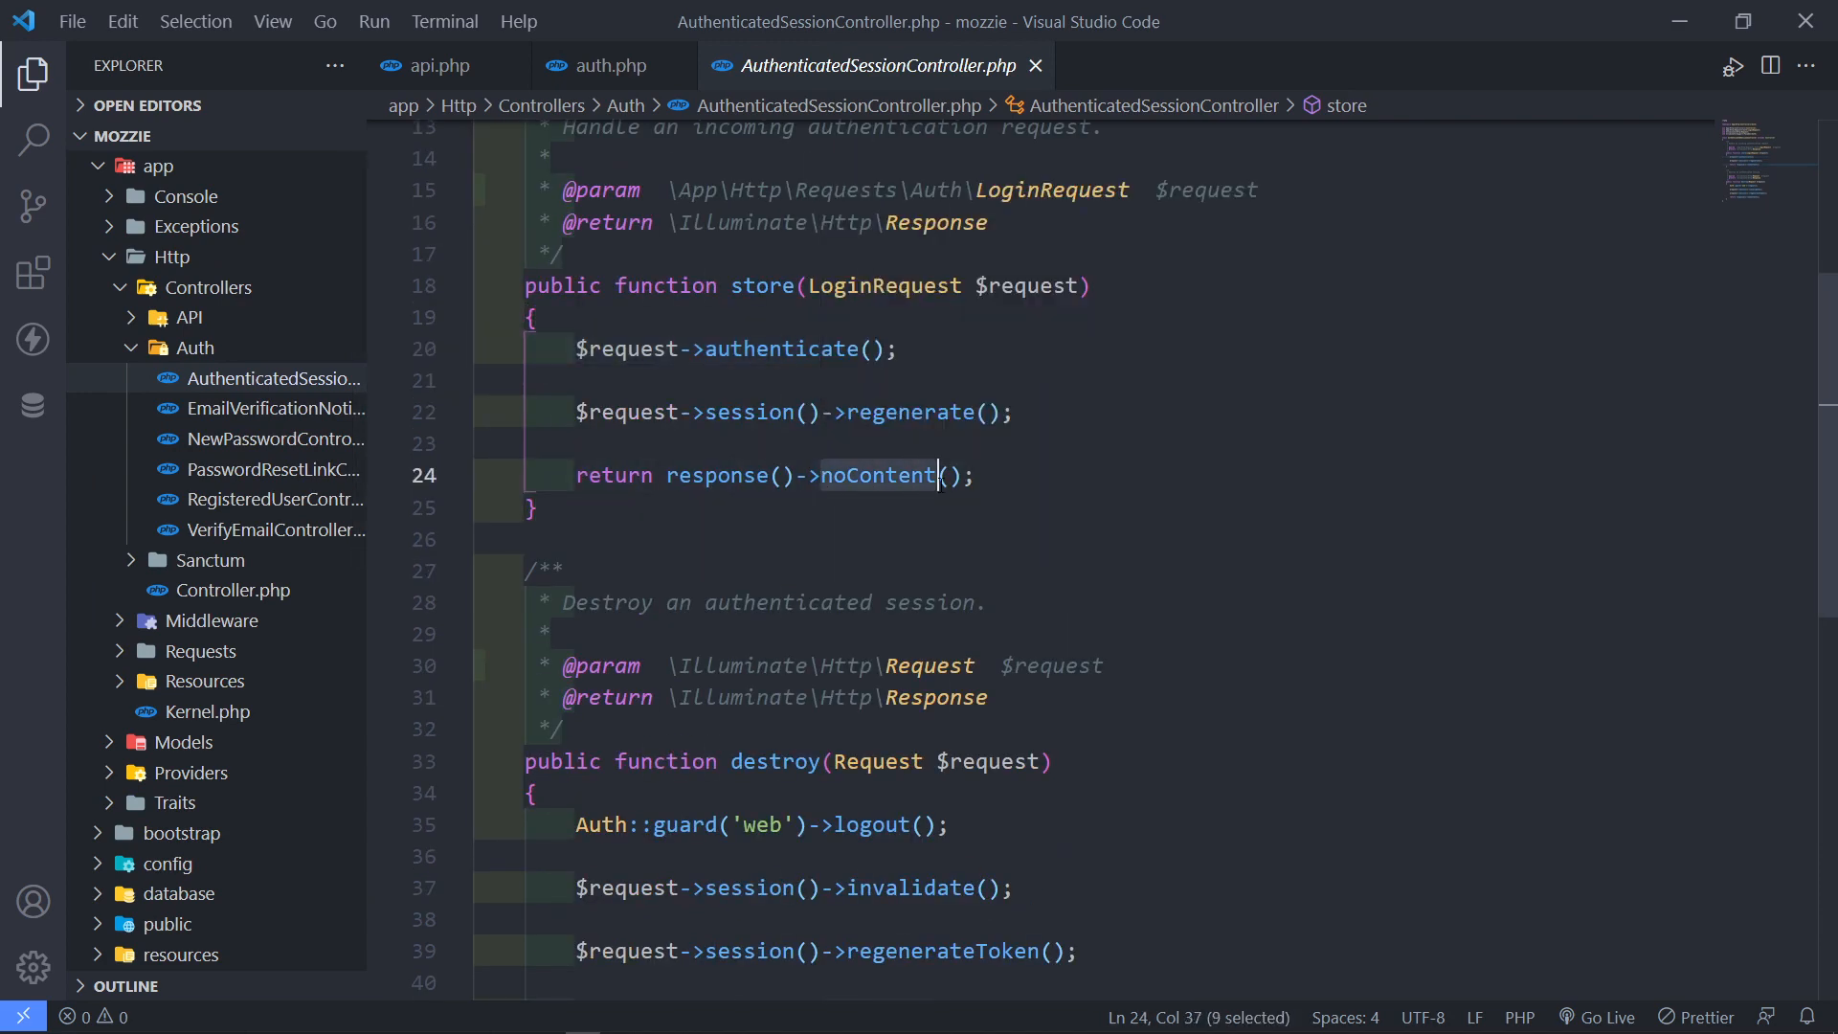
Step: Start a response()->json return in store() and assign $user from the authenticated user above it
{"action": "type", "text": "js"}
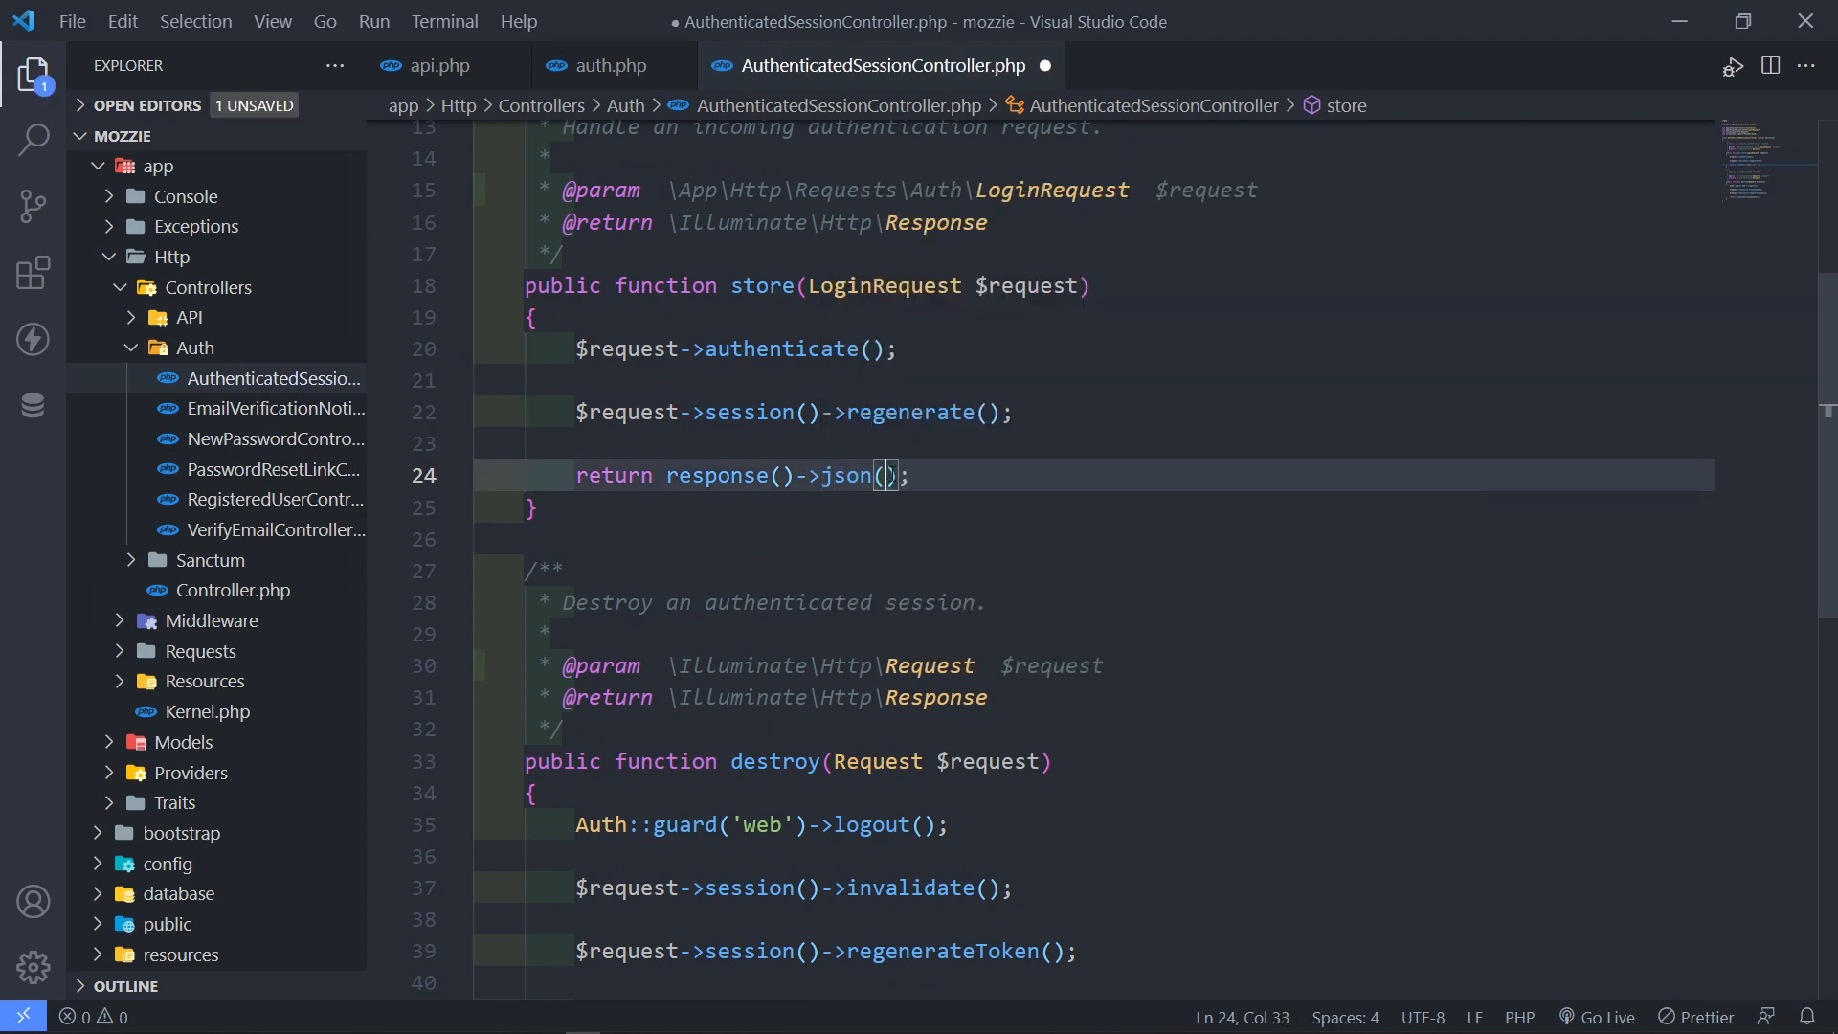
{"action": "type", "text": "["}
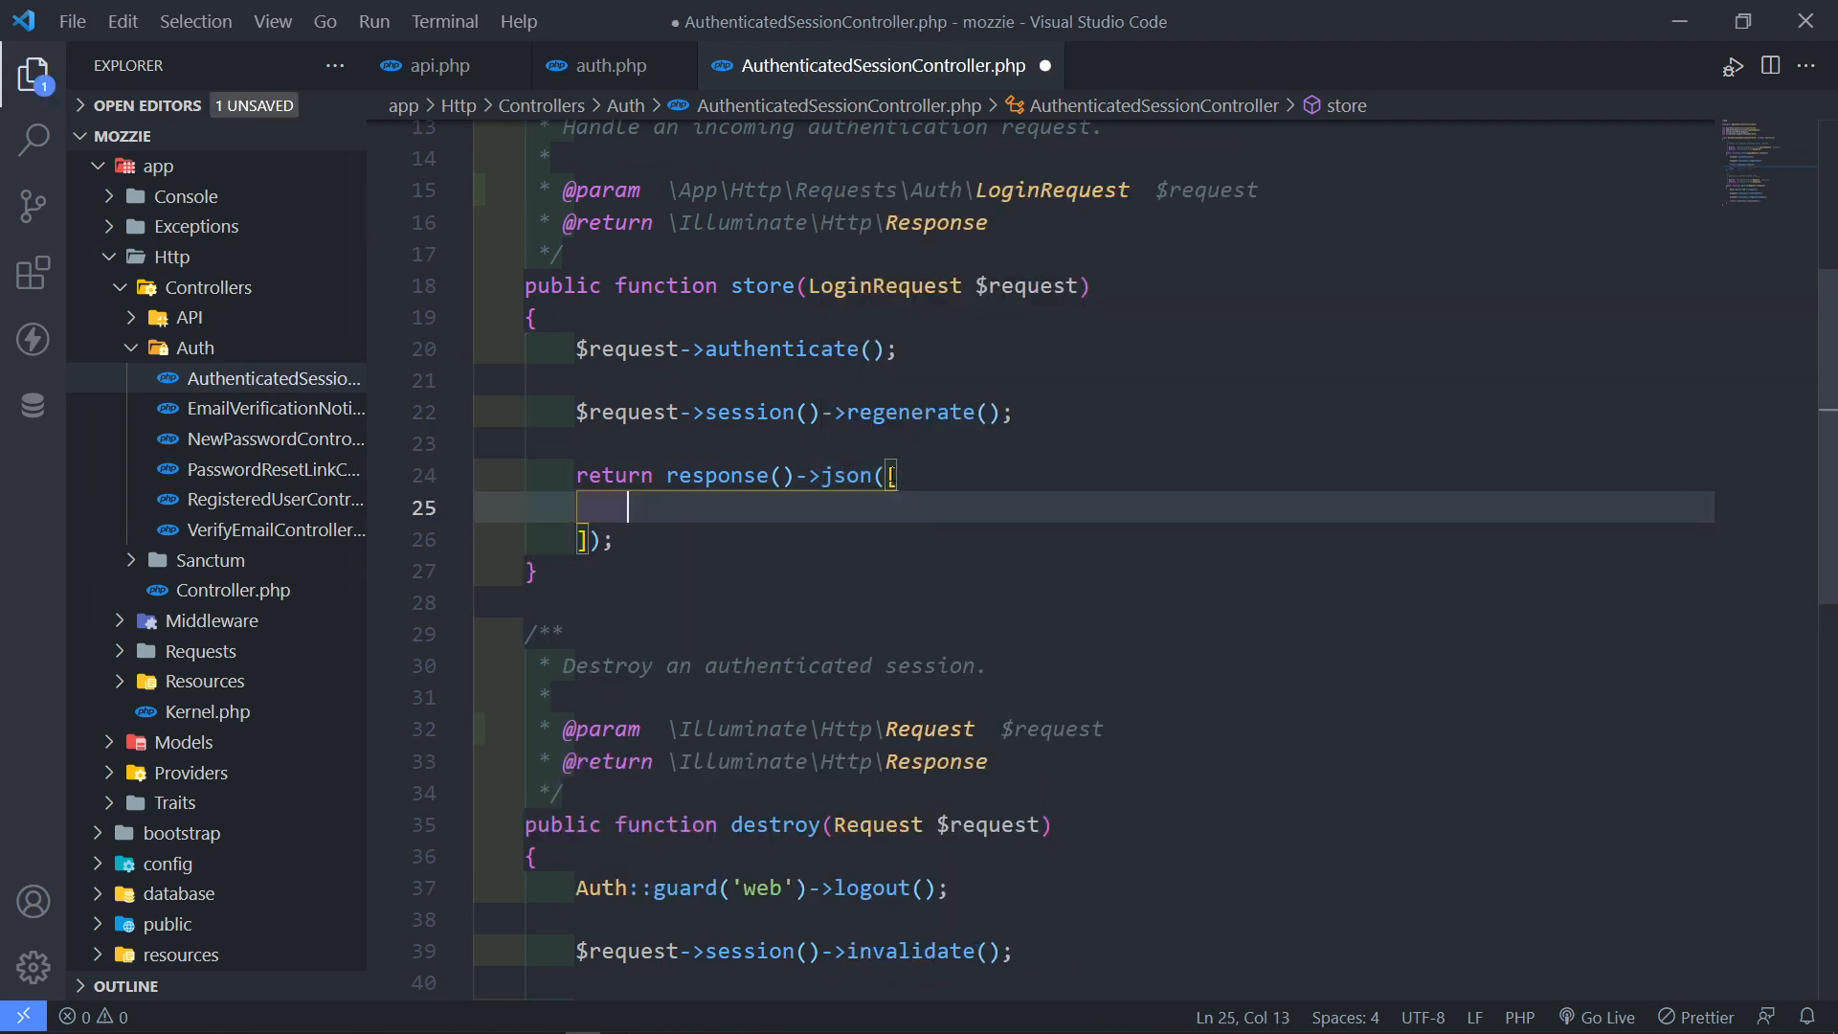
{"action": "left_click", "coordinate": [626, 442]}
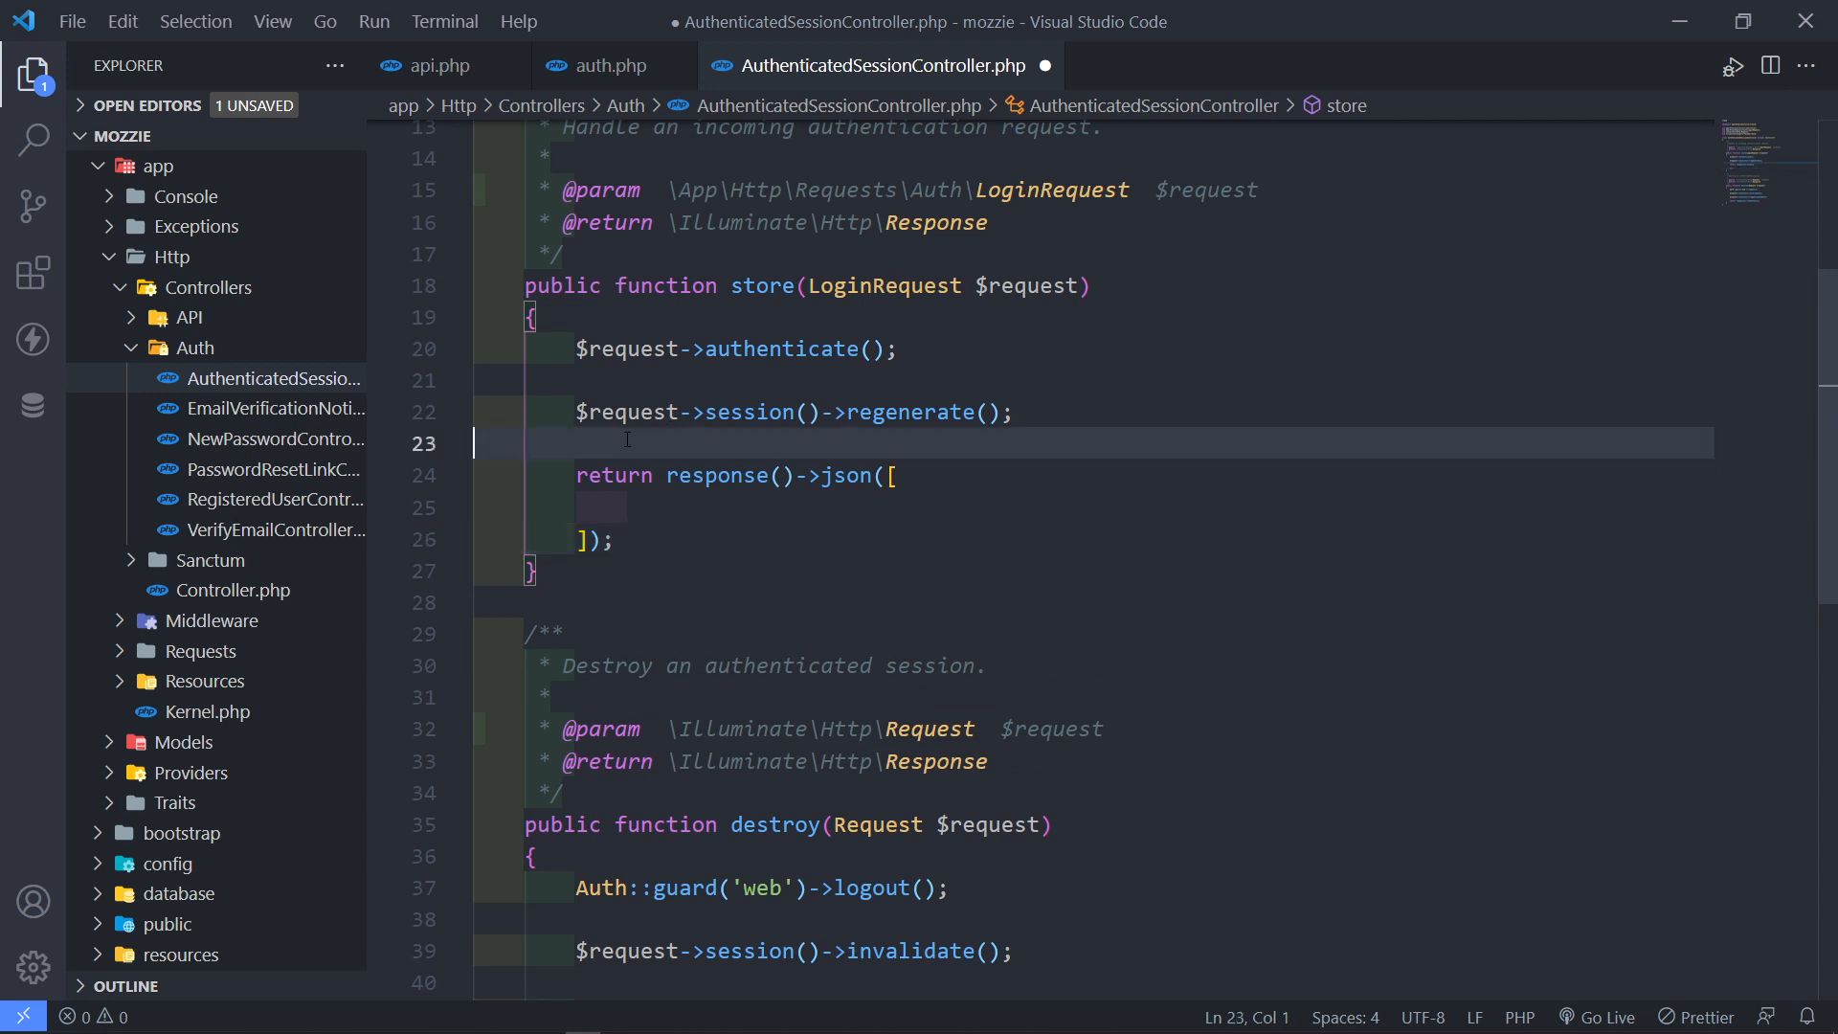
{"action": "key", "text": "enter"}
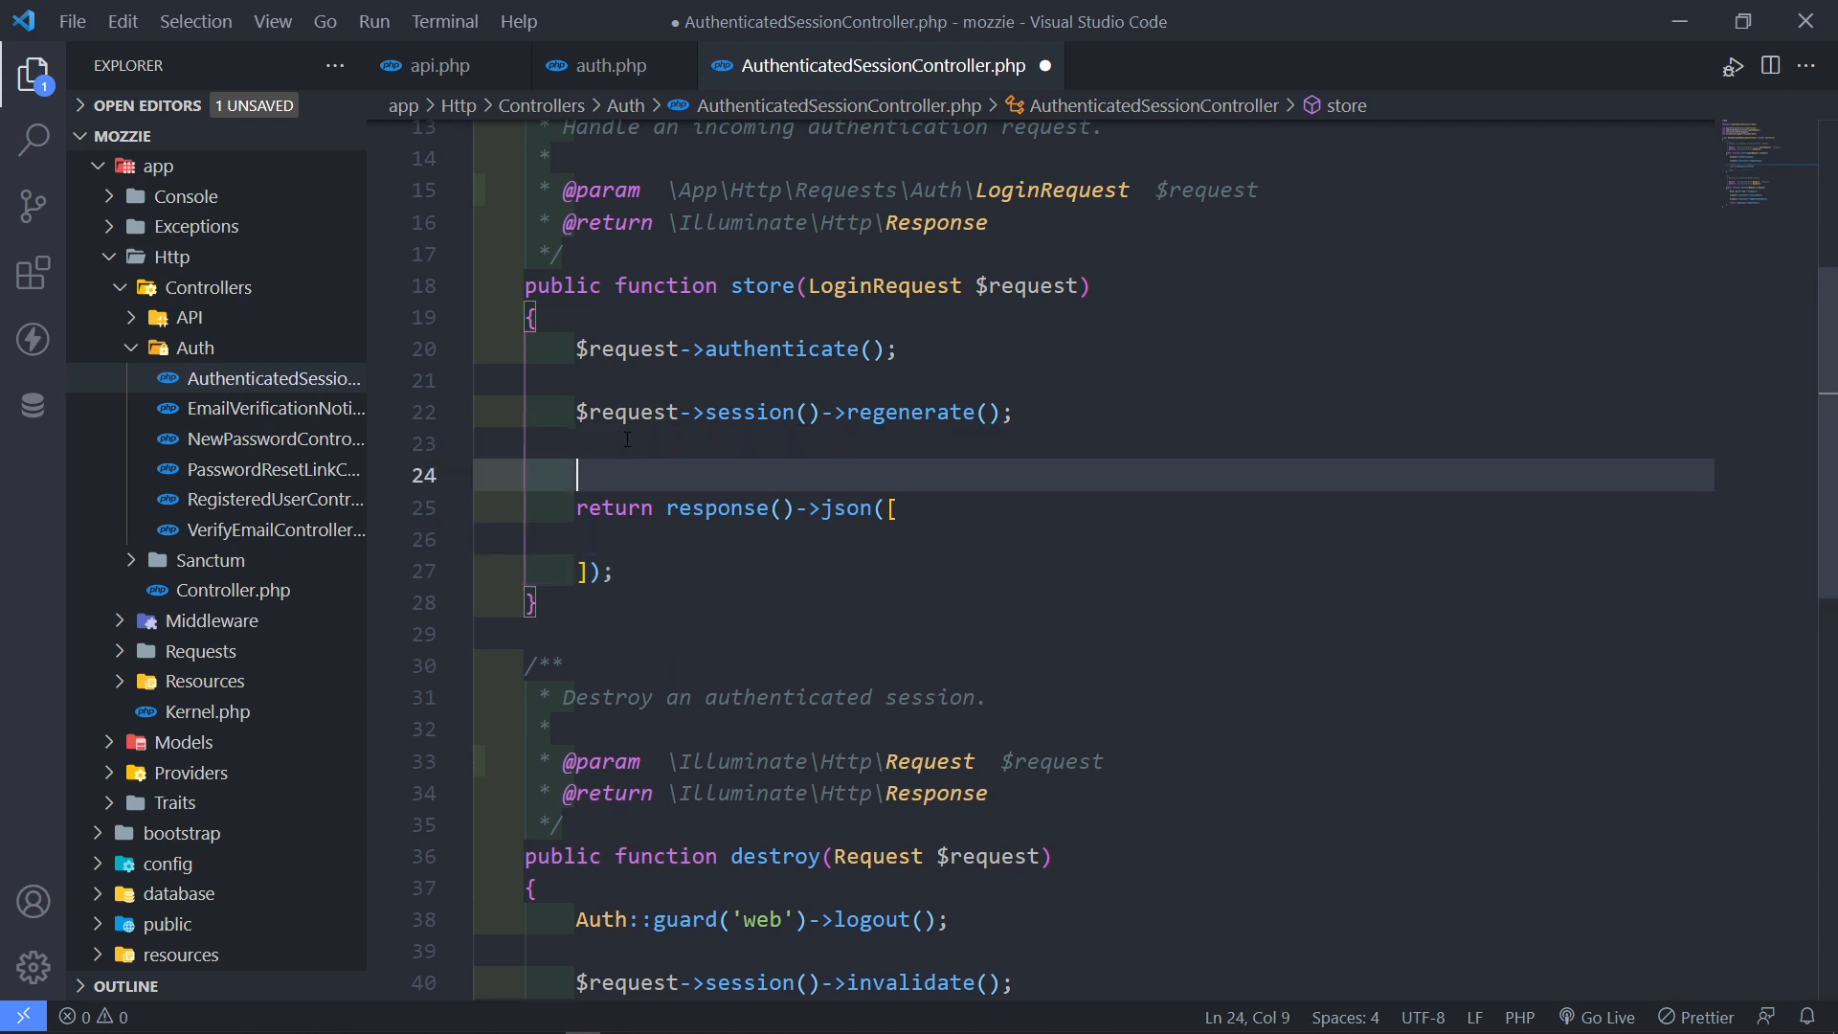
{"action": "type", "text": "$user"}
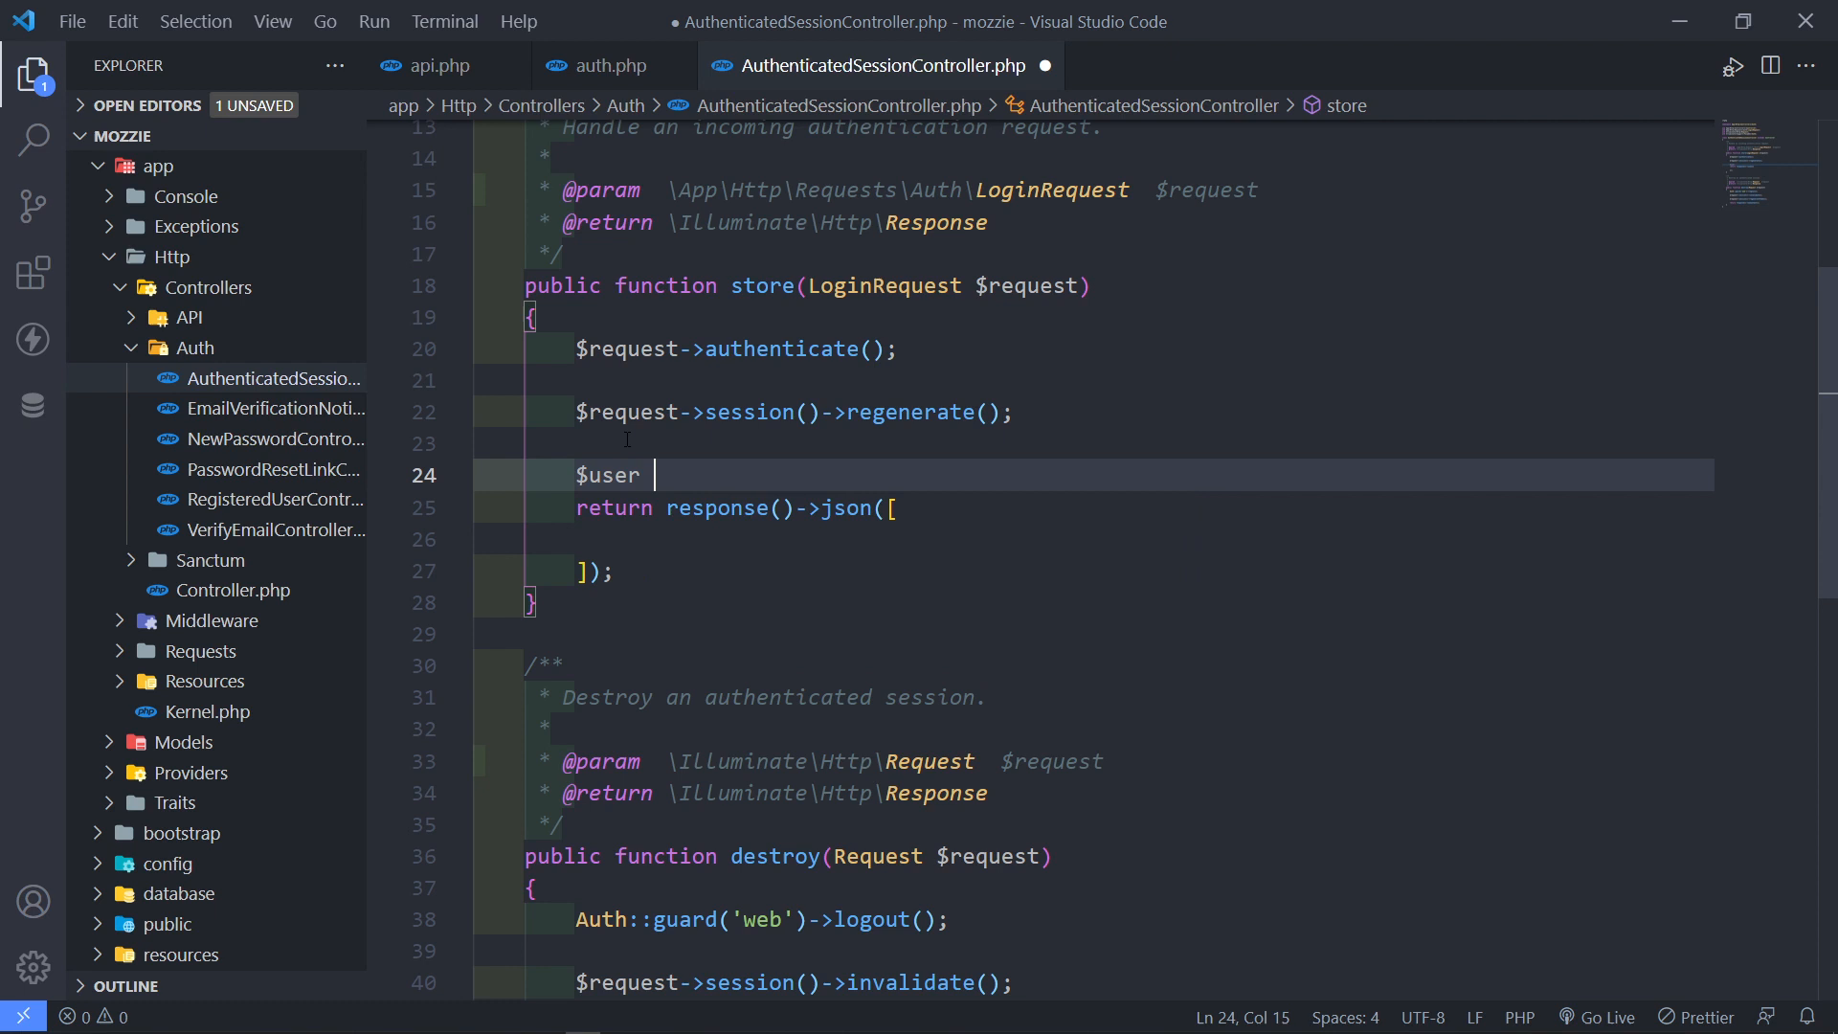
{"action": "type", "text": "= Auth"}
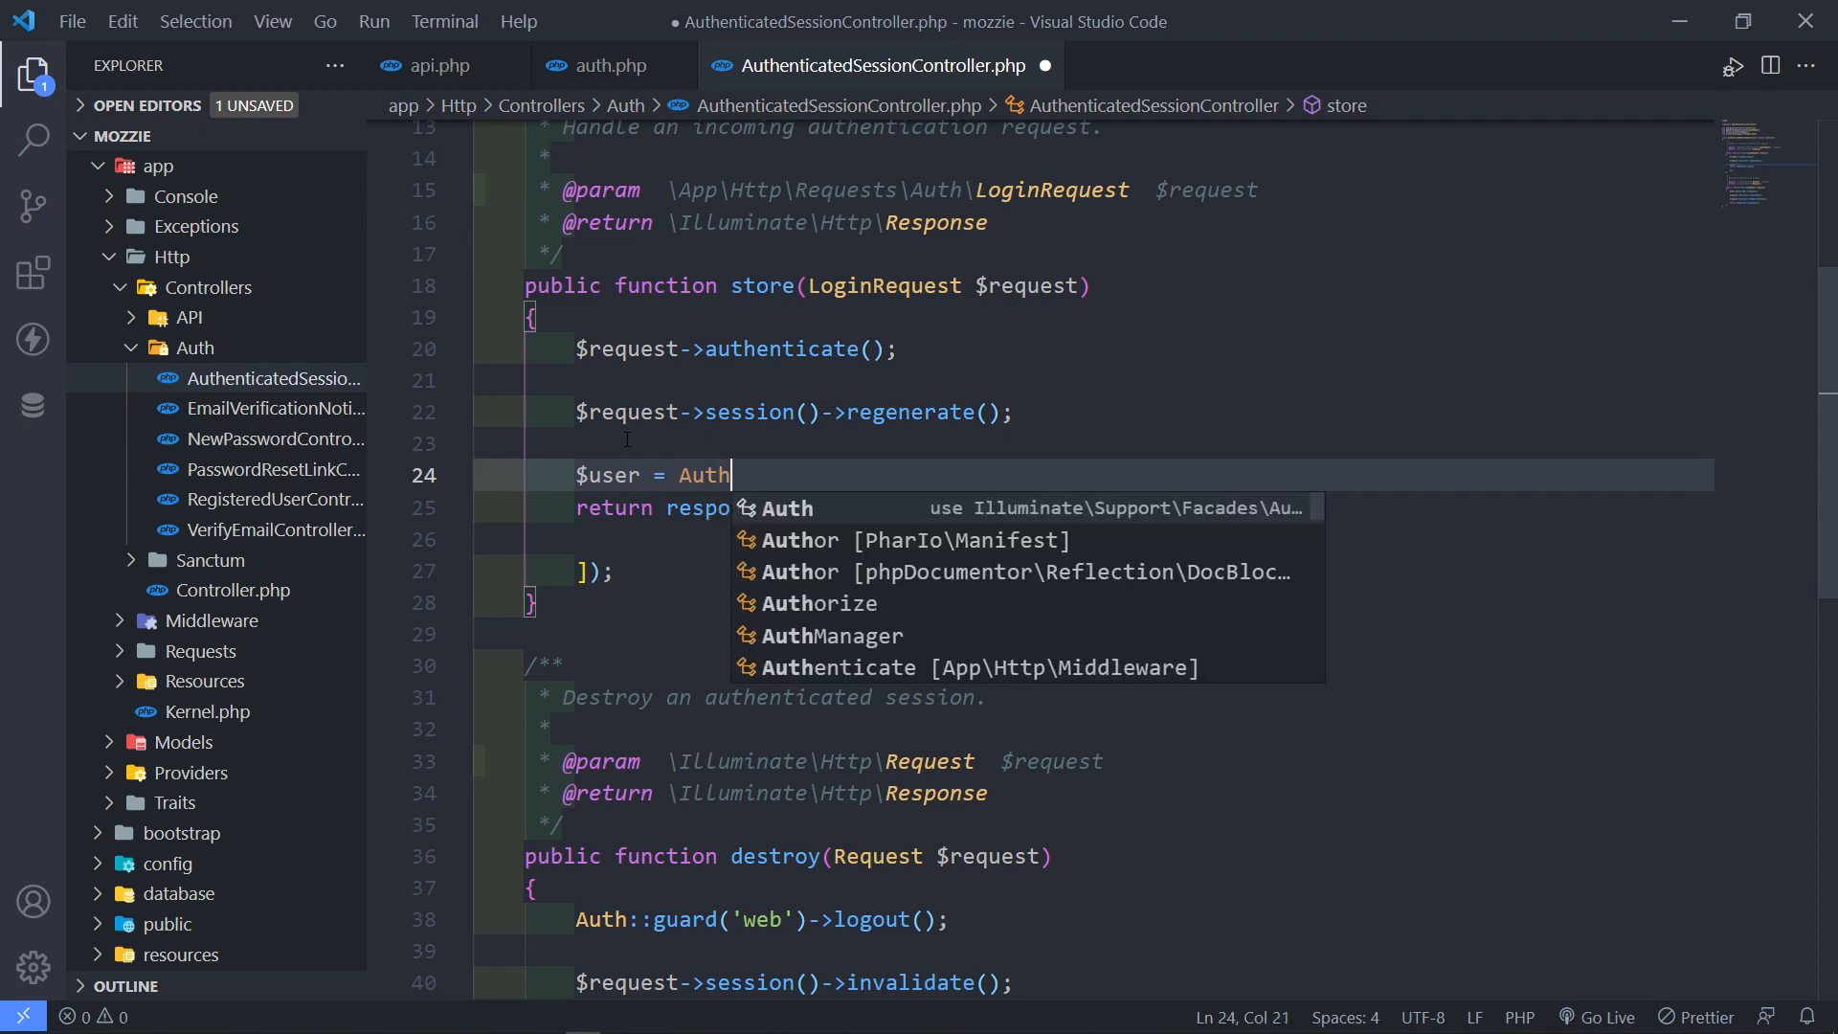
{"action": "type", "text": "::user();"}
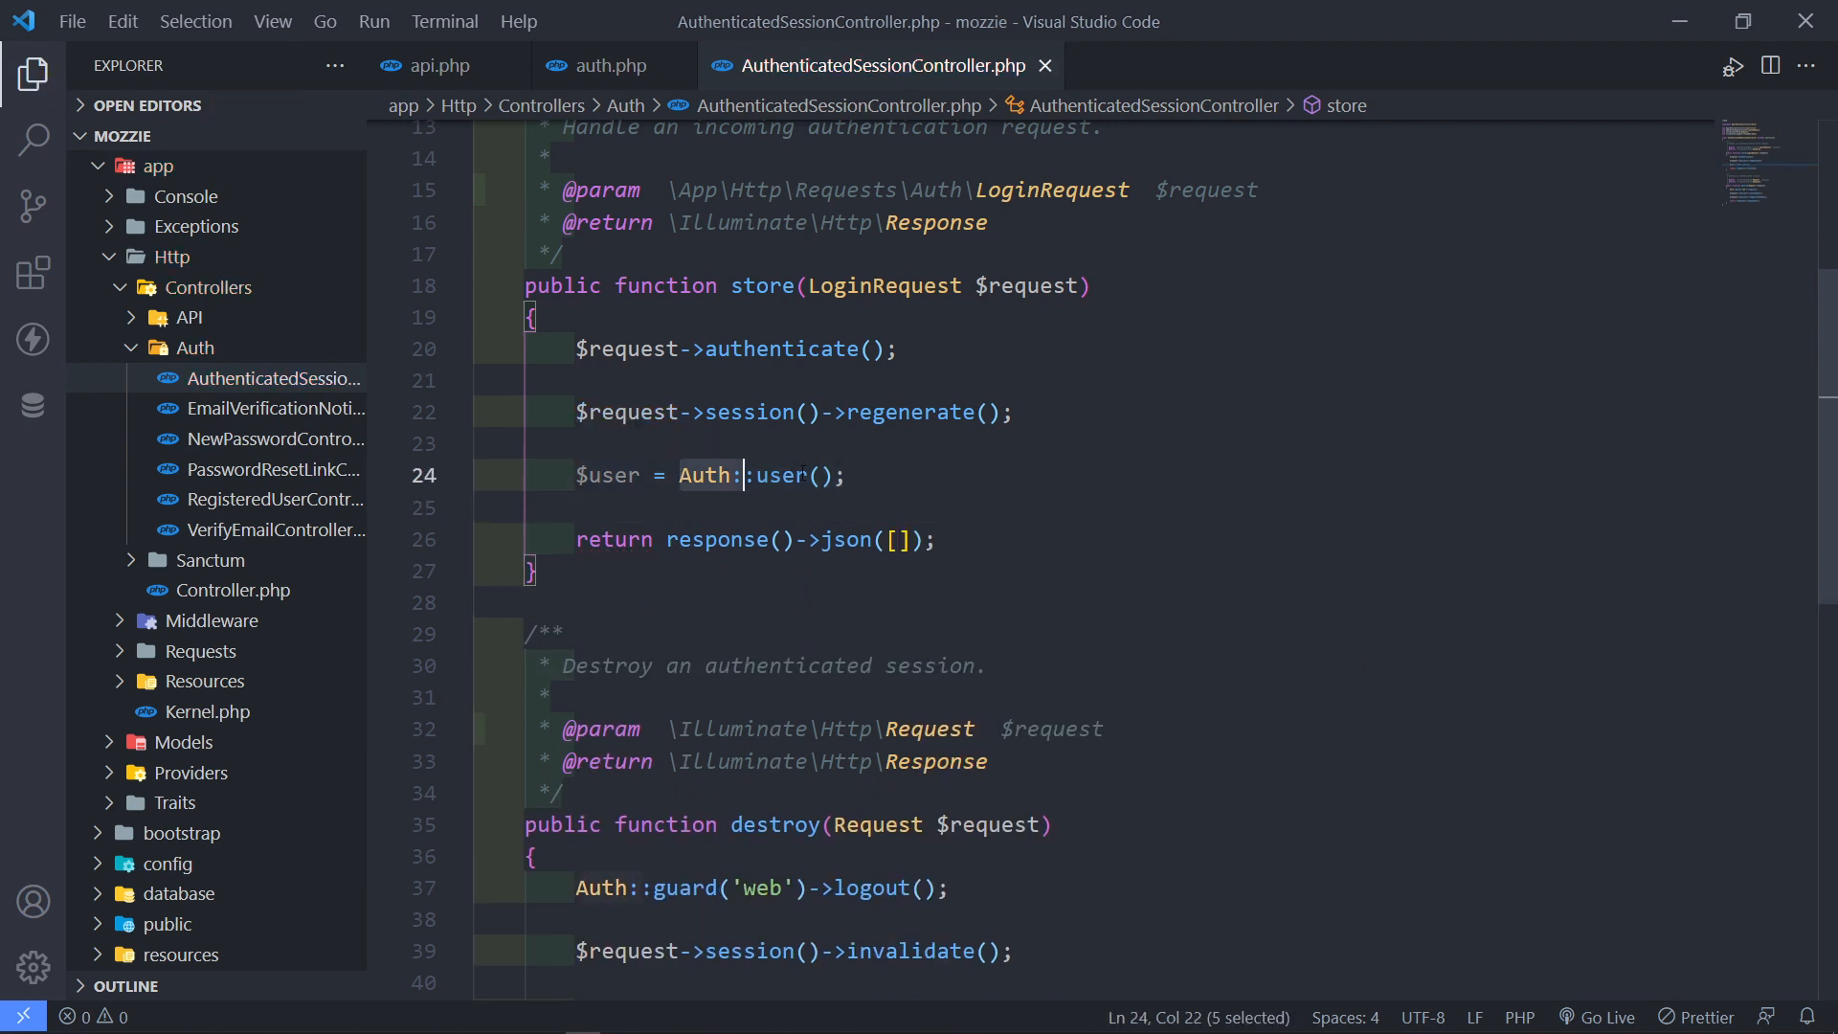
{"action": "type", "text": "au"}
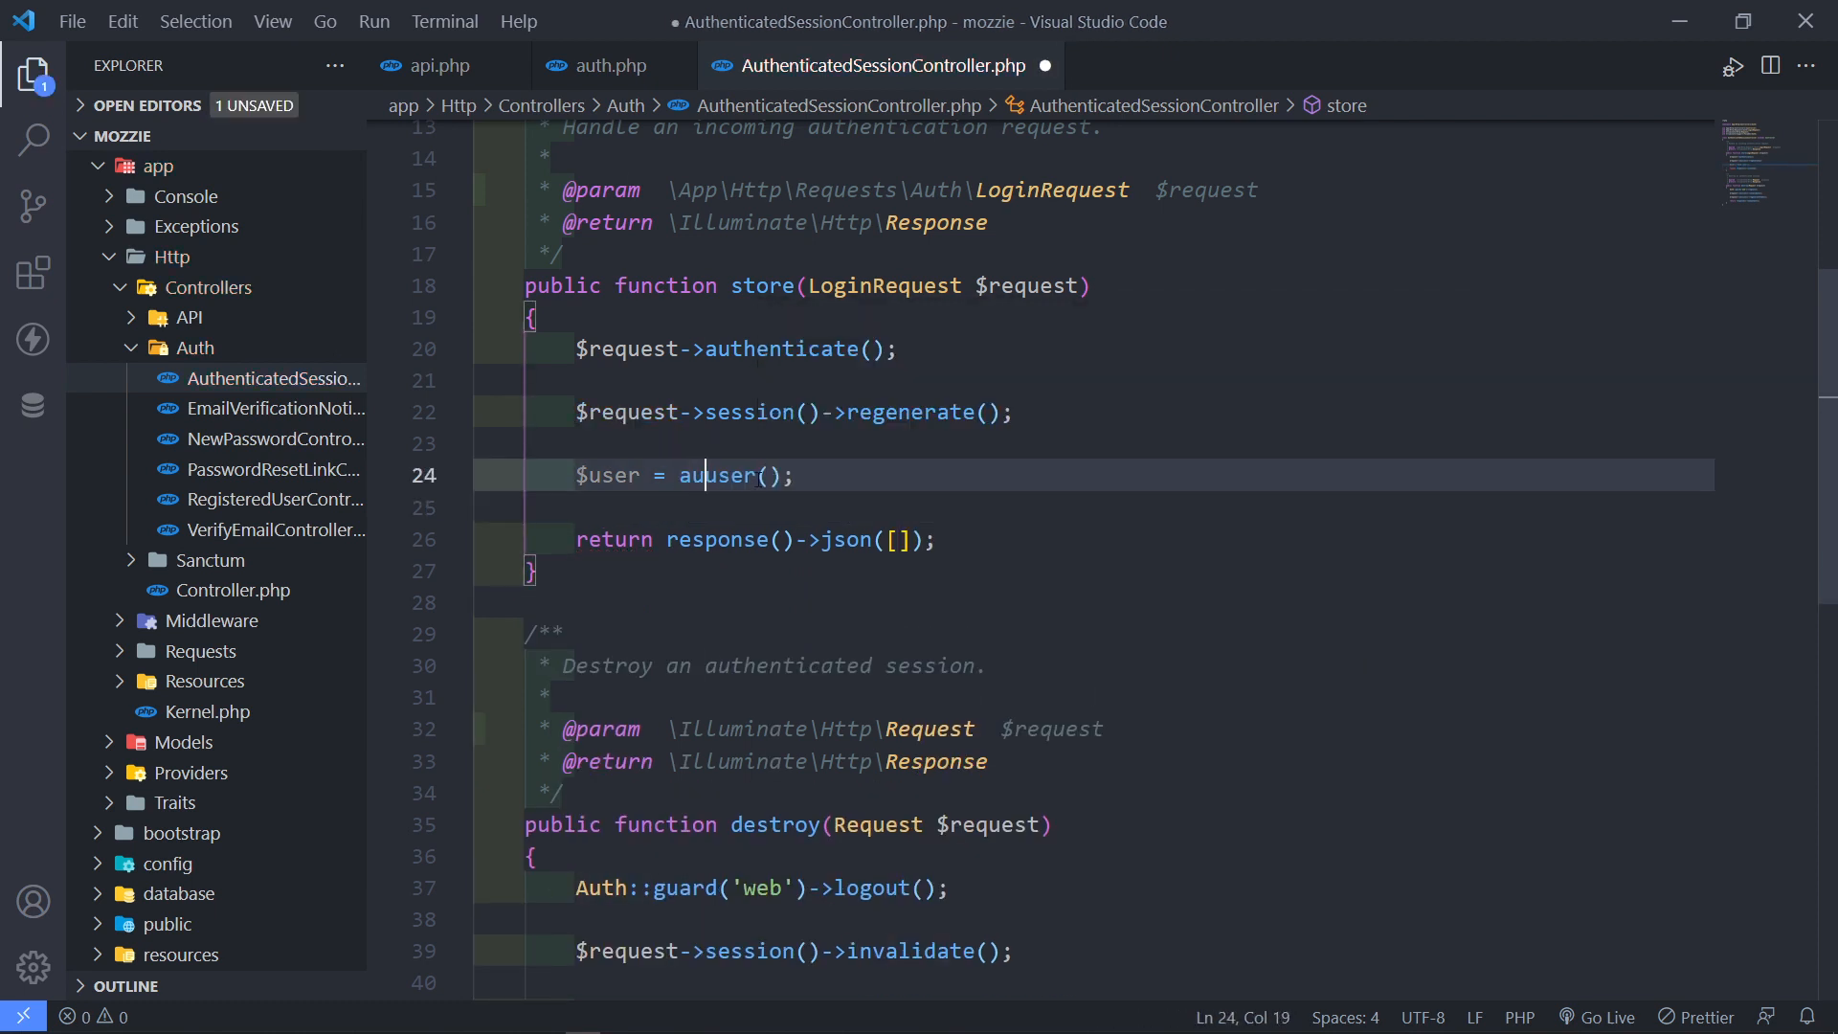
{"action": "type", "text": "th()->"}
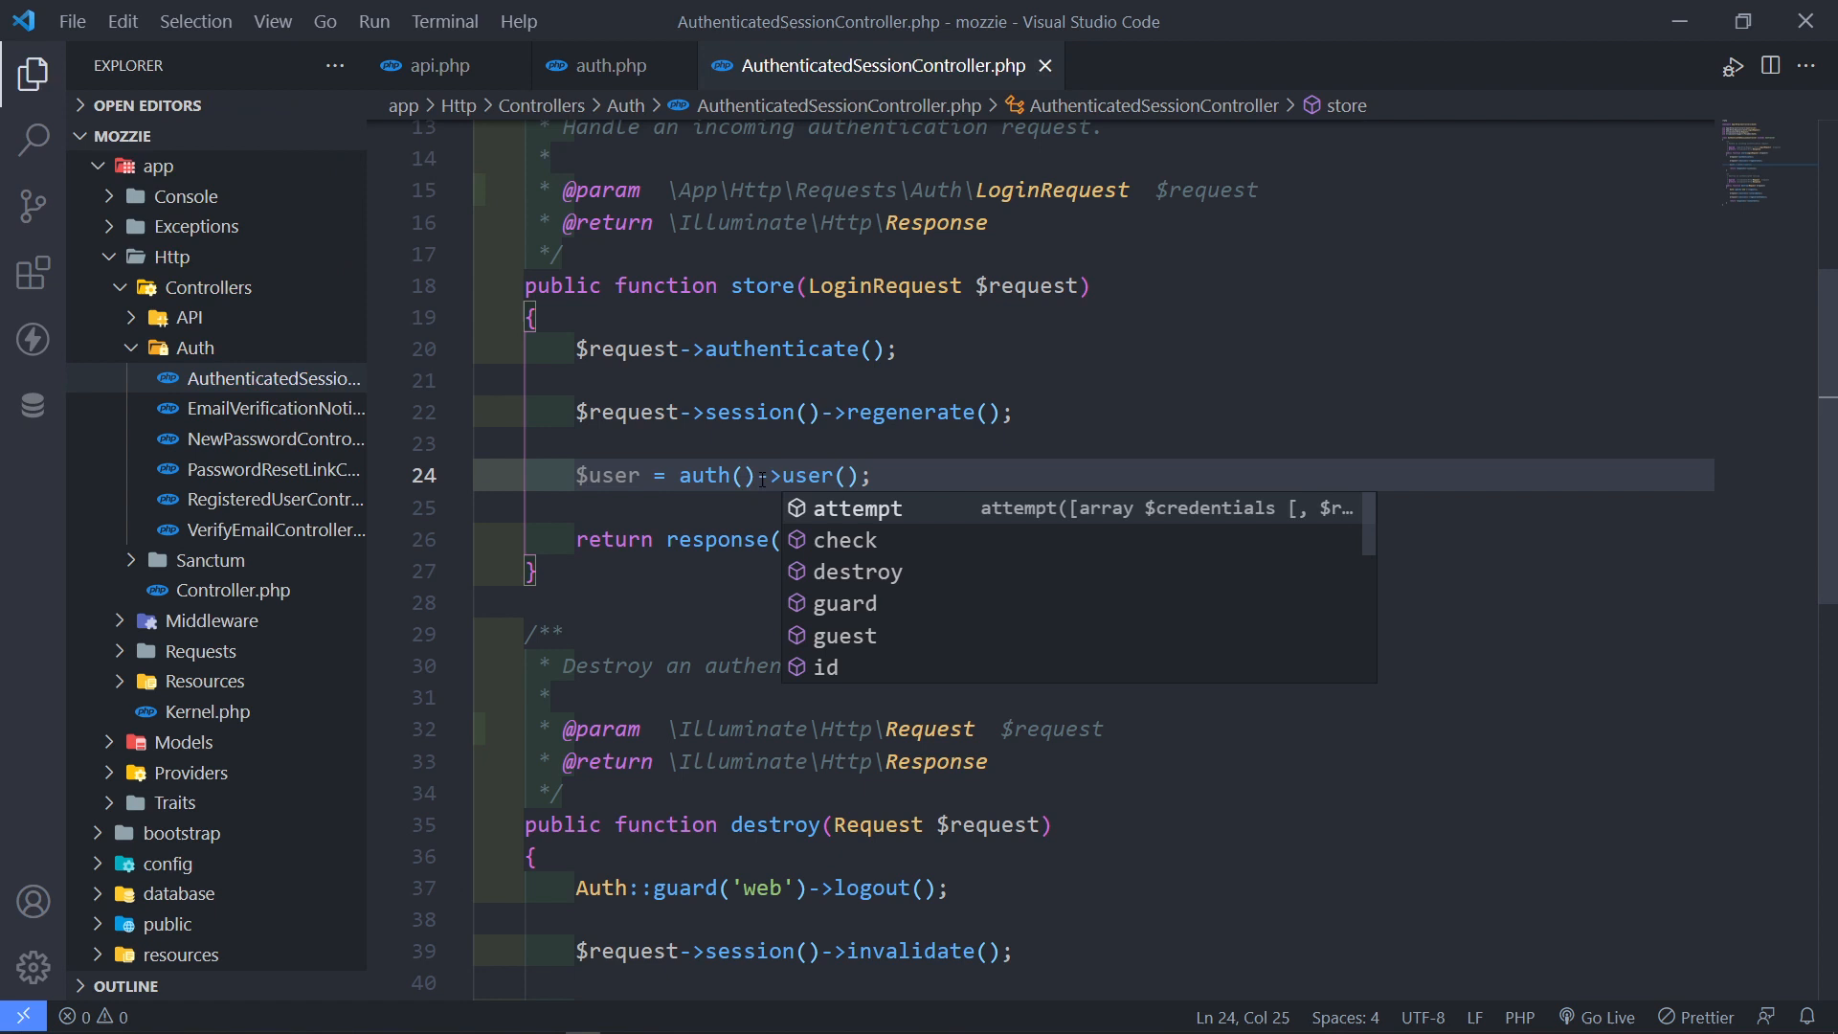
Step: Fill the JSON array with 'success' => true and a 'data' array holding a 'token' key
{"action": "left_click", "coordinate": [821, 505]}
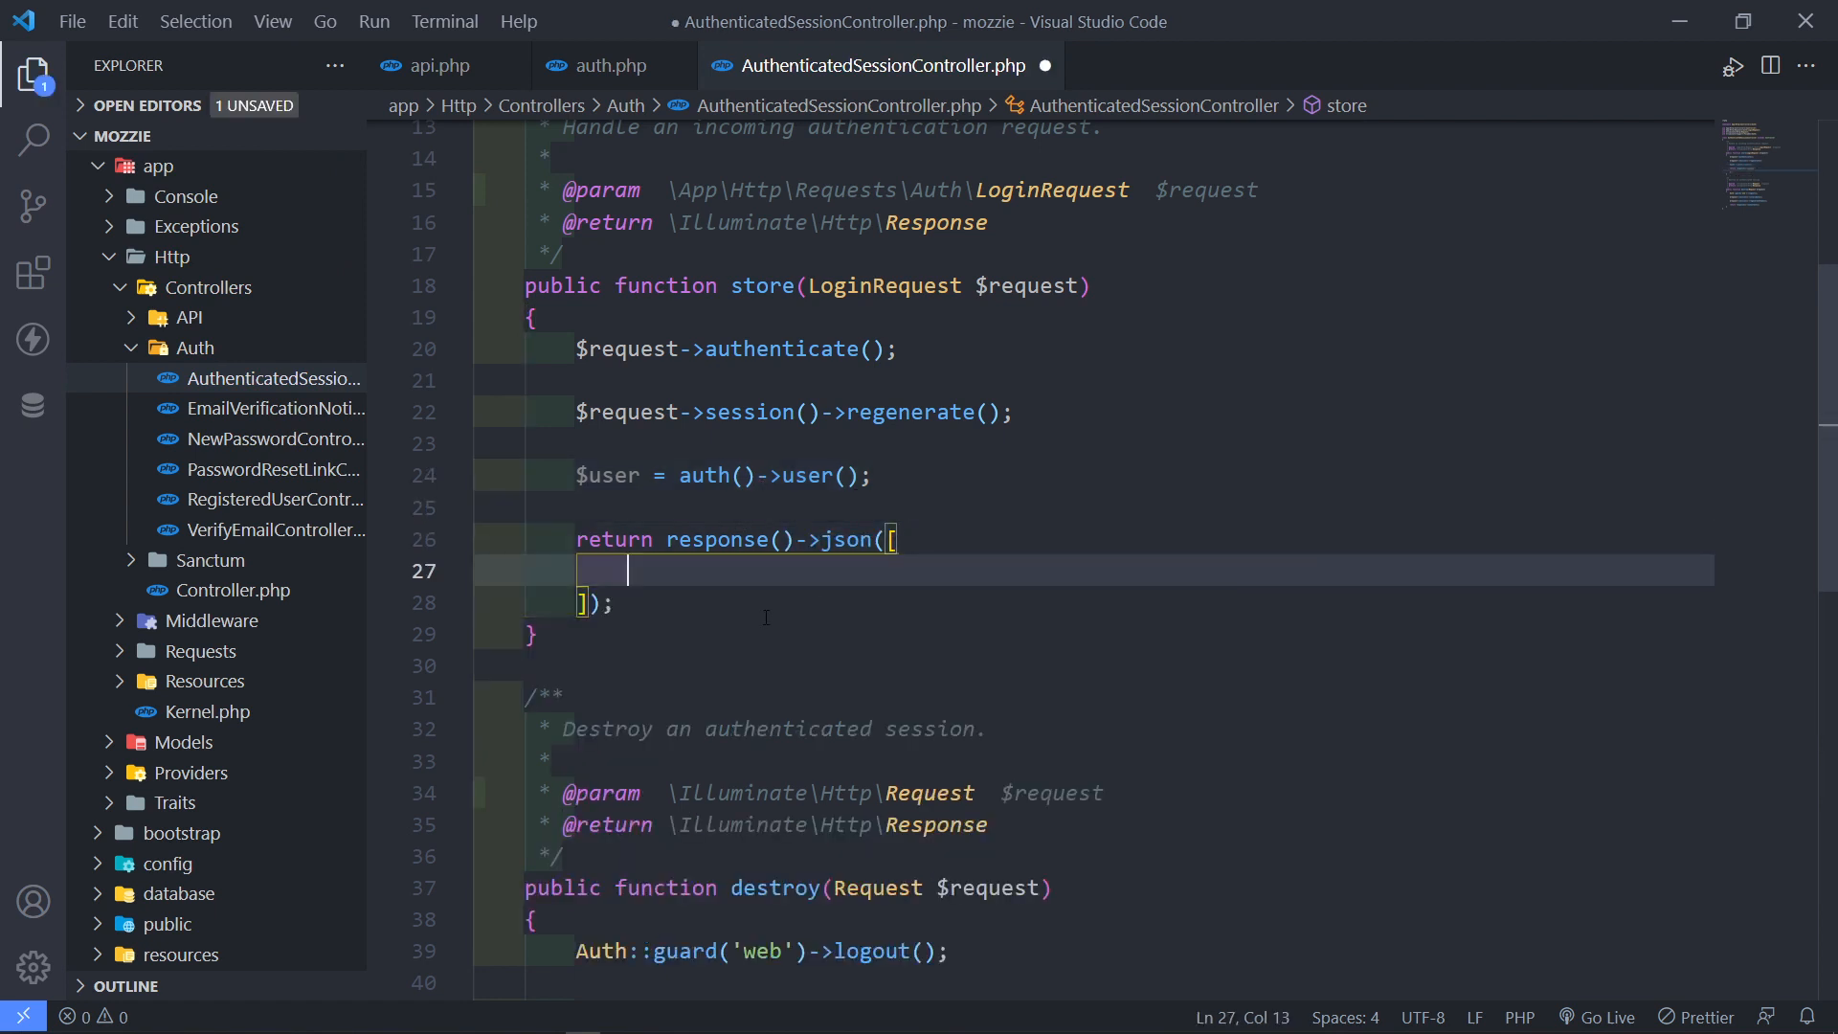
{"action": "type", "text": "'success"}
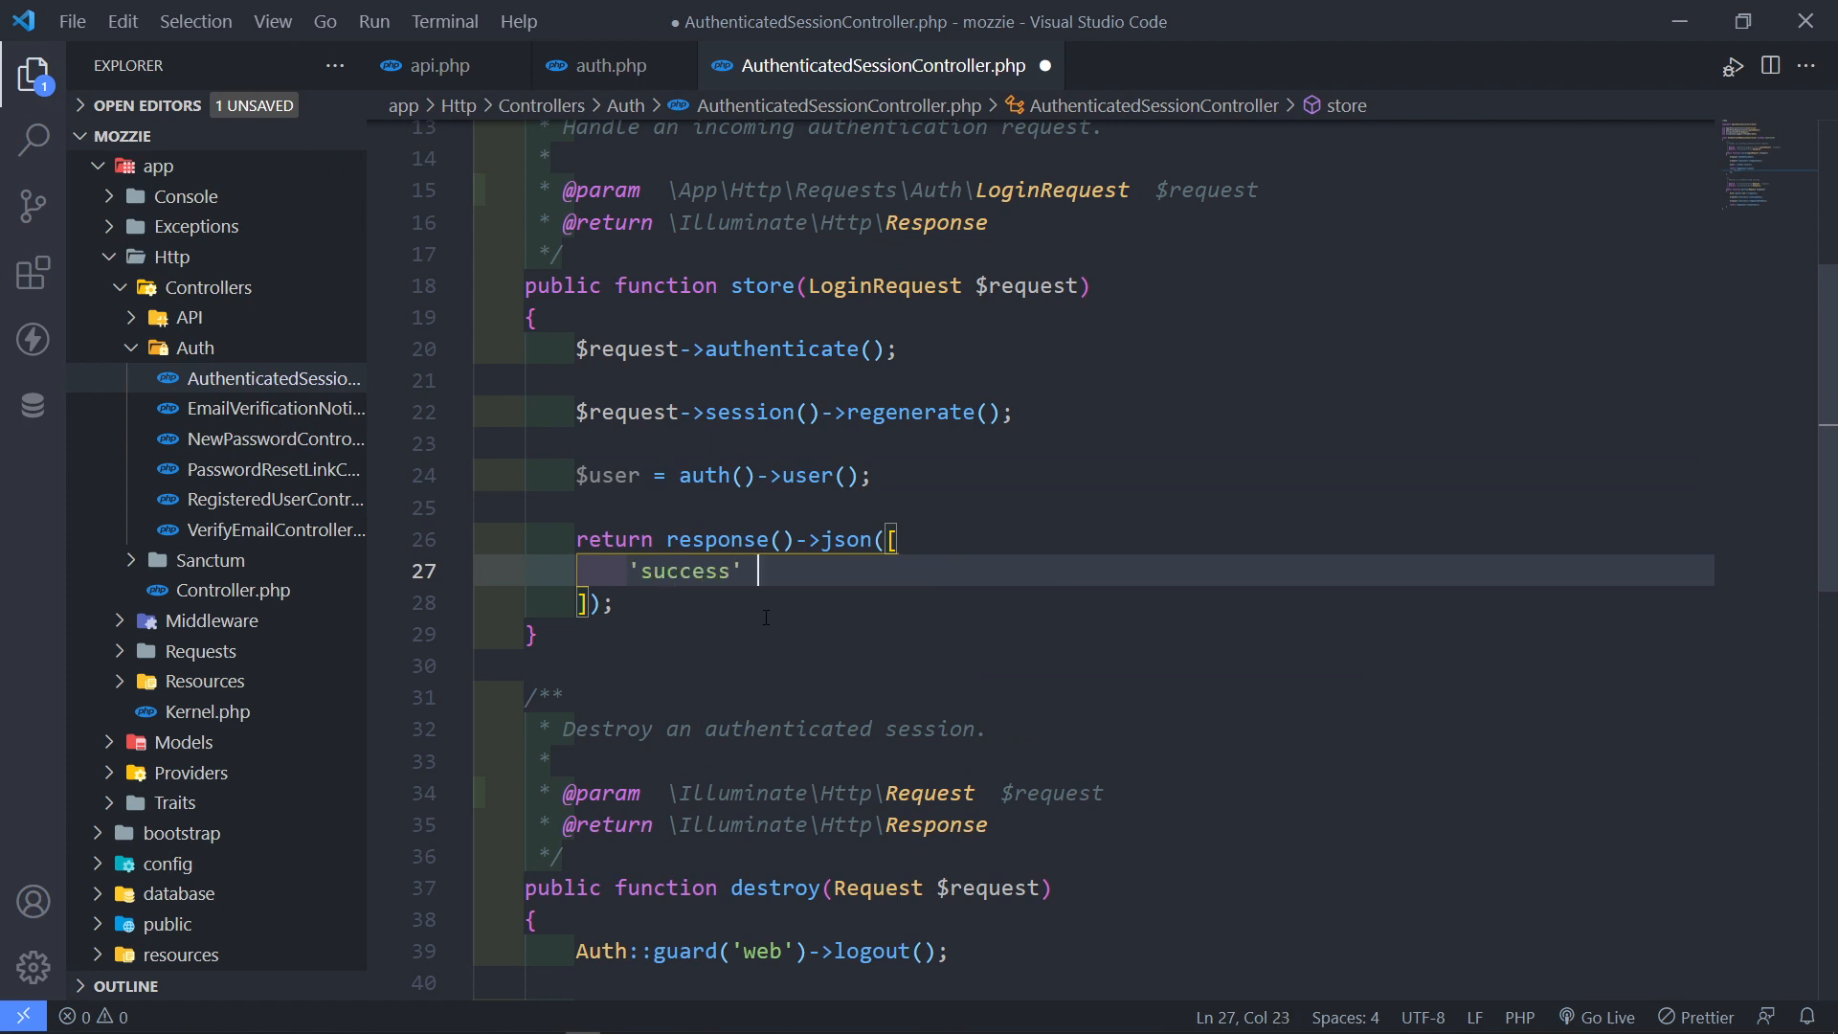
{"action": "type", "text": "=> trrue,"}
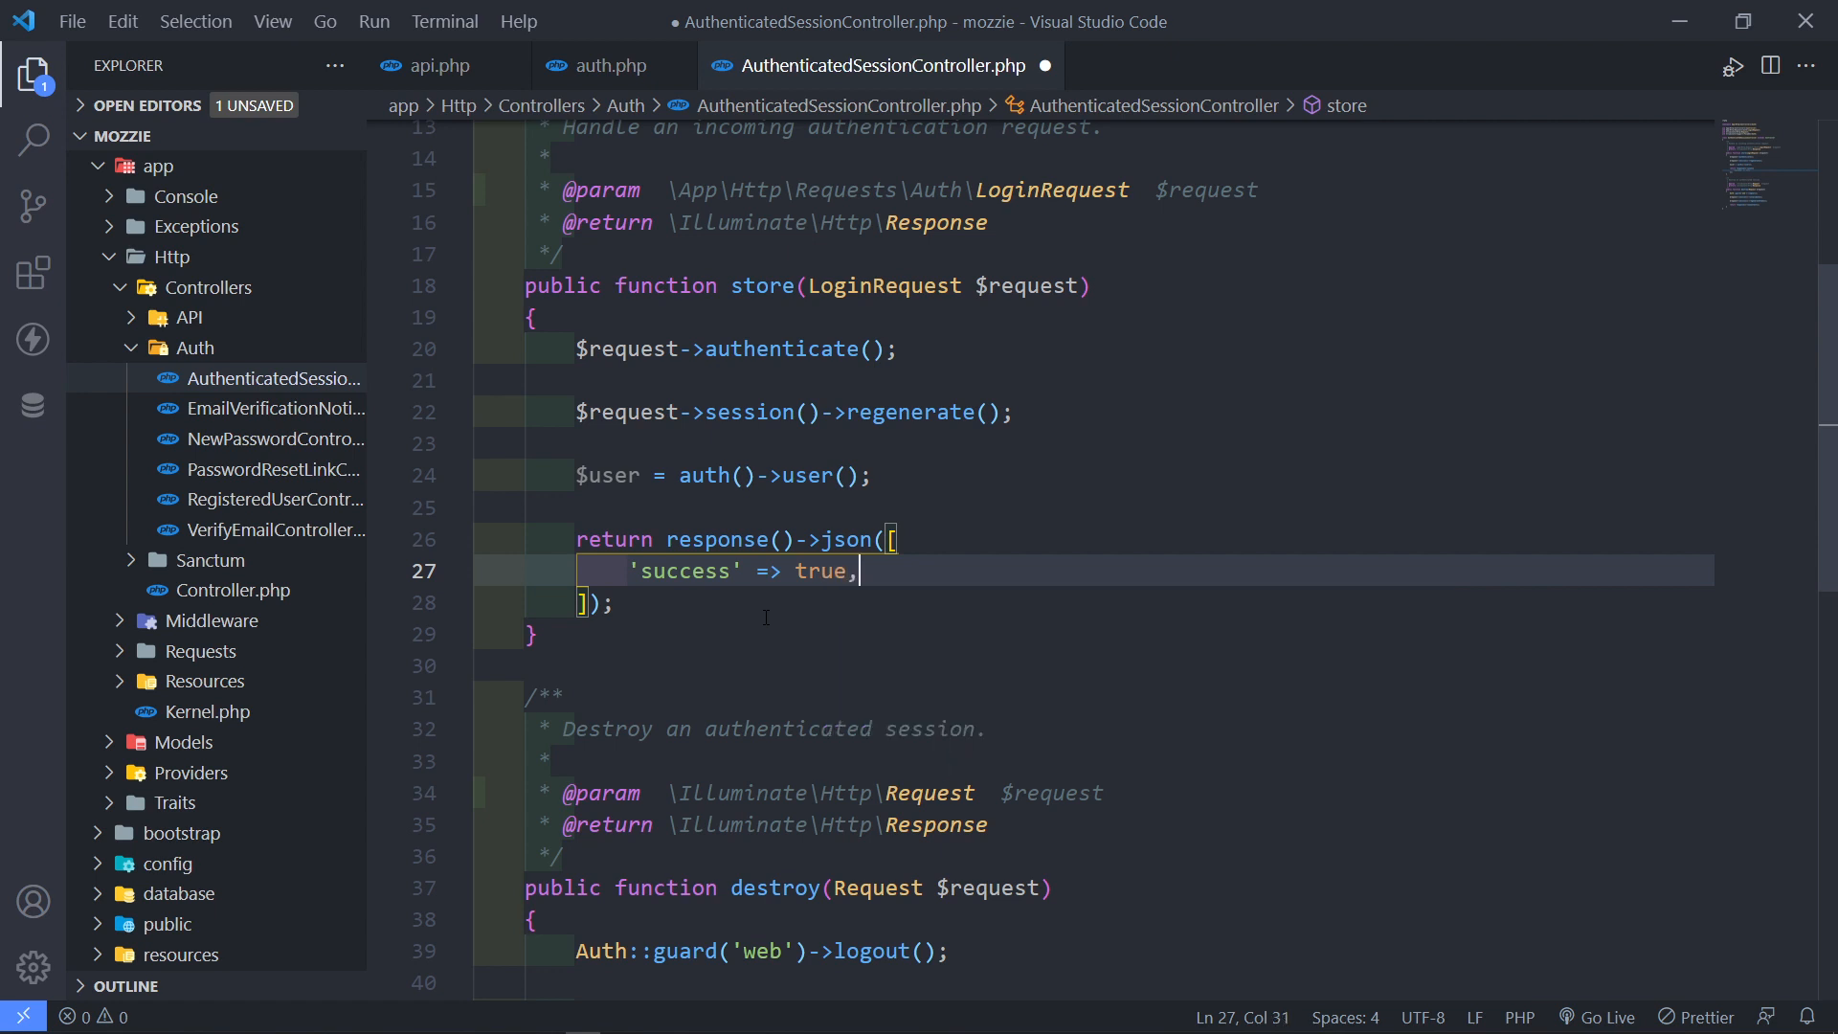
{"action": "type", "text": "data'  => ["}
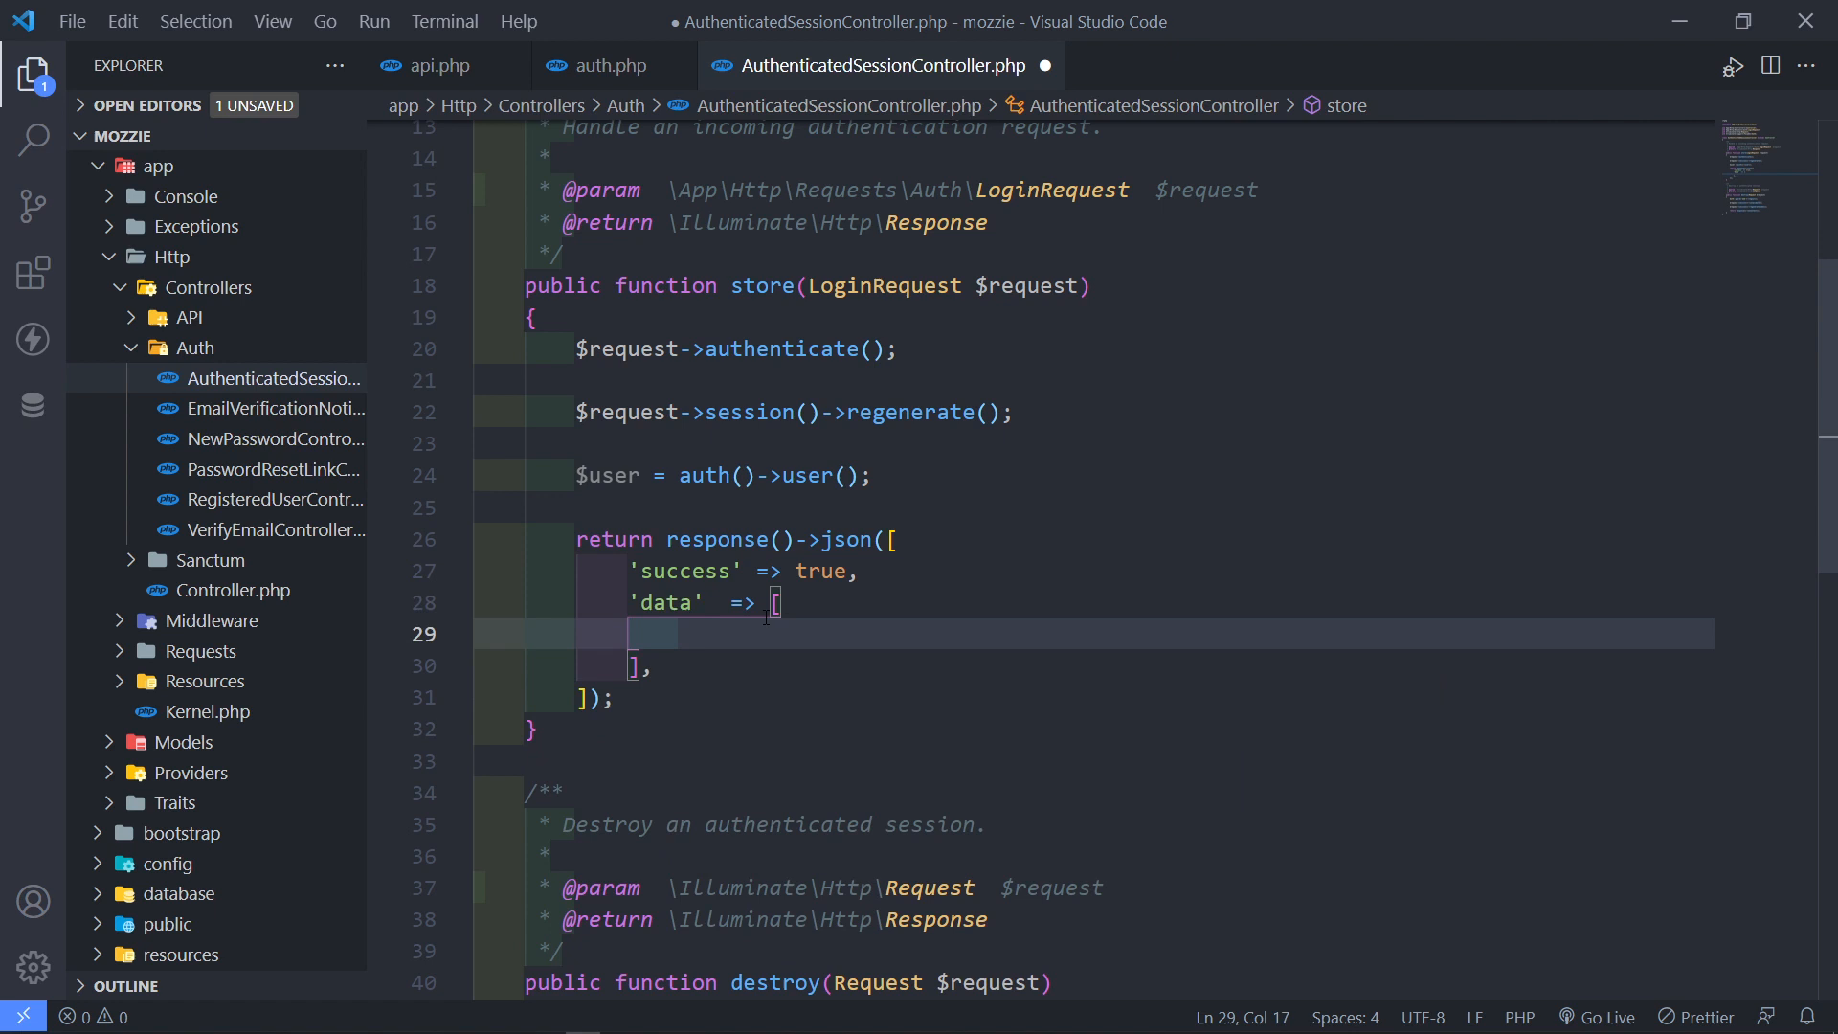
{"action": "type", "text": "'t'"}
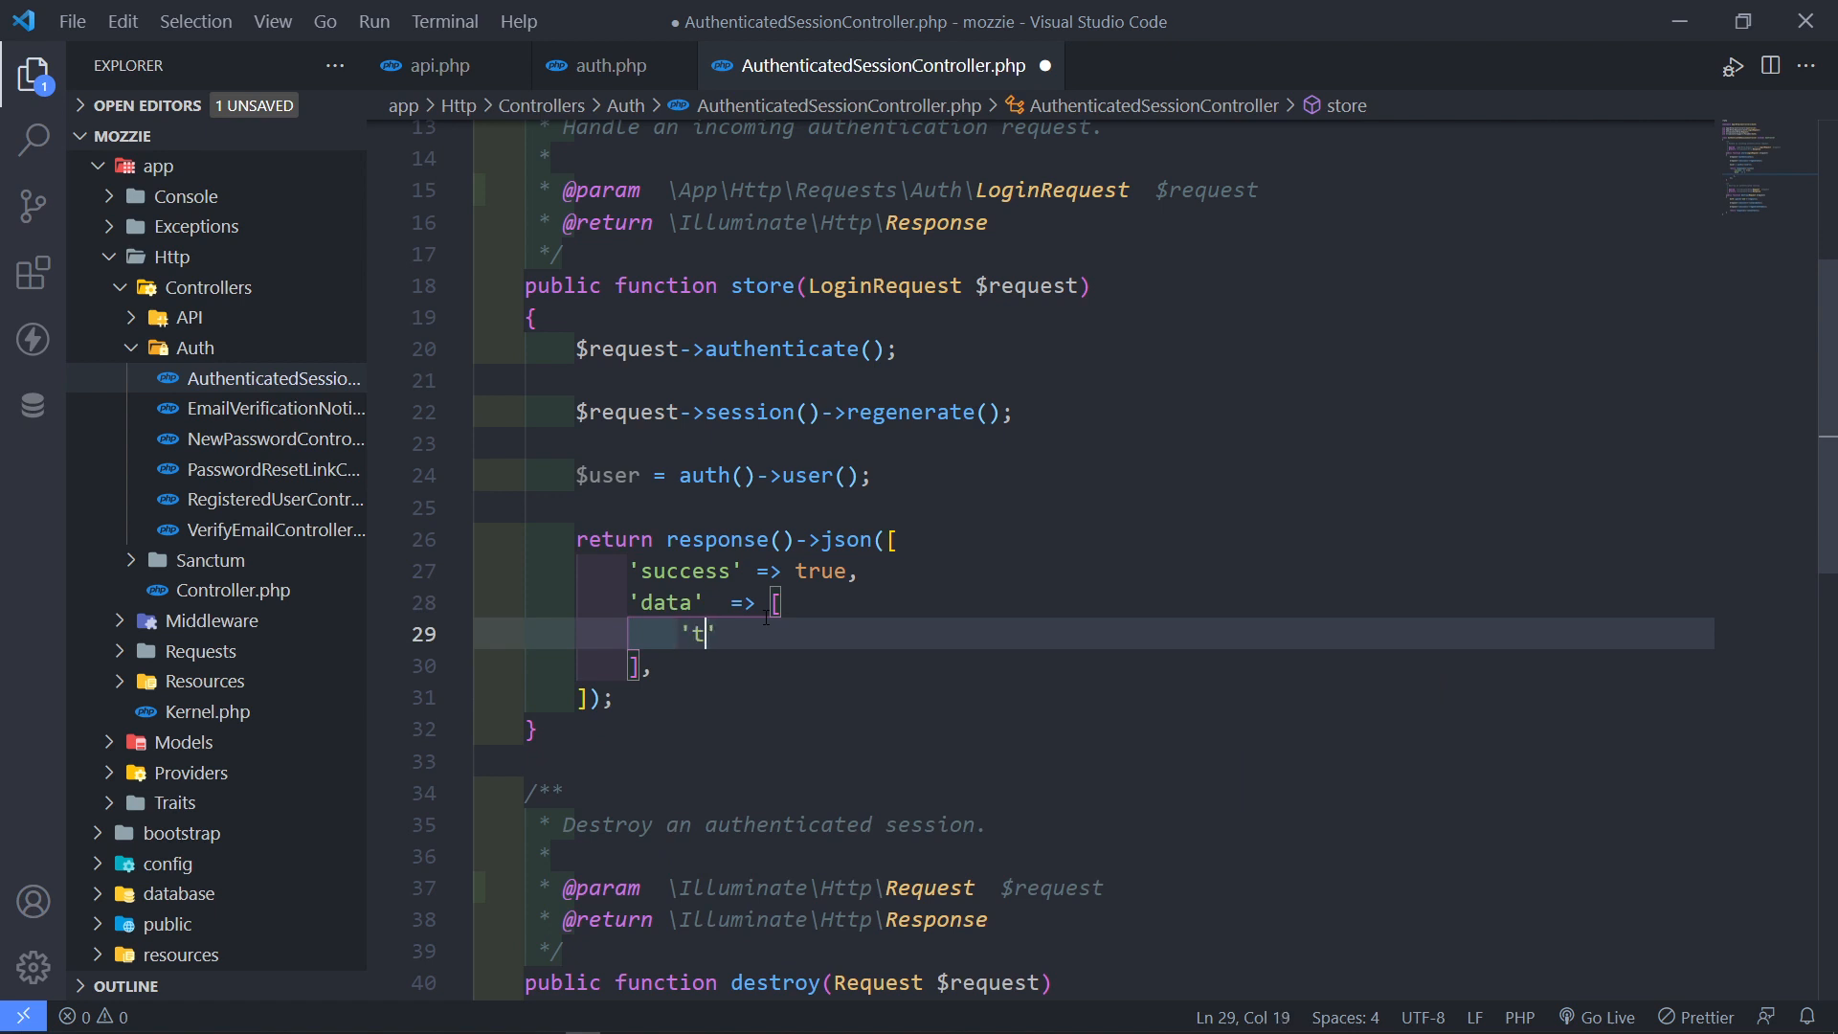
{"action": "type", "text": "oken"}
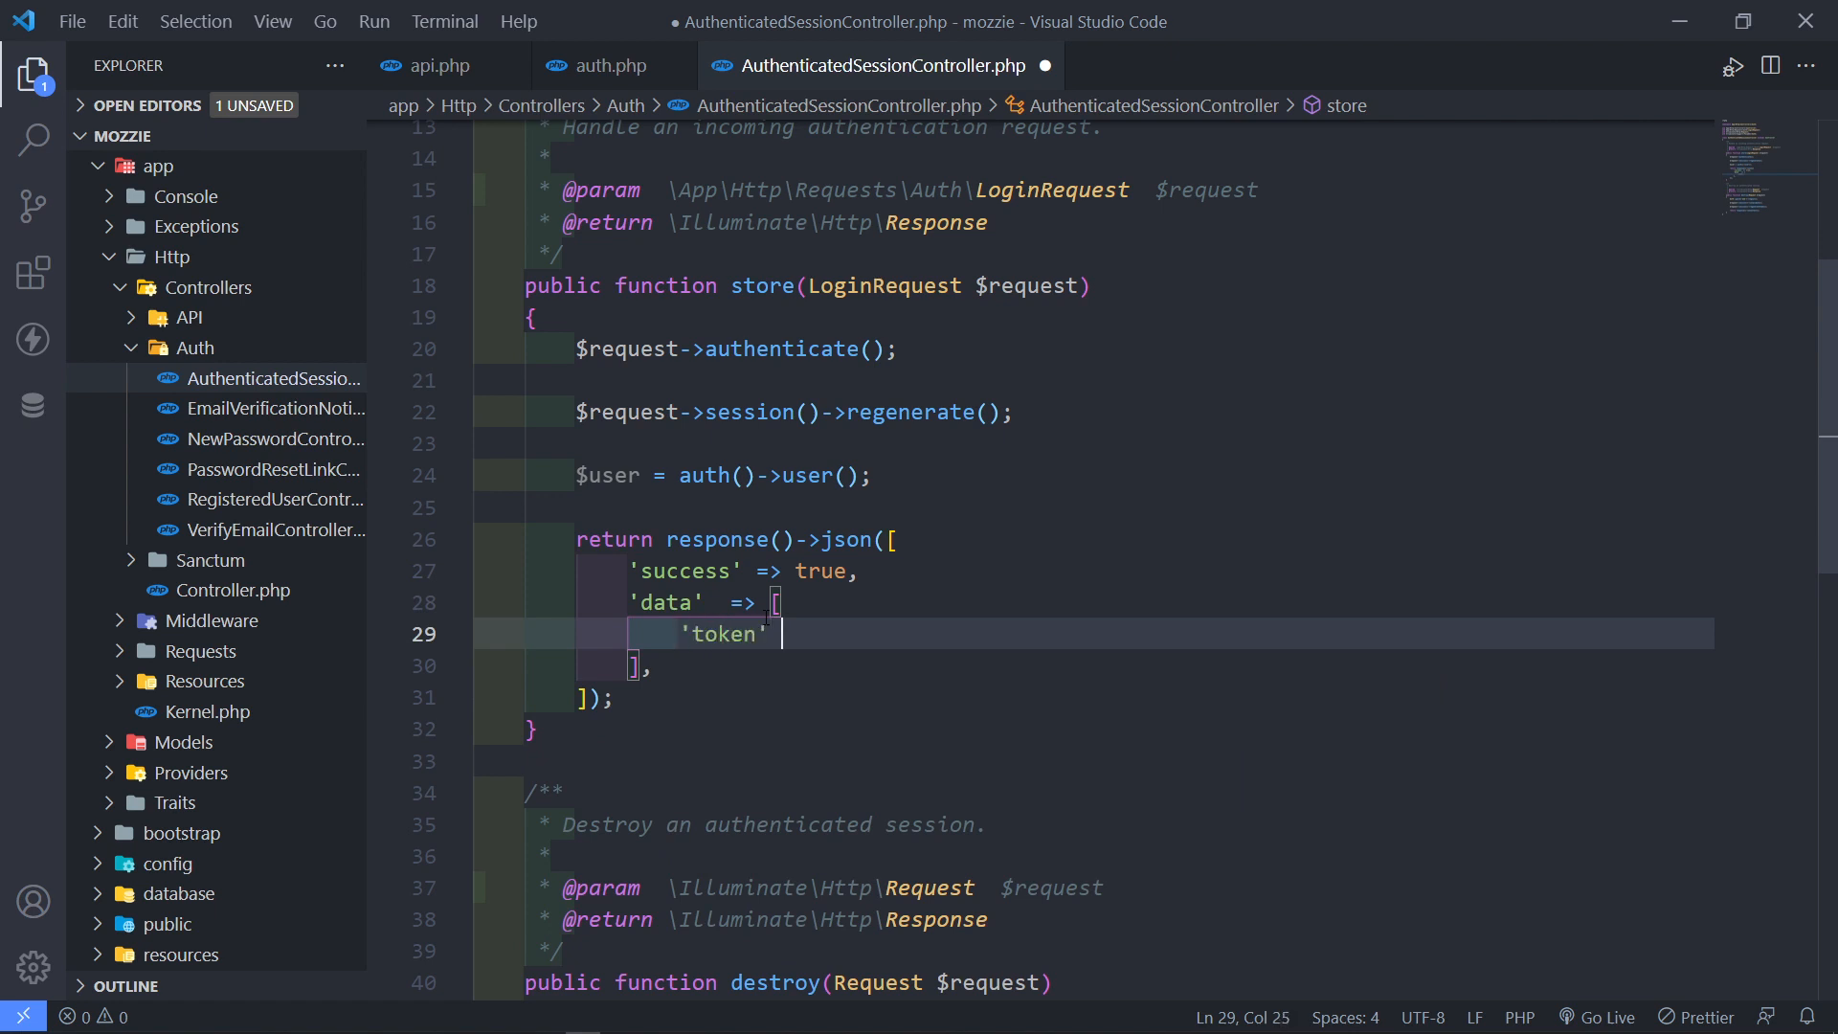
{"action": "type", "text": "=>"}
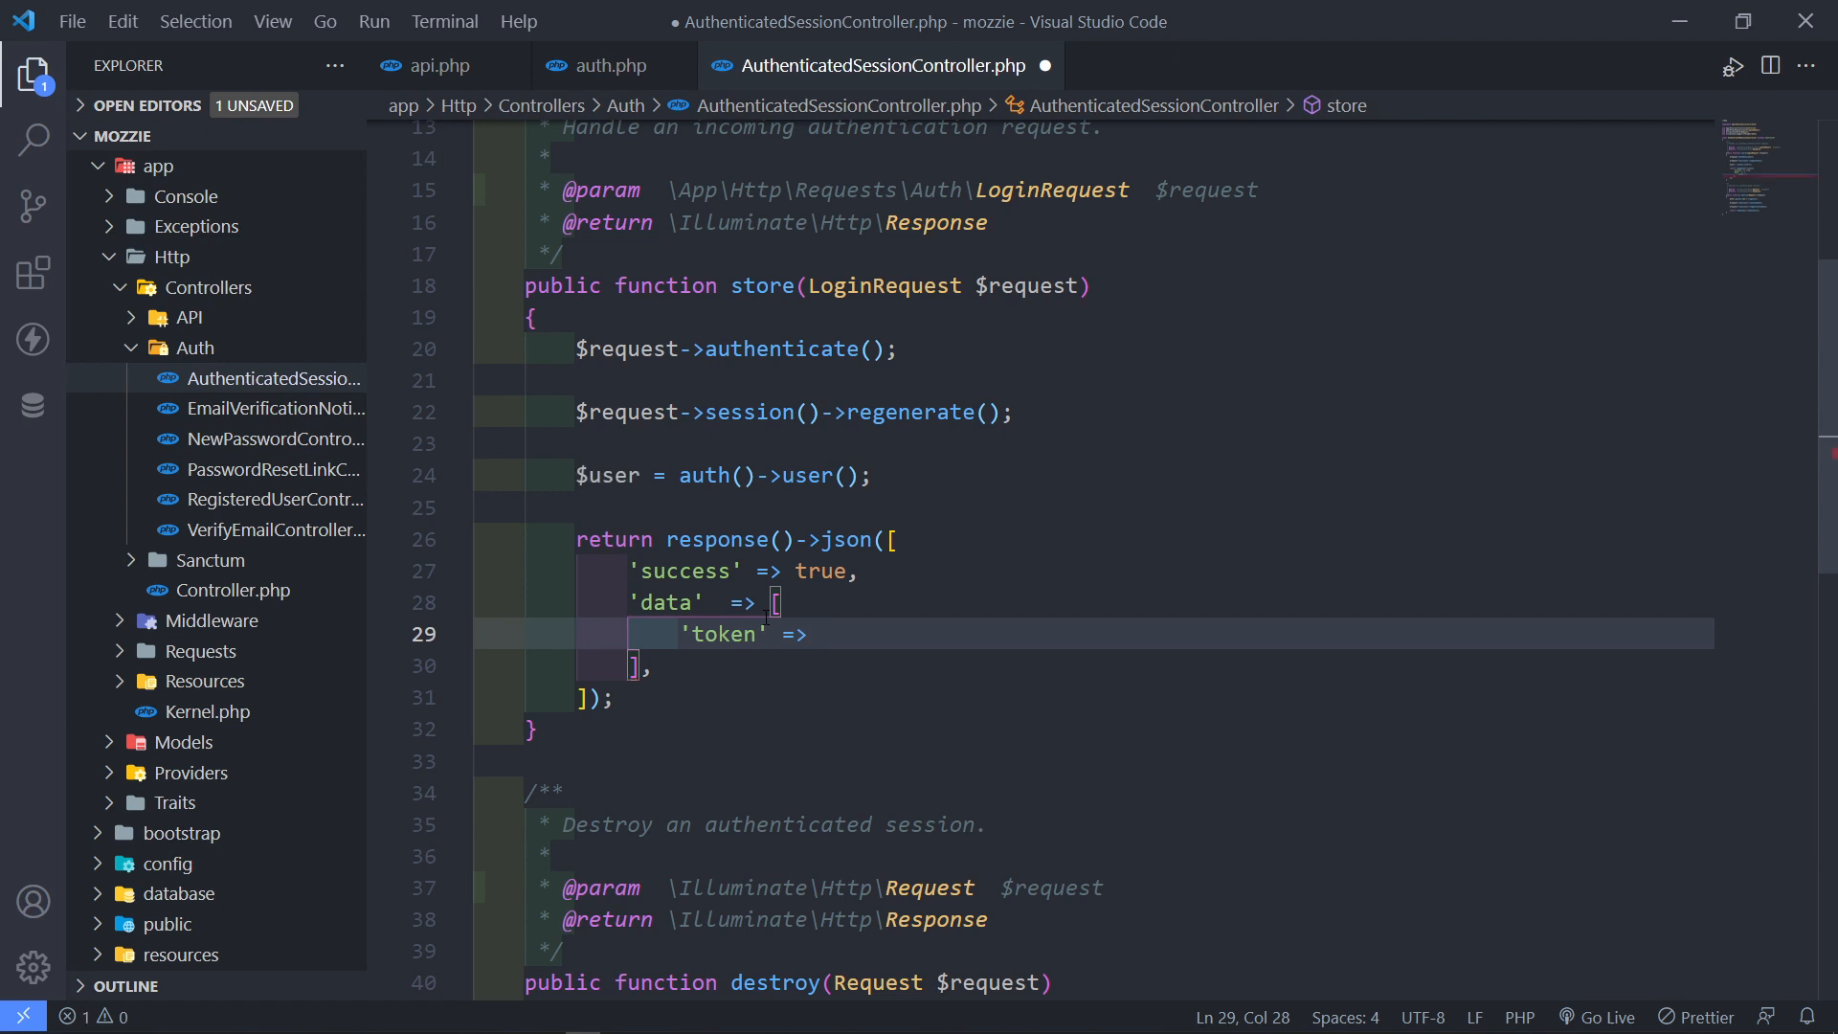
Step: Set the token to $user->createToken(...)->plainTextToken and end the statement
{"action": "type", "text": "$user"}
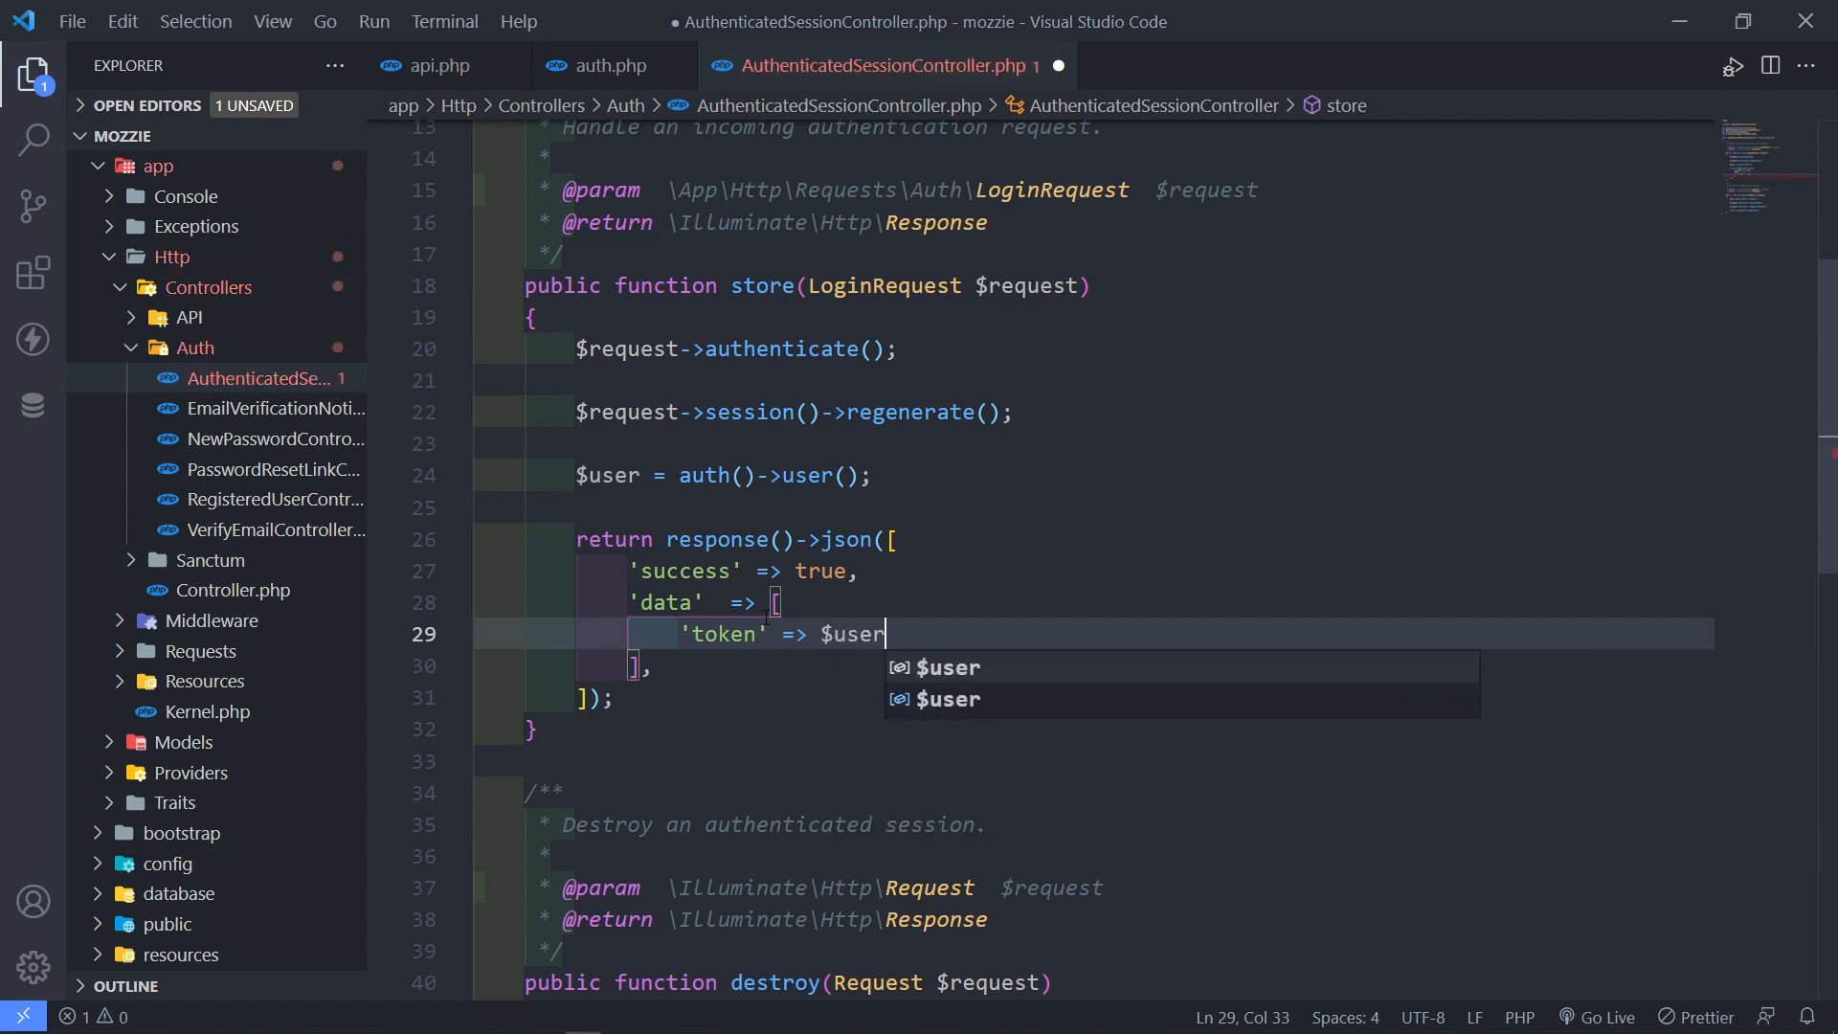
{"action": "type", "text": "->c"}
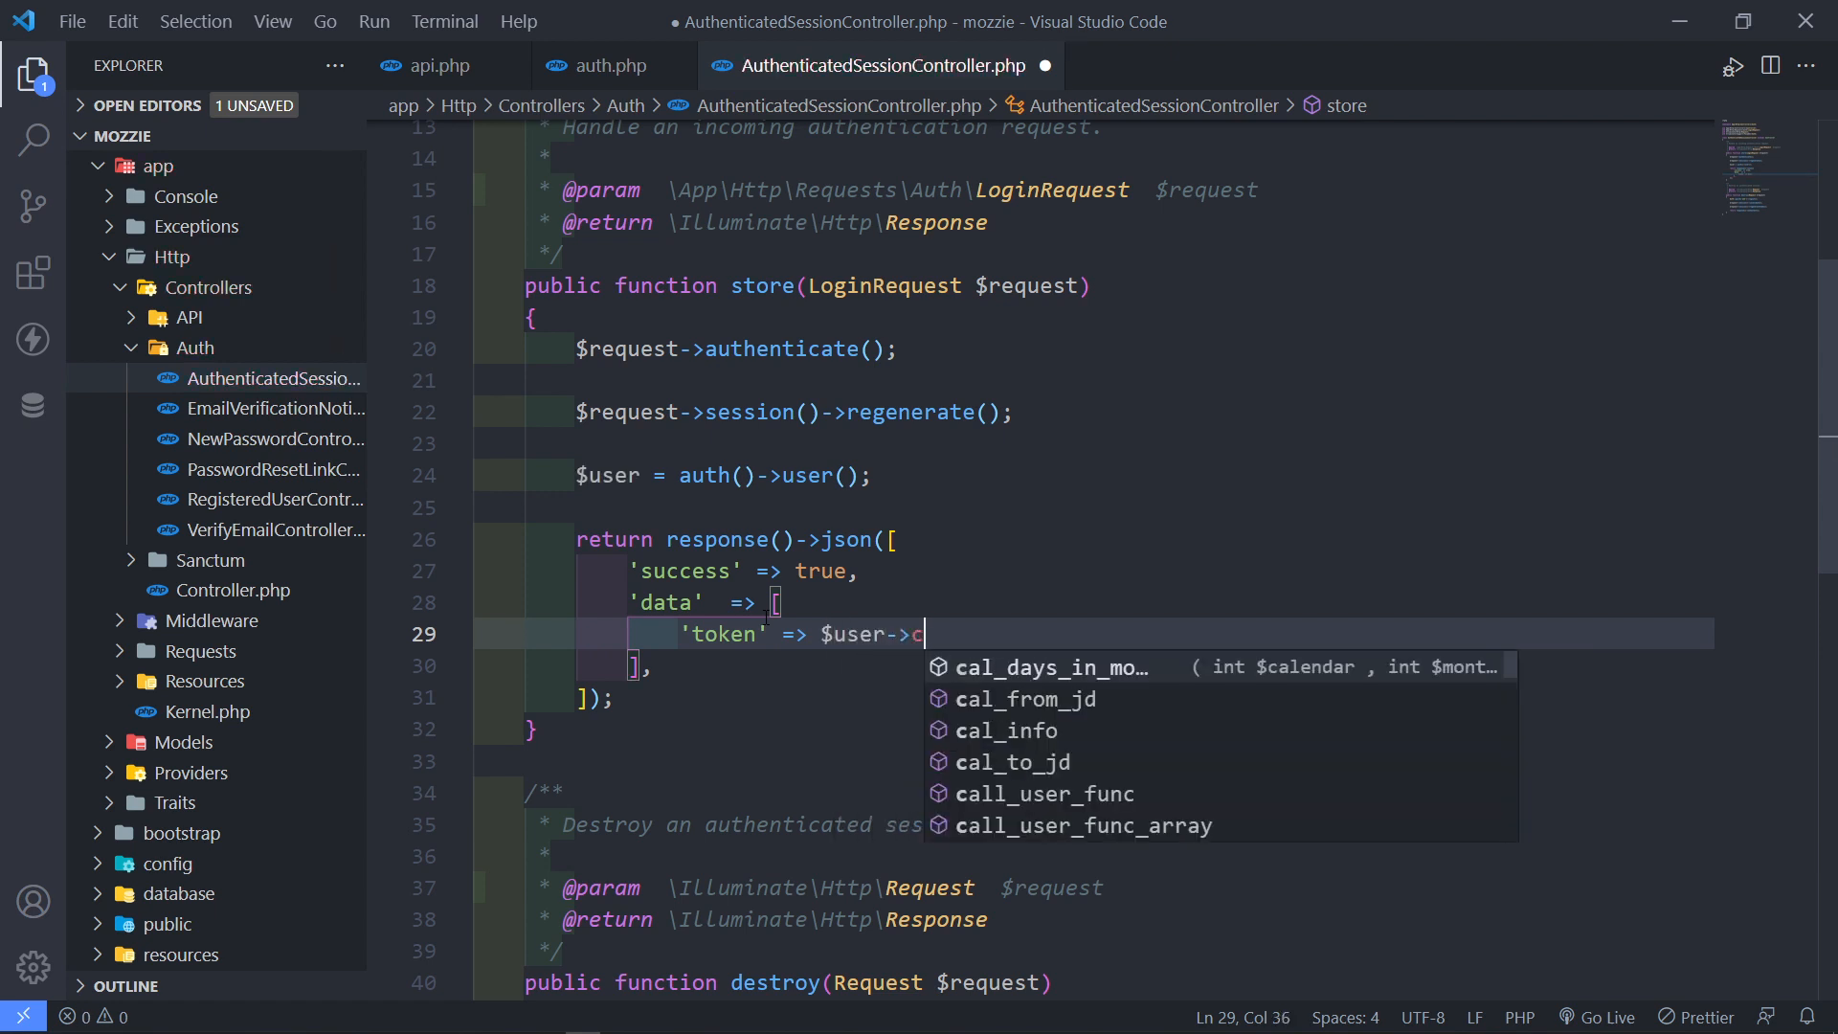
{"action": "type", "text": "reateToke"}
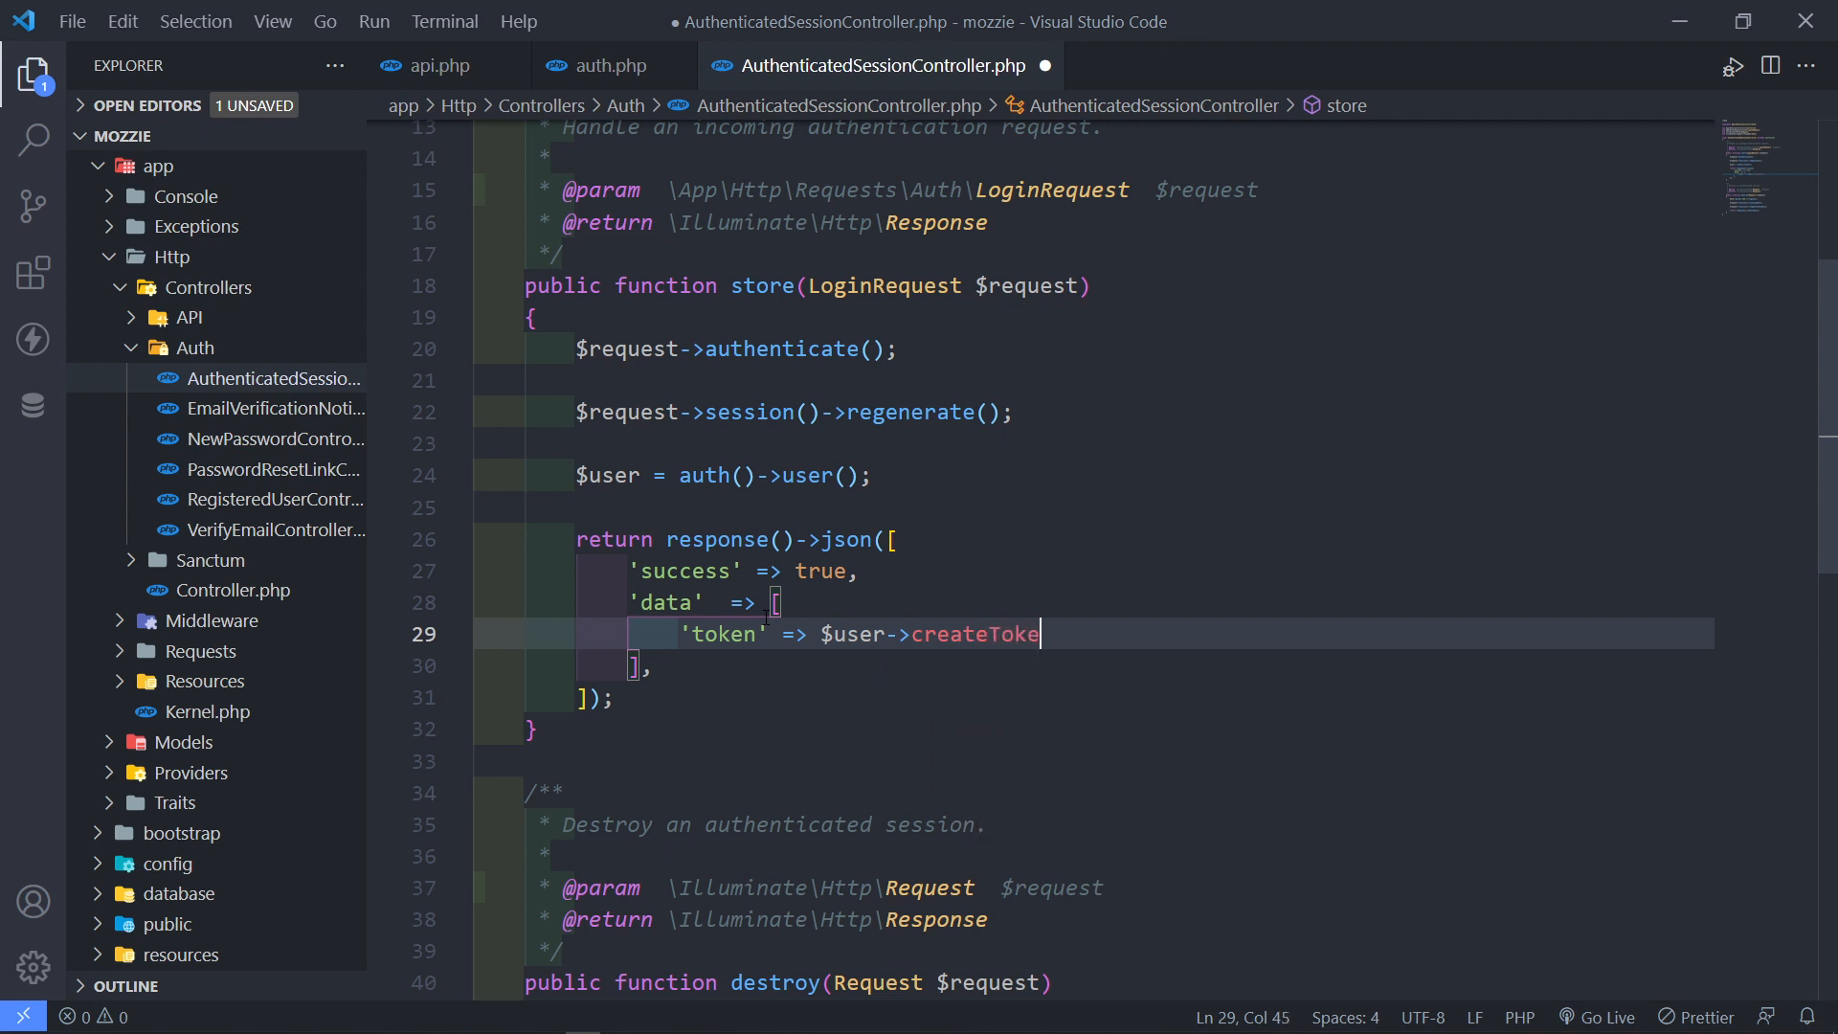
{"action": "type", "text": "n()"}
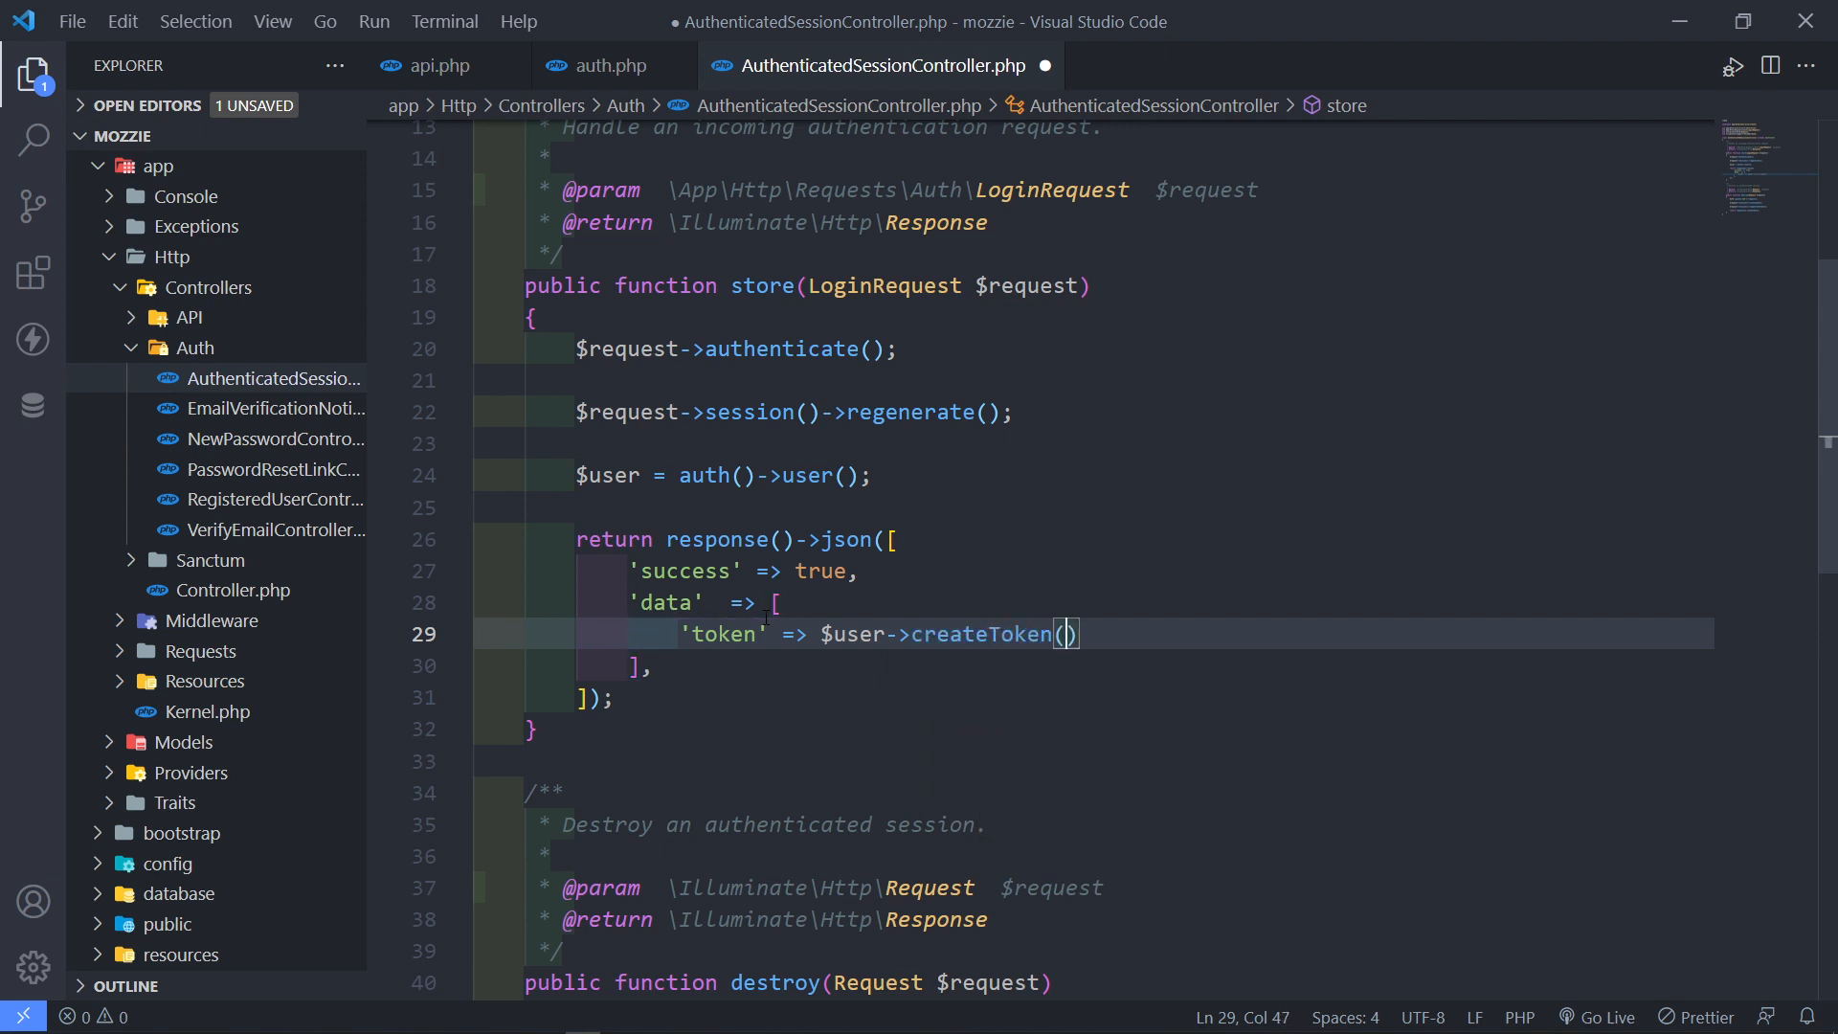
{"action": "type", "text": "$user->name("}
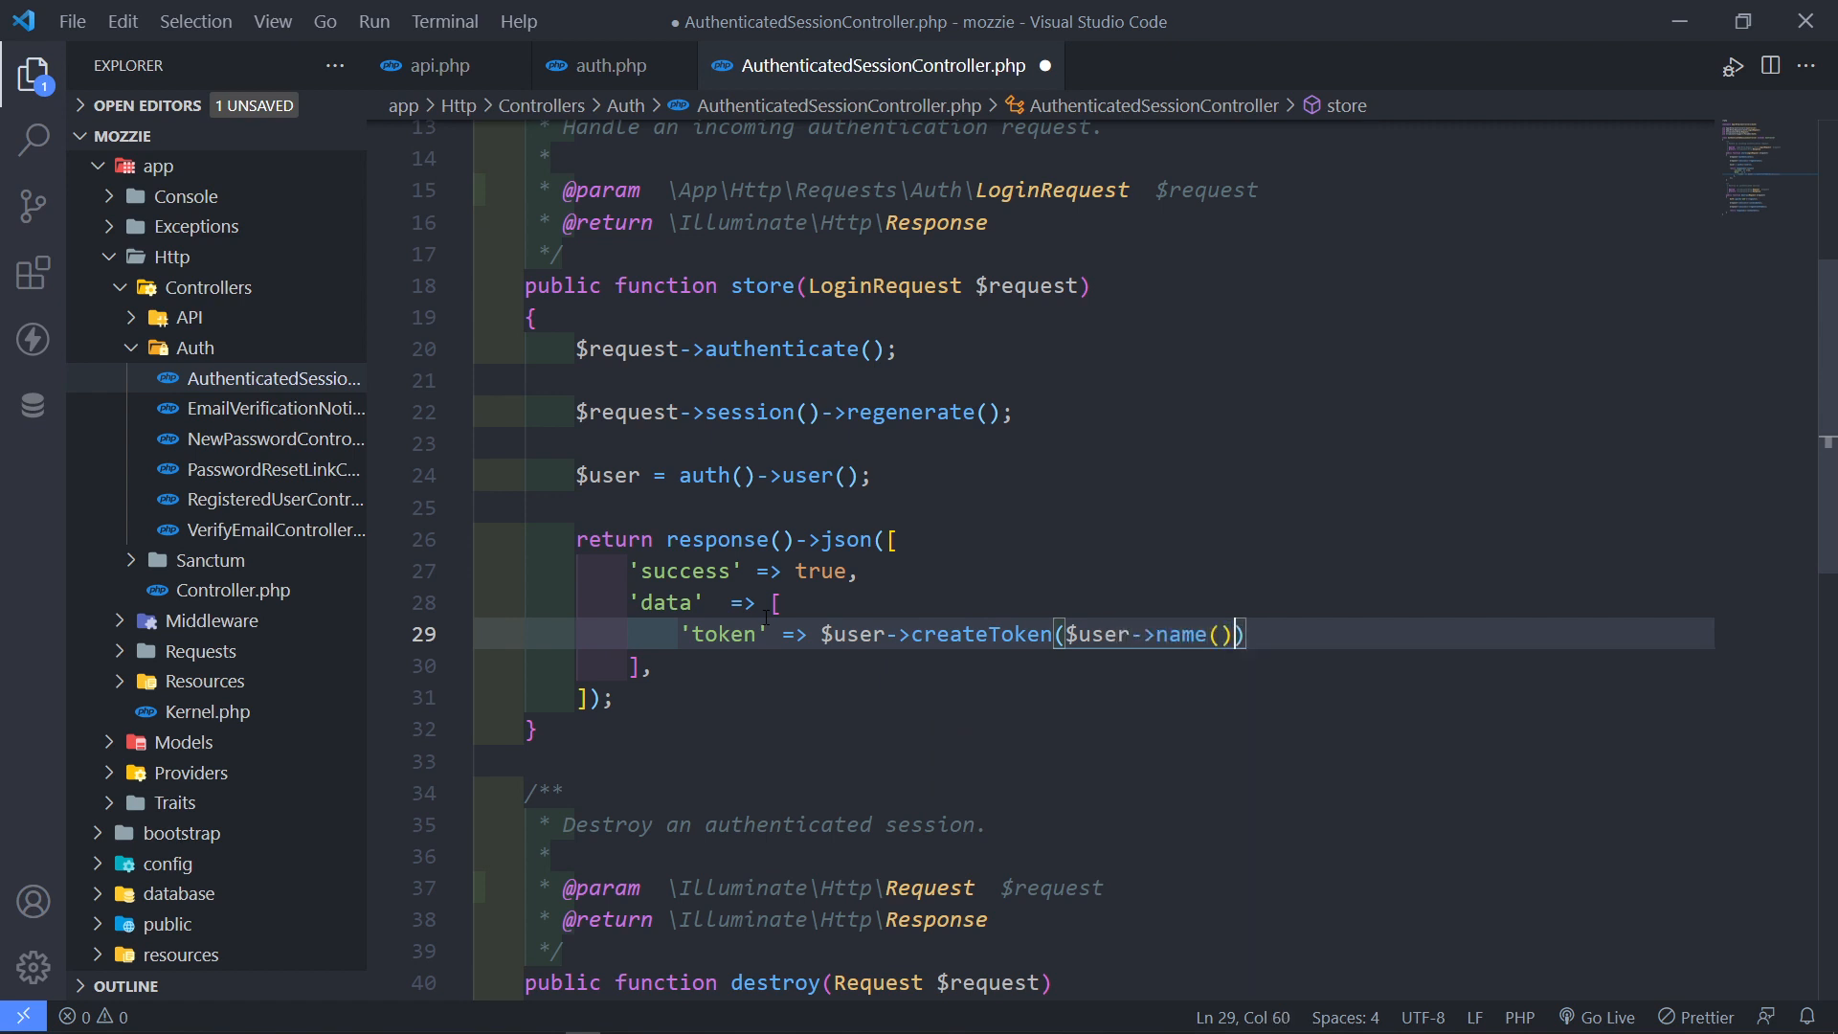
{"action": "type", "text": "->p"}
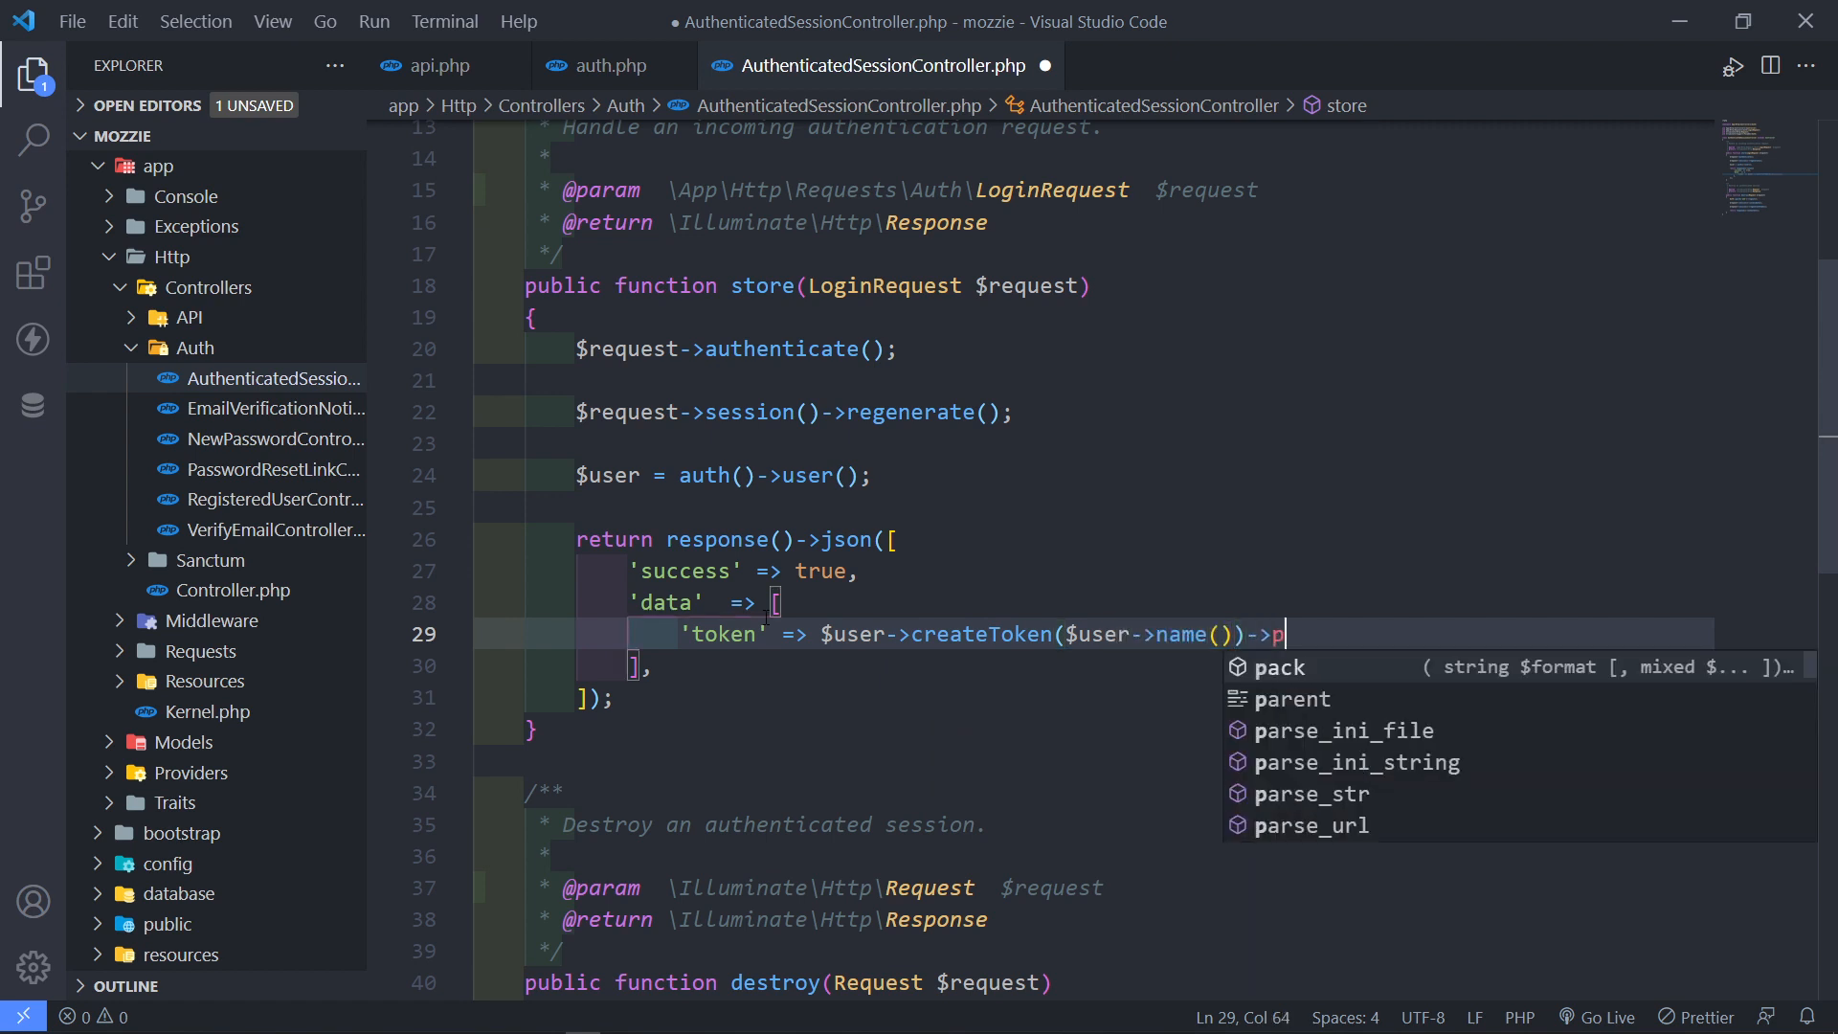
{"action": "type", "text": "lainT"}
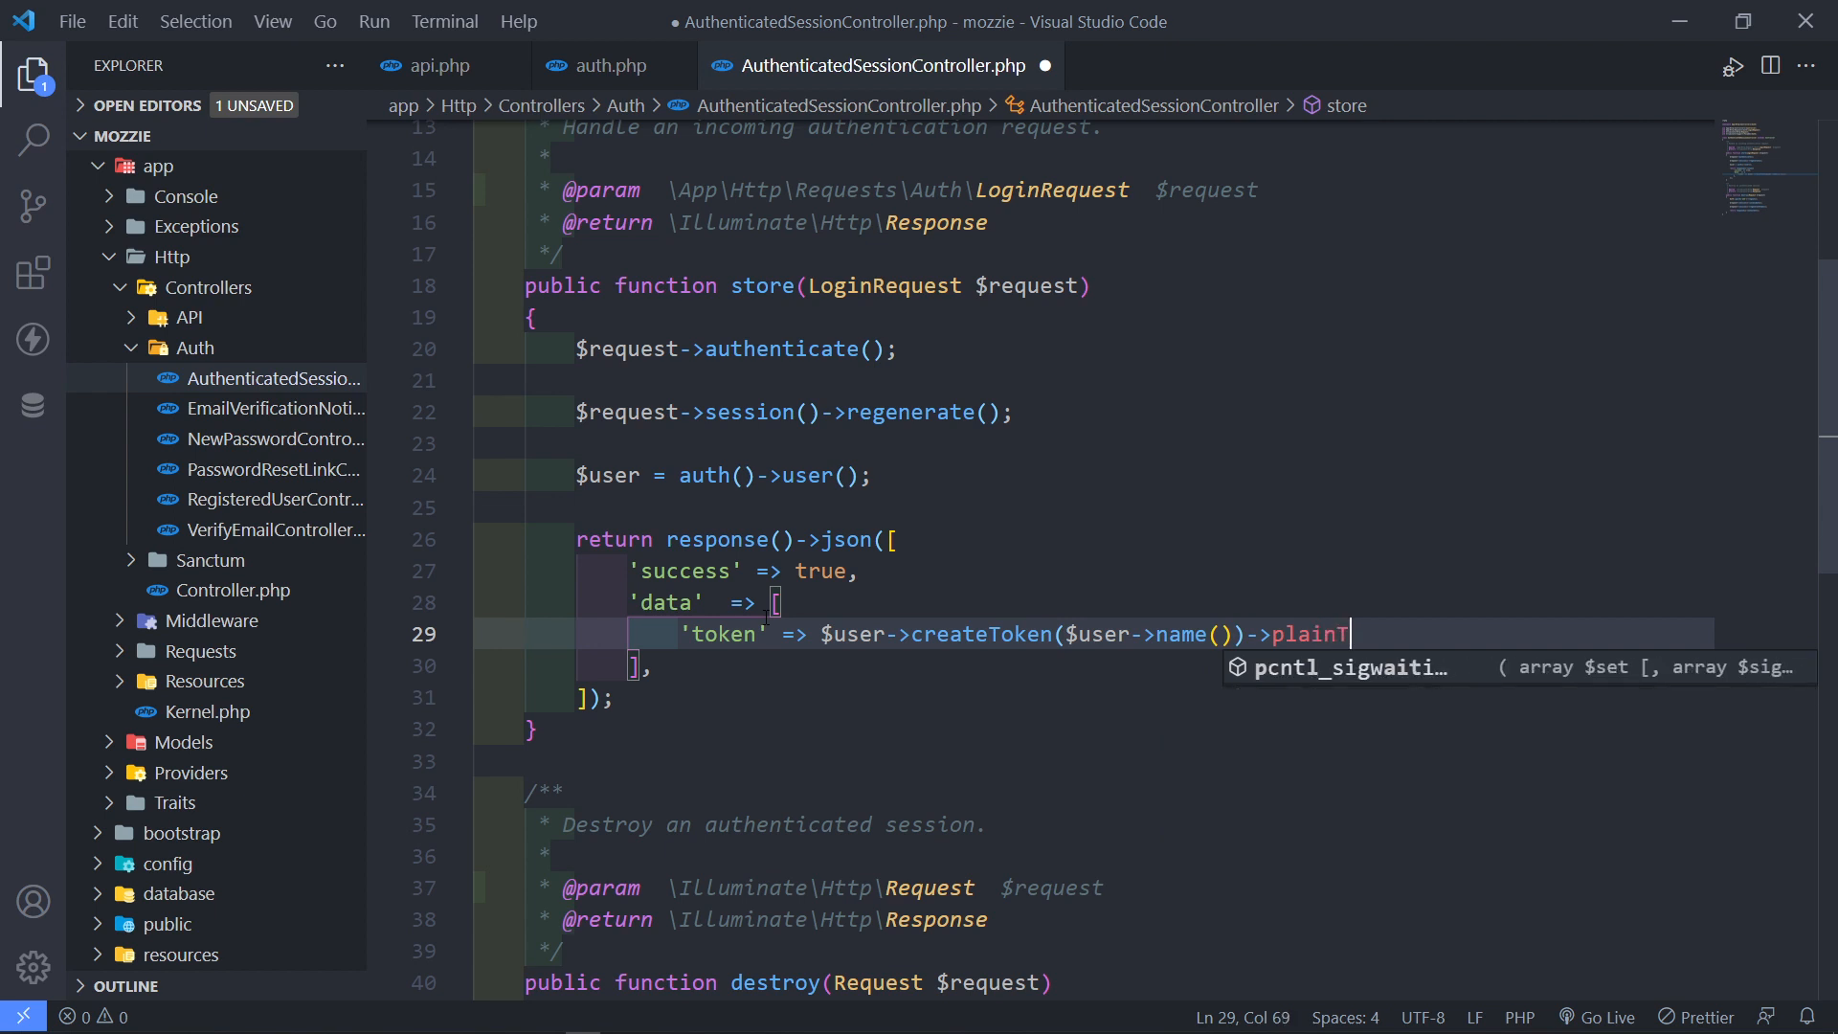
{"action": "type", "text": "extToke"}
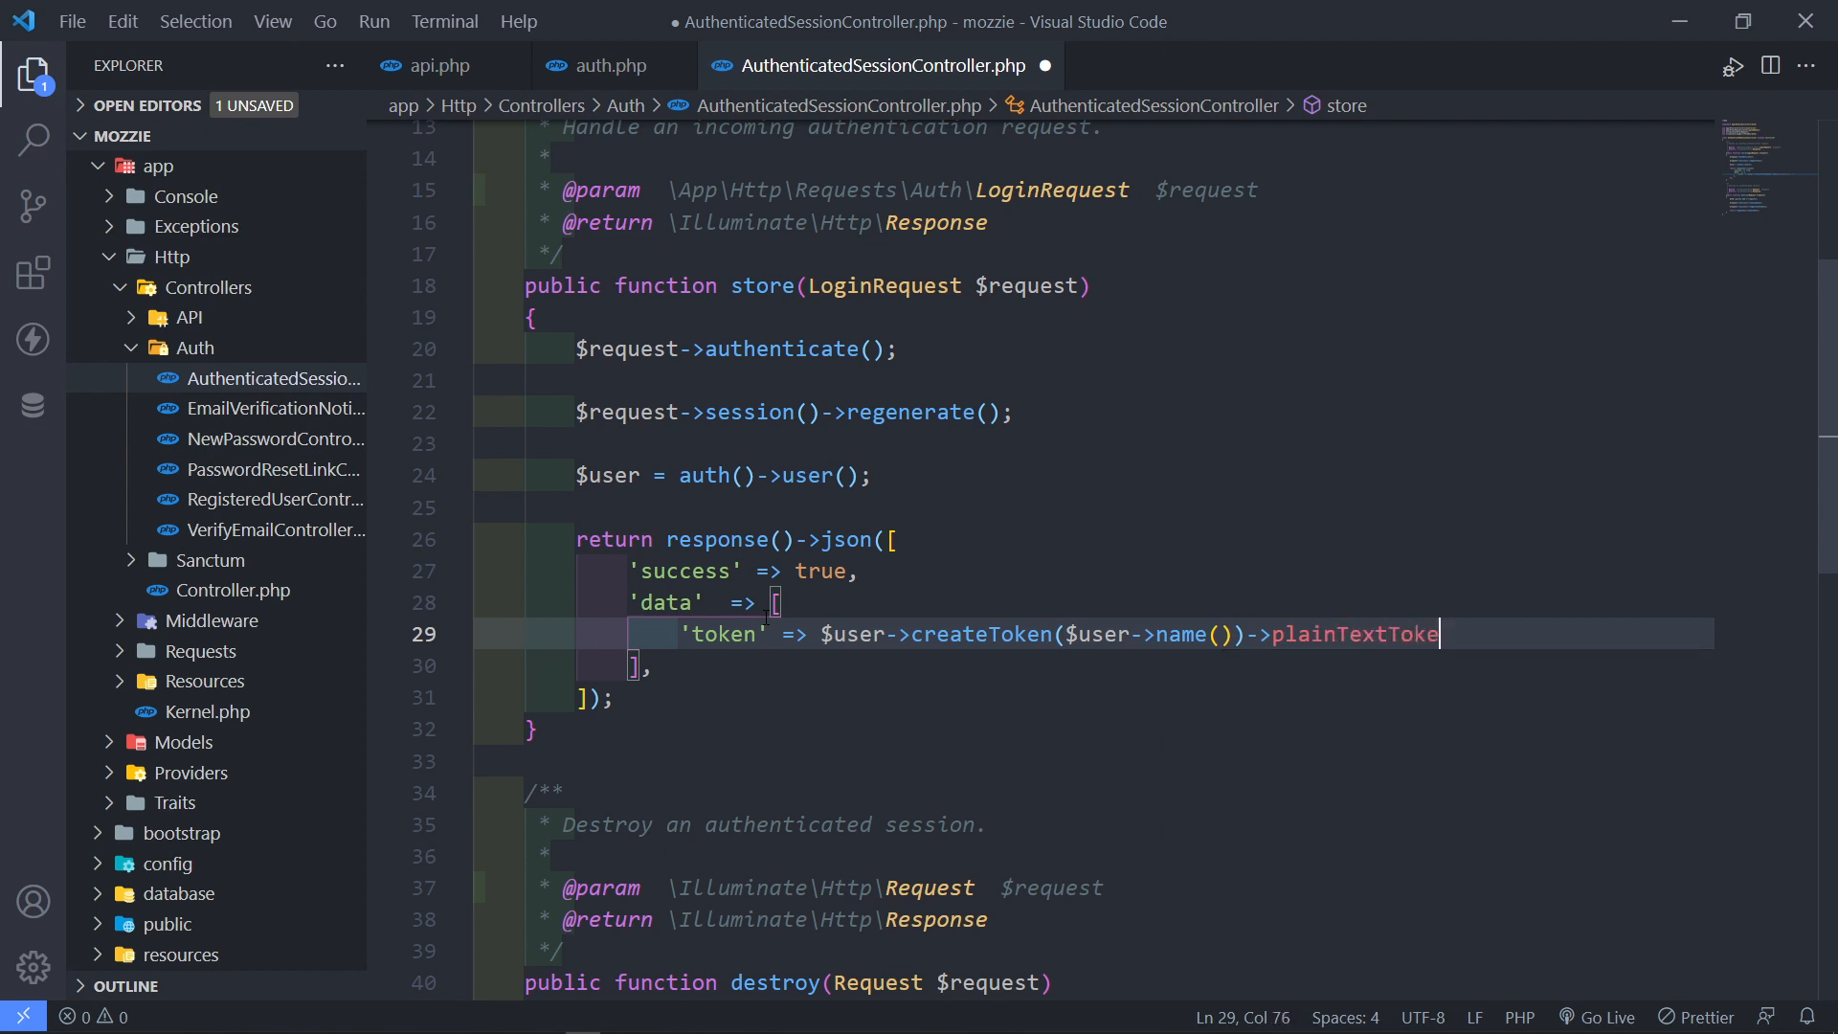
{"action": "type", "text": ";"}
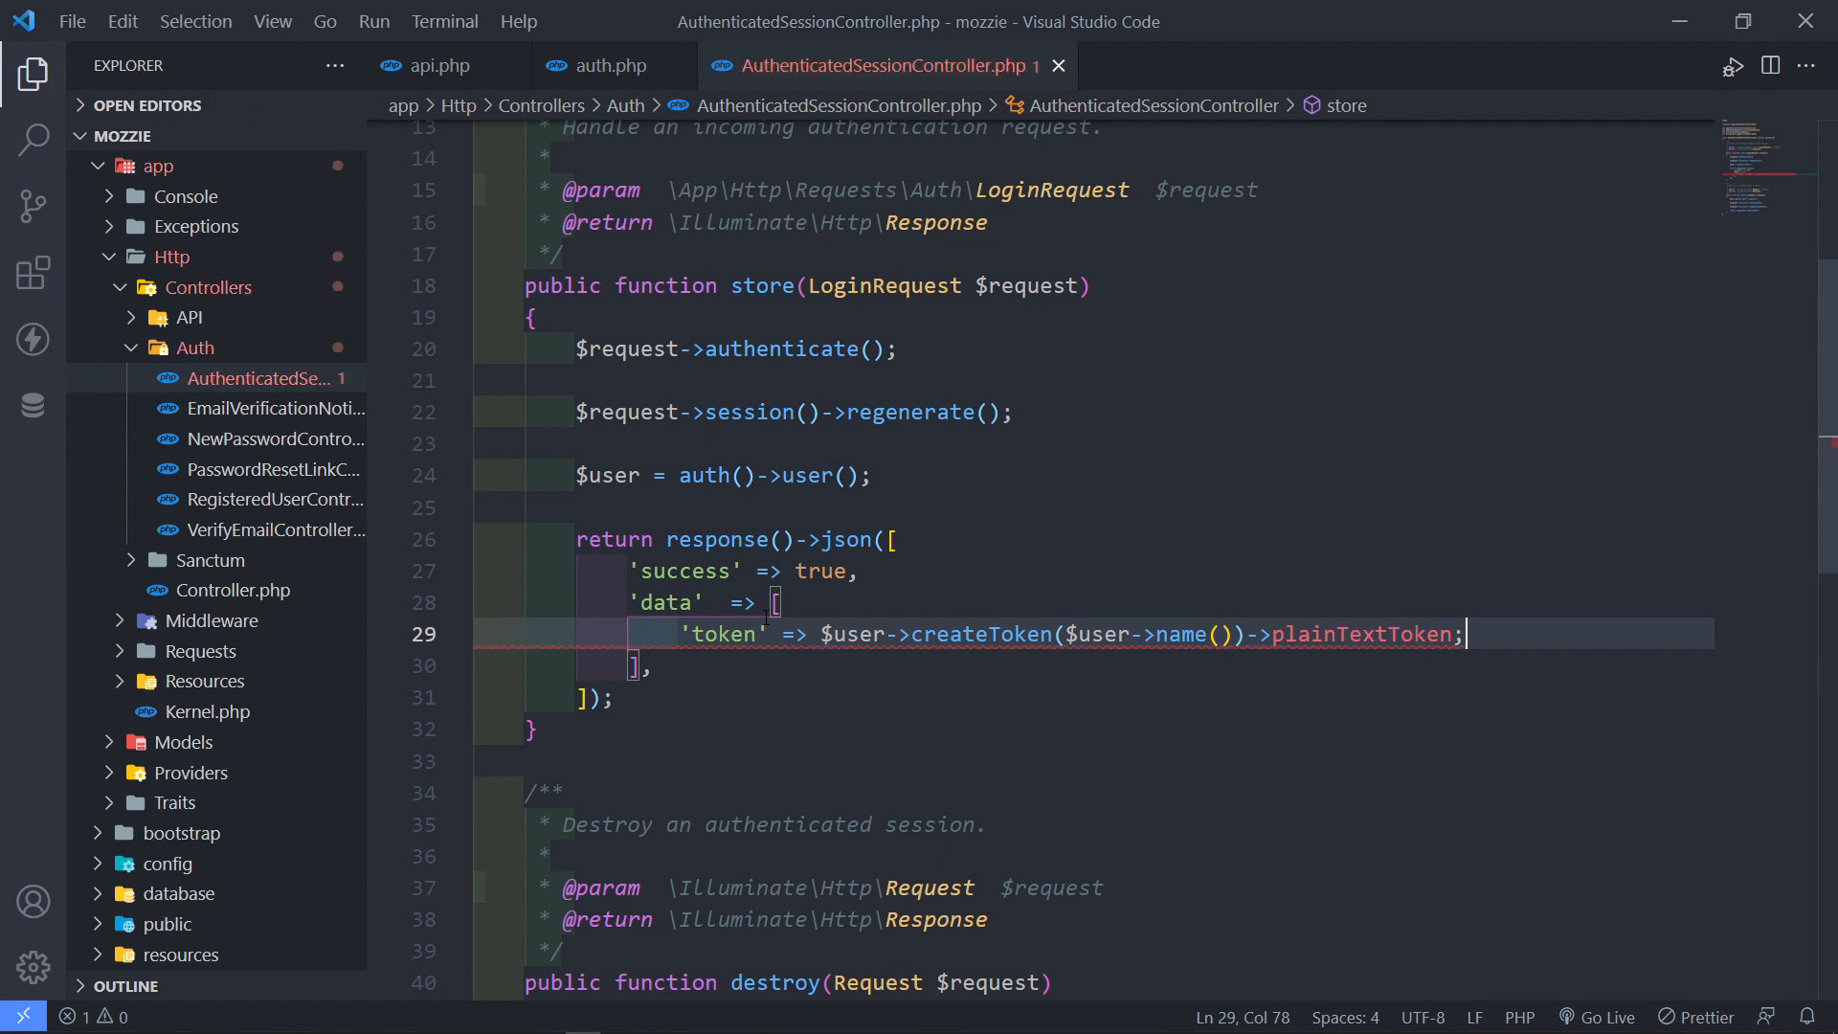
{"action": "key", "text": "Enter"}
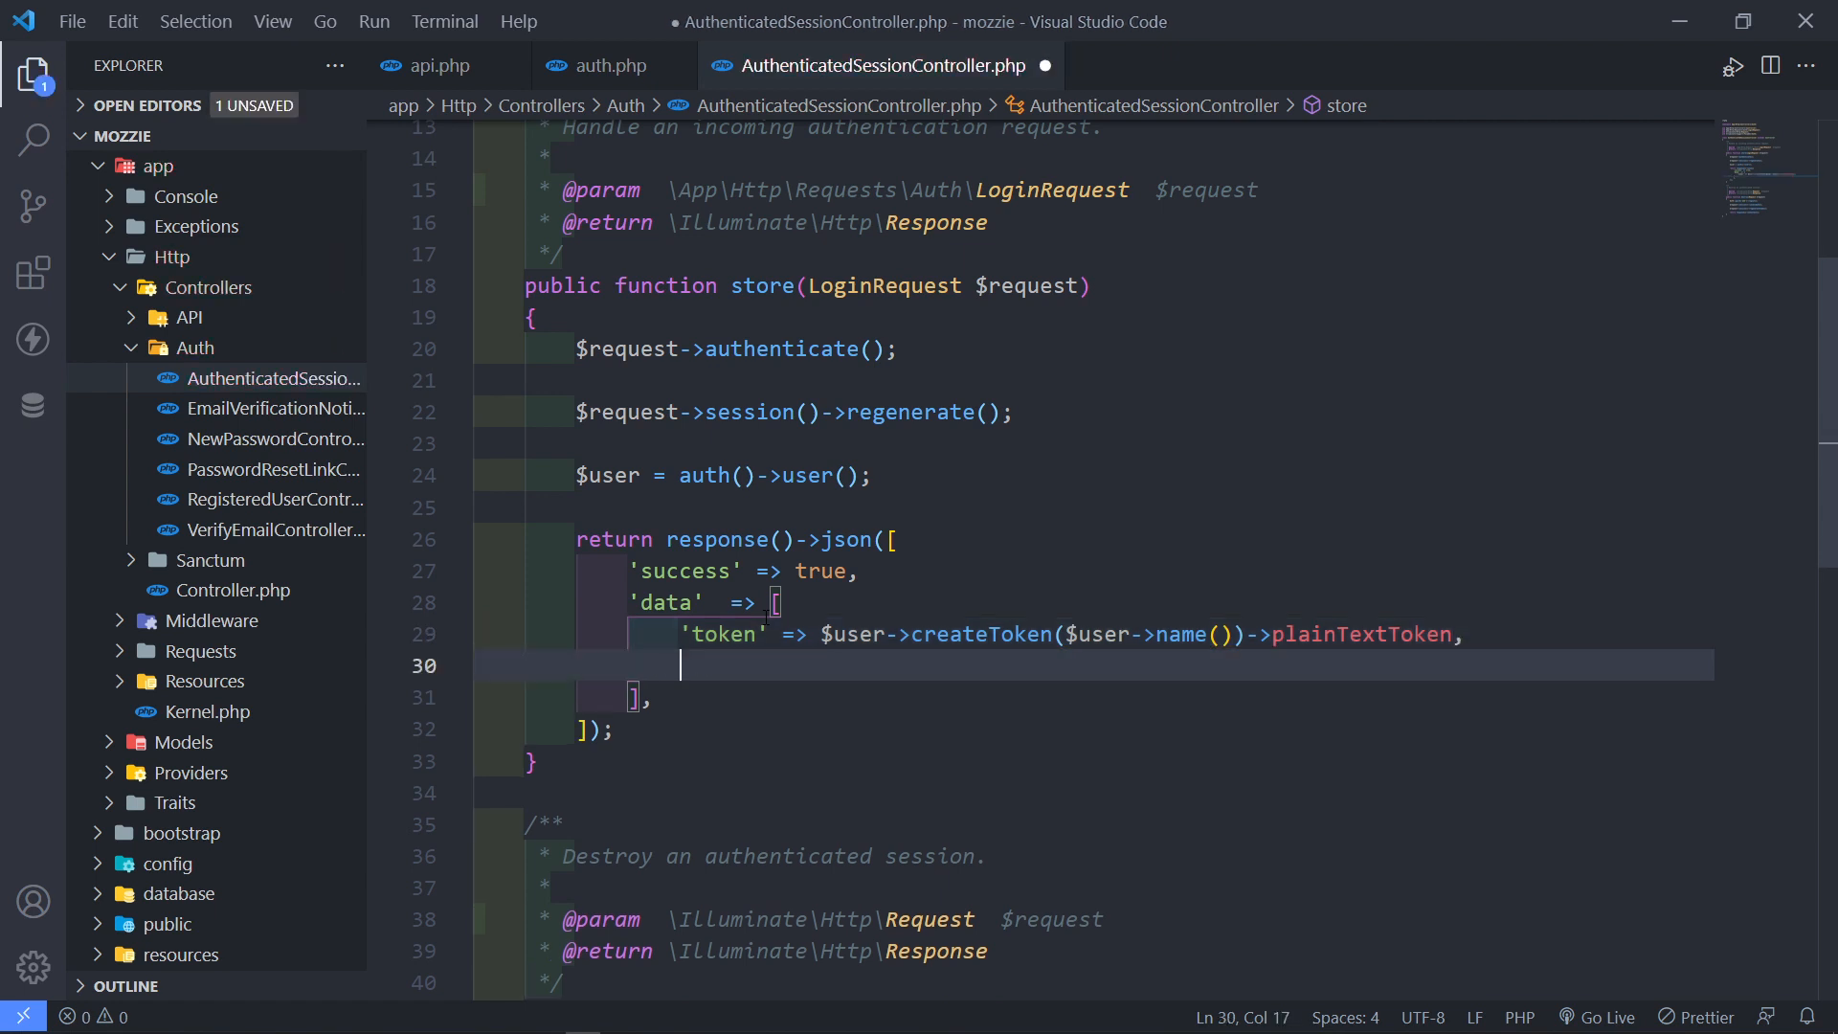
Step: Add 'name' => $user->name to data and 'message' => 'User logged in!', saving the controller
{"action": "type", "text": "'name'  => $user->name("}
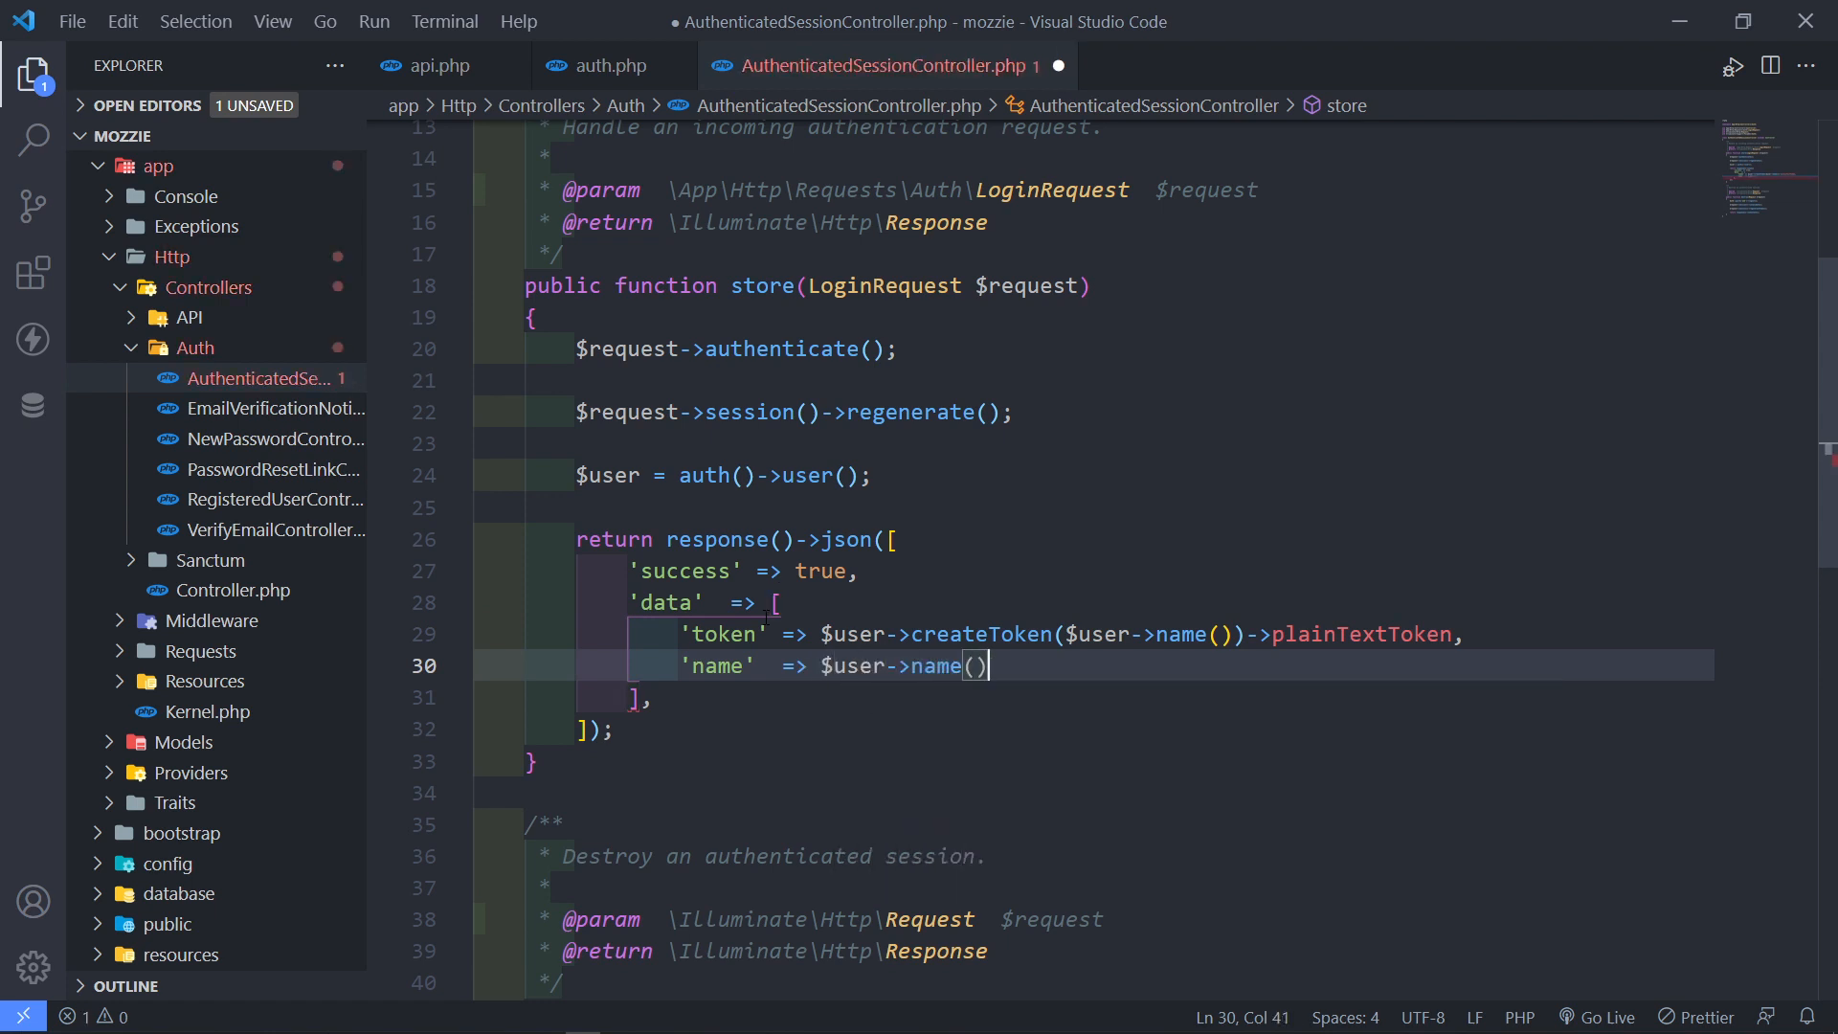
{"action": "key", "text": "ctrl+s"}
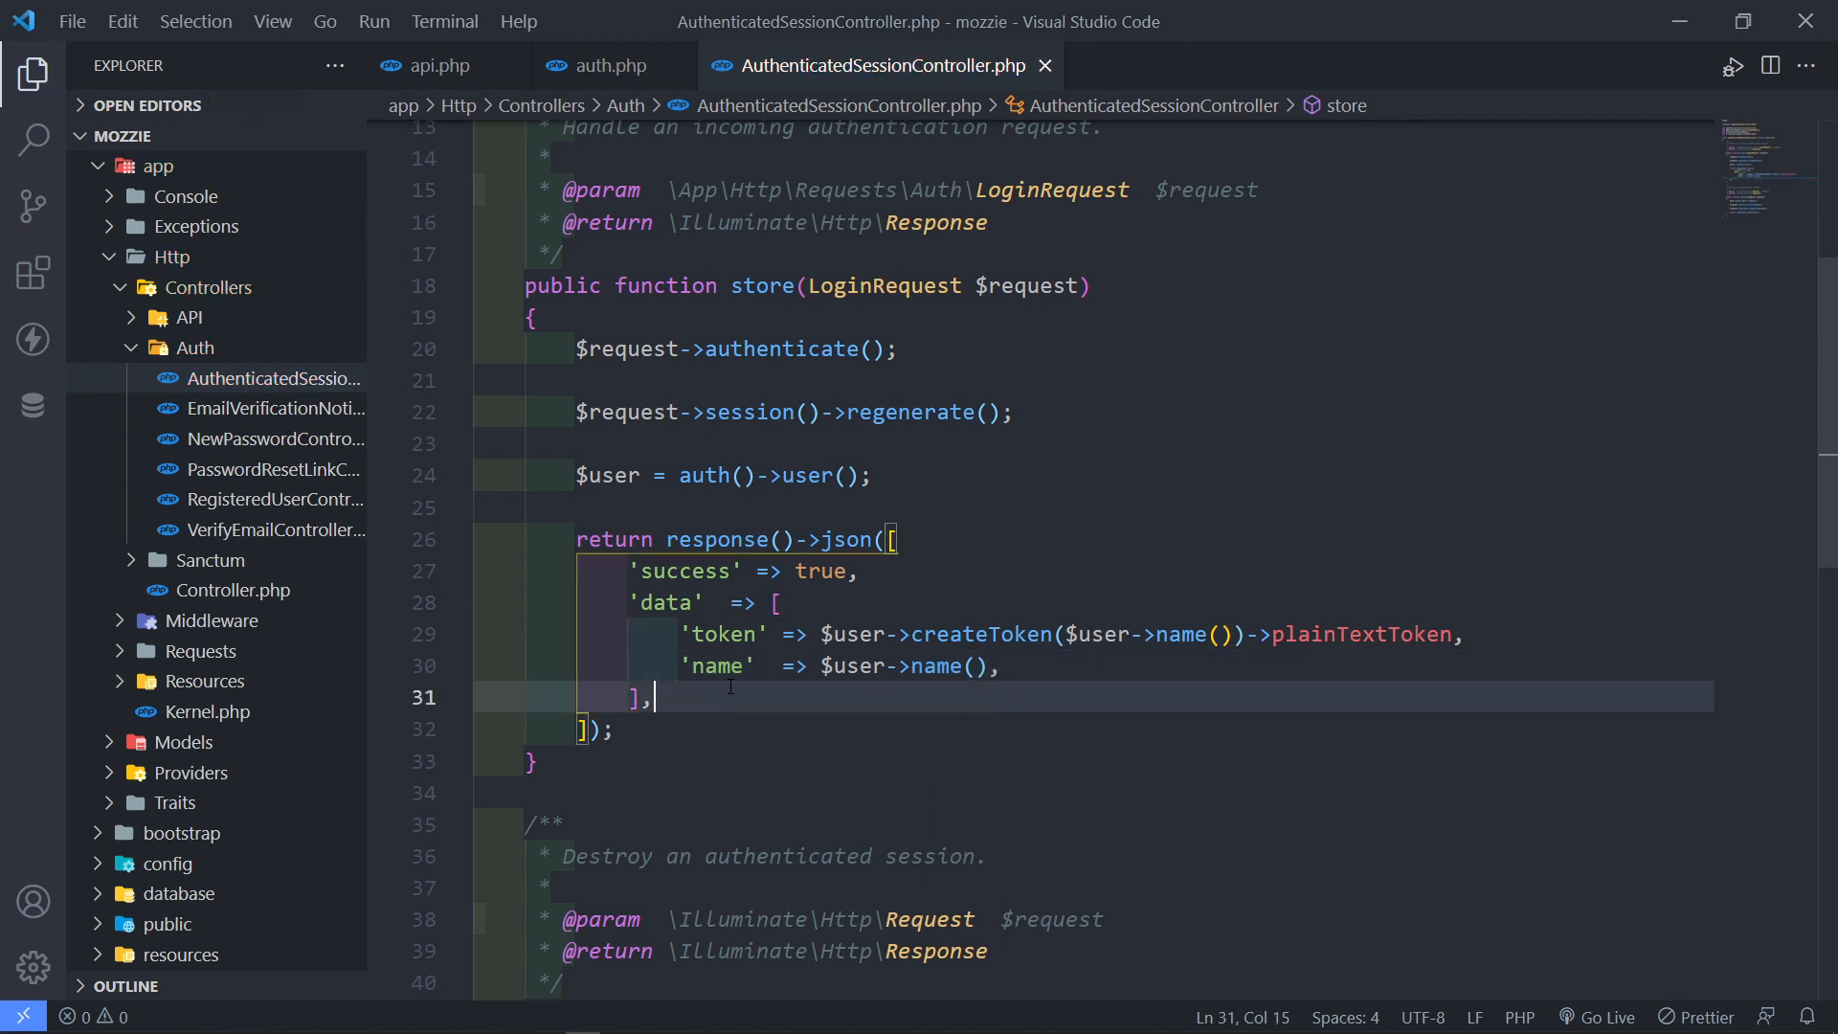
{"action": "type", "text": "'message'   ="}
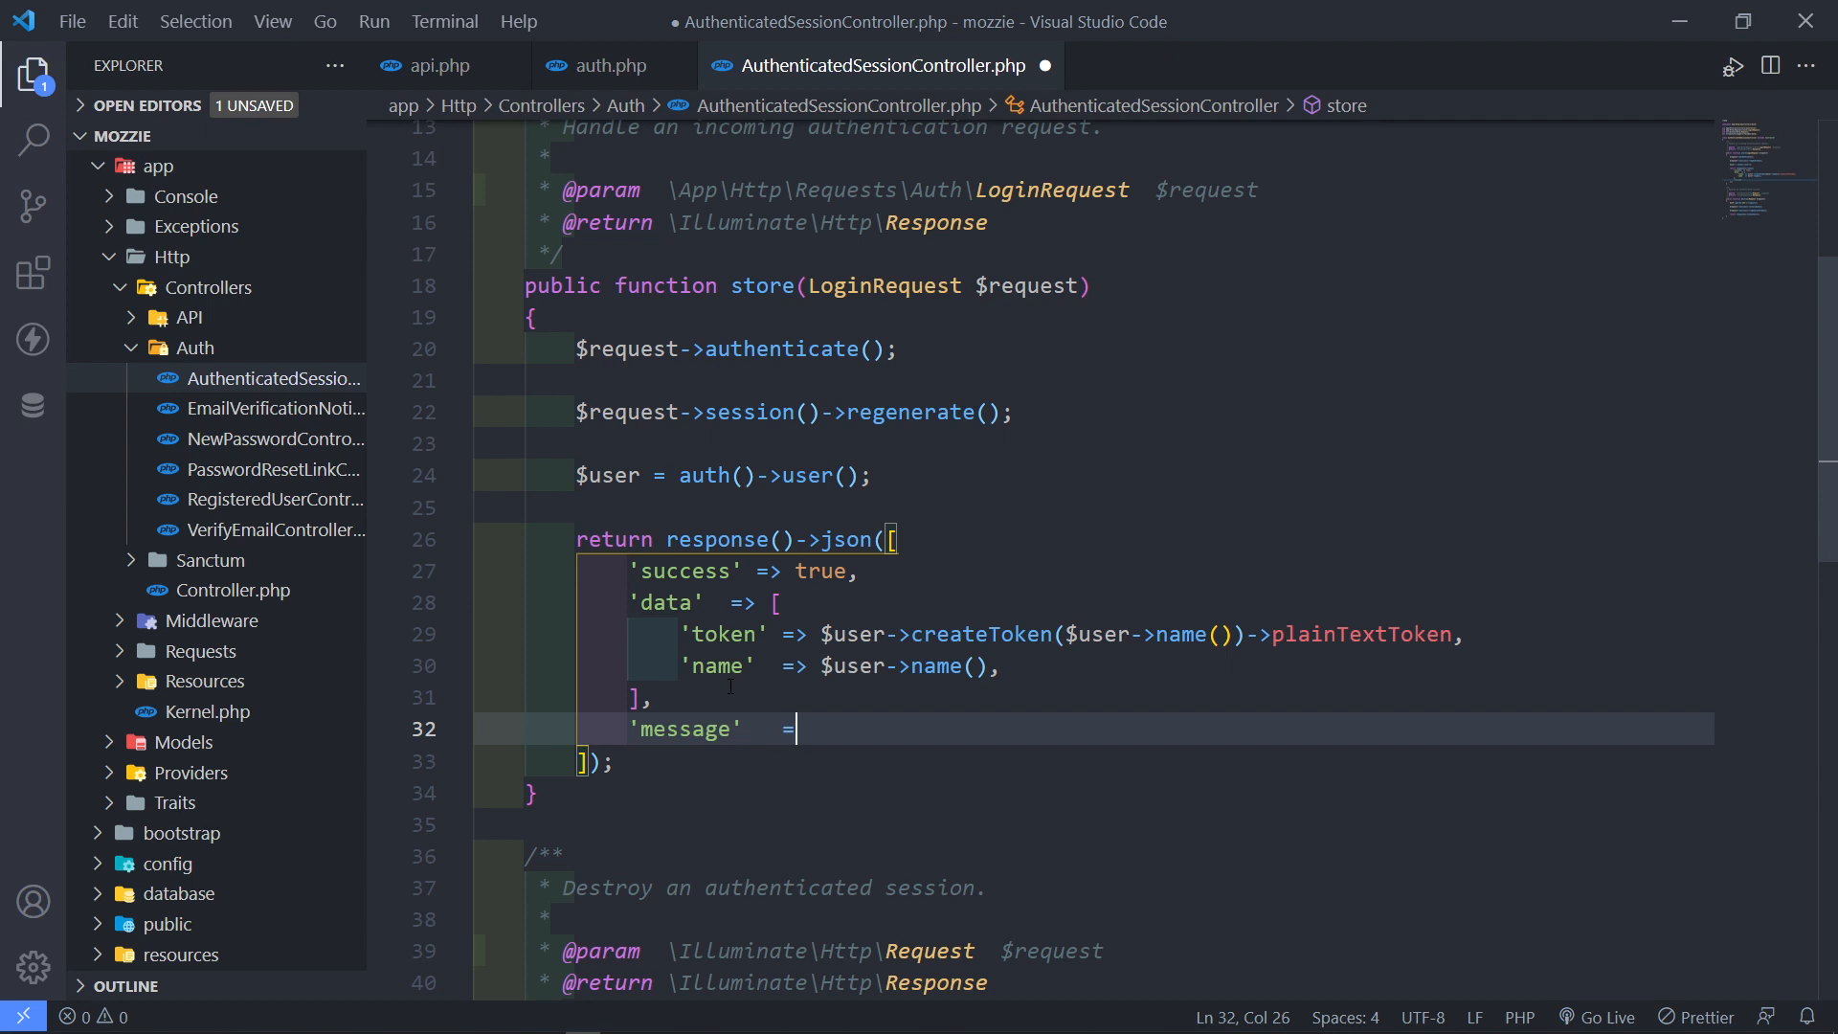
{"action": "type", "text": ">"}
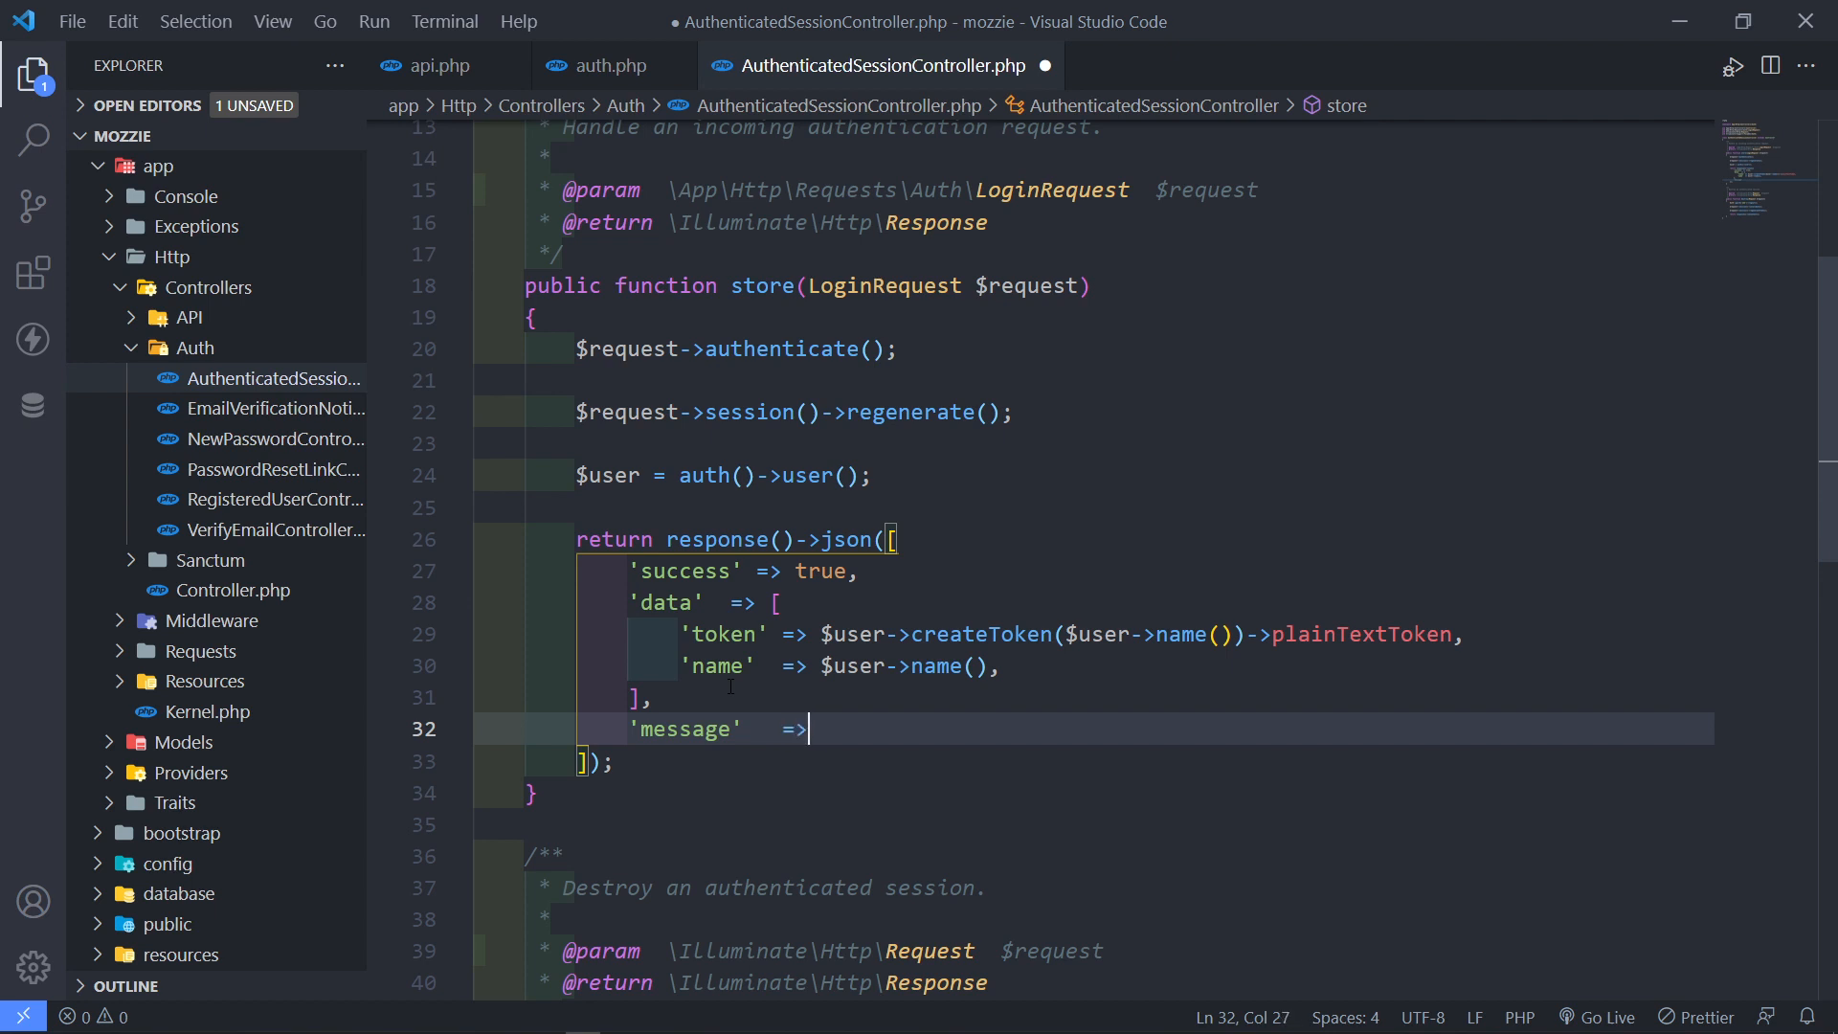
{"action": "type", "text": "'Use'"}
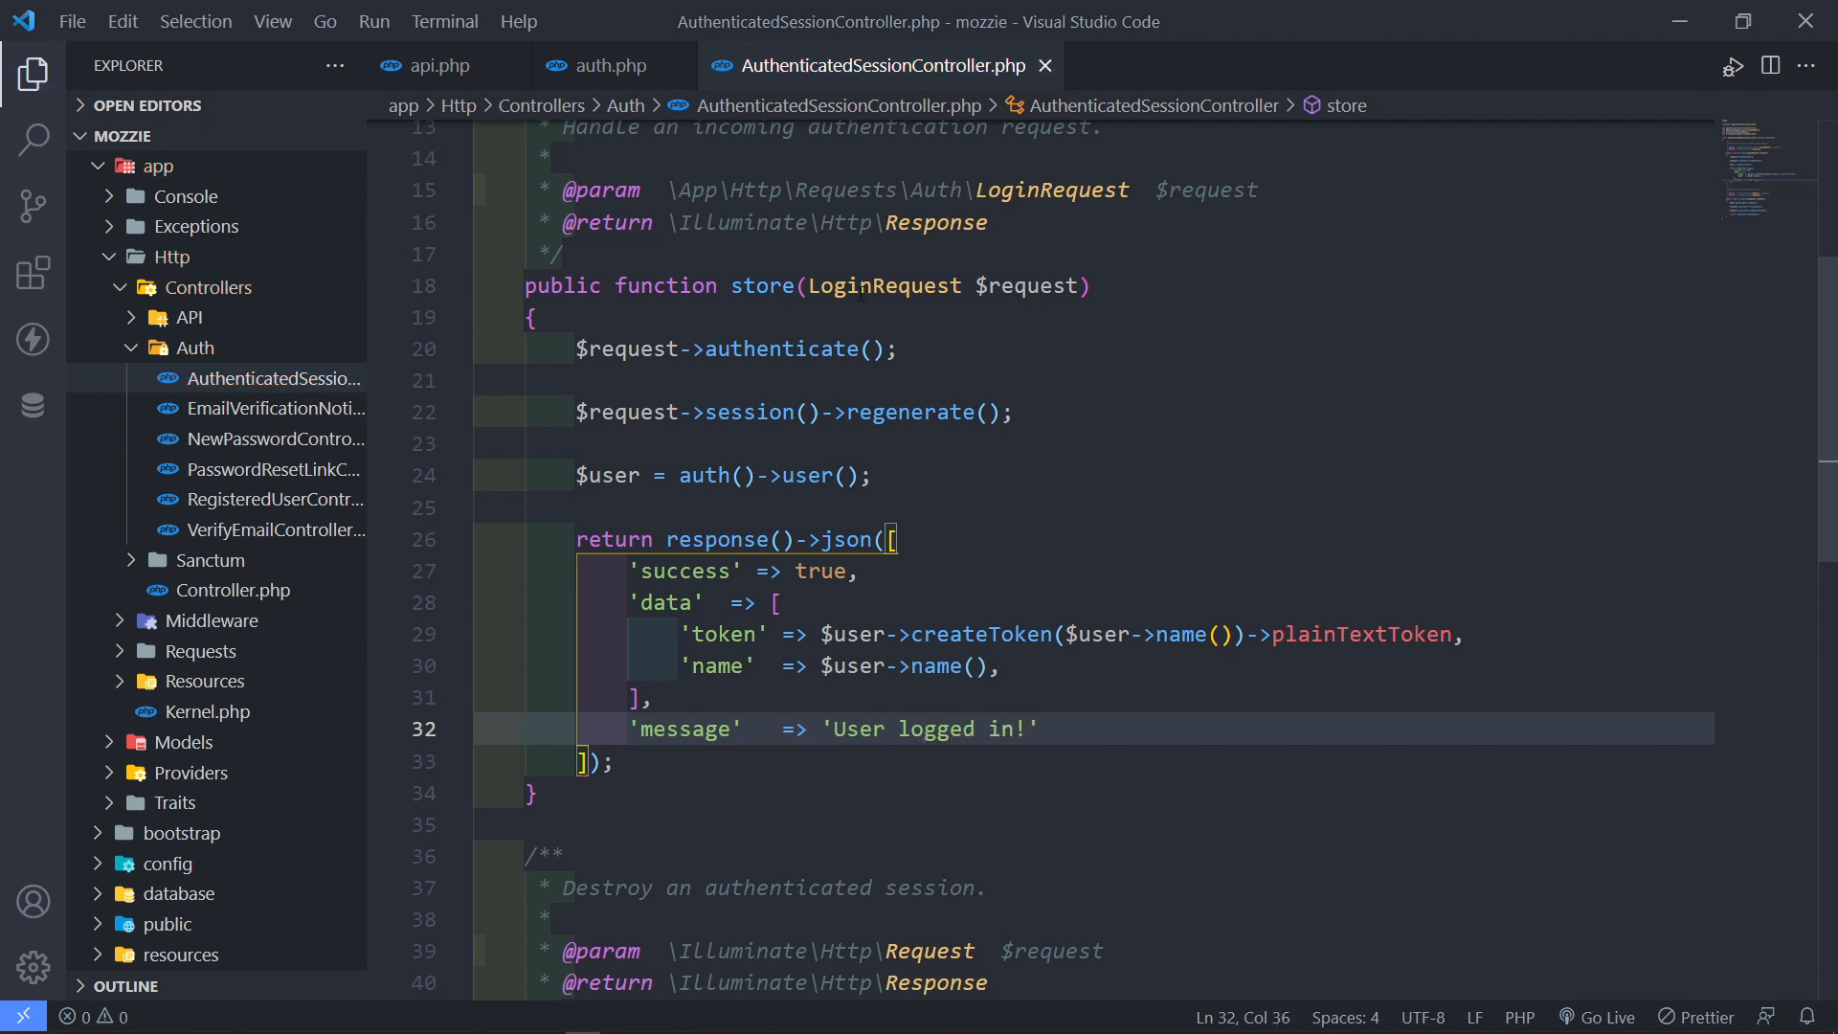
Step: Highlight the returned JSON block and token expression, then return to Postman's login request
{"action": "left_click", "coordinate": [733, 442]}
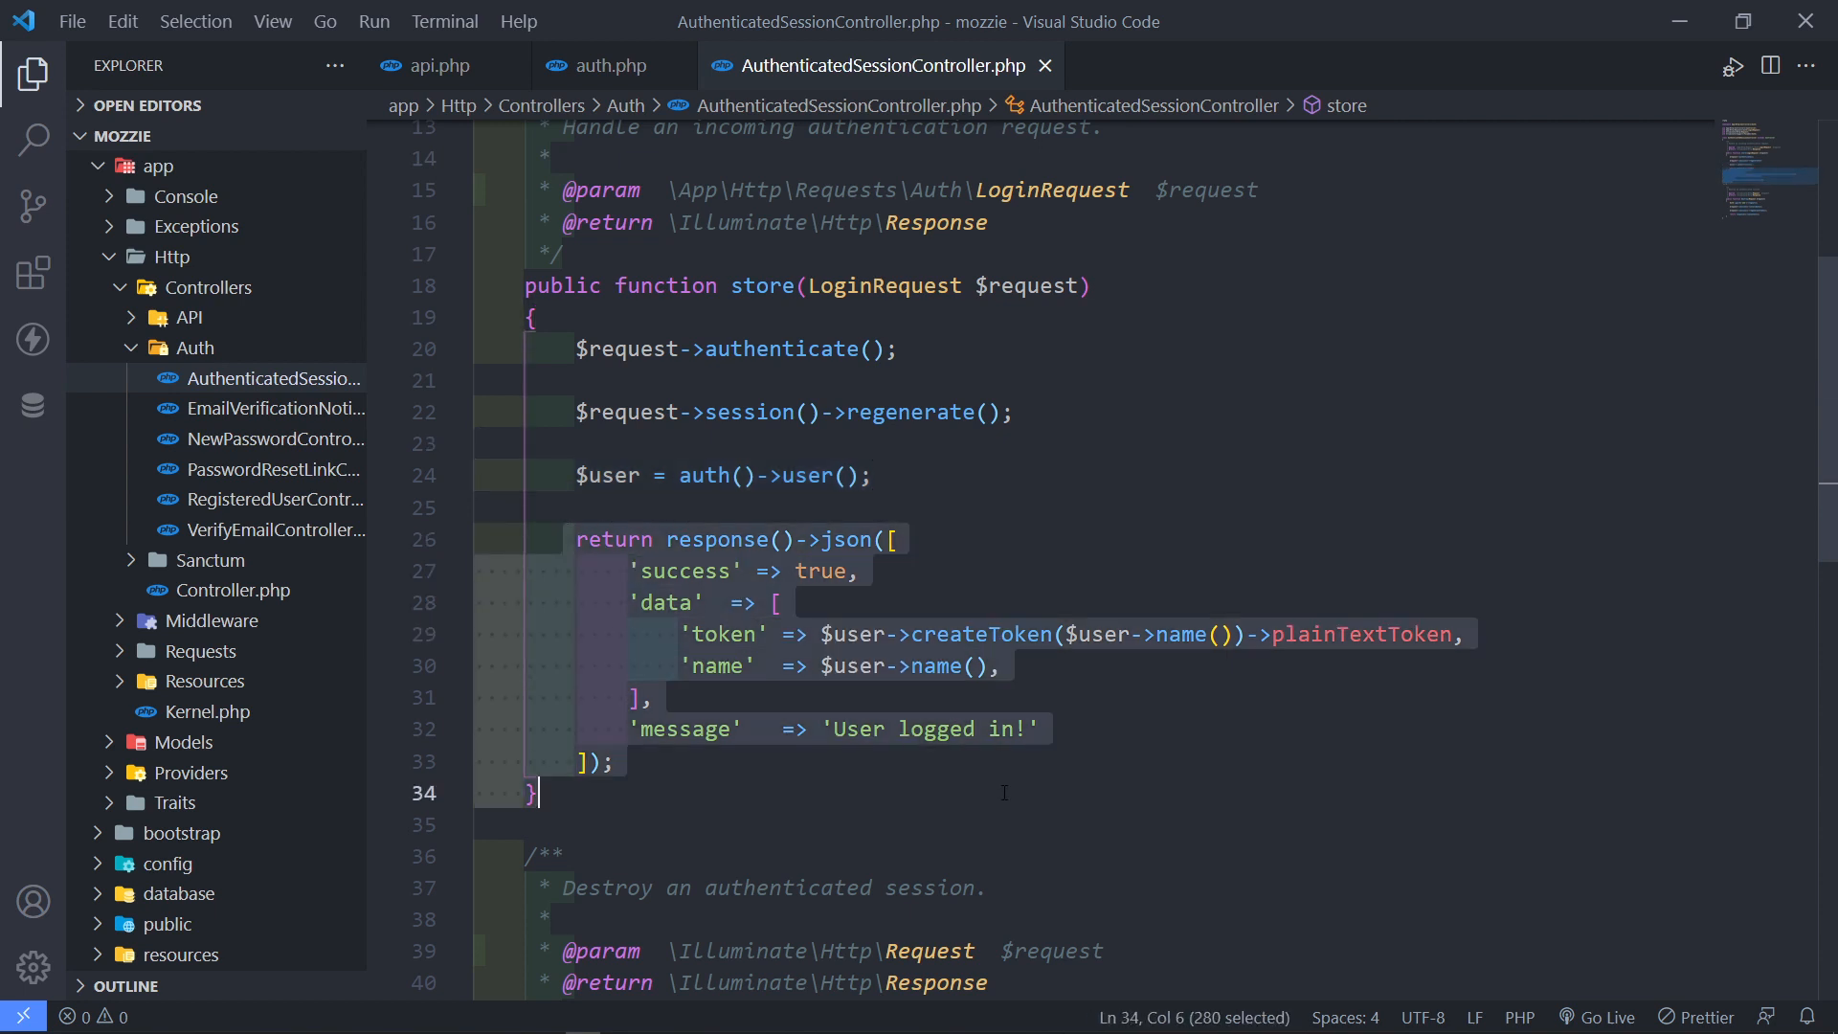
{"action": "left_click", "coordinate": [925, 634]}
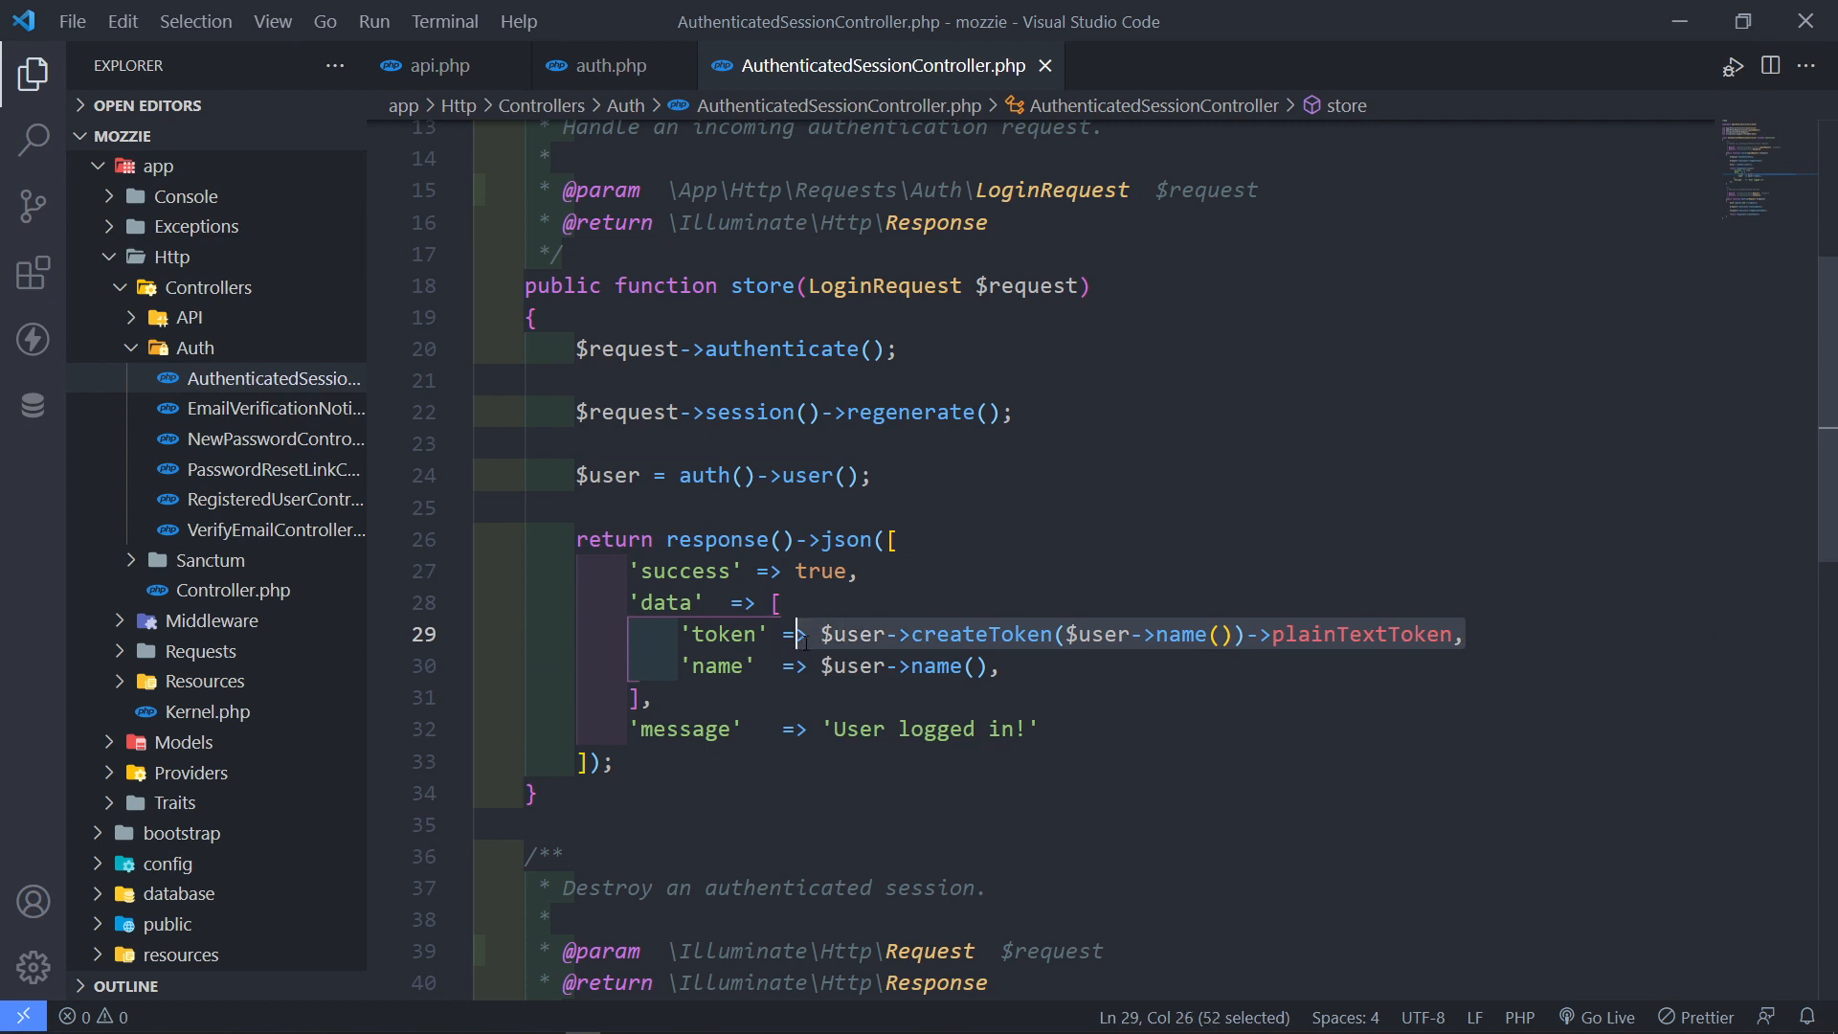
{"action": "mouse_move", "coordinate": [346, 140]}
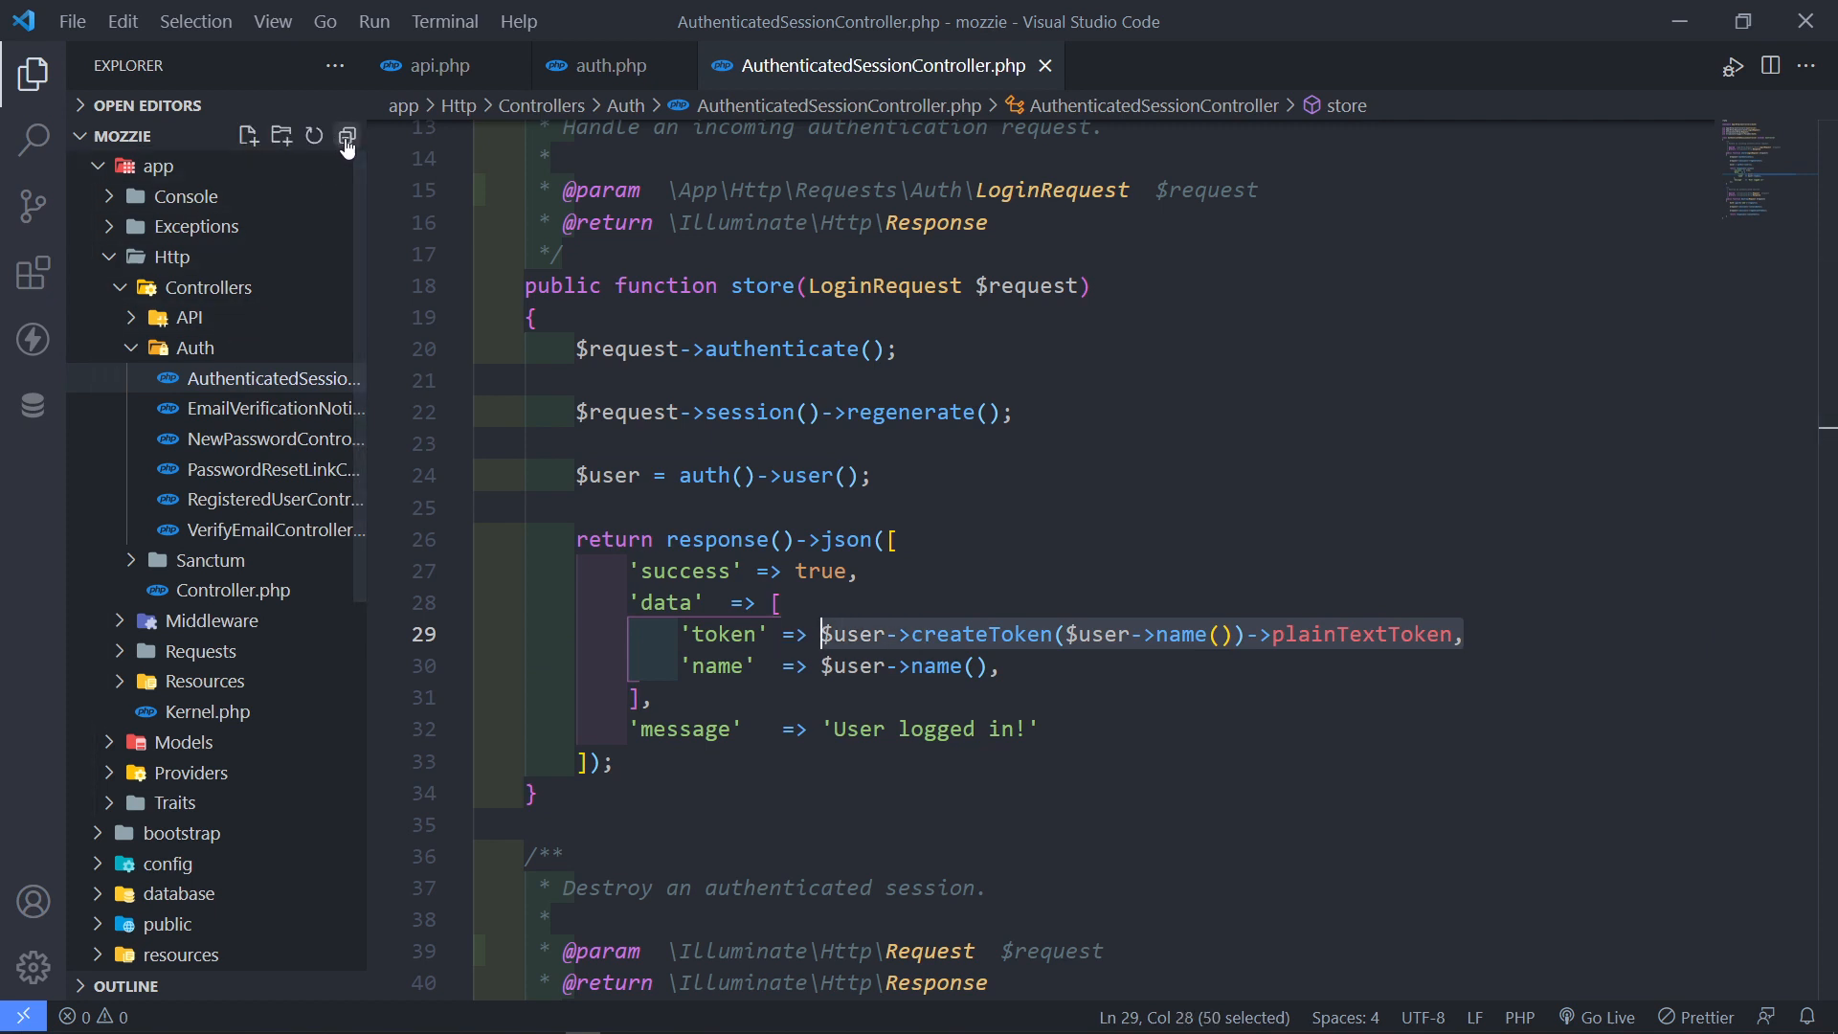
{"action": "left_click", "coordinate": [347, 136]}
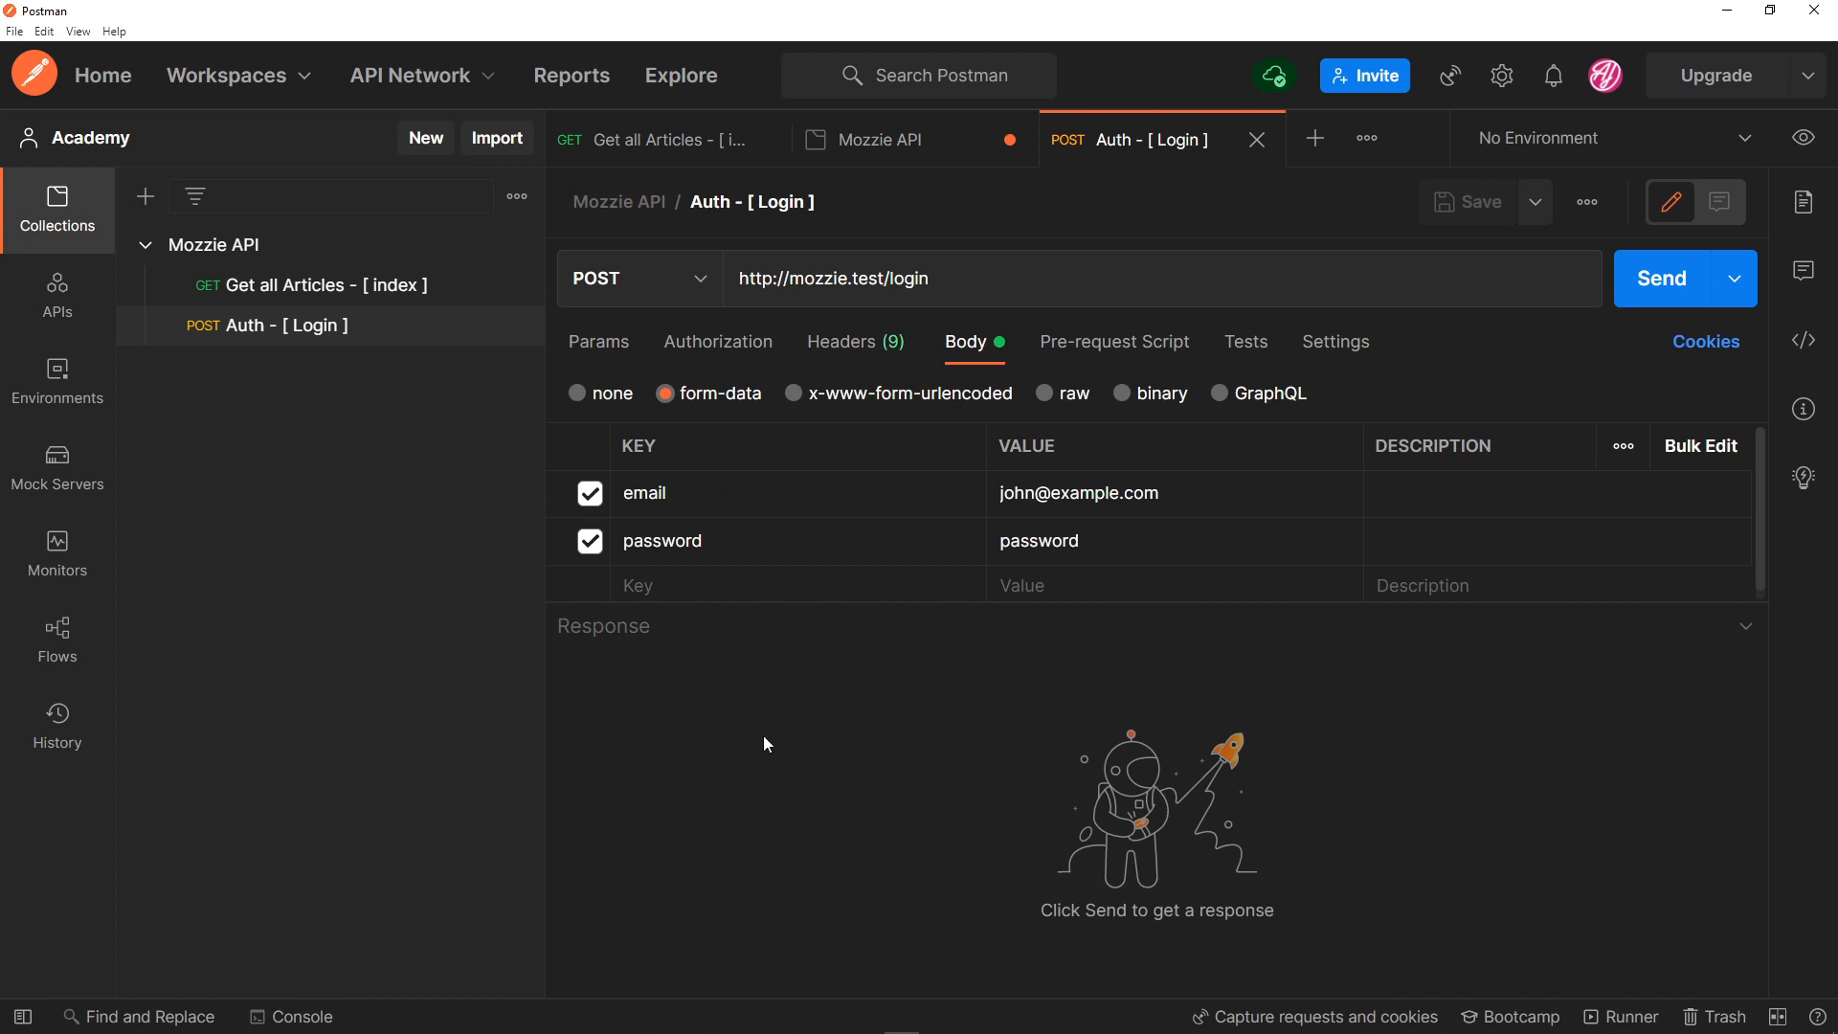
Step: Send the login request, get 200 OK with token, name and message, and go to the collection
{"action": "left_click", "coordinate": [1661, 277]}
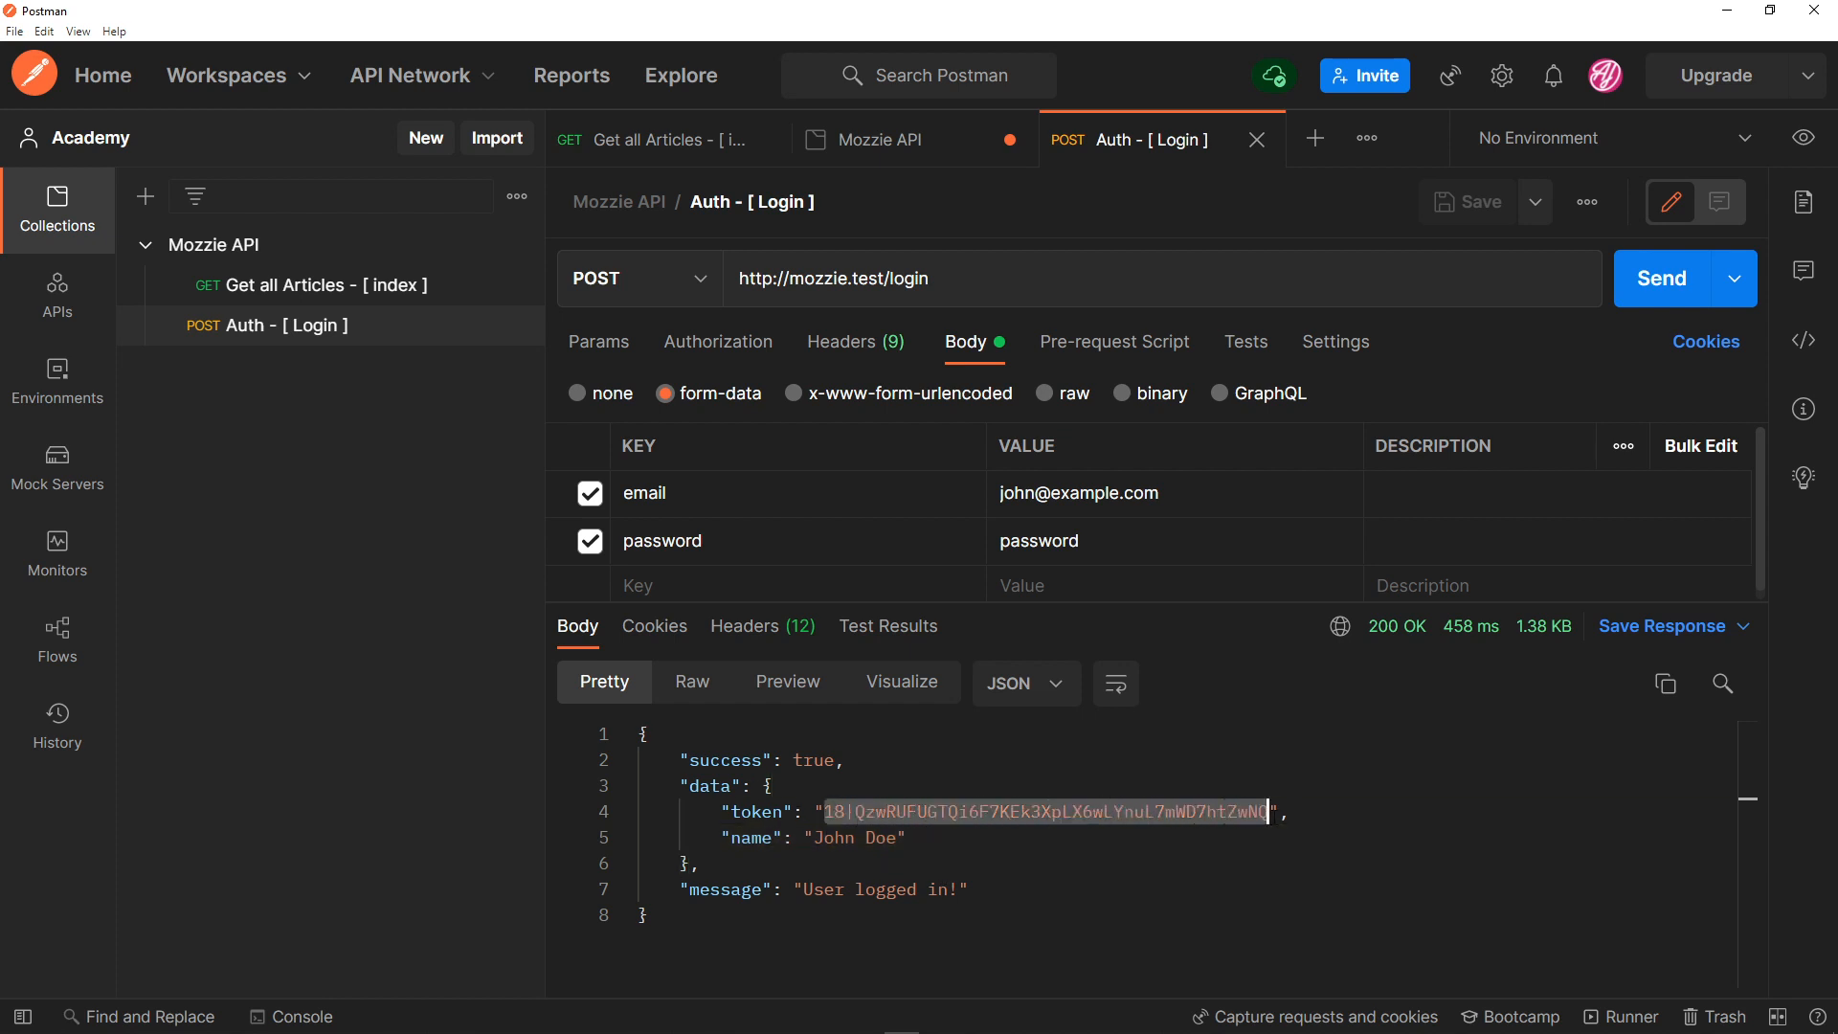
{"action": "left_click", "coordinate": [877, 140]}
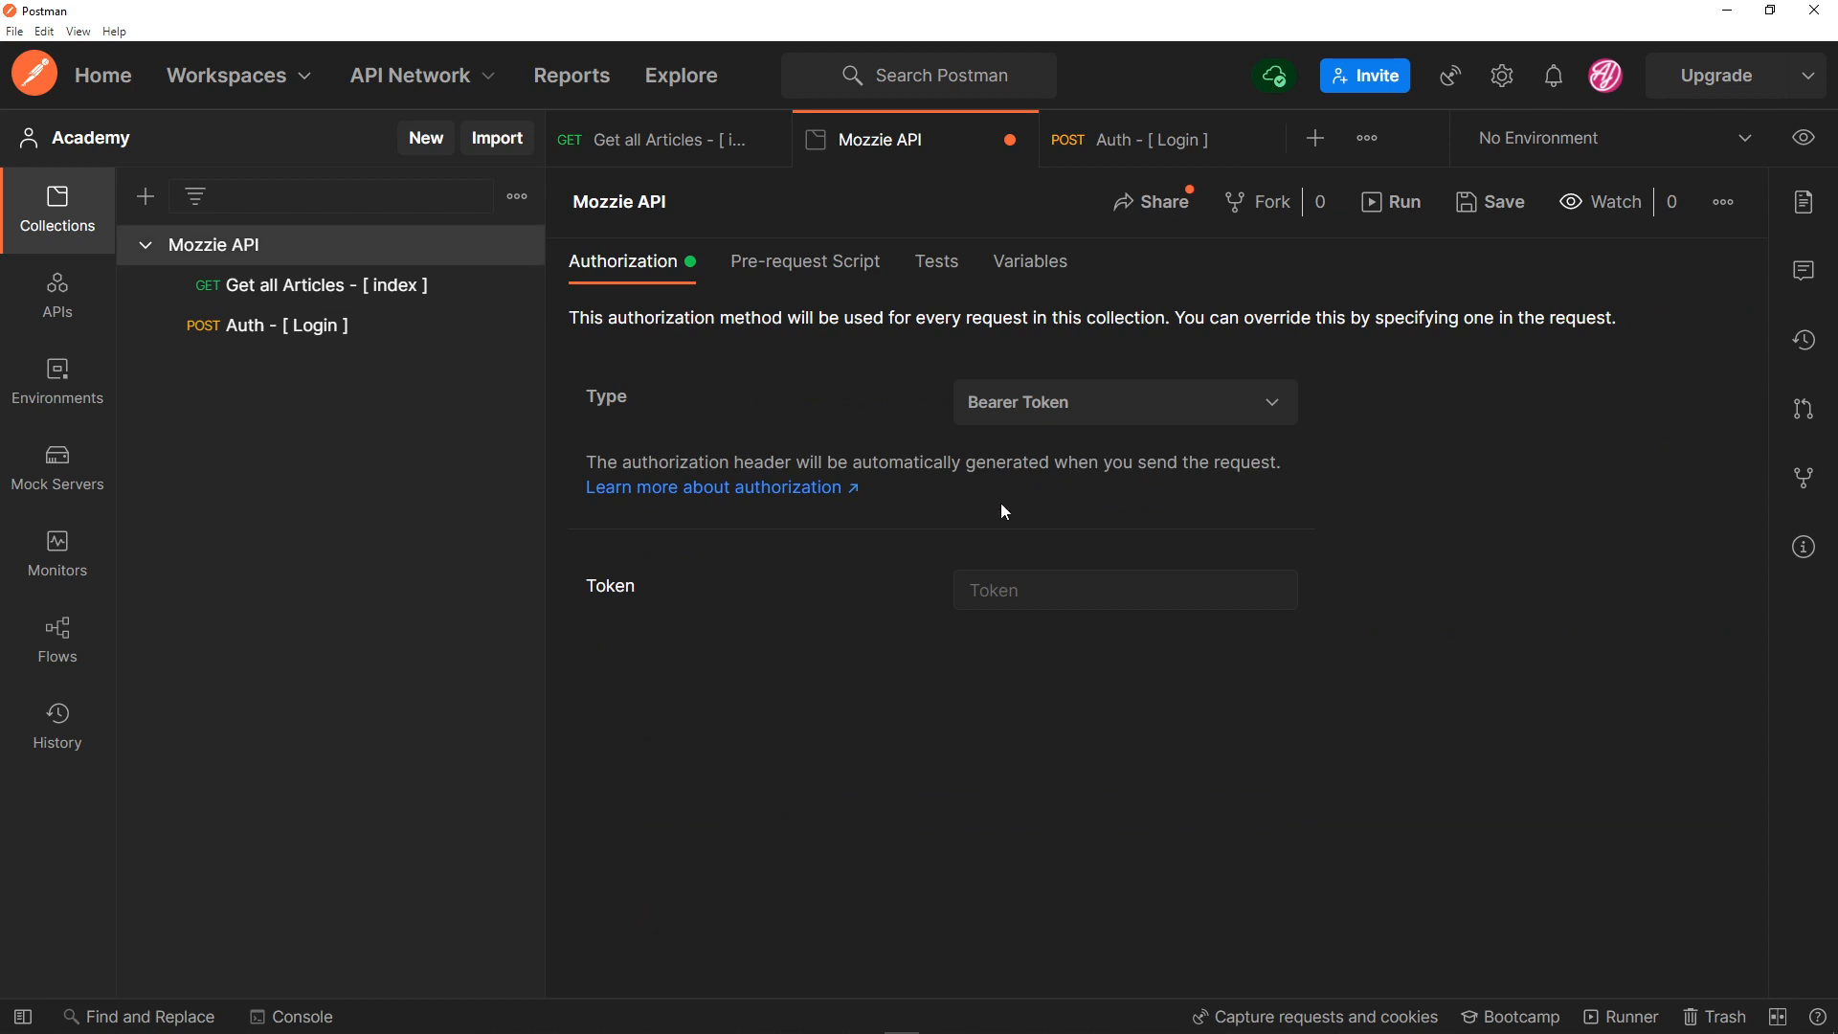
{"action": "mouse_move", "coordinate": [264, 249]}
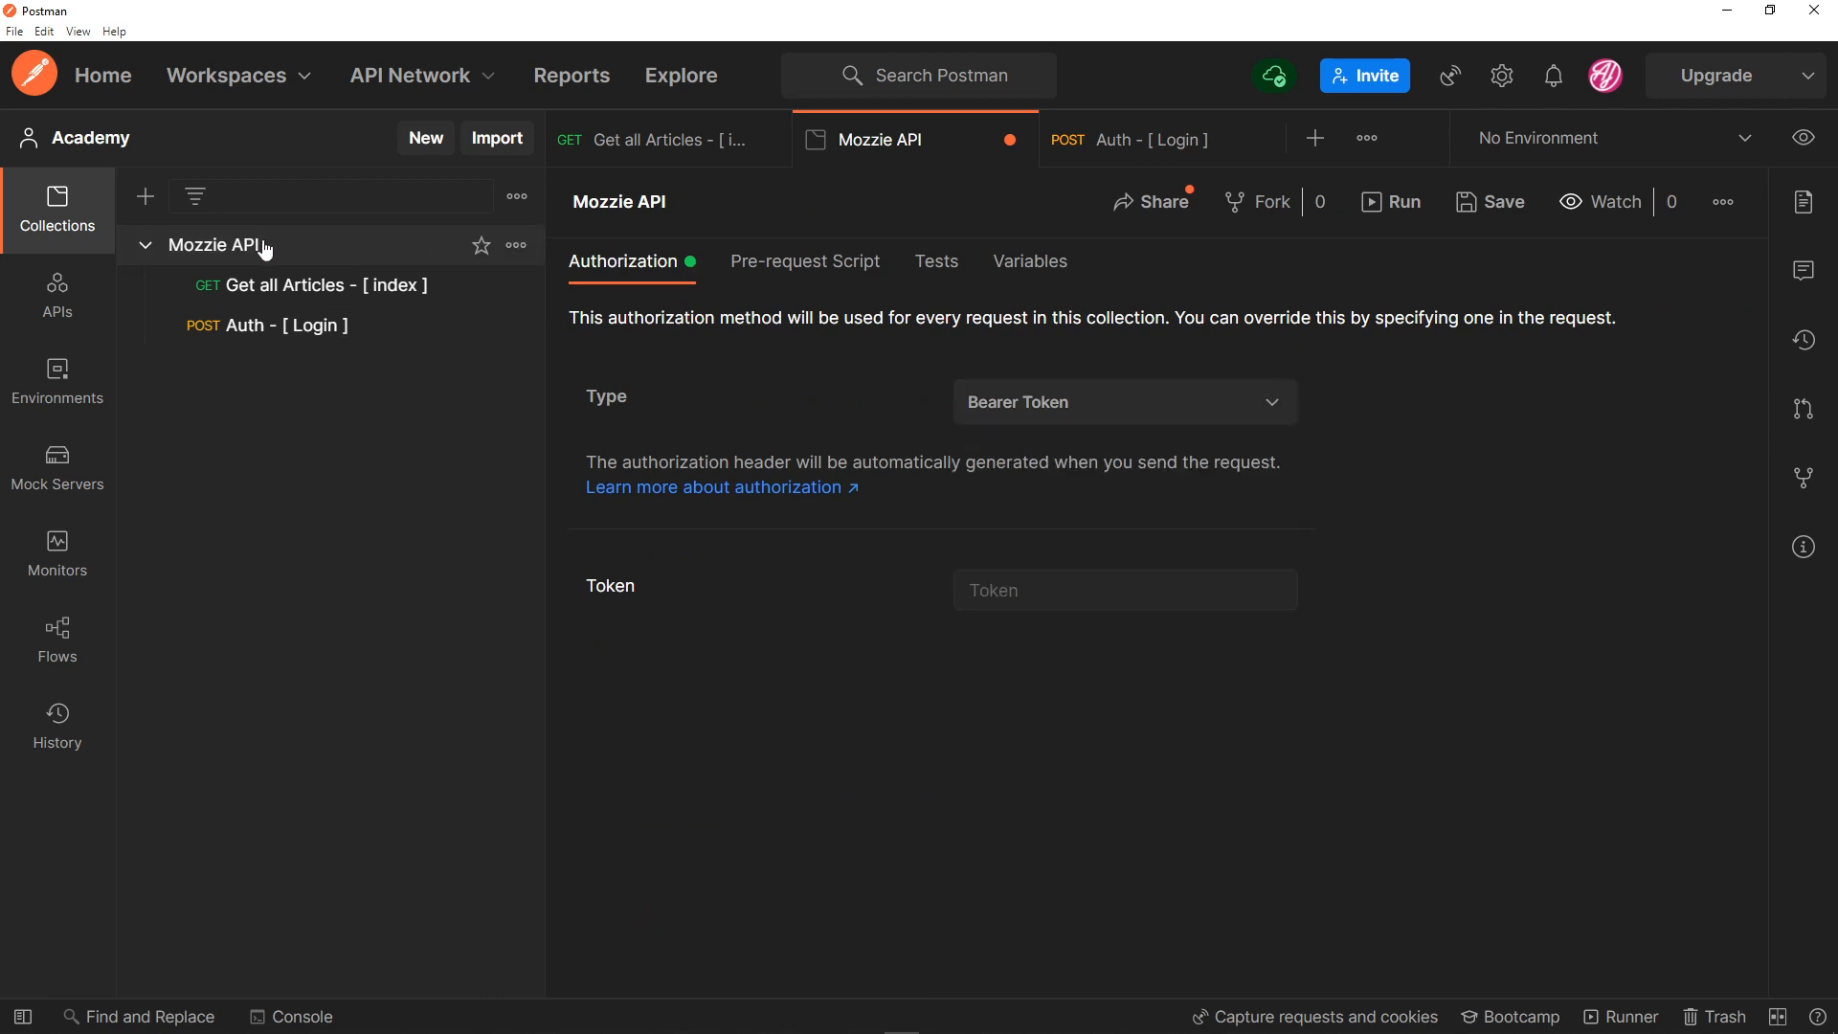
{"action": "mouse_move", "coordinate": [643, 272]}
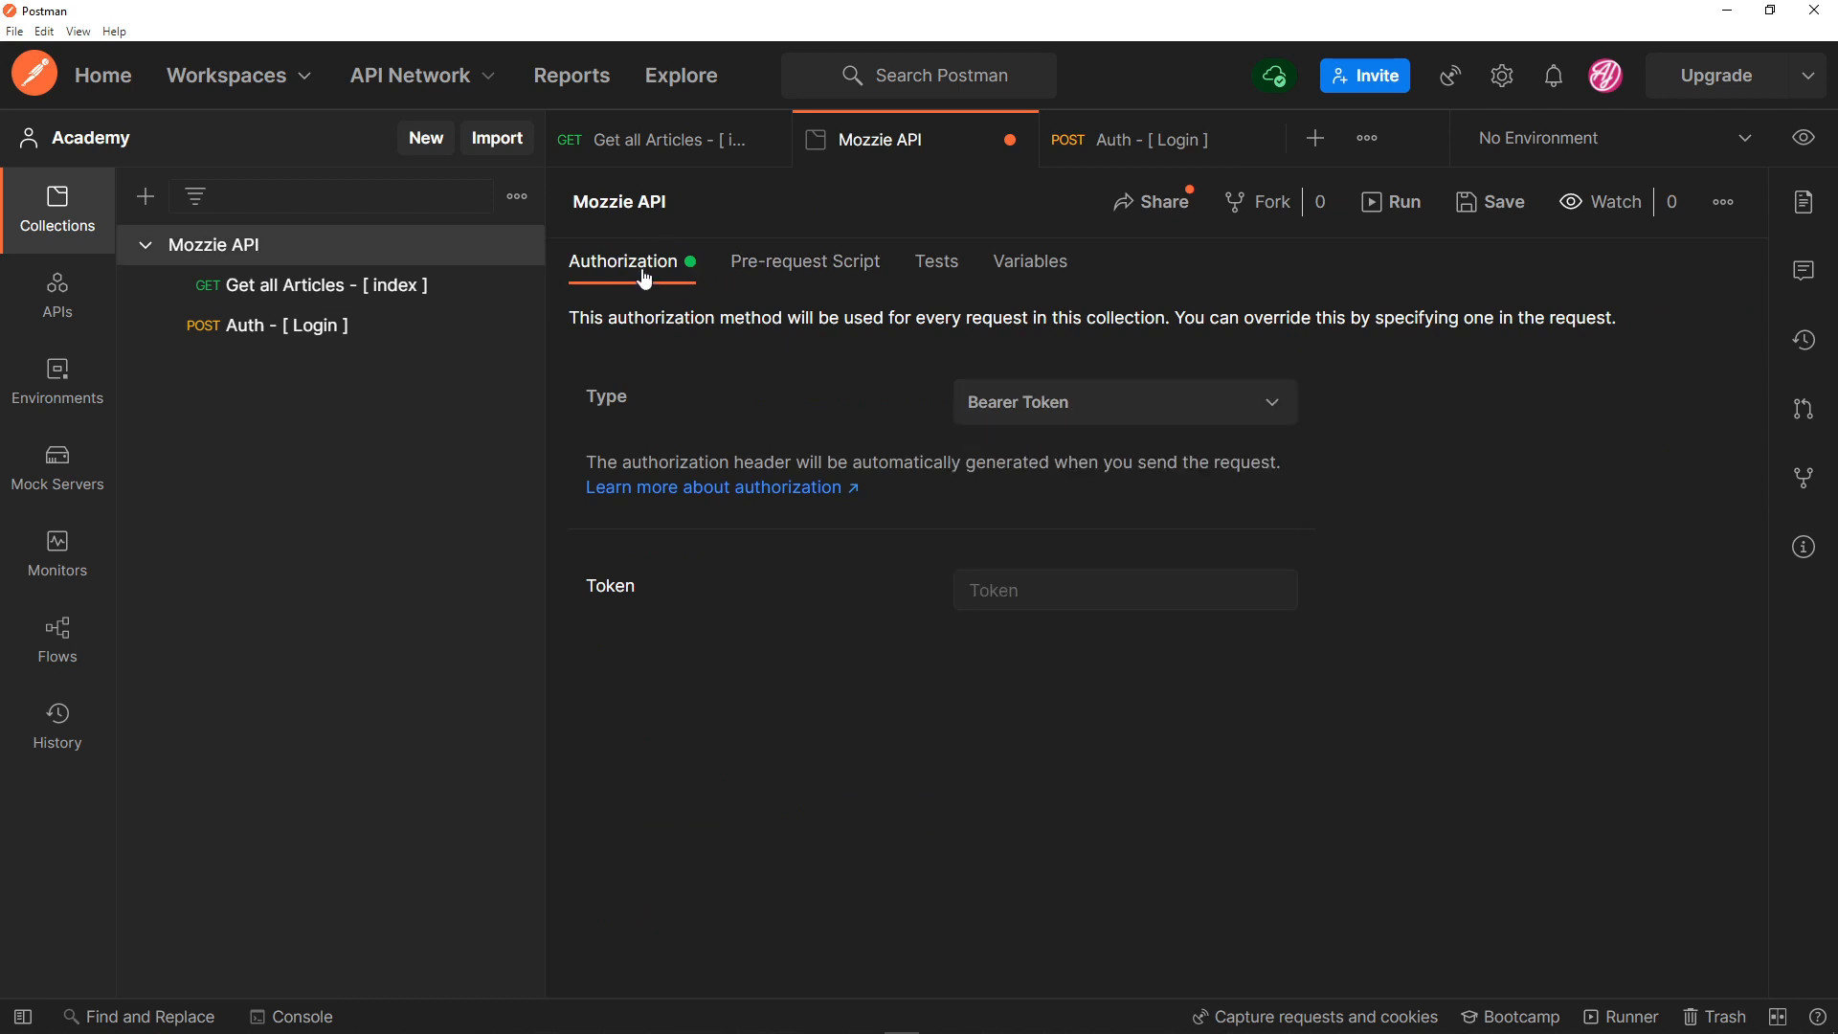
Step: Review the collection's scripts and variables, then set its authorization to Bearer Token
{"action": "left_click", "coordinate": [804, 260]}
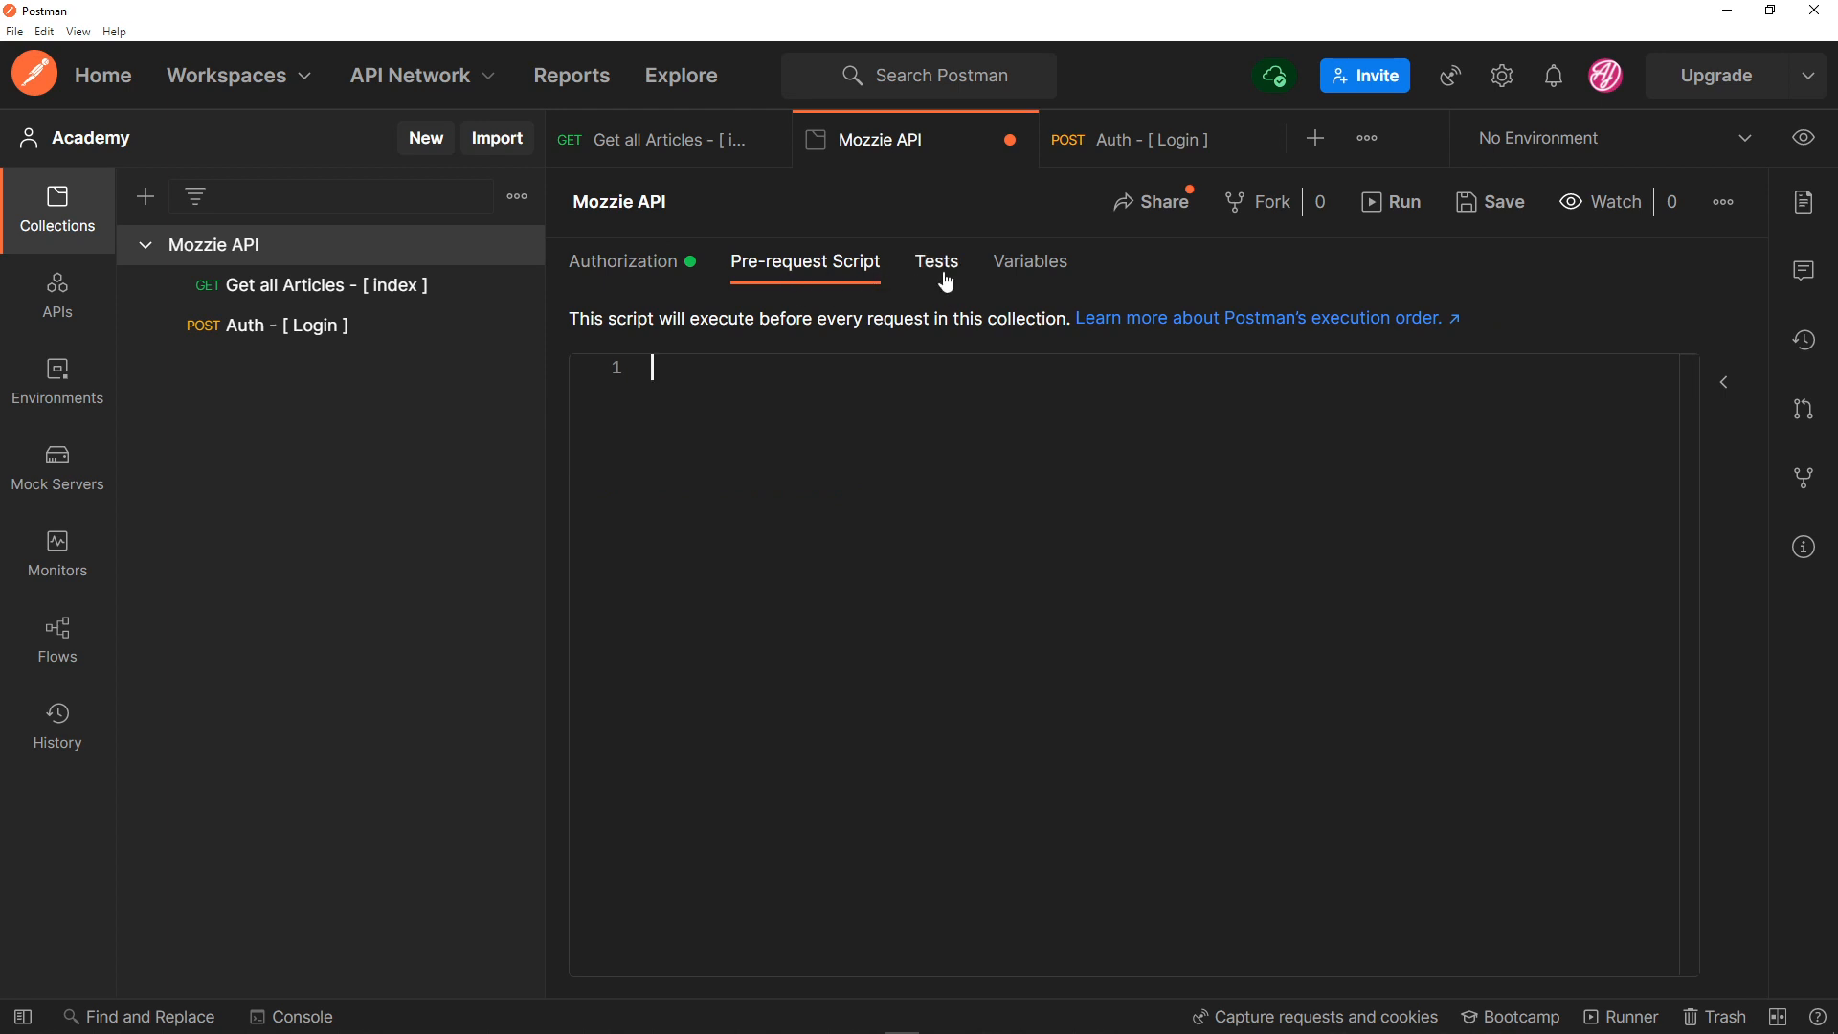
{"action": "left_click", "coordinate": [1029, 261]}
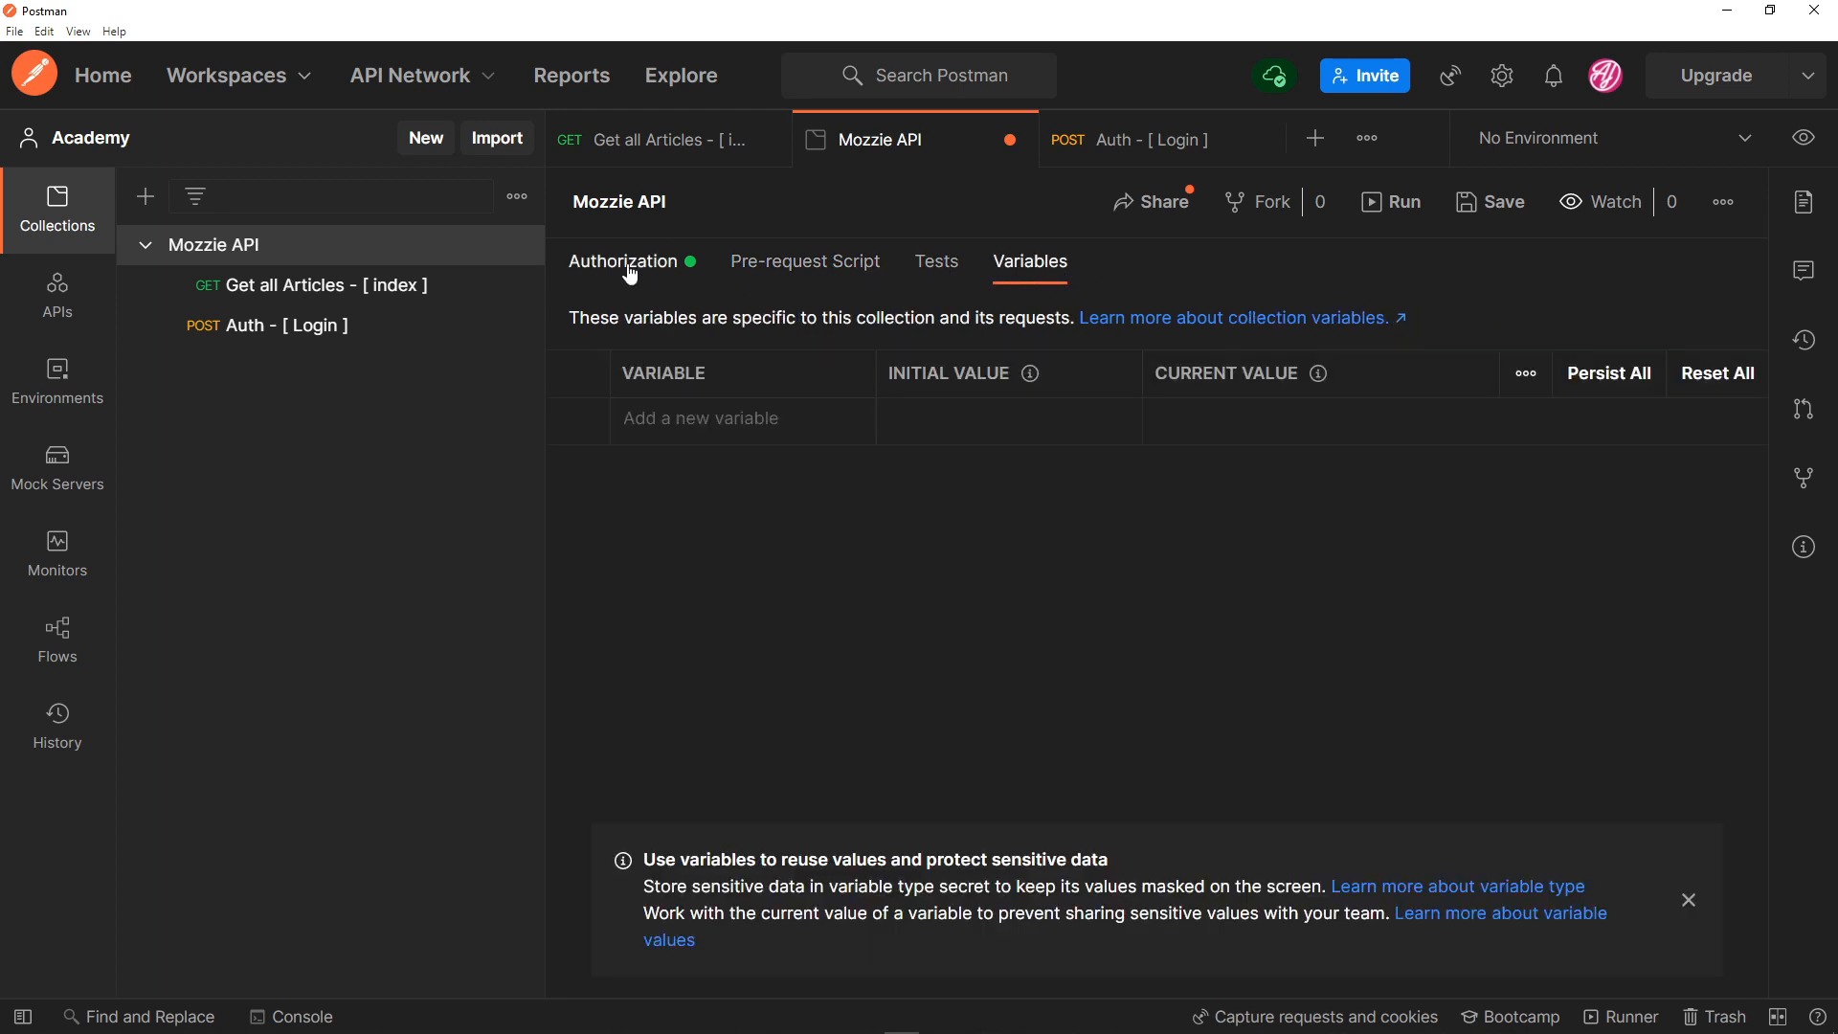
{"action": "left_click", "coordinate": [624, 262]}
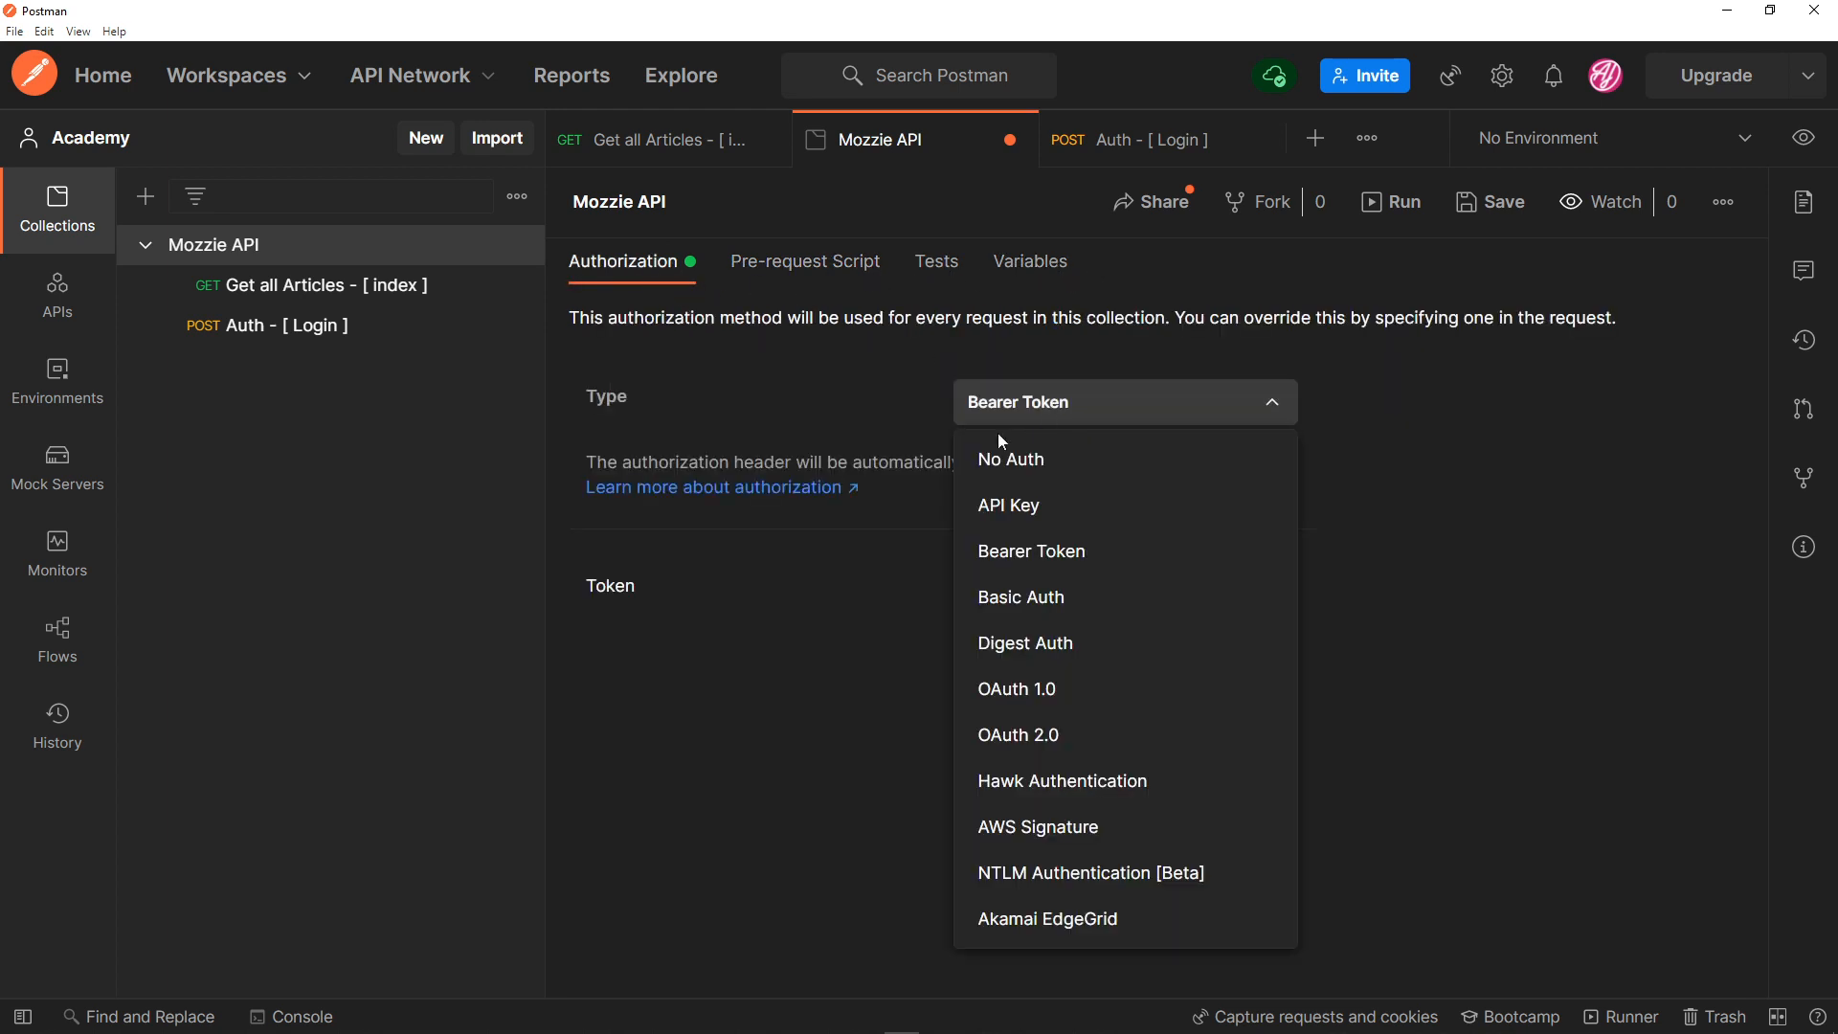
{"action": "left_click", "coordinate": [1009, 458]}
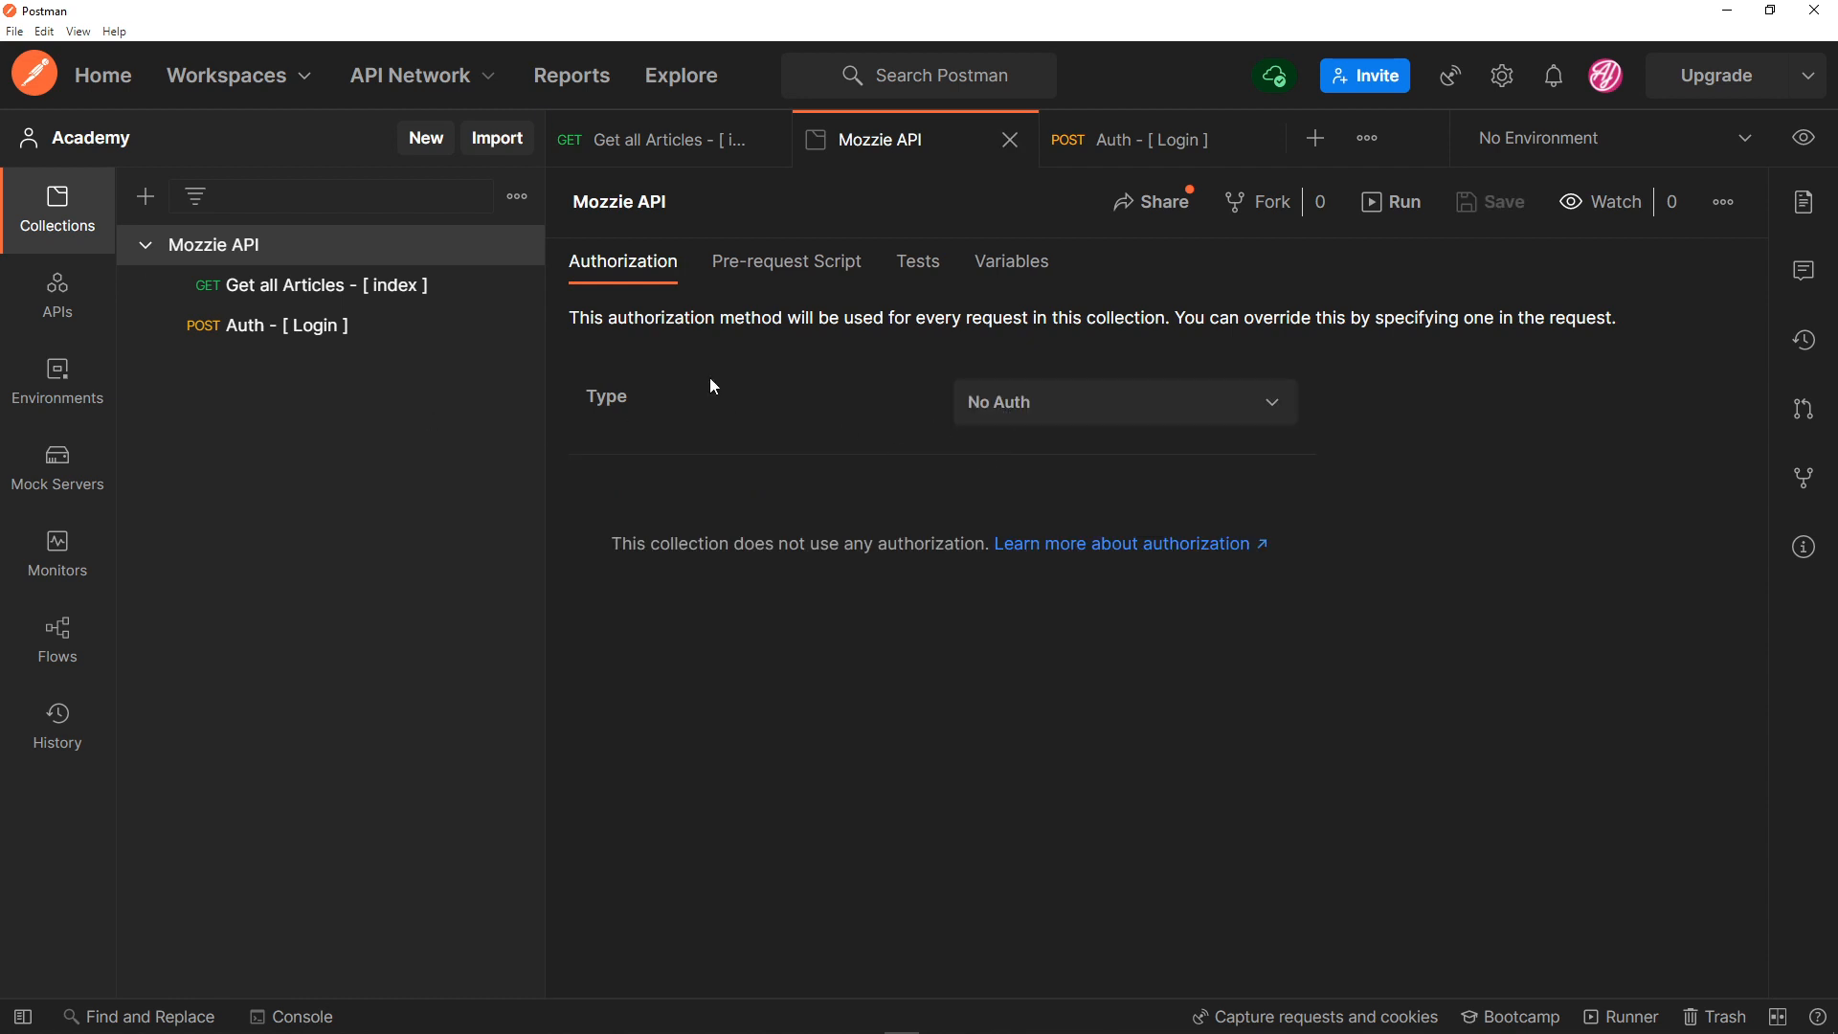
{"action": "left_click", "coordinate": [1120, 400]}
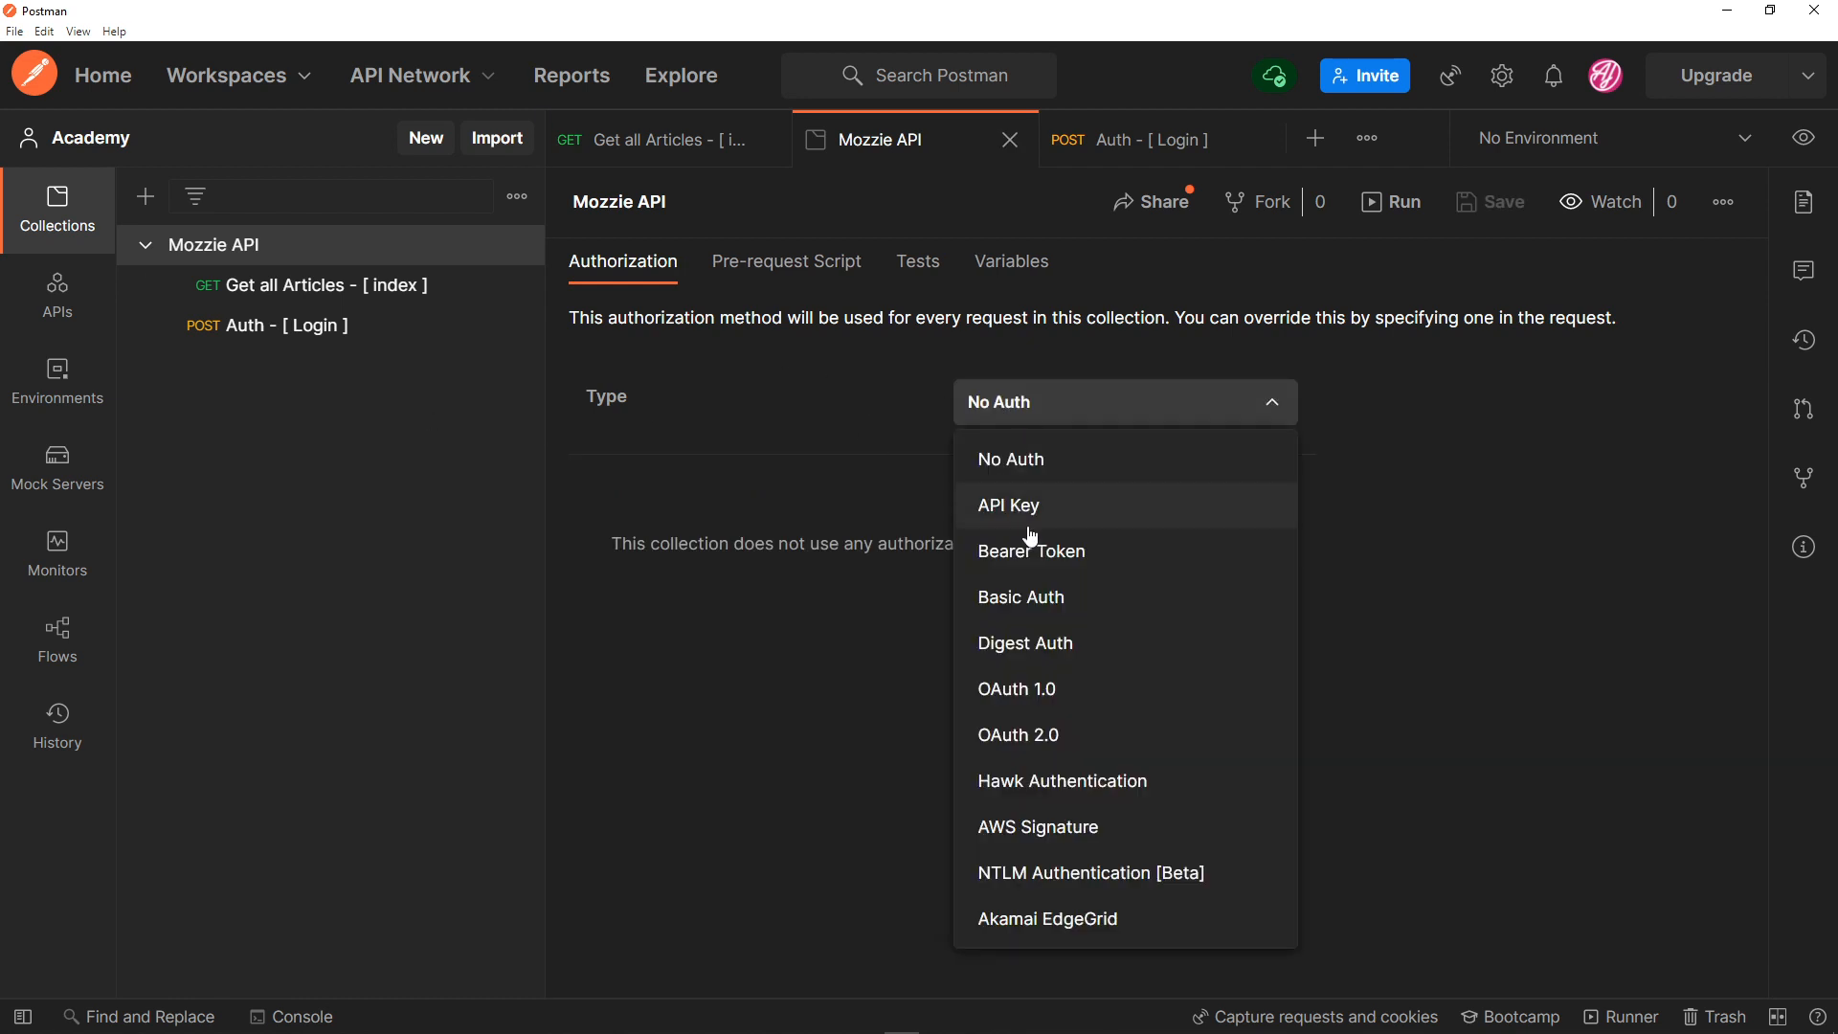
{"action": "left_click", "coordinate": [1032, 551]}
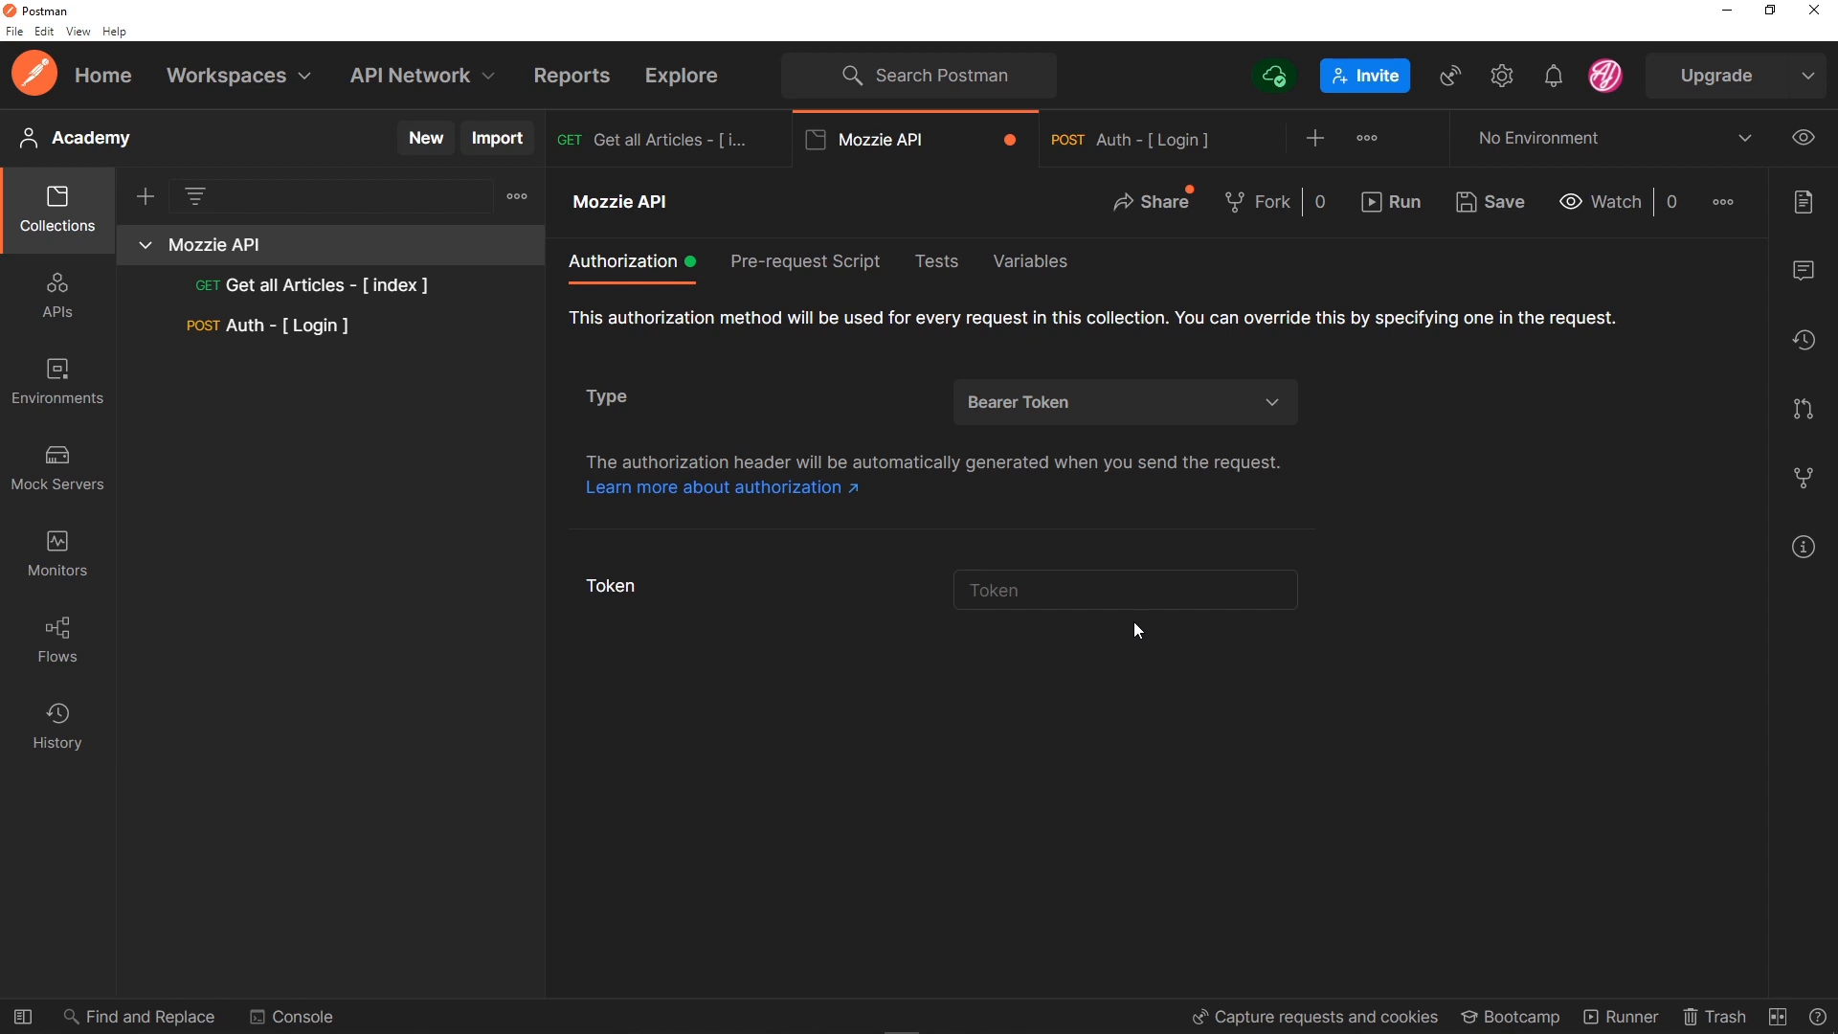
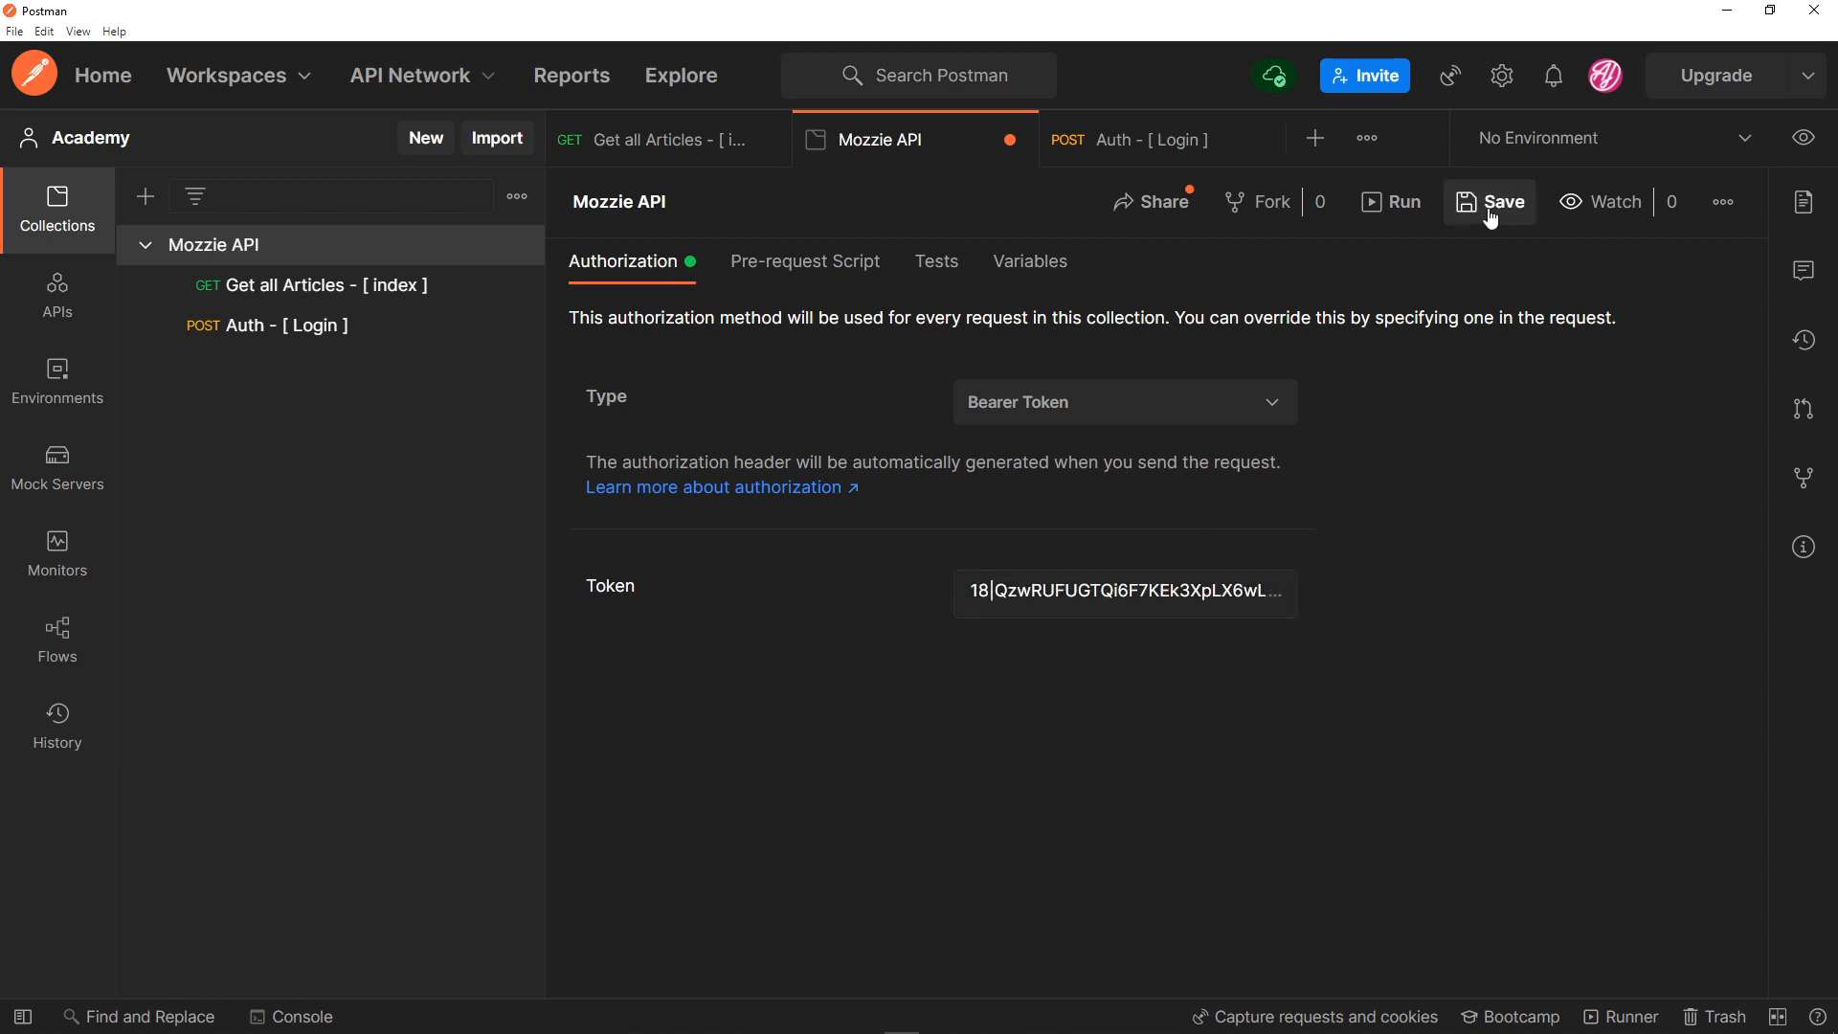
{"action": "left_click", "coordinate": [1503, 201]}
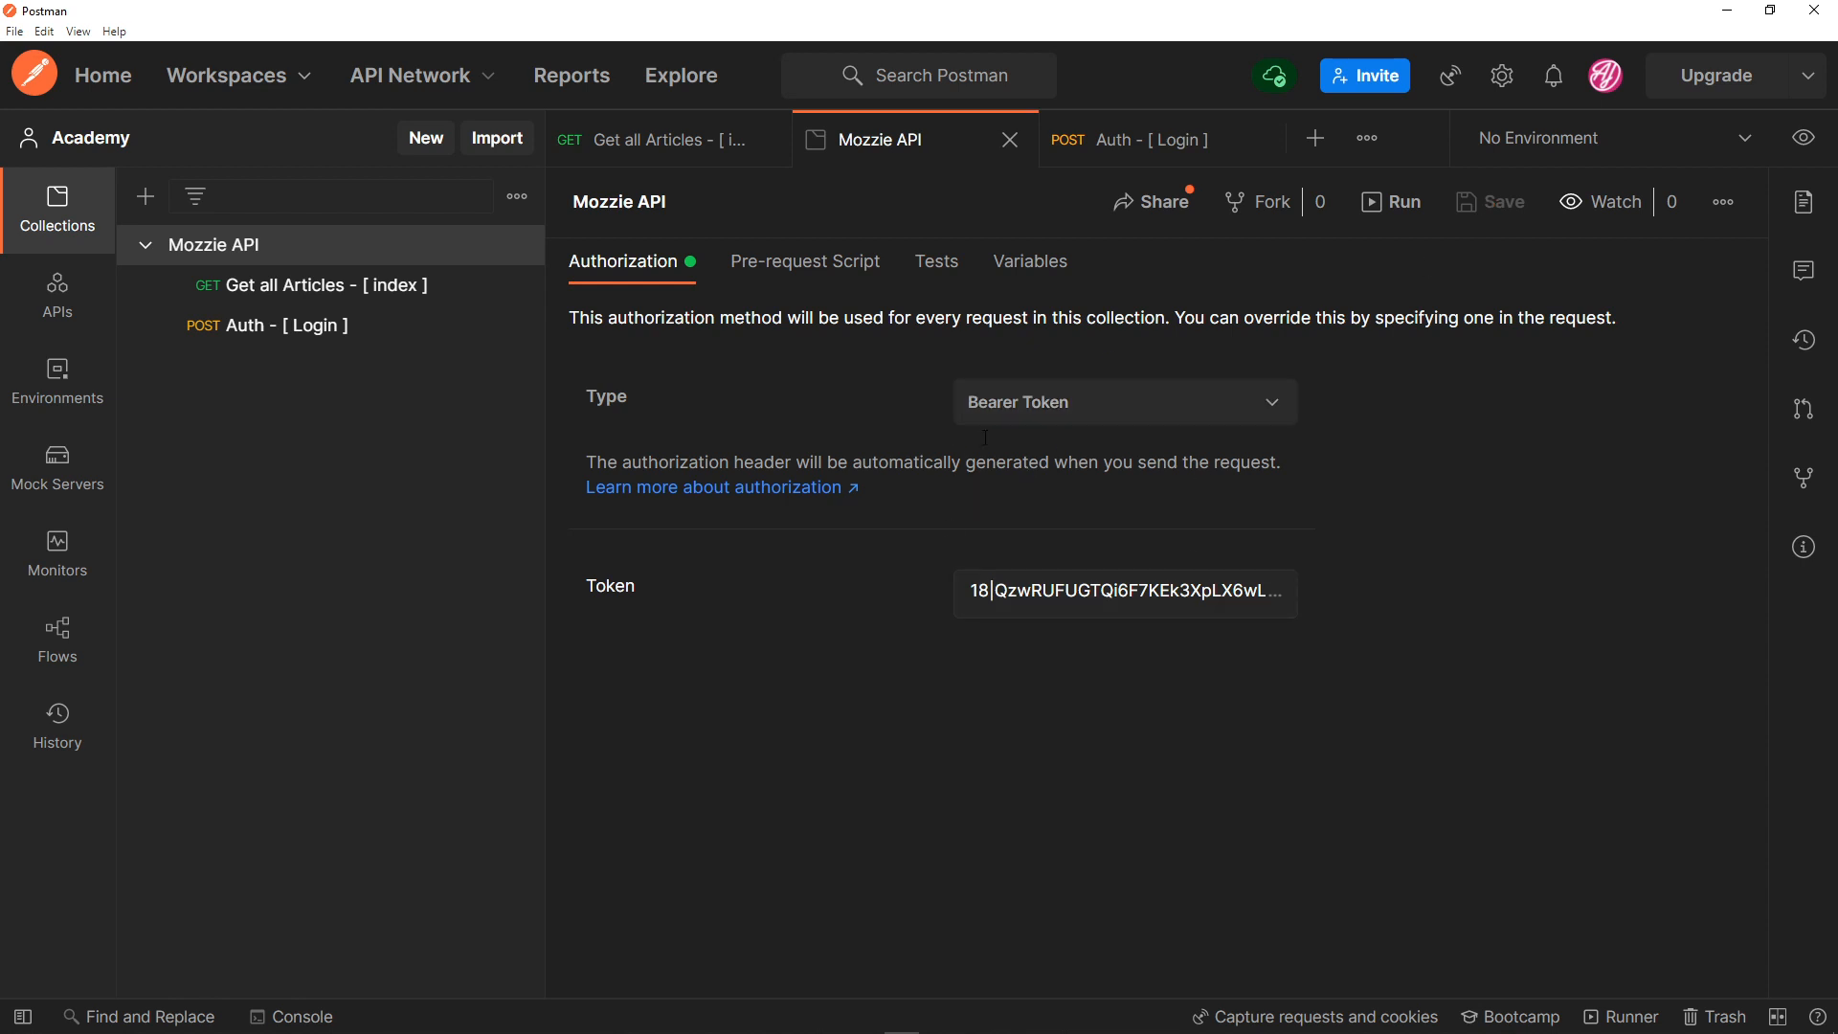
{"action": "left_click", "coordinate": [651, 140]}
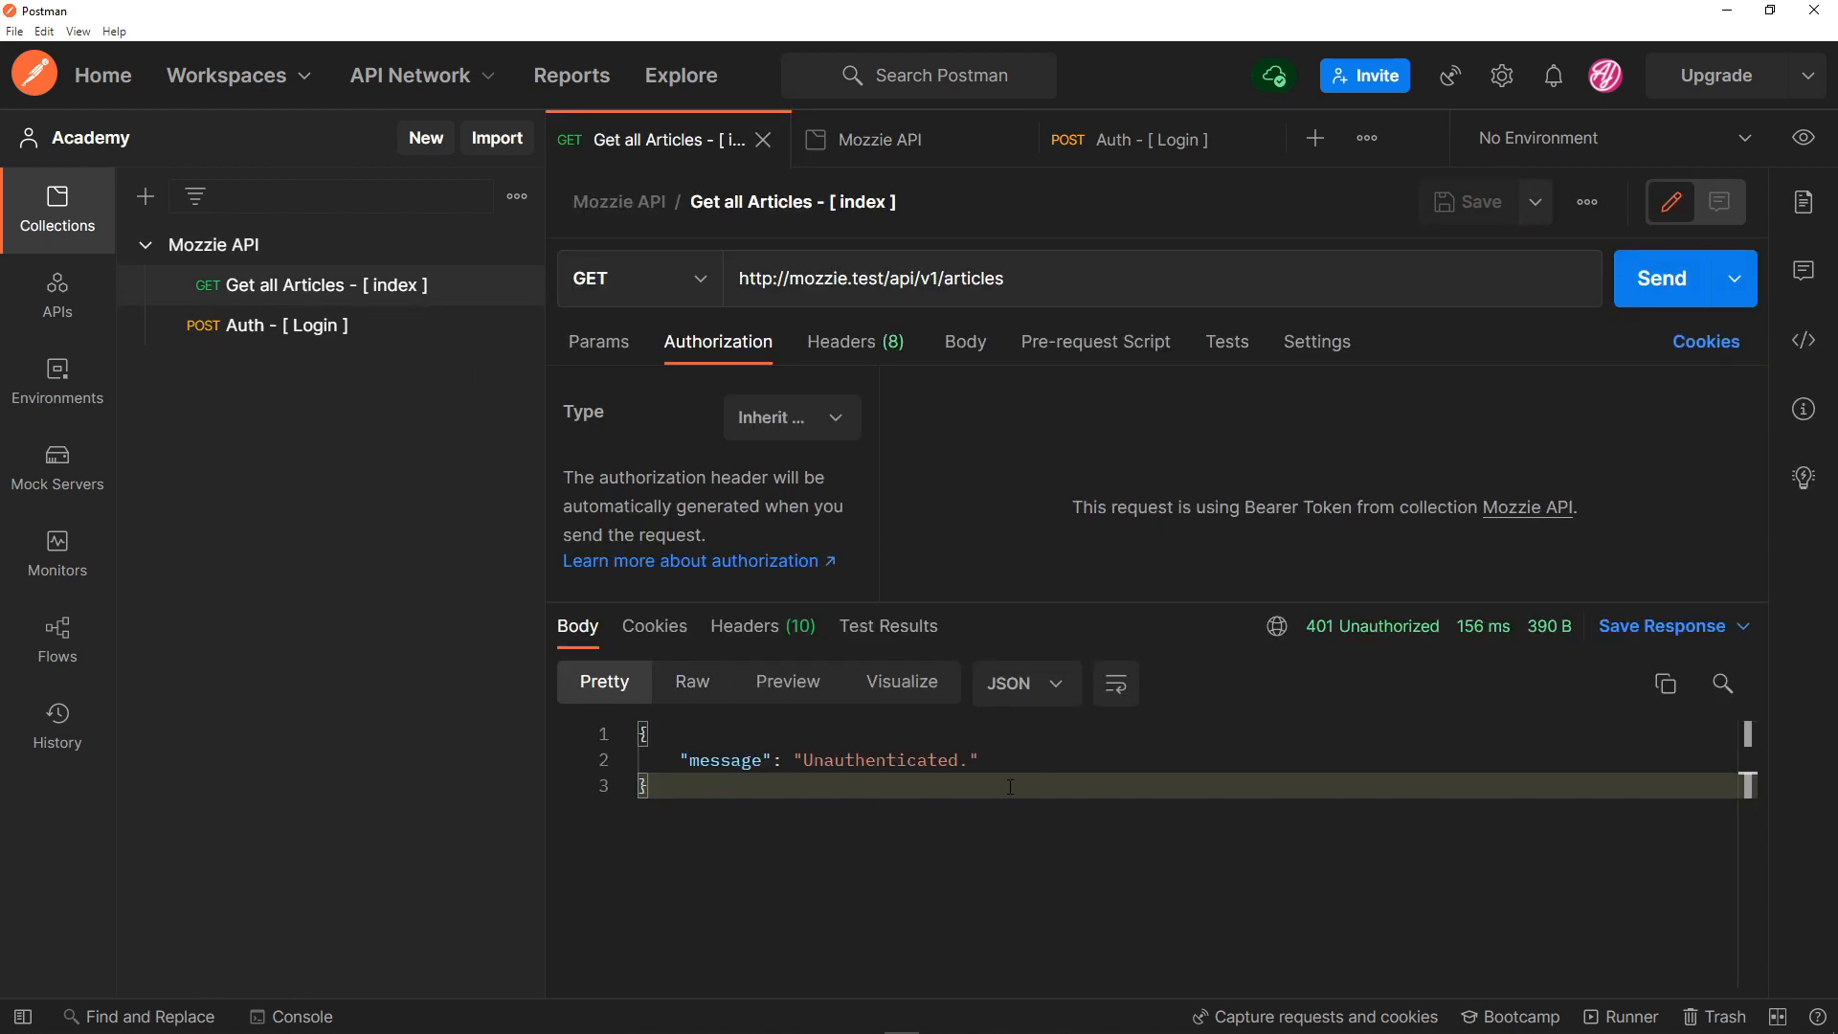
Step: Resend Get all Articles with the inherited Bearer token and review the 200 OK article JSON
{"action": "left_click", "coordinate": [1660, 278]}
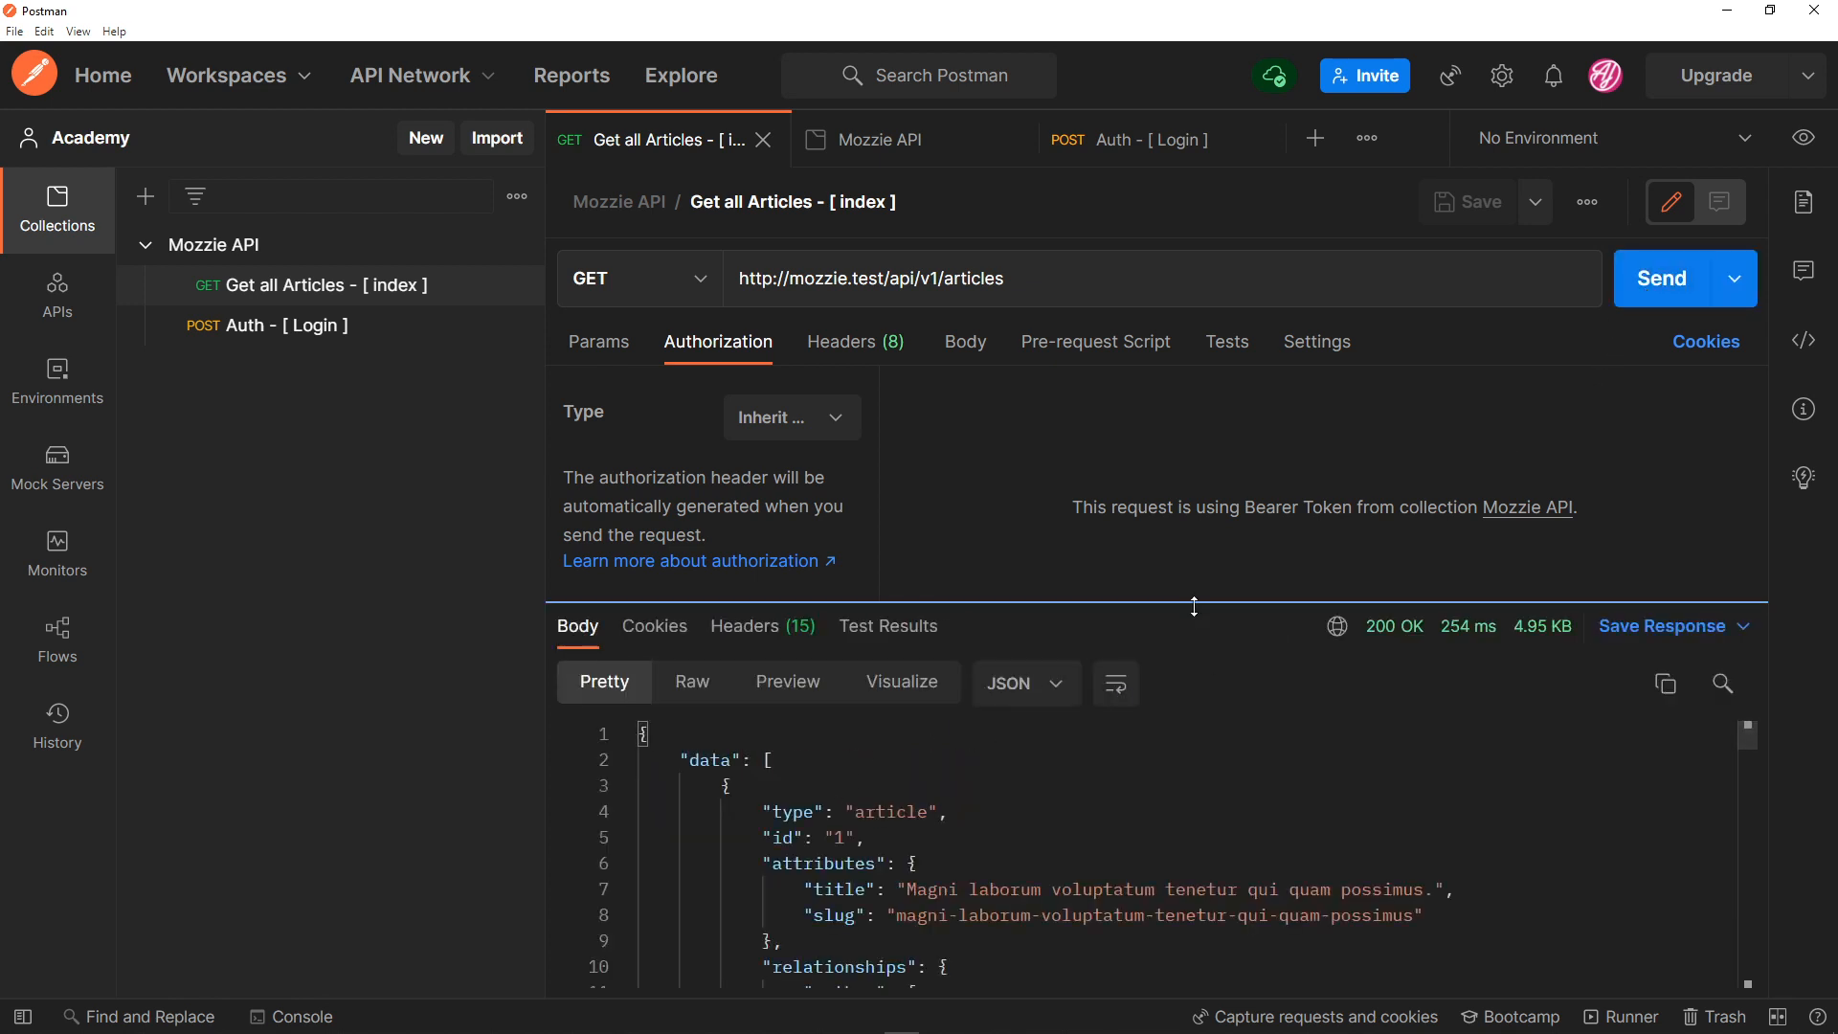
{"action": "scroll", "scroll_direction": "down", "scroll_amount": 3}
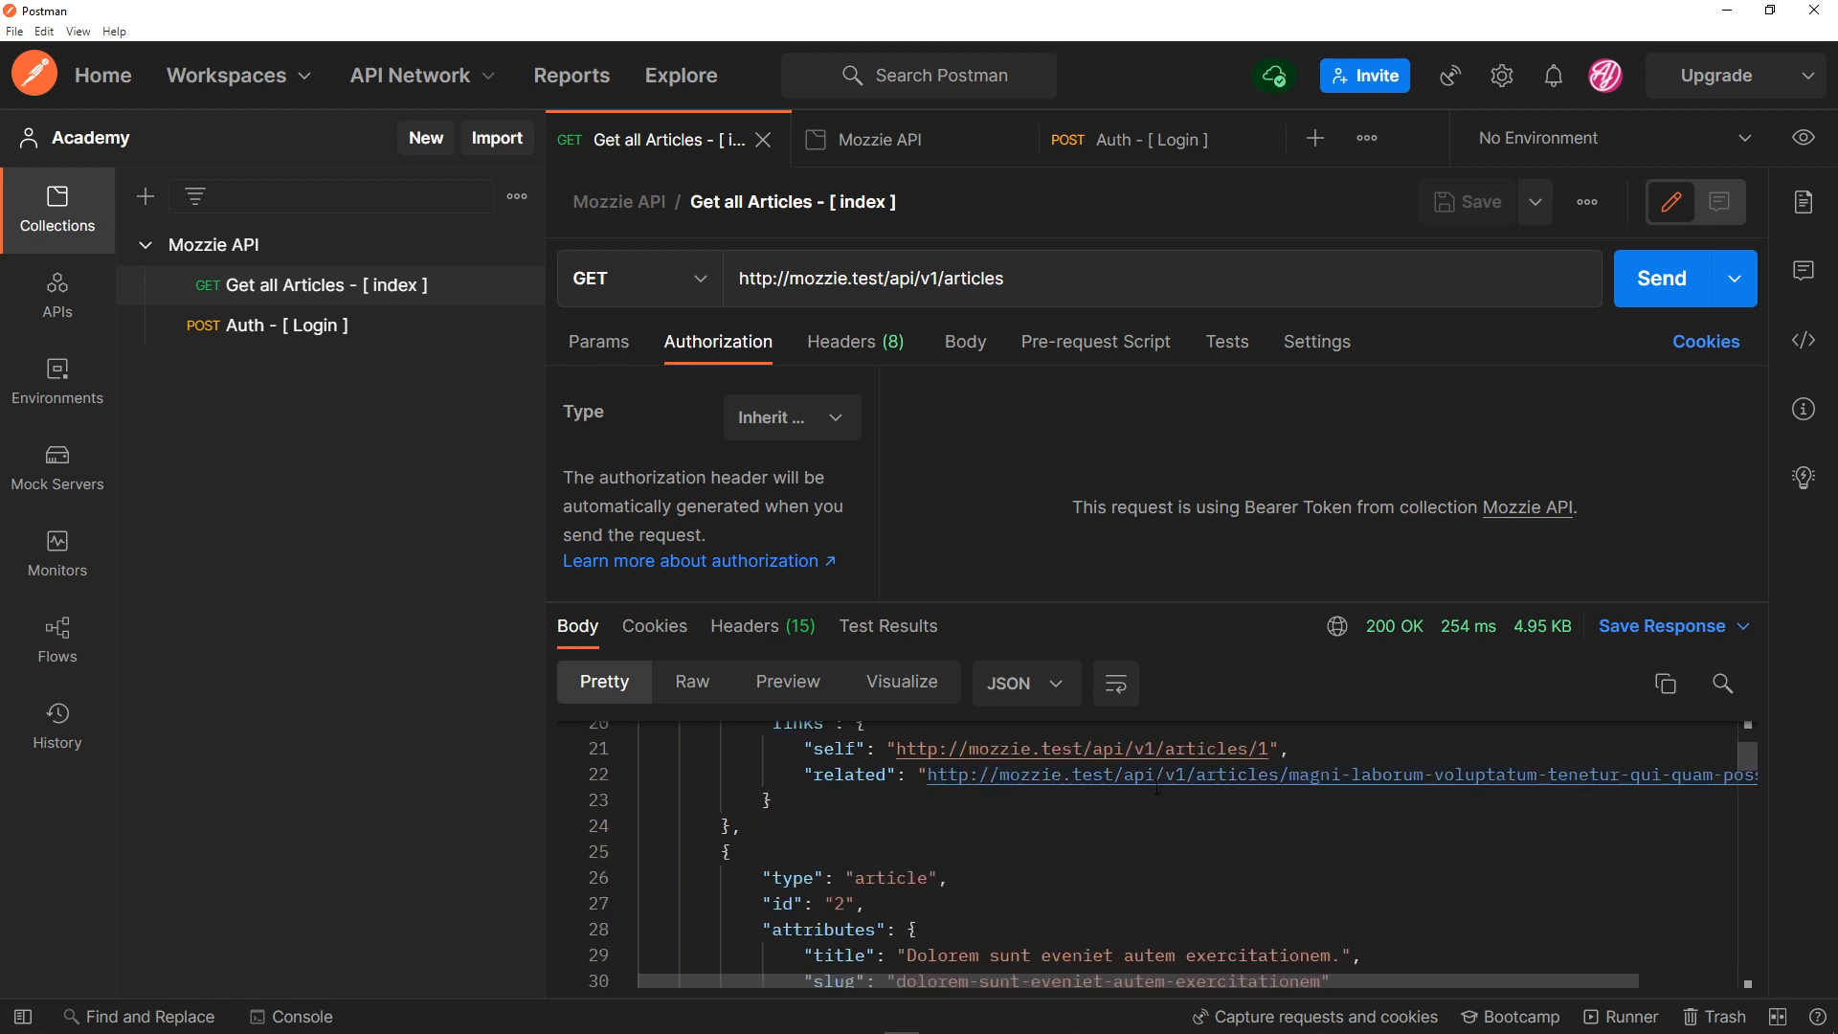
{"action": "scroll", "scroll_direction": "up", "scroll_amount": 3}
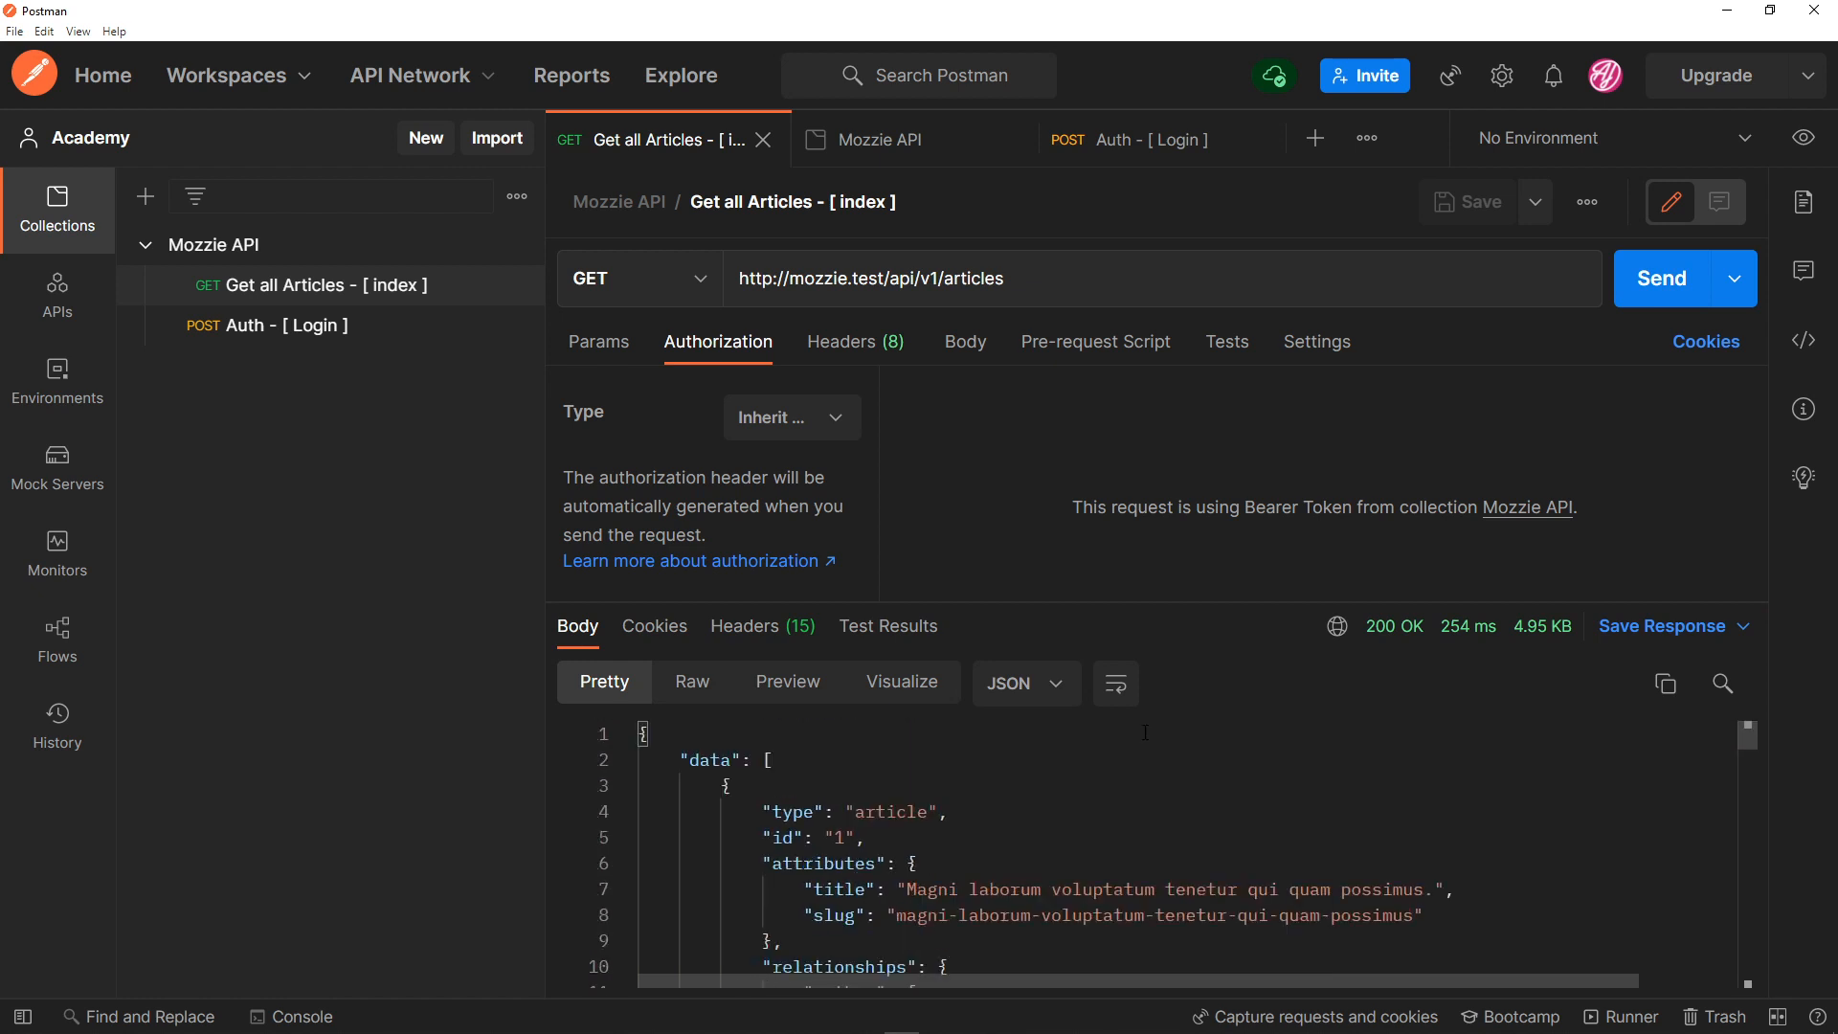